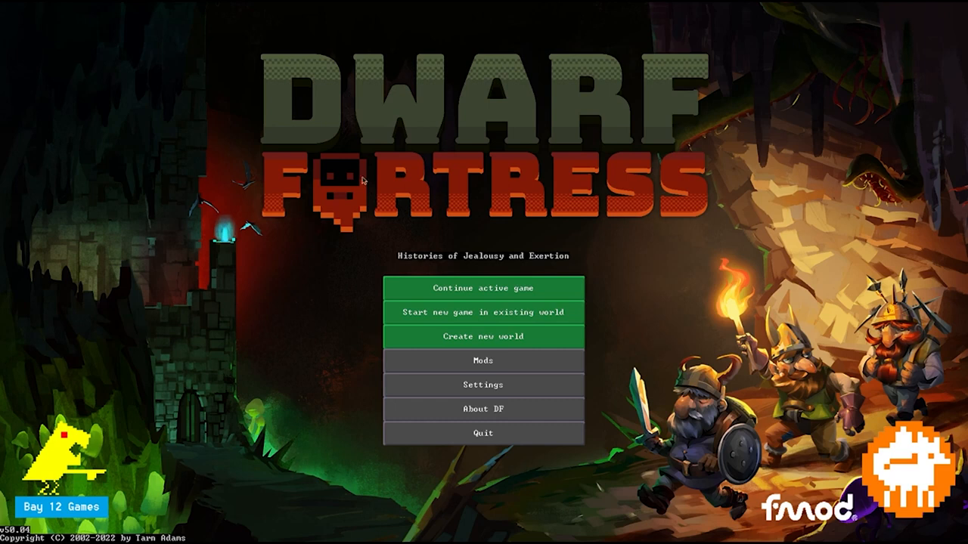
mouse_move(517, 165)
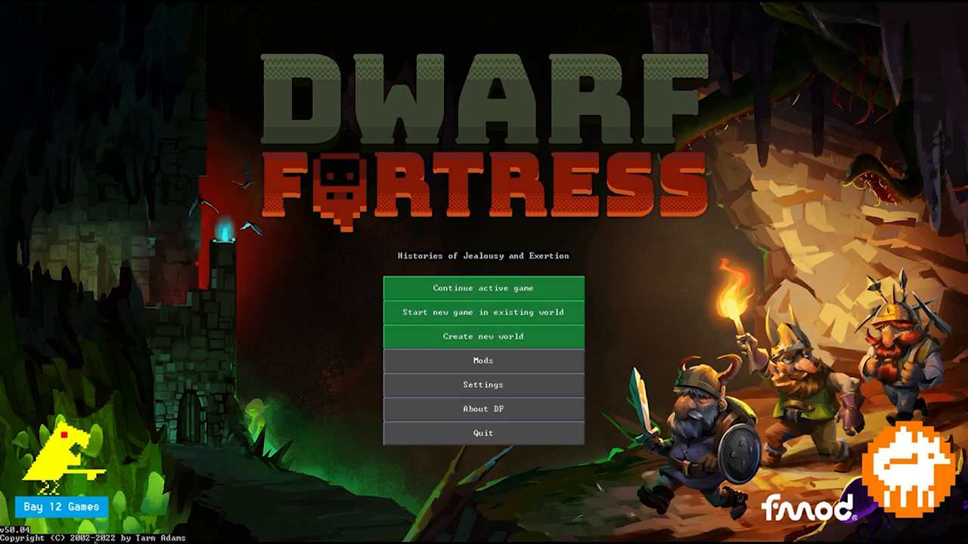
mouse_move(262, 319)
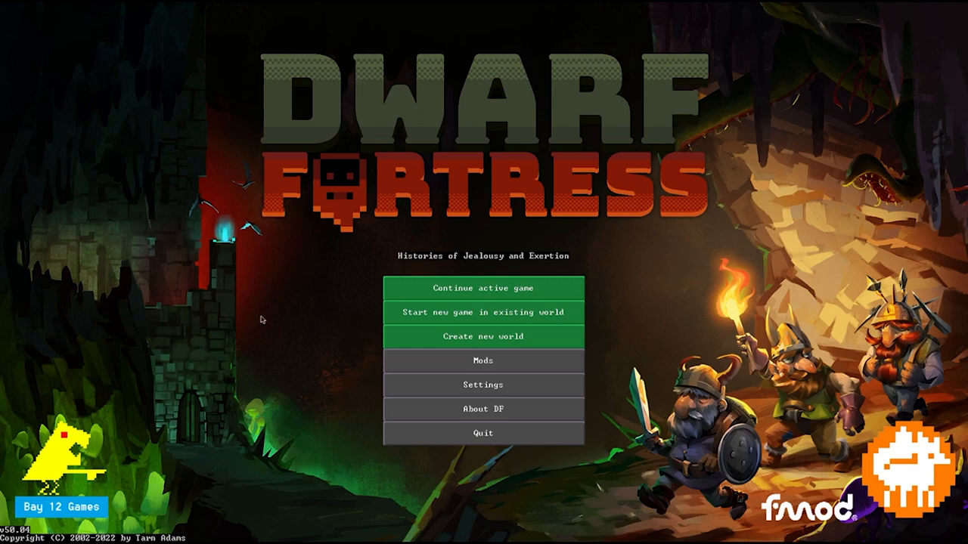
mouse_move(275, 320)
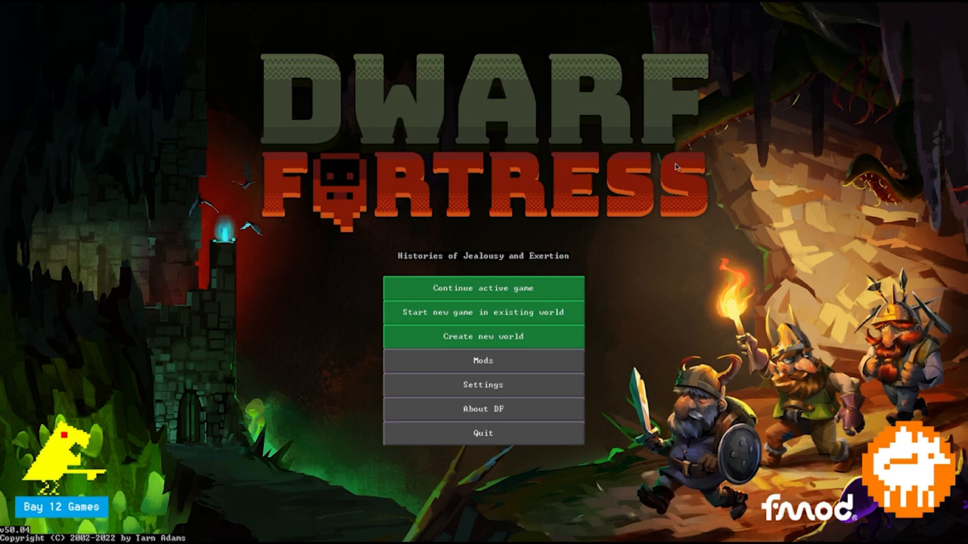
mouse_move(203, 198)
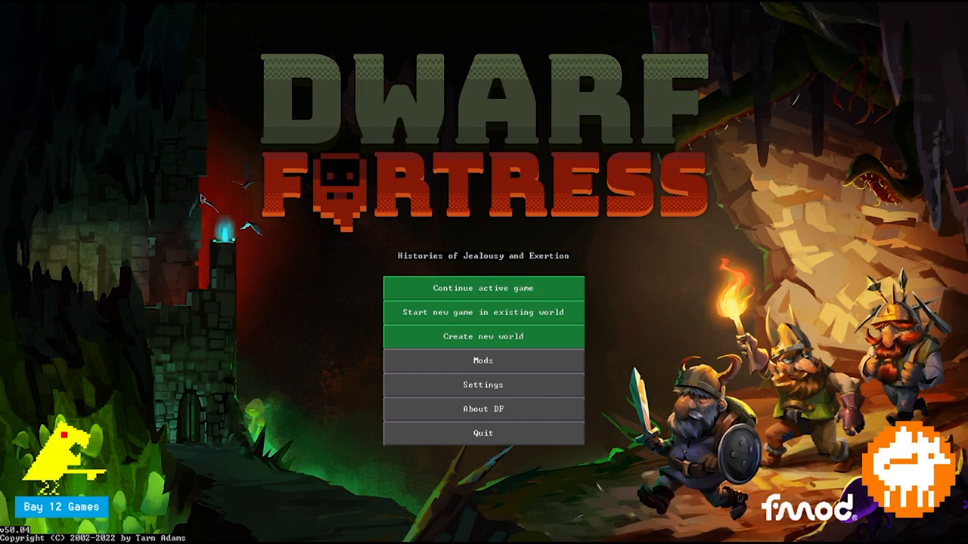
mouse_move(144, 214)
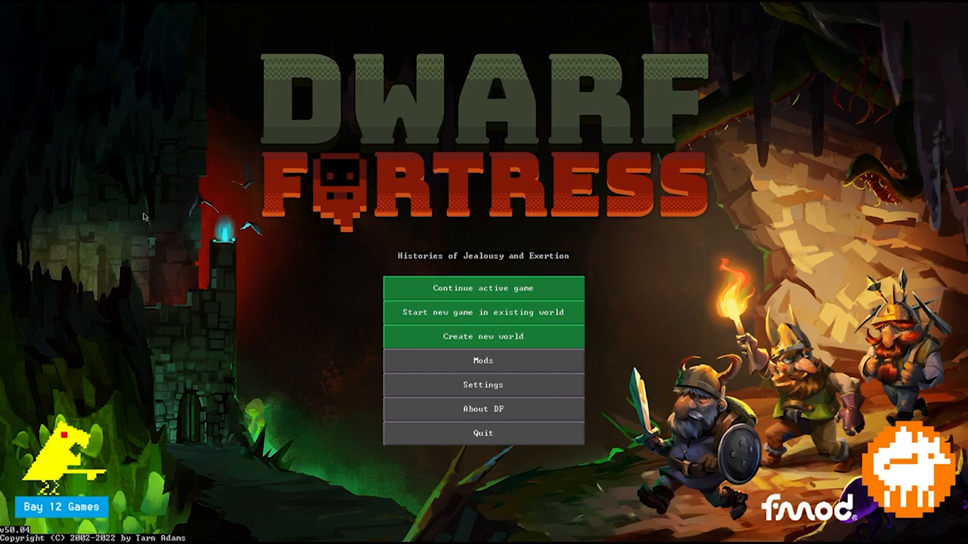
mouse_move(145, 263)
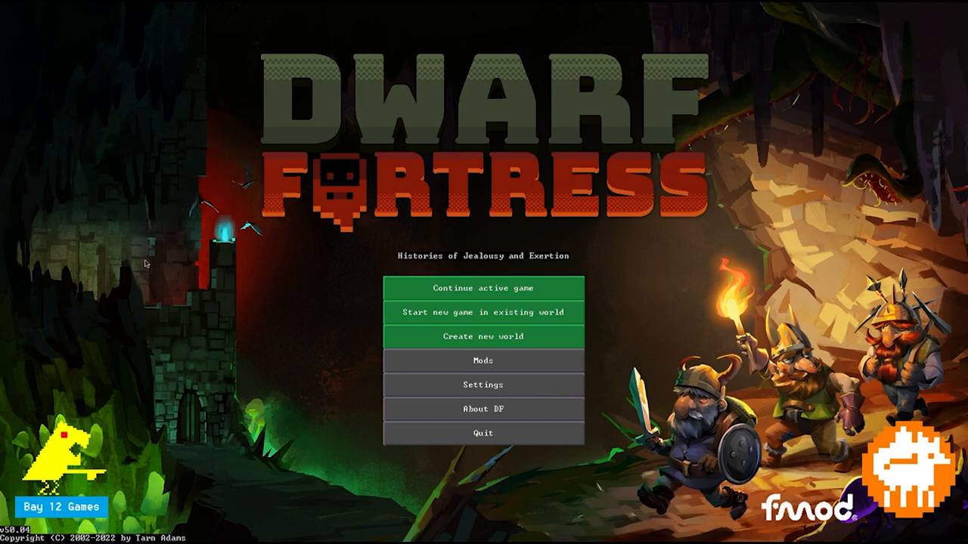
mouse_move(290, 318)
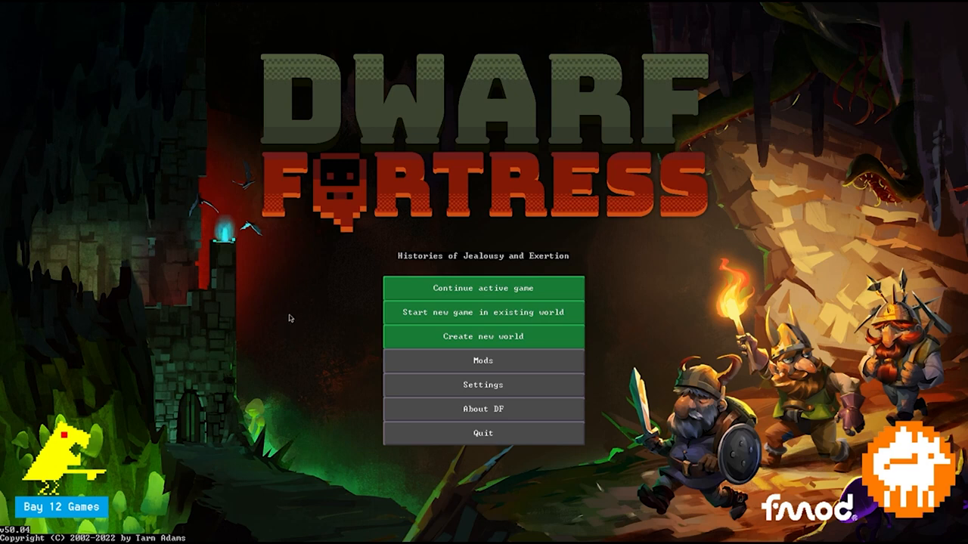
mouse_move(302, 316)
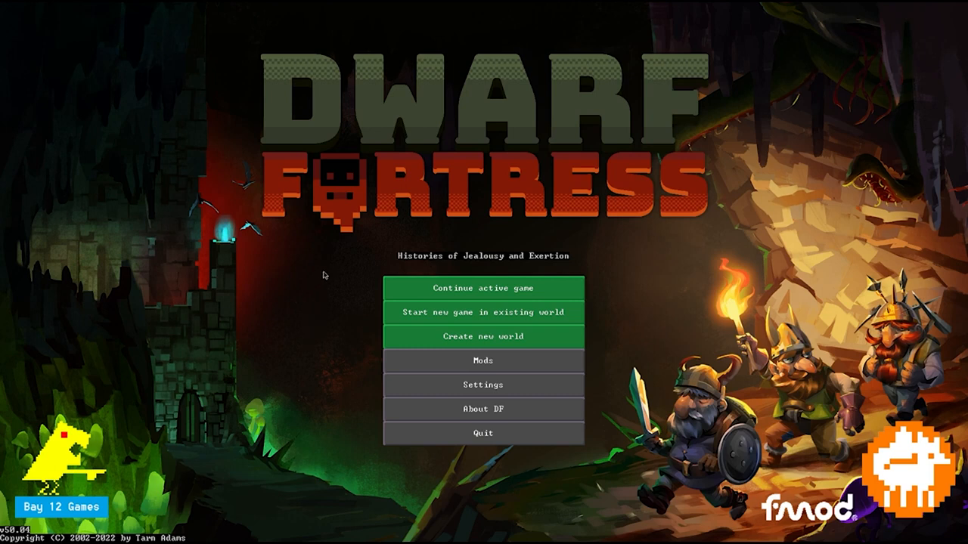
mouse_move(351, 326)
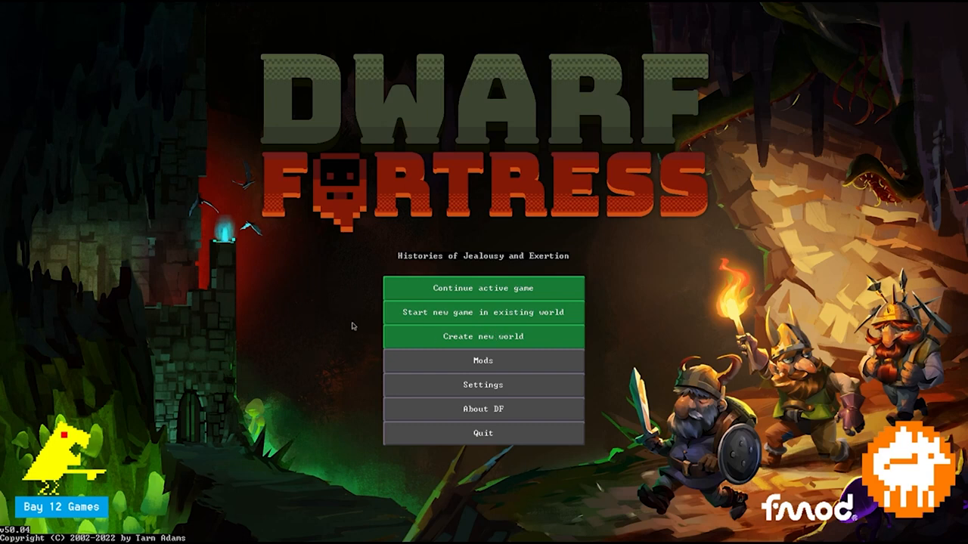
Start a new game in the existing world, skip the tutorial and dismiss the on-your-own notice.
left_click(484, 312)
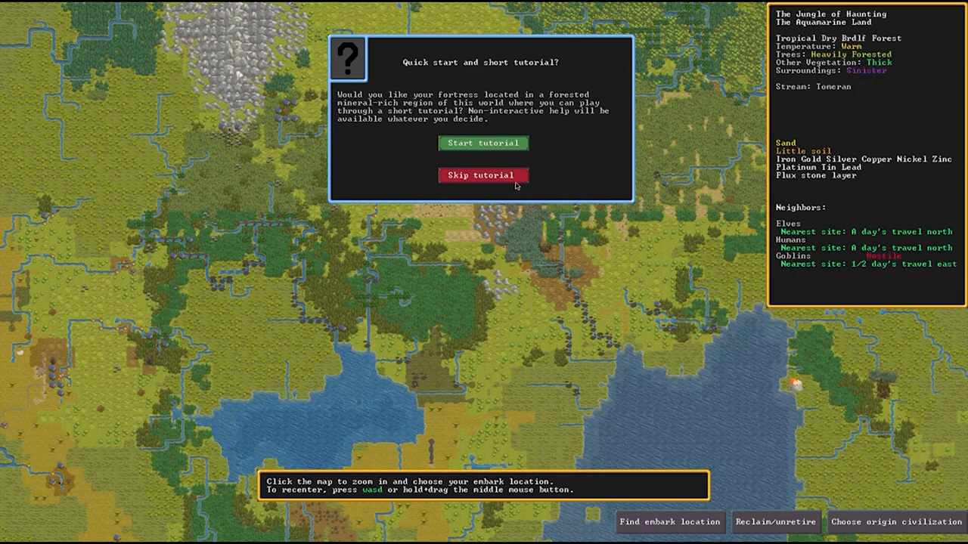
left_click(484, 175)
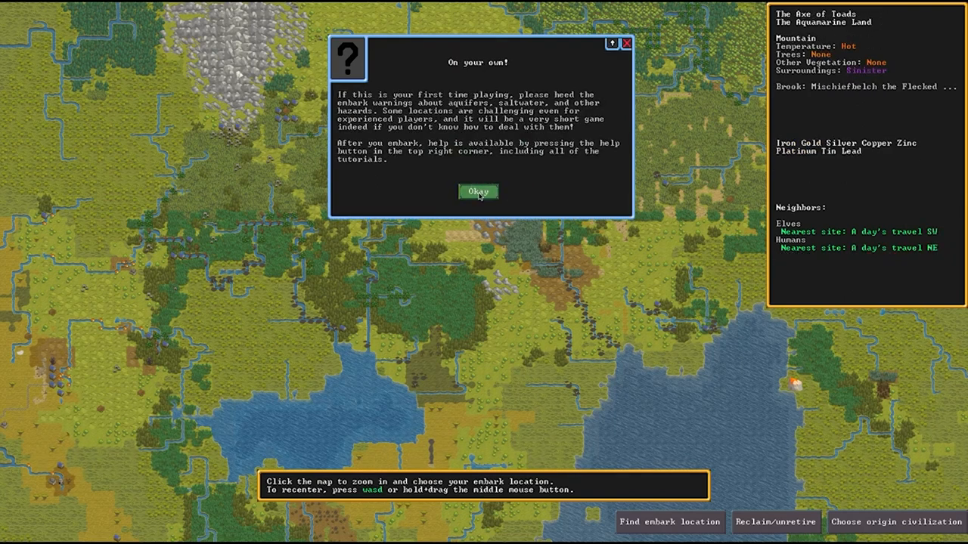
left_click(478, 190)
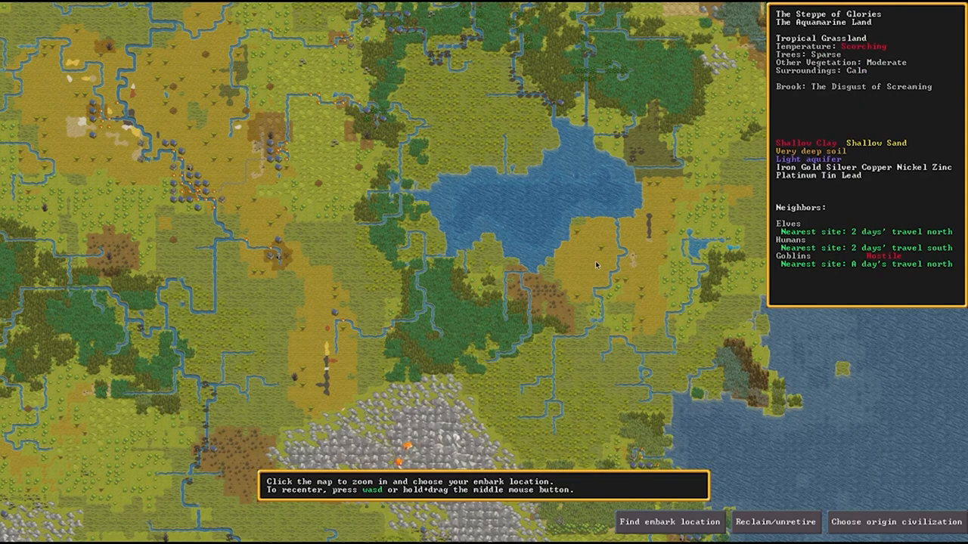
mouse_move(686, 380)
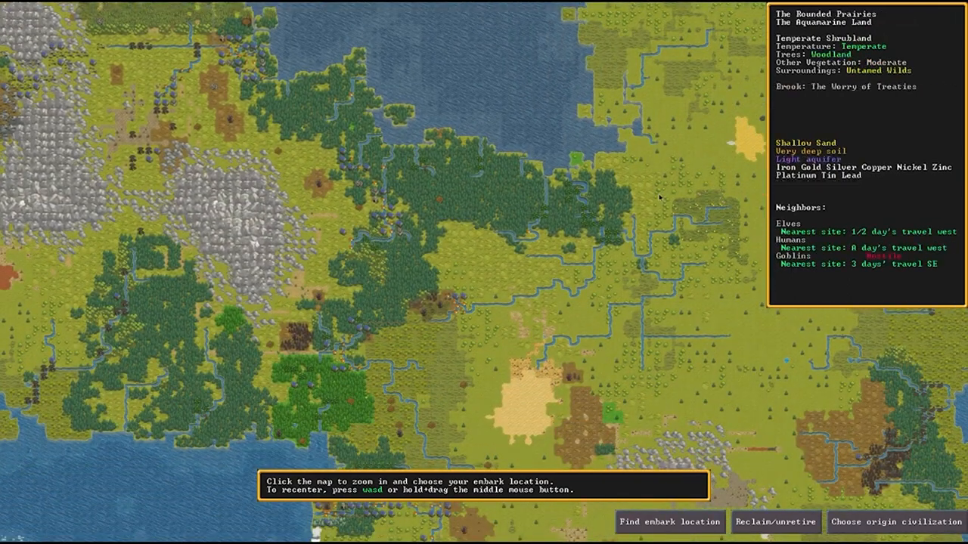
In the embark site finder require Aquifer (Heavy) No and Savagery Calm.
left_click(669, 522)
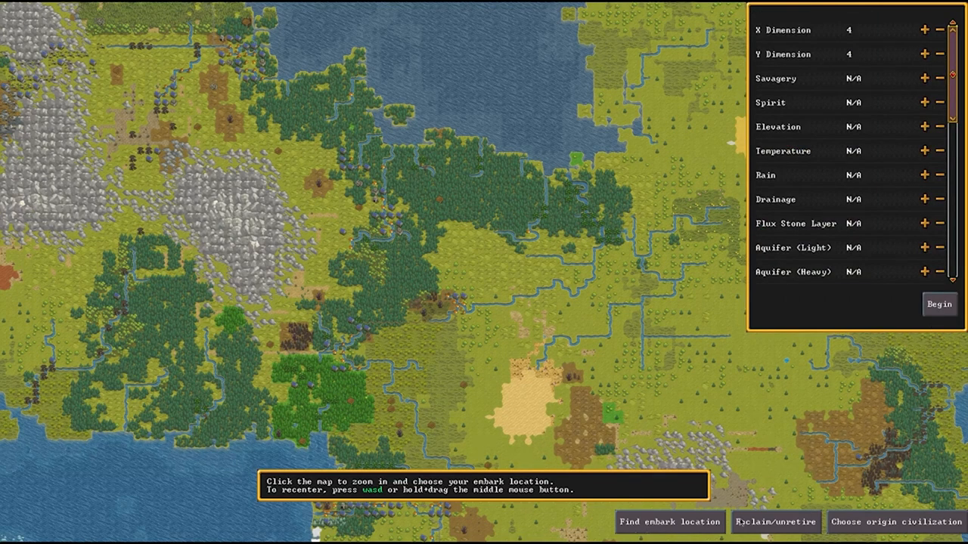
left_click(922, 272)
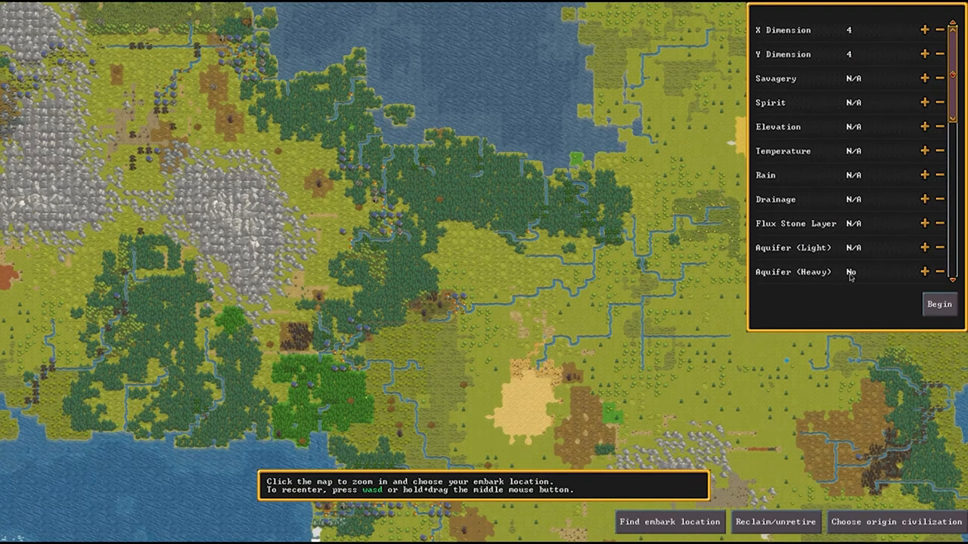
mouse_move(757, 260)
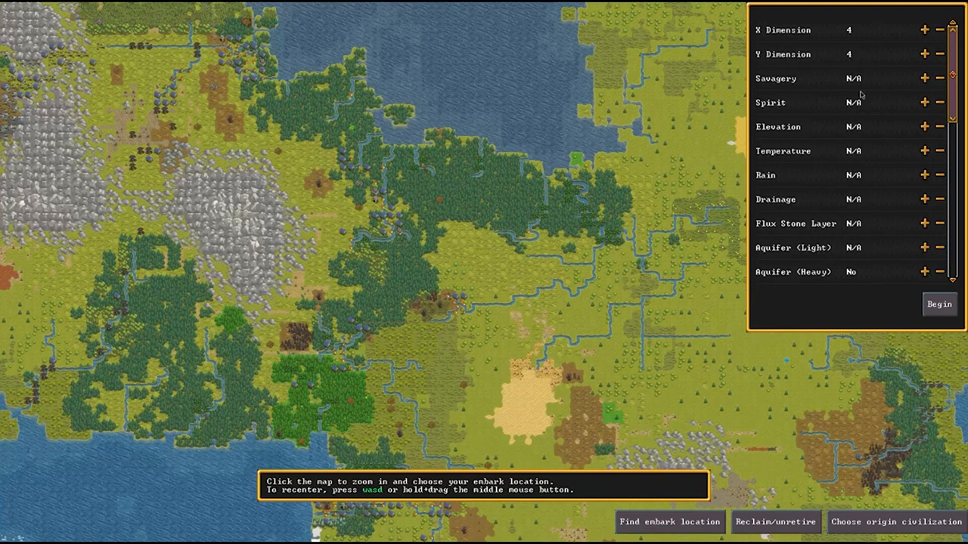
left_click(925, 79)
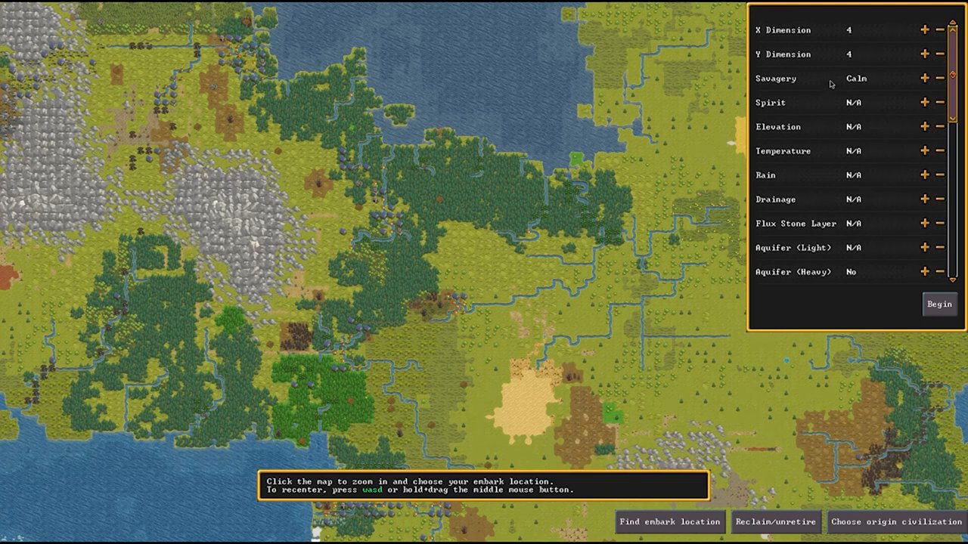
mouse_move(841, 78)
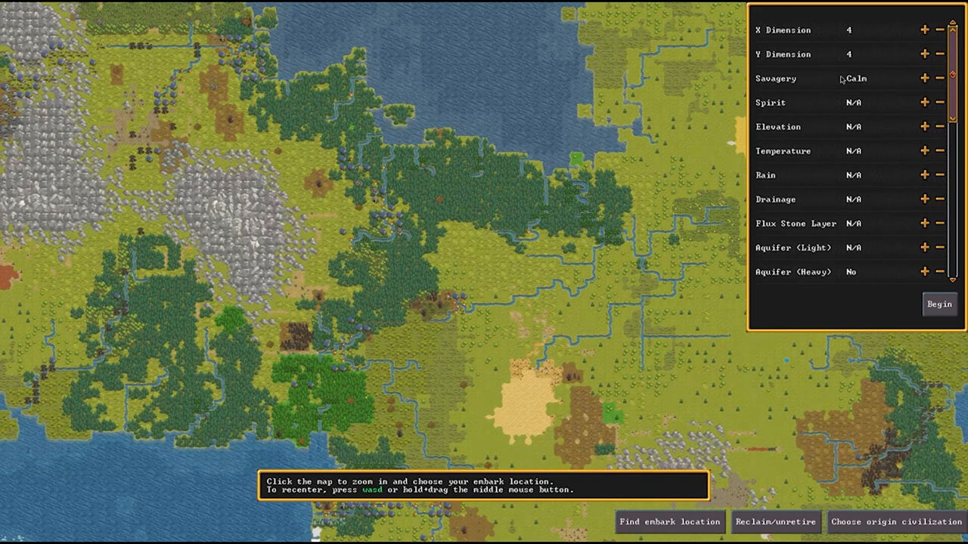
mouse_move(864, 80)
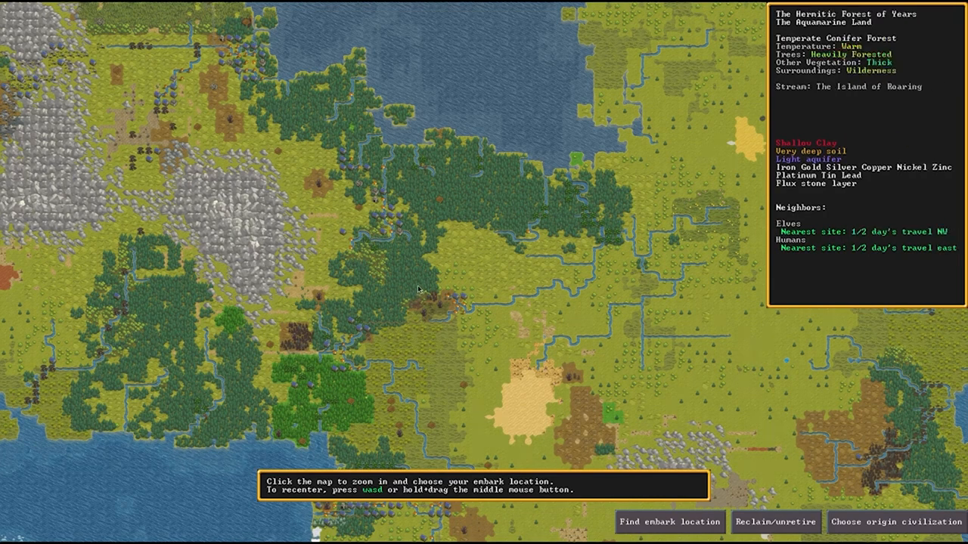
mouse_move(446, 285)
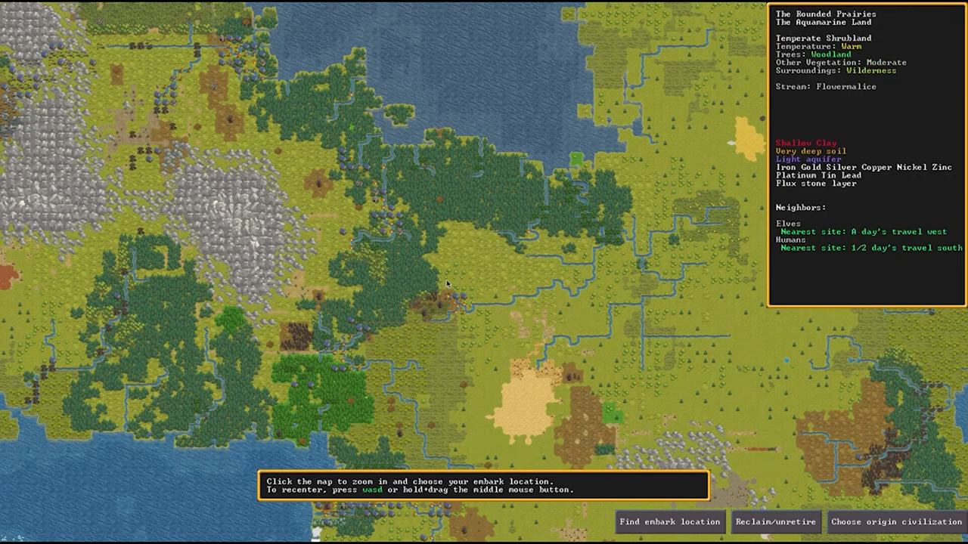
mouse_move(497, 273)
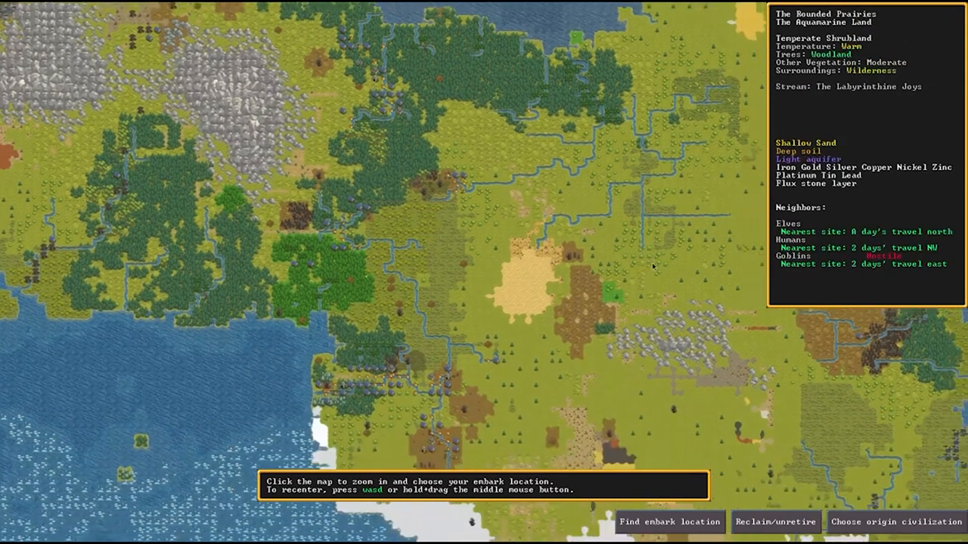
mouse_move(693, 269)
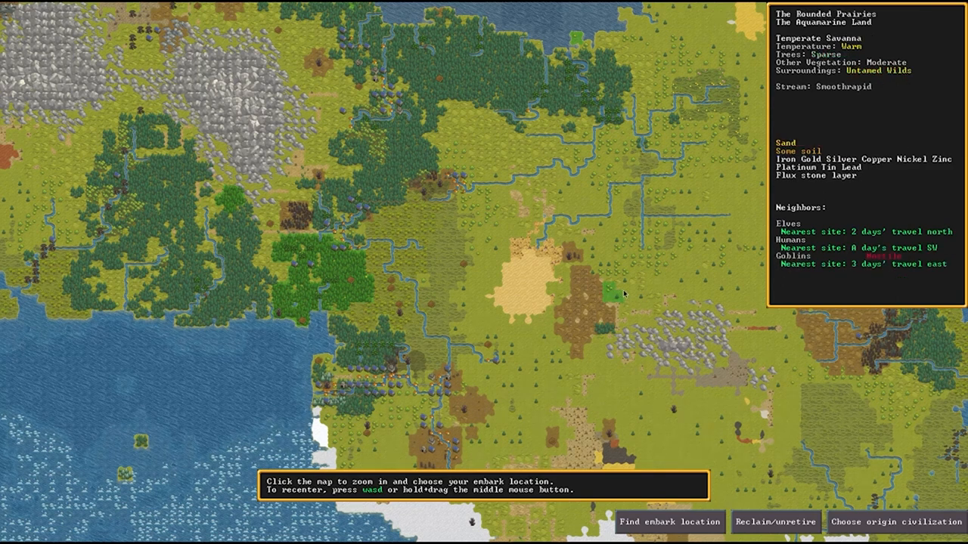
left_click(898, 522)
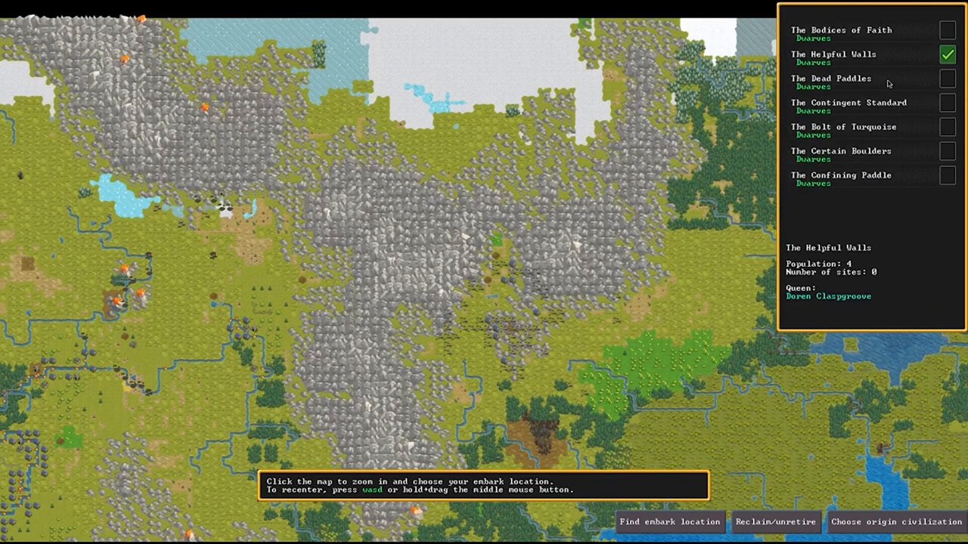
mouse_move(915, 241)
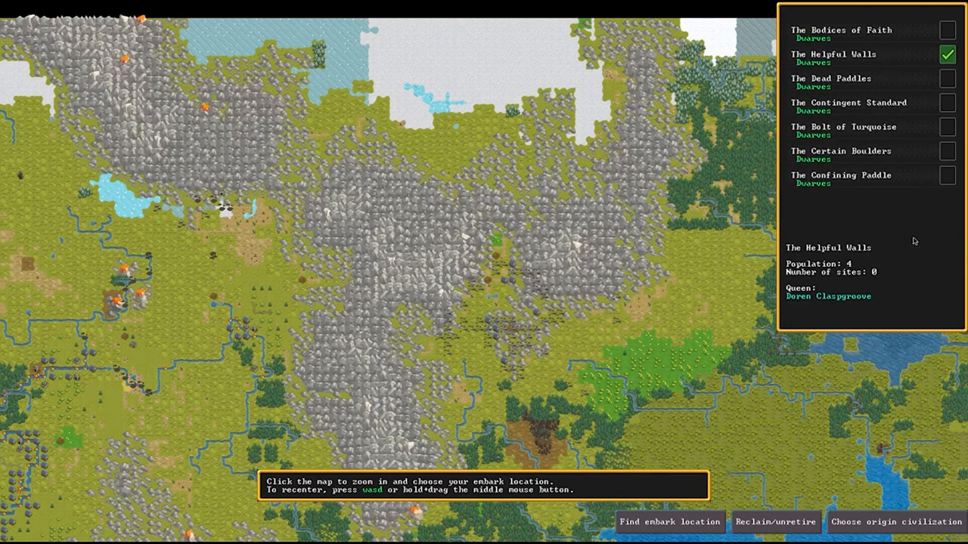
mouse_move(938, 204)
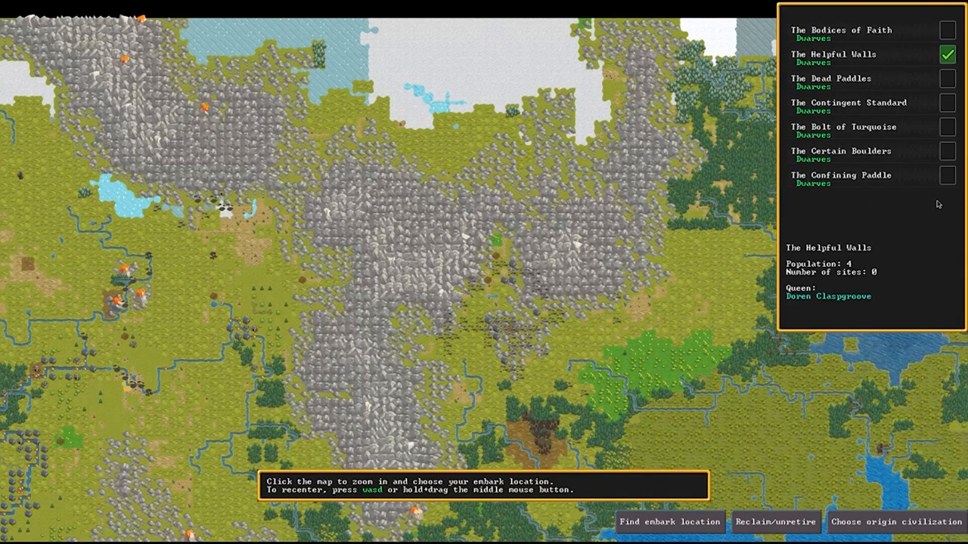
mouse_move(860, 204)
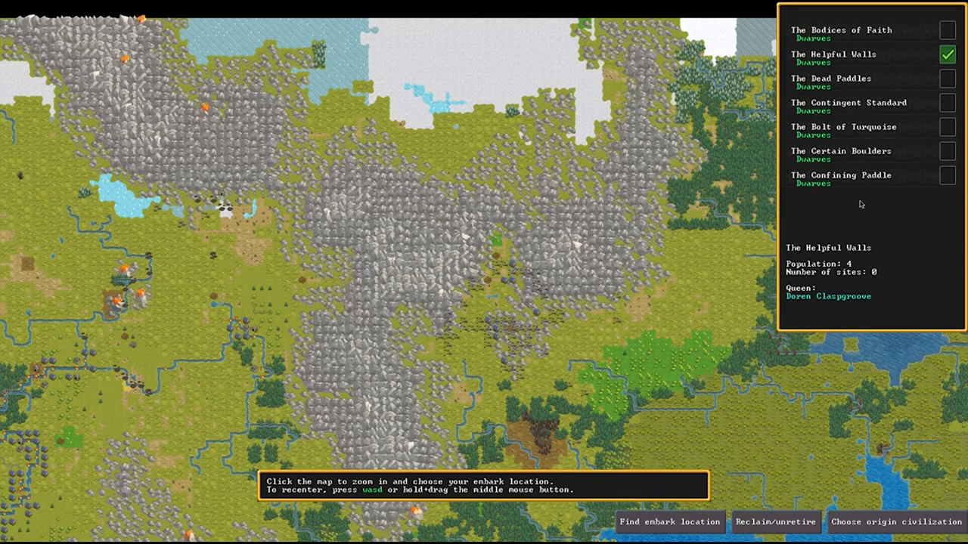
mouse_move(868, 251)
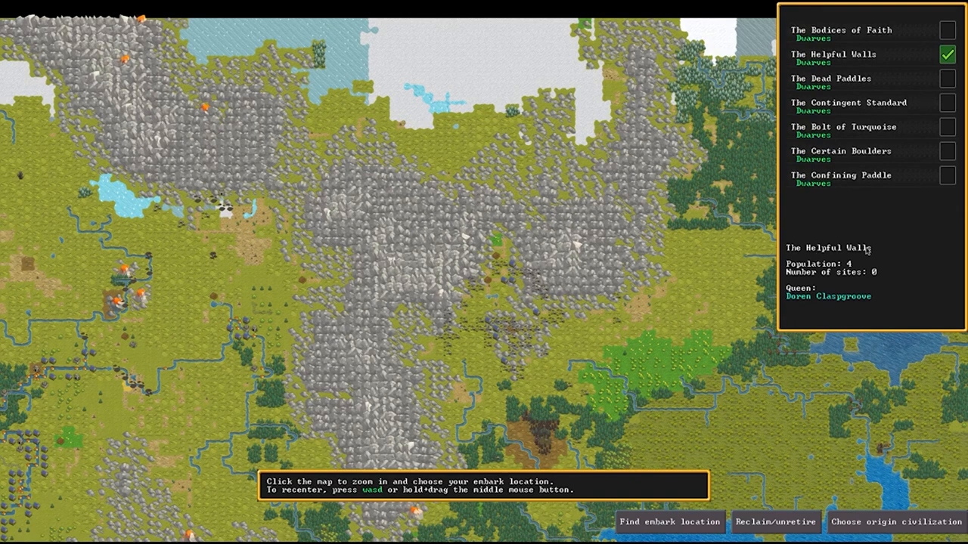
mouse_move(862, 283)
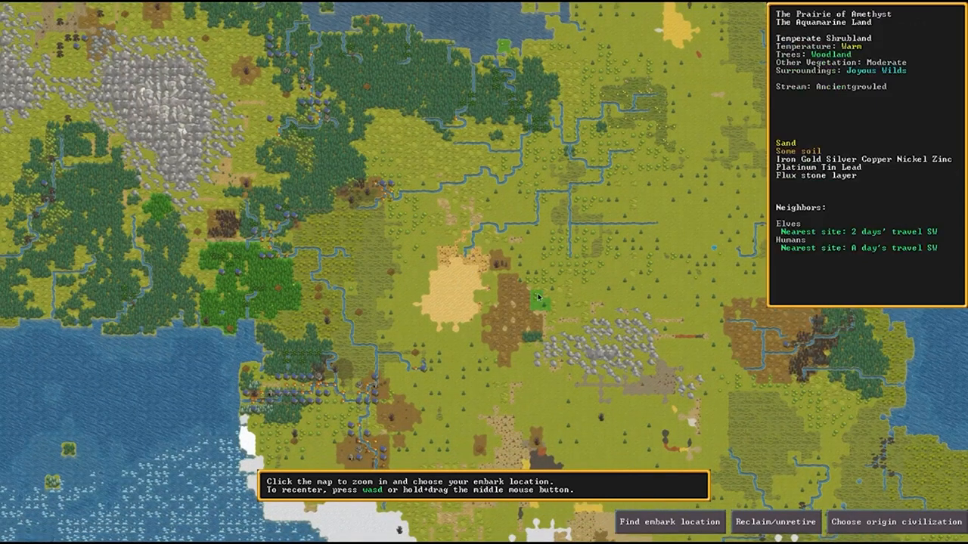
Zoom the world map into the Prairie of Amethyst area.
left_click(537, 297)
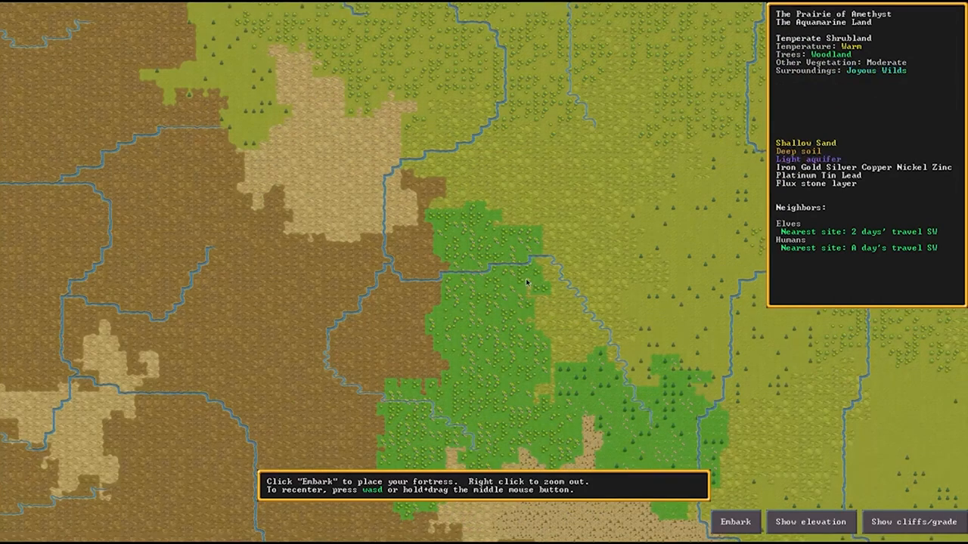
mouse_move(502, 248)
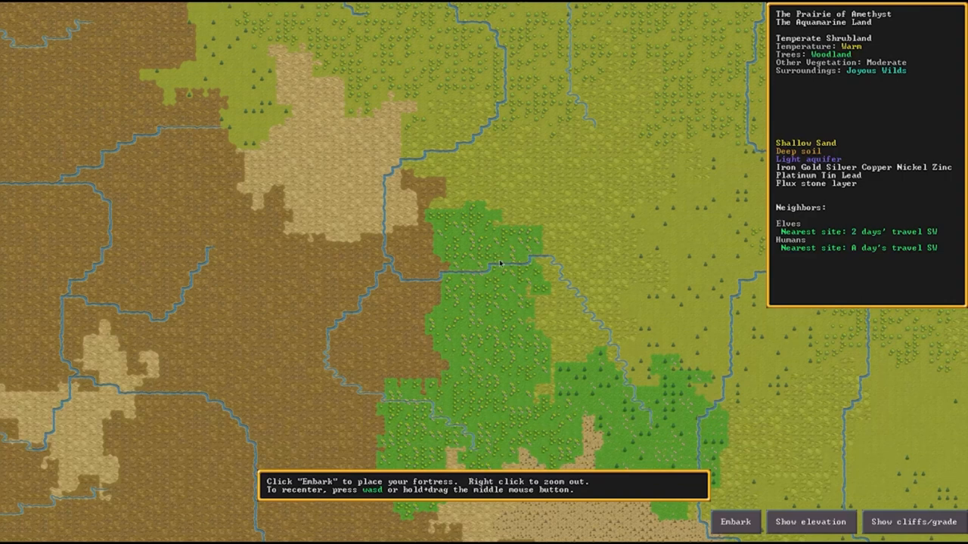
mouse_move(499, 257)
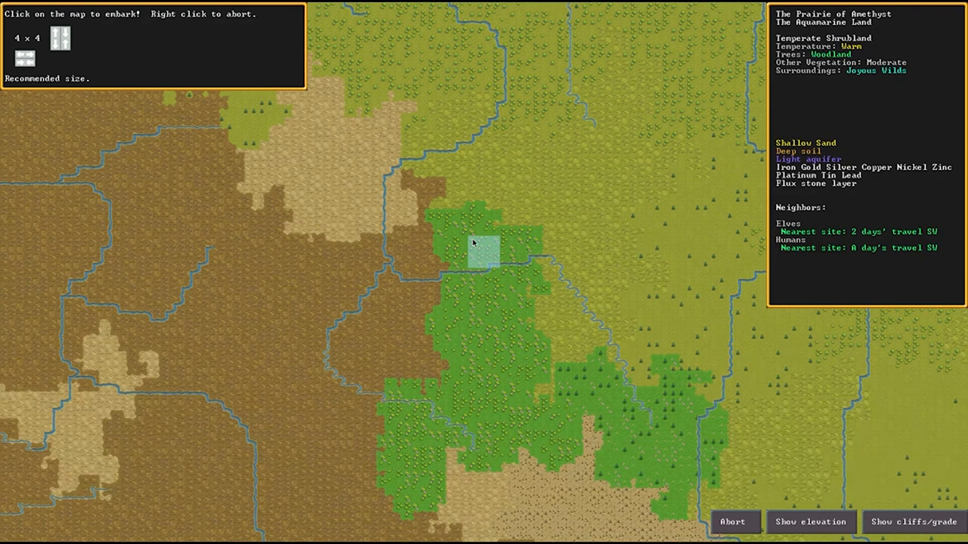
Place the 4×4 fortress site in the wooded area and reach embark preparation.
left_click(472, 242)
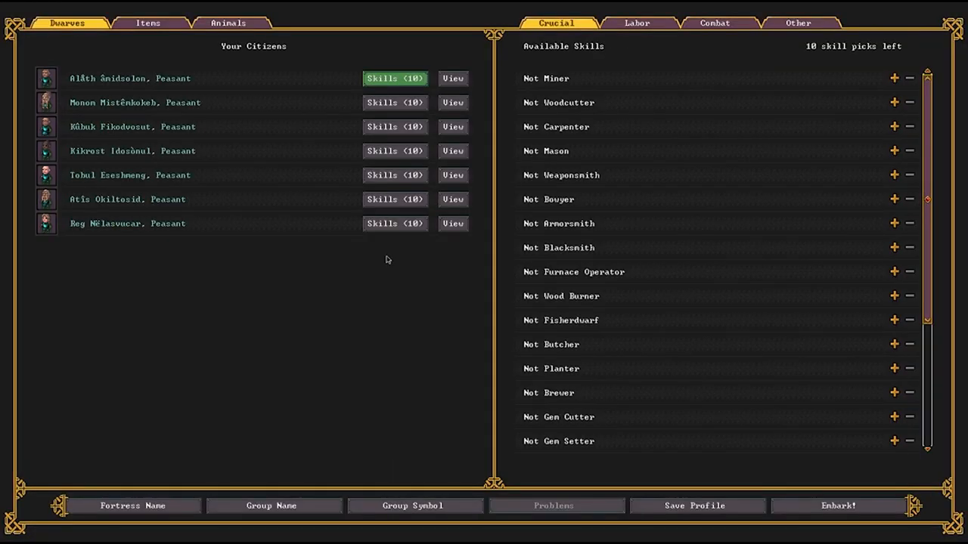
mouse_move(250, 260)
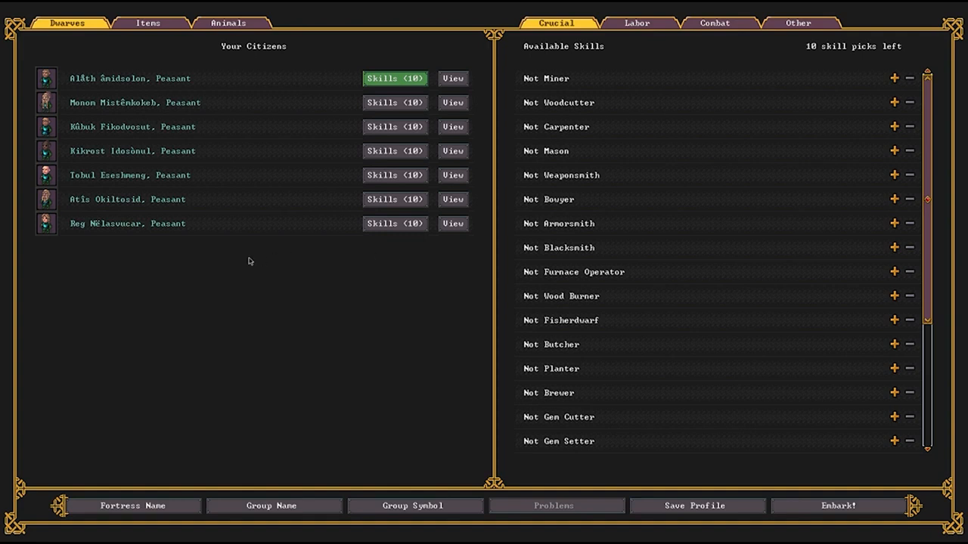
mouse_move(263, 251)
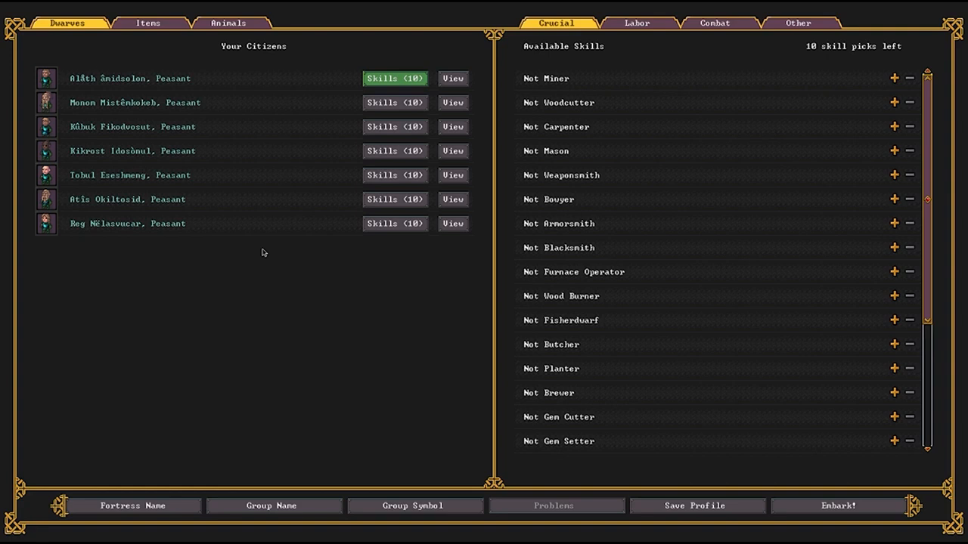
mouse_move(236, 266)
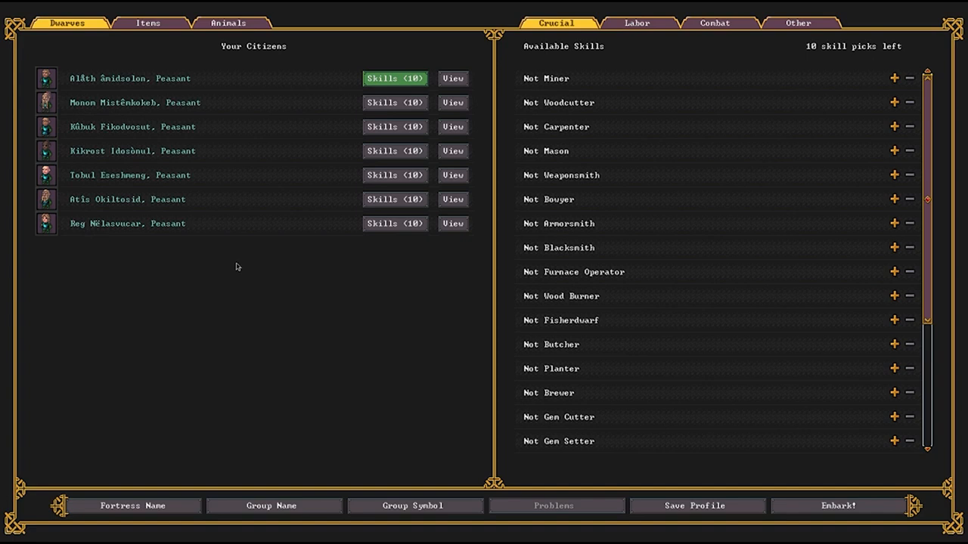
mouse_move(252, 275)
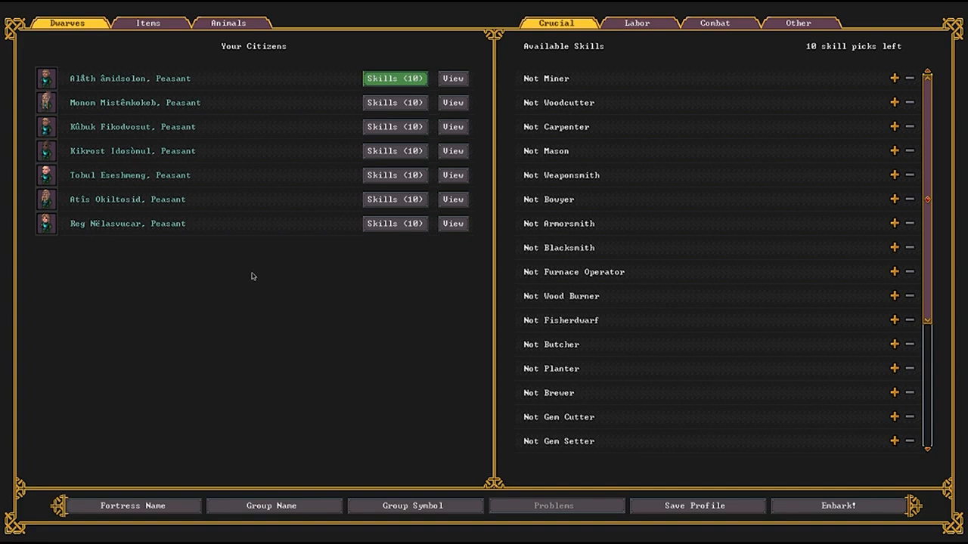
mouse_move(259, 275)
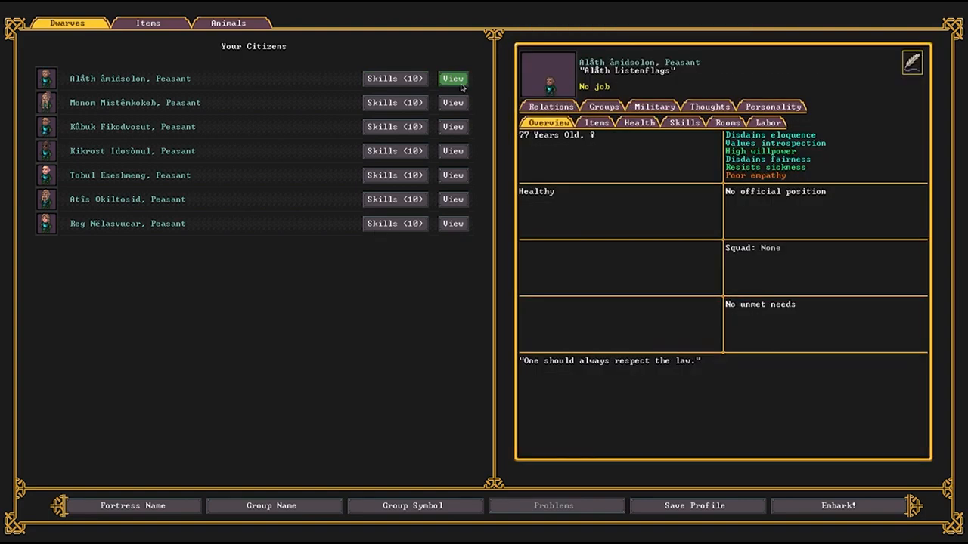
mouse_move(777, 109)
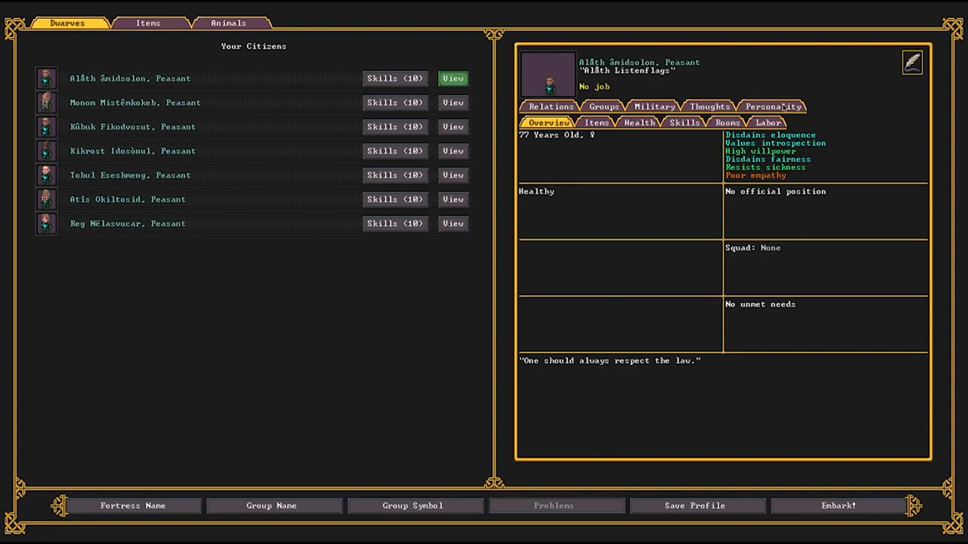
Review the first, sixth and last citizens' profiles and personality traits, ending on the last citizen.
left_click(772, 106)
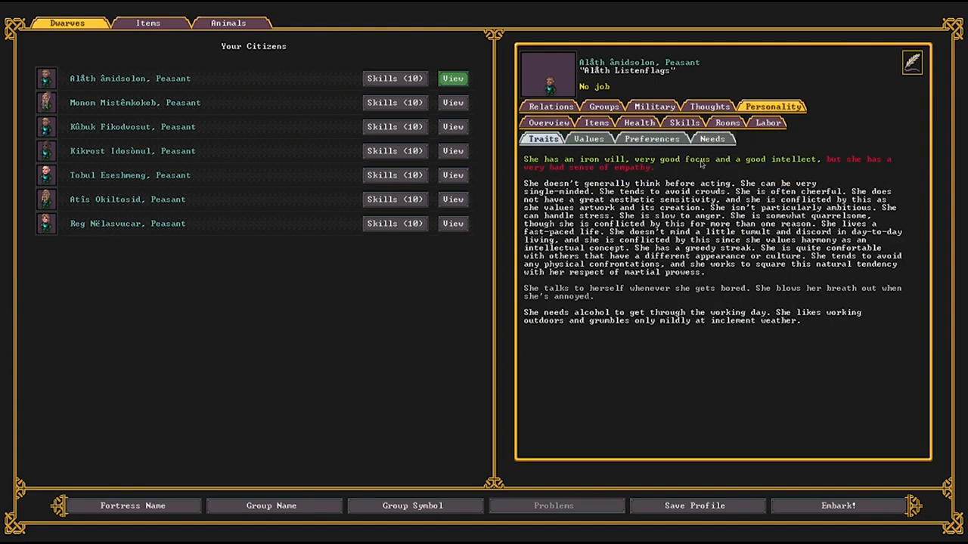
mouse_move(741, 164)
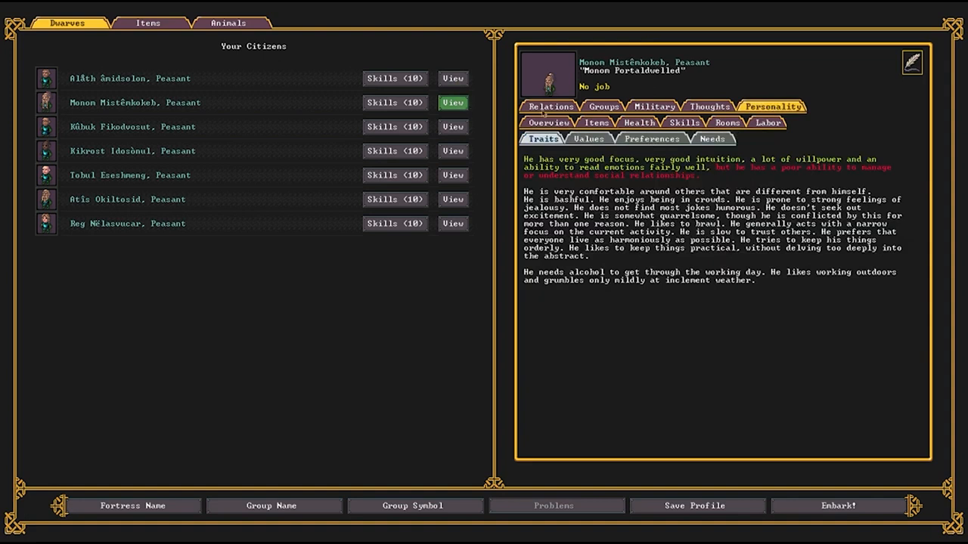
left_click(452, 127)
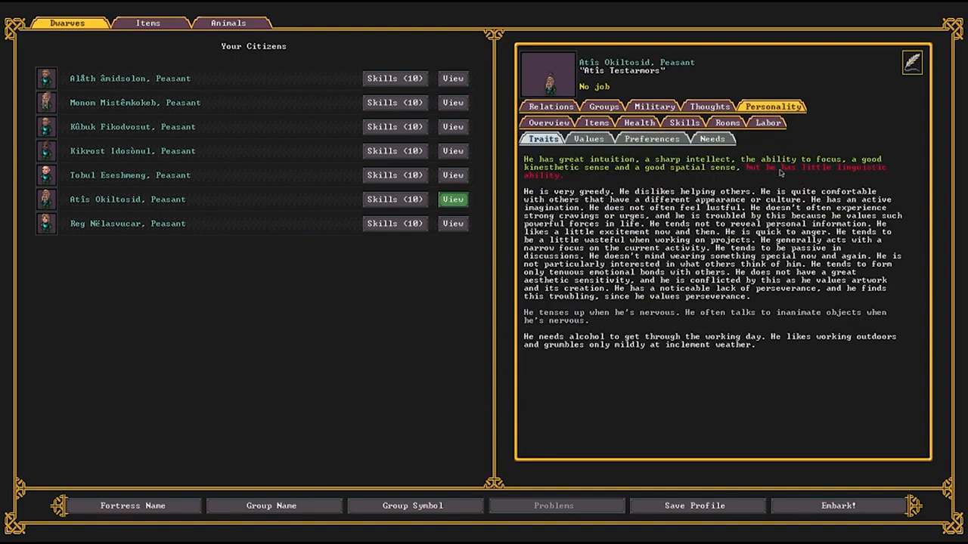
left_click(454, 224)
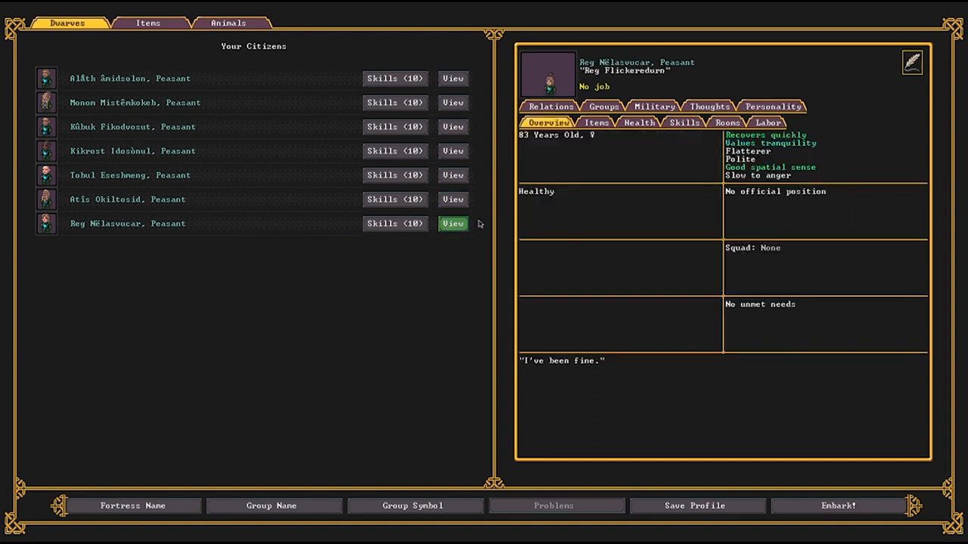
left_click(771, 106)
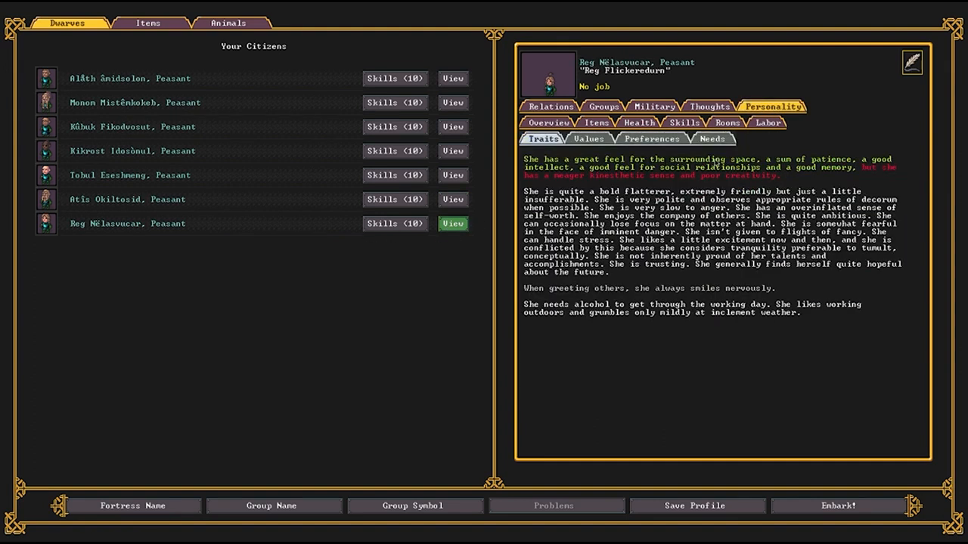
left_click(452, 199)
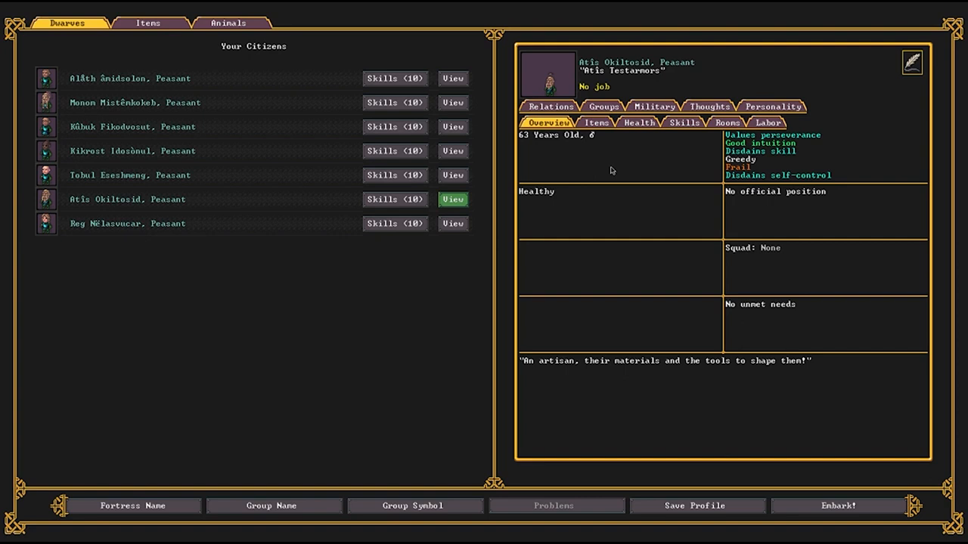
left_click(771, 106)
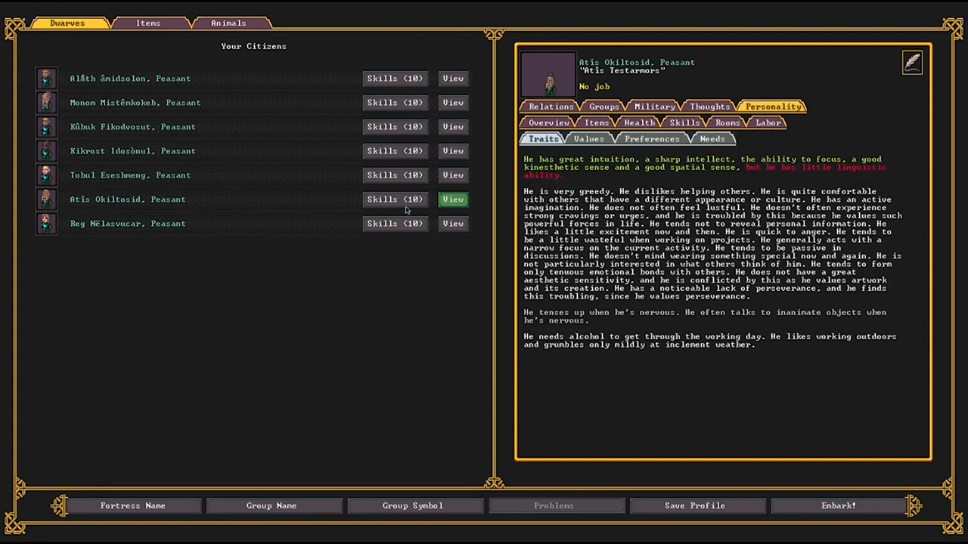
left_click(452, 175)
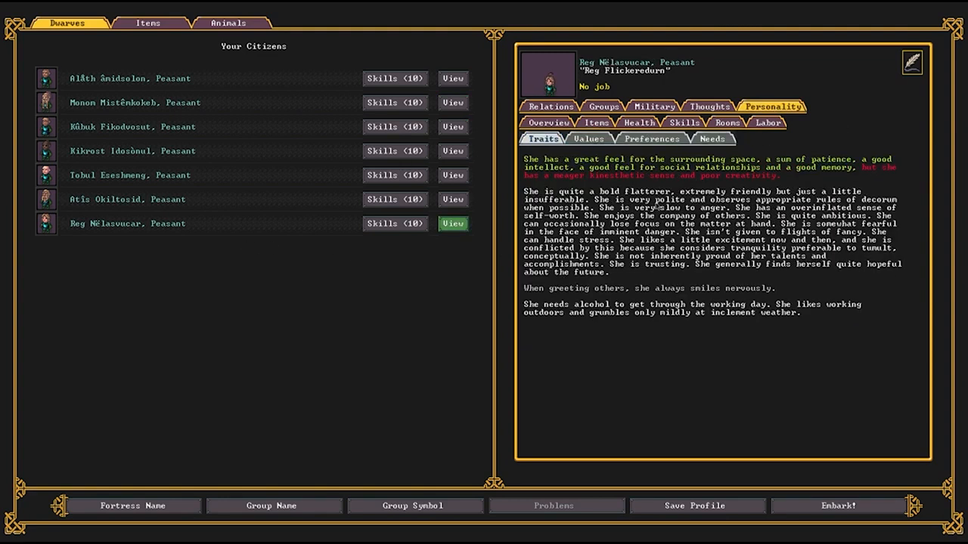
mouse_move(649, 183)
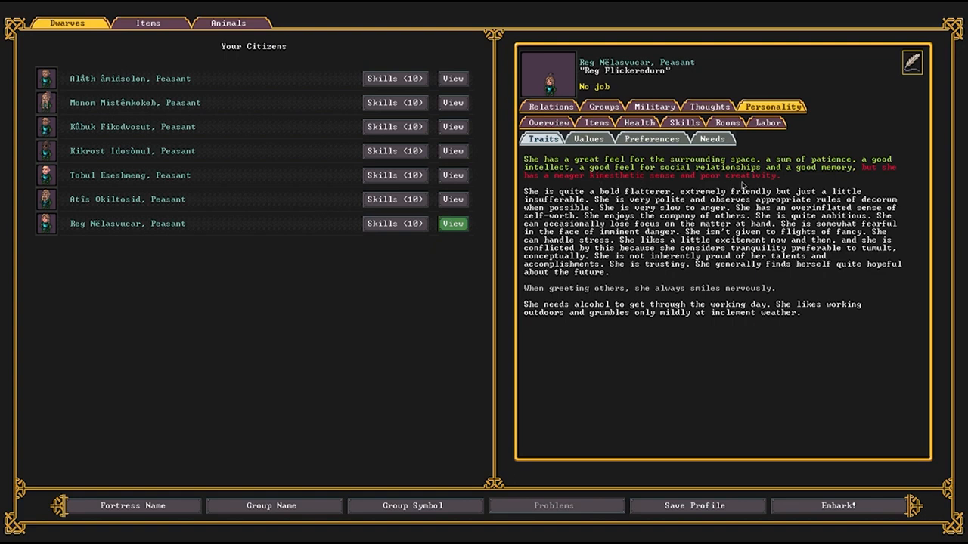
mouse_move(744, 186)
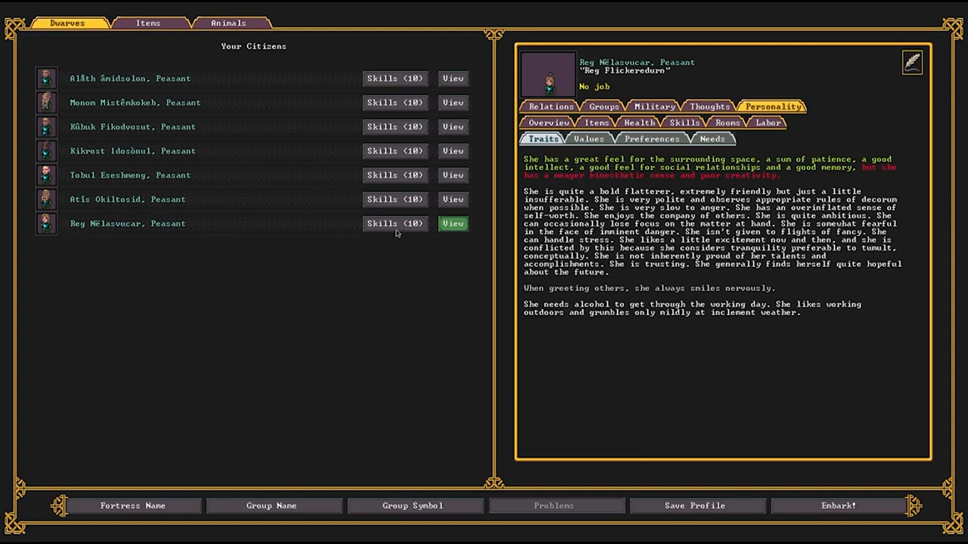
Raise the sixth citizen's Stone Carver skill toward Proficient in their skill choices.
left_click(452, 200)
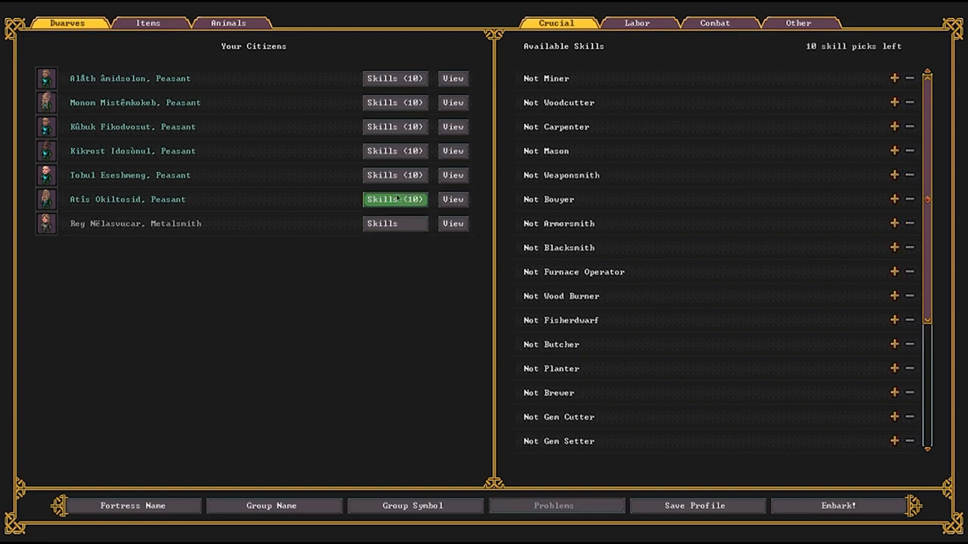
mouse_move(888, 130)
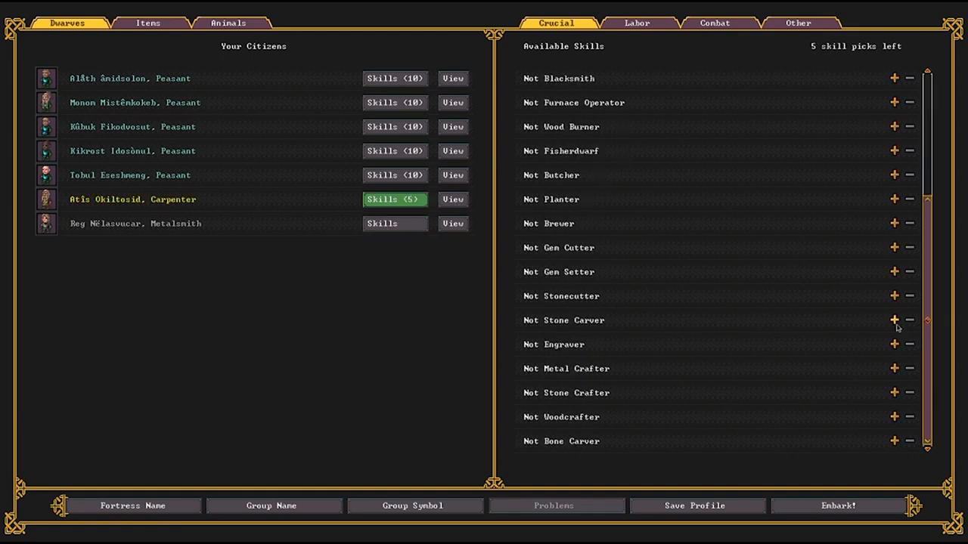
left_click(892, 321)
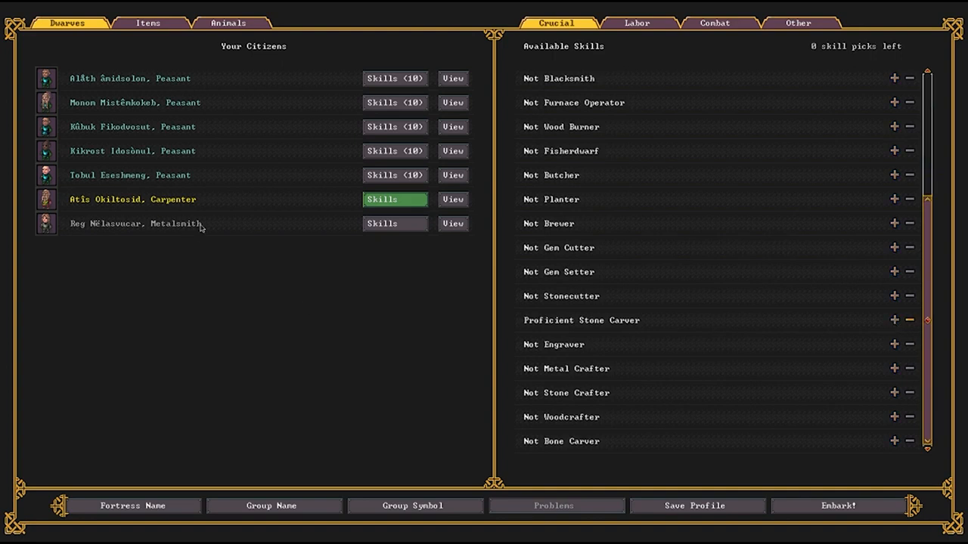
mouse_move(189, 209)
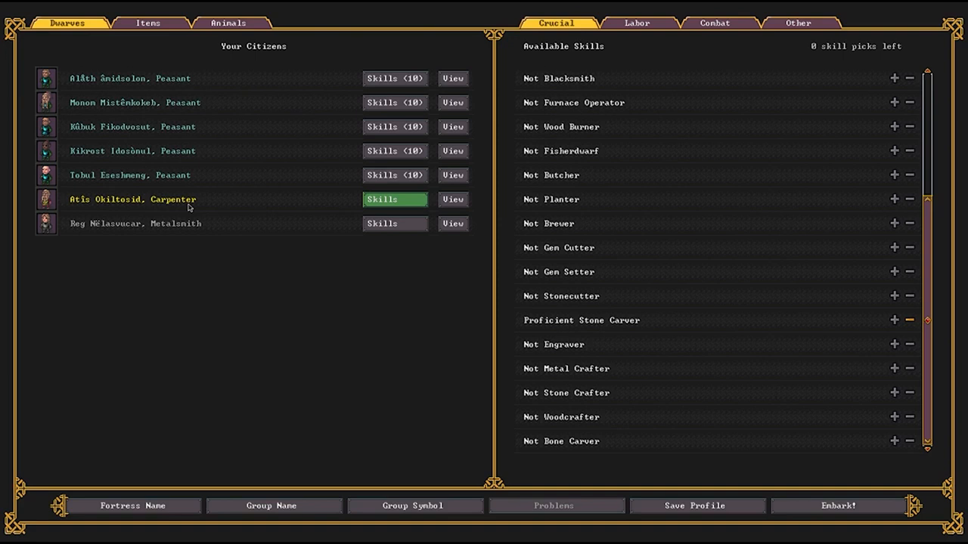
mouse_move(224, 230)
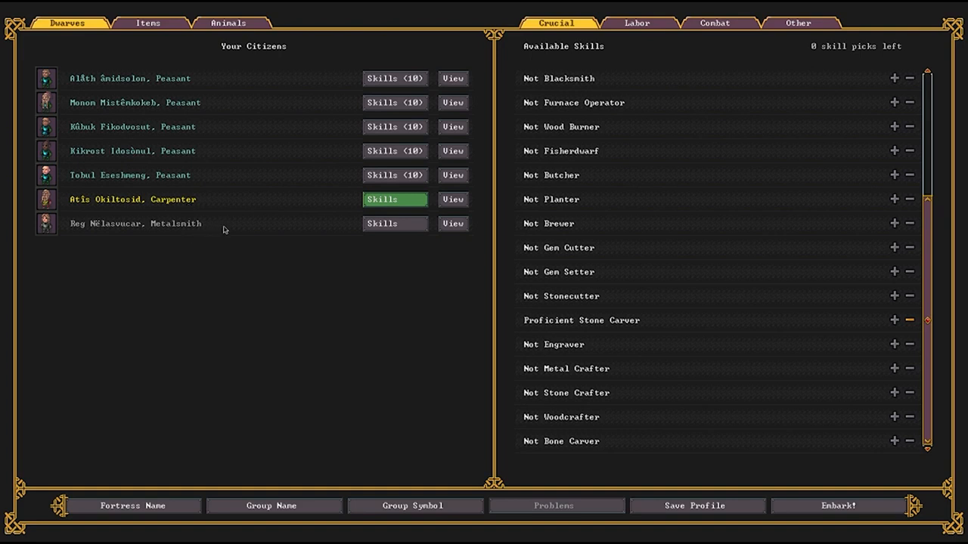
mouse_move(326, 190)
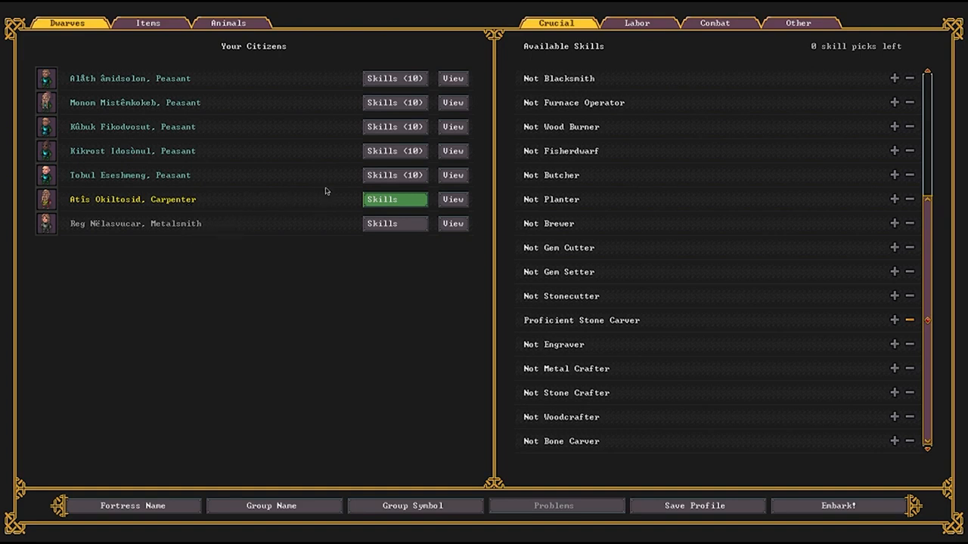
mouse_move(487, 175)
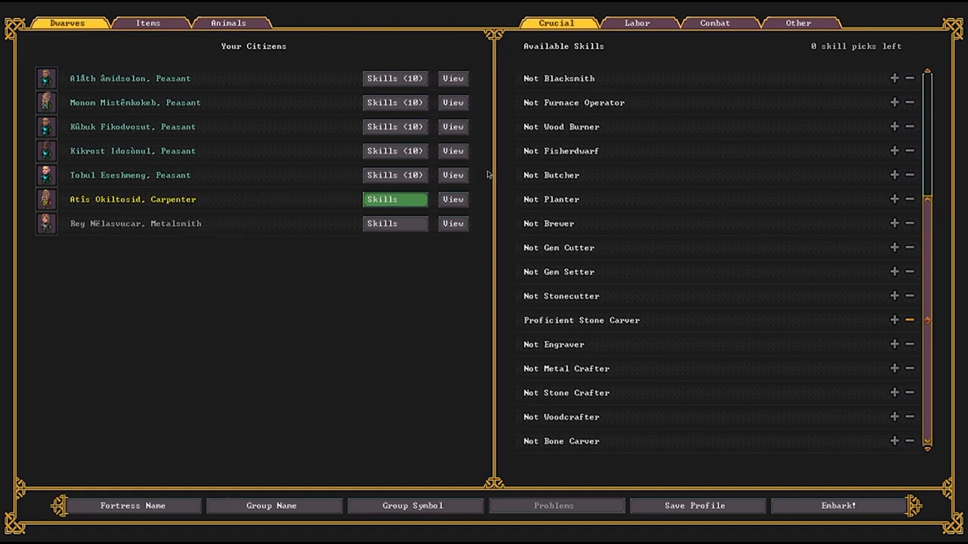
Check the fifth, third, second and first citizens' profiles, ending in the fifth citizen's skill choices.
left_click(454, 175)
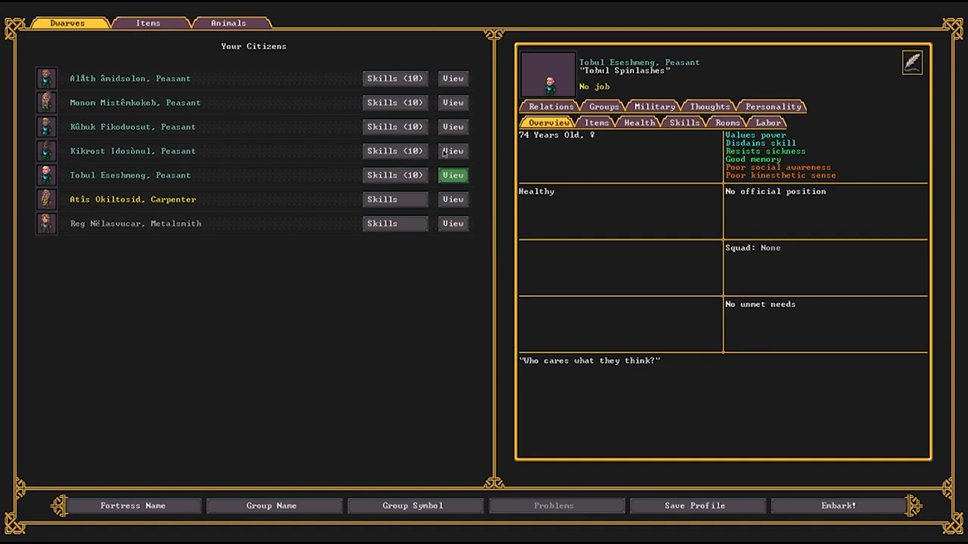
left_click(394, 175)
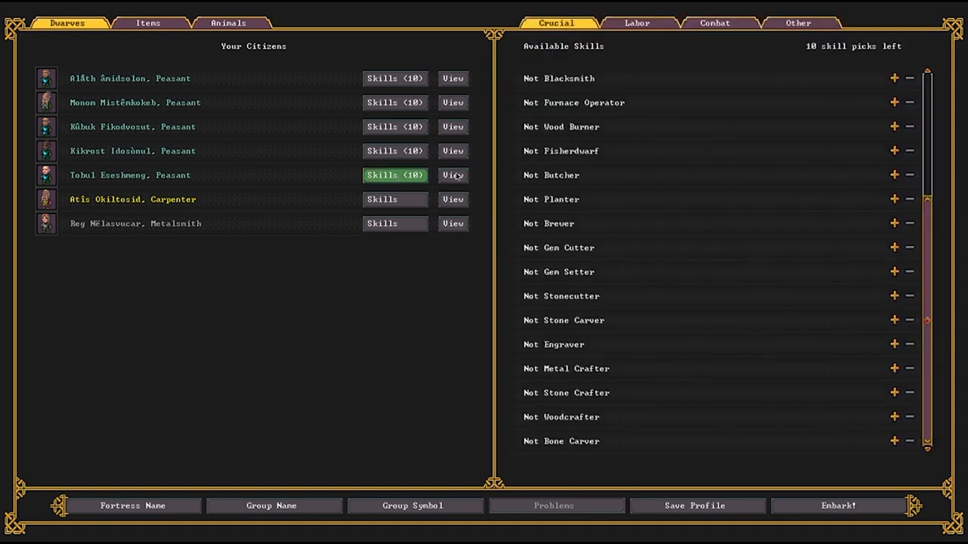
left_click(453, 175)
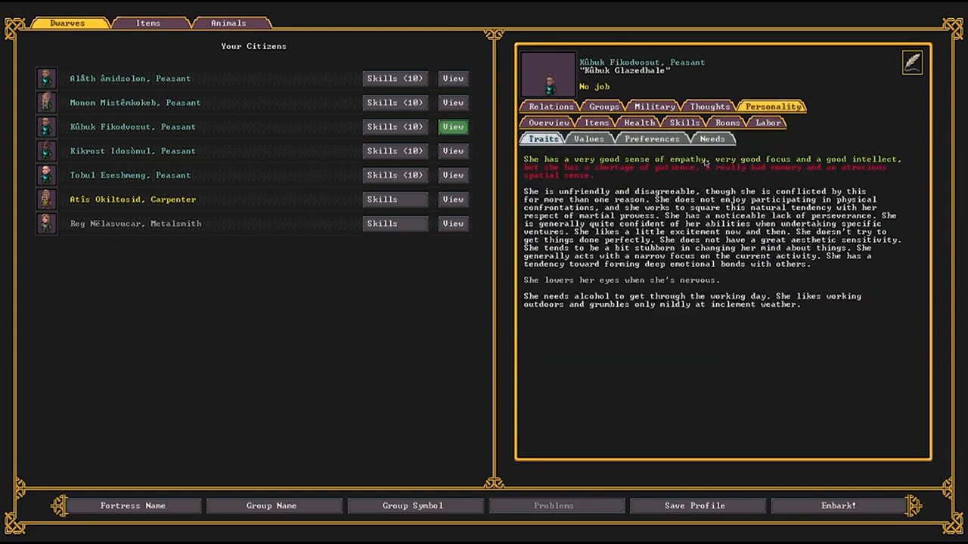
left_click(454, 103)
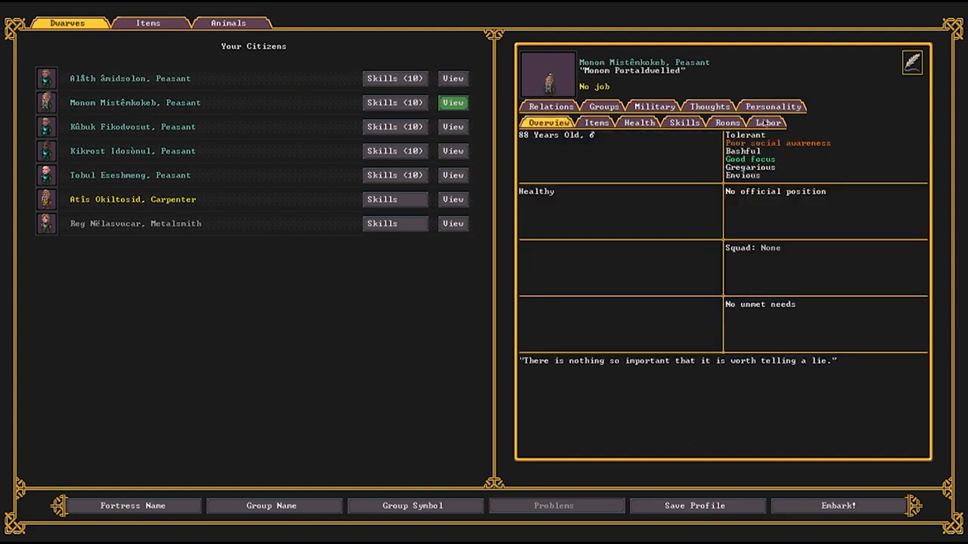
left_click(452, 78)
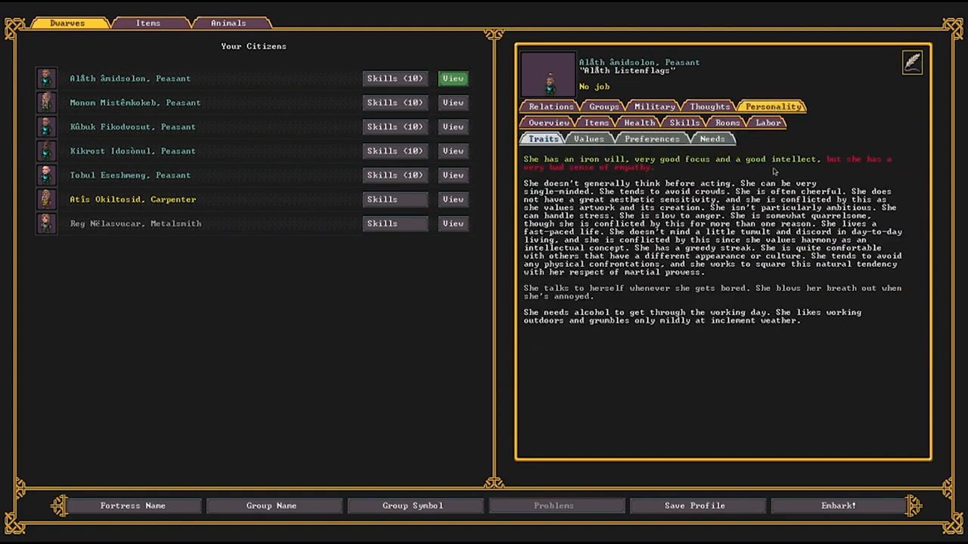
left_click(453, 175)
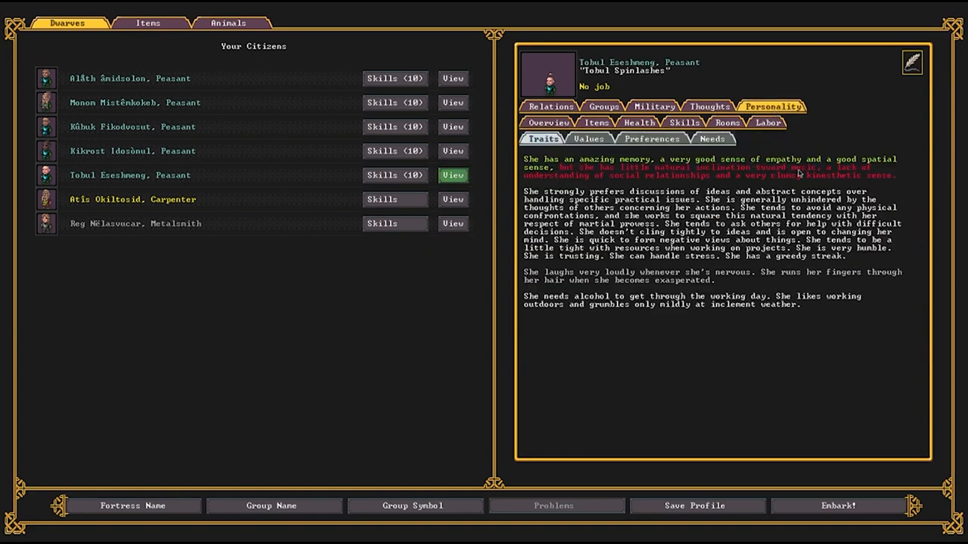
left_click(395, 175)
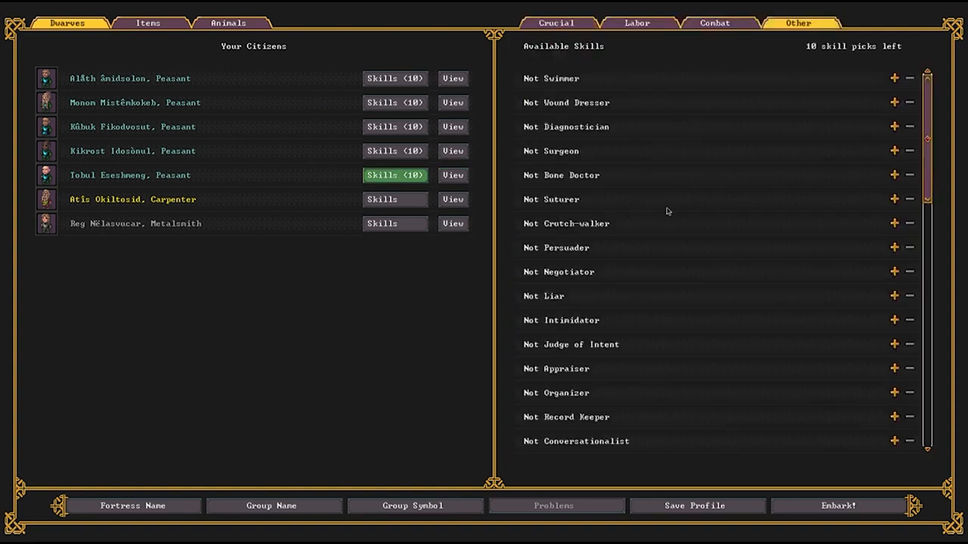
mouse_move(893, 272)
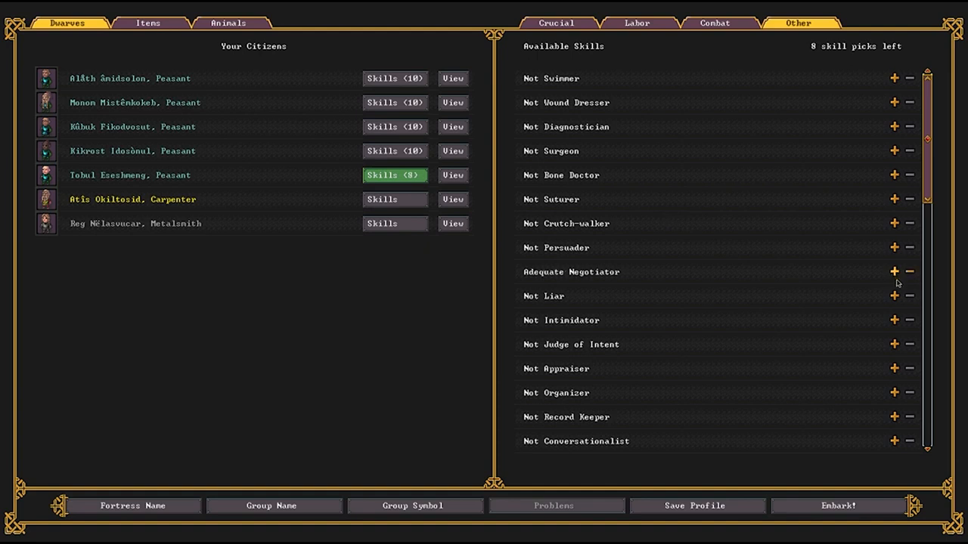
mouse_move(910, 303)
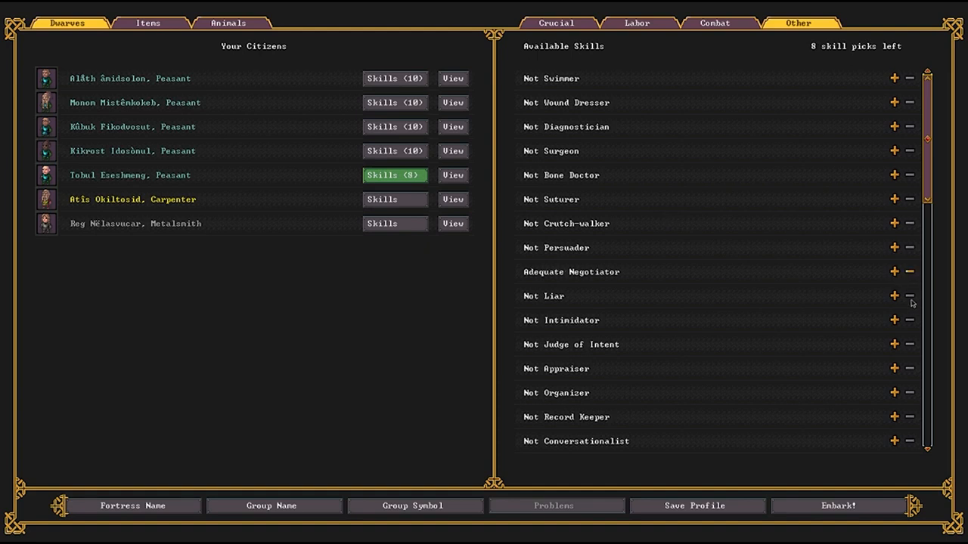
mouse_move(914, 308)
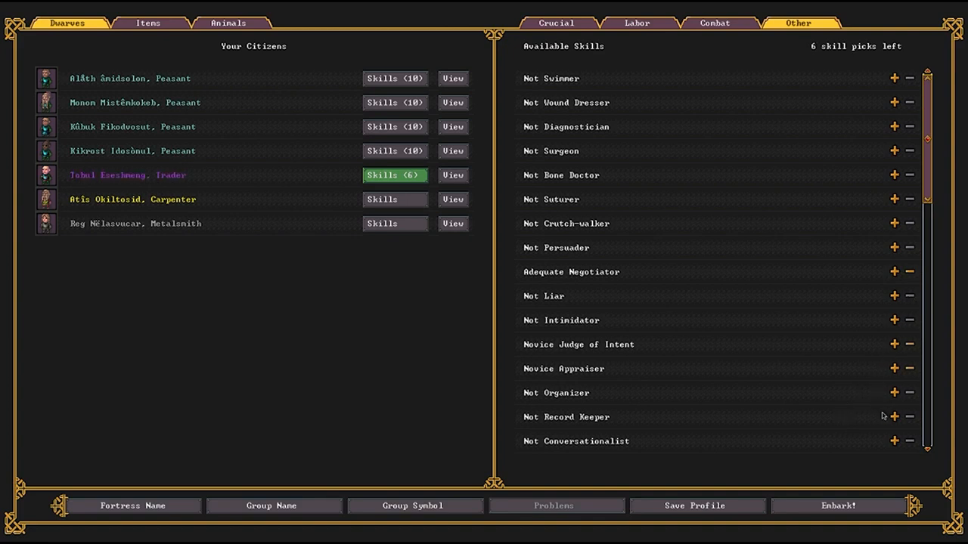
Give the fifth dwarf Novice Organizer and raise Herbalist toward Proficient.
left_click(892, 393)
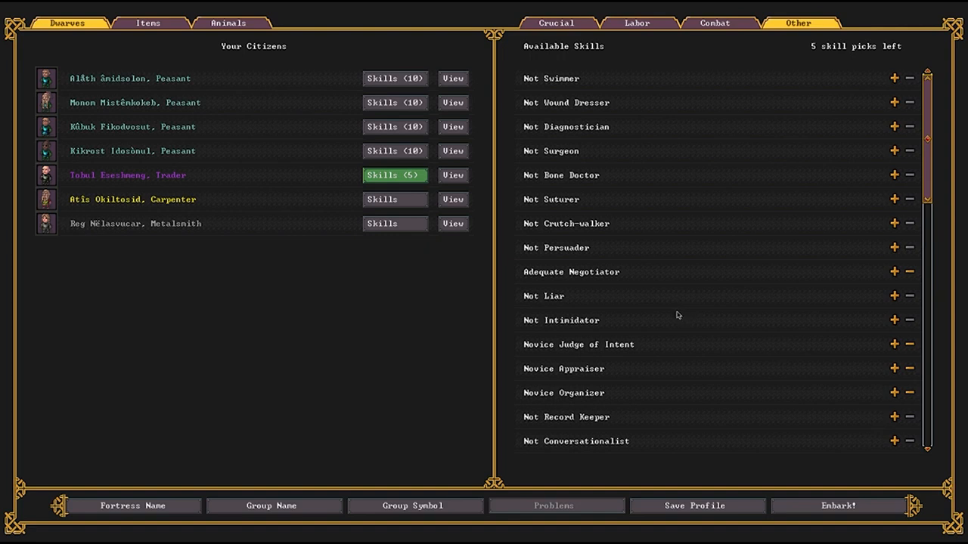
mouse_move(625, 78)
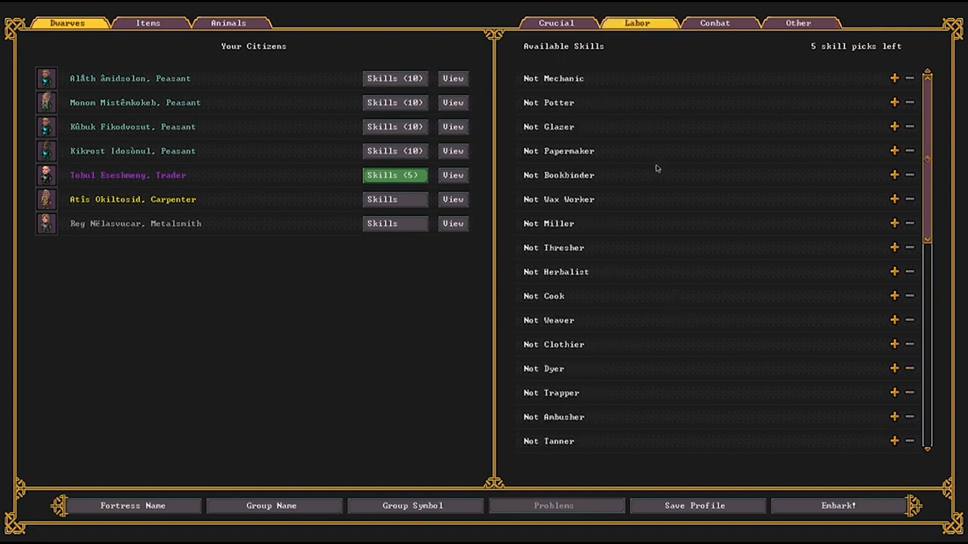
left_click(892, 272)
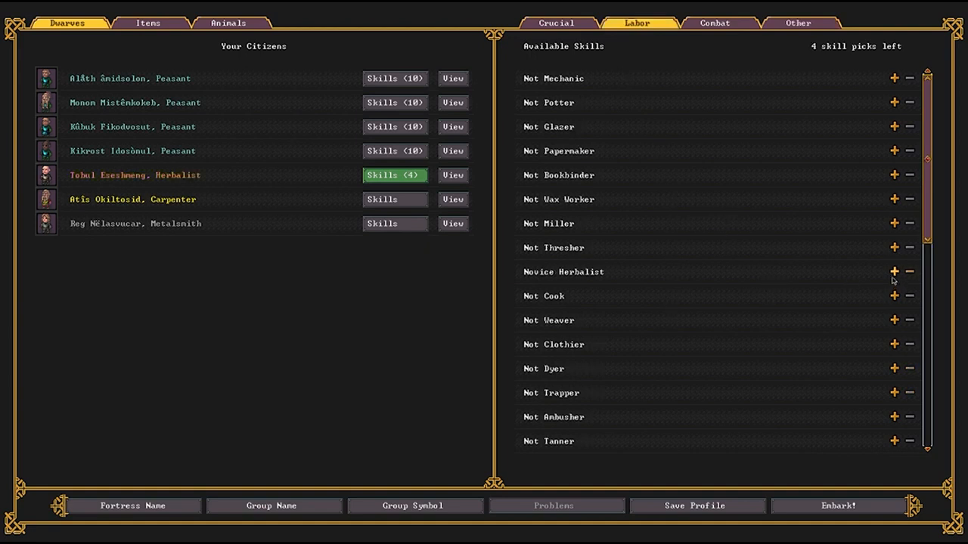
left_click(892, 271)
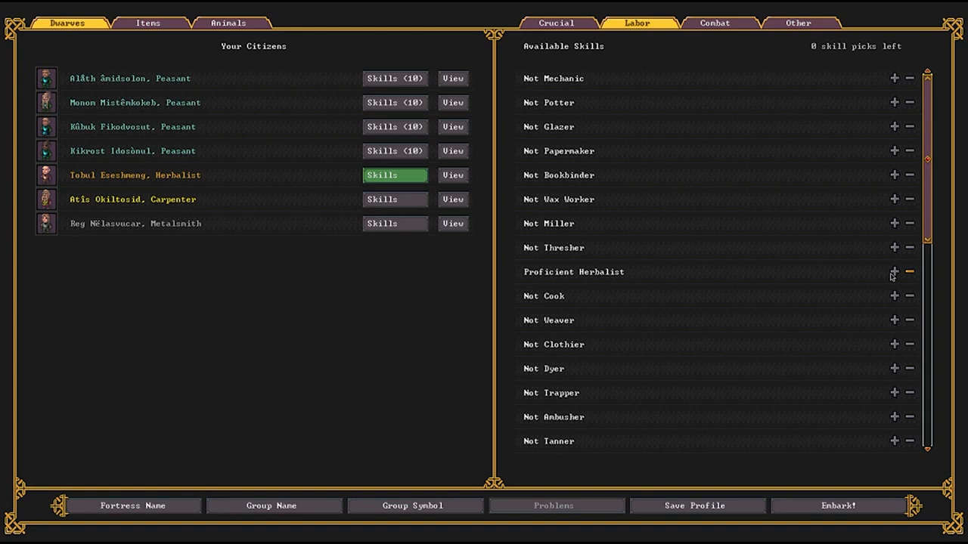
mouse_move(426, 345)
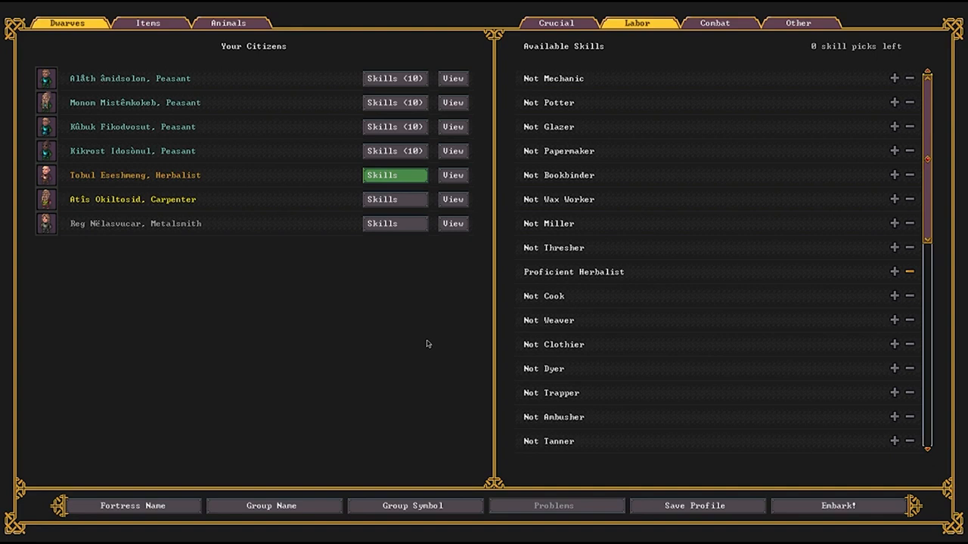
mouse_move(284, 327)
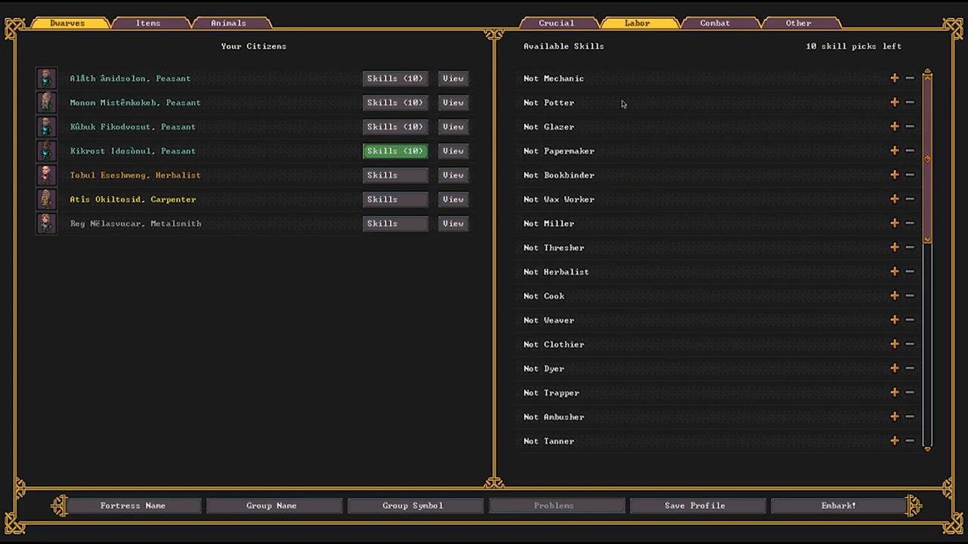
Give the fourth dwarf Proficient Shield User, then select the first dwarf's crucial skills.
left_click(798, 22)
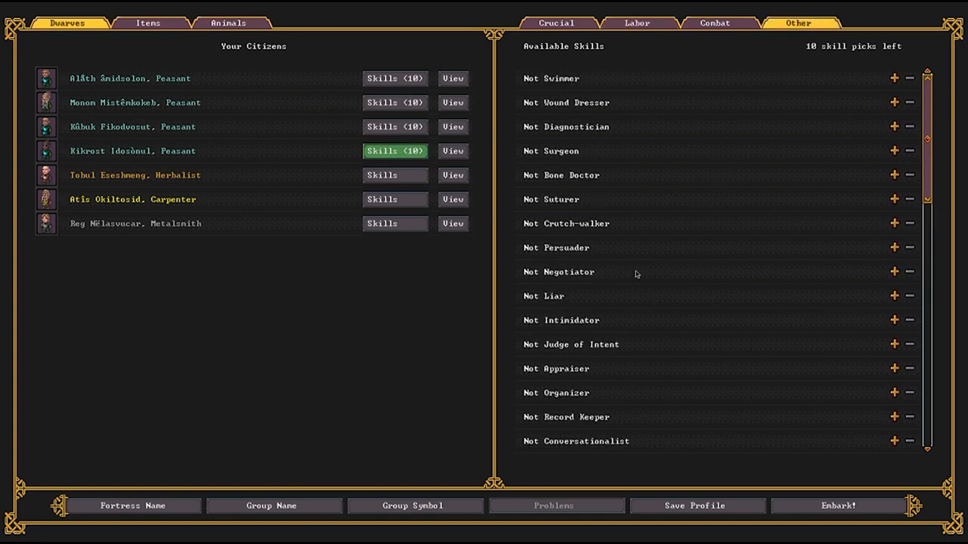
left_click(714, 23)
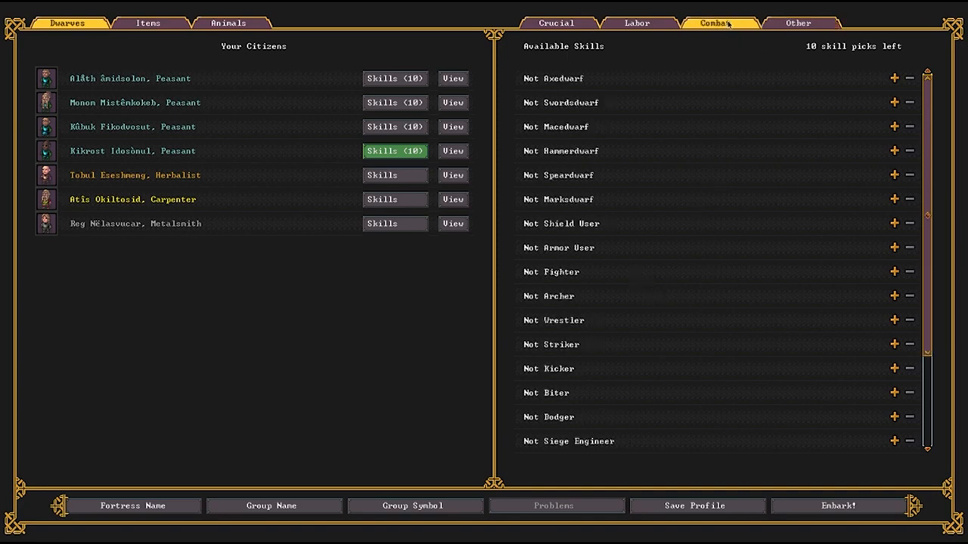
left_click(892, 224)
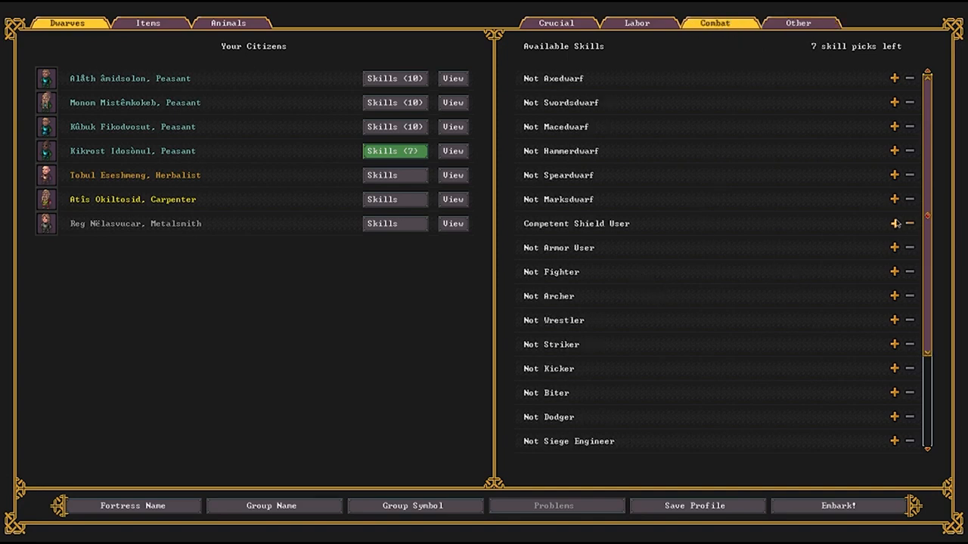
left_click(892, 223)
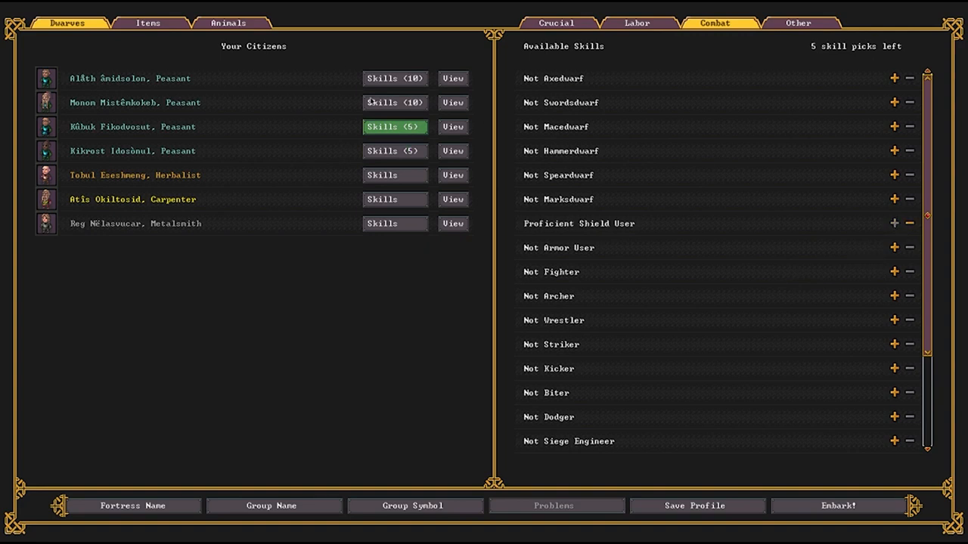
left_click(908, 224)
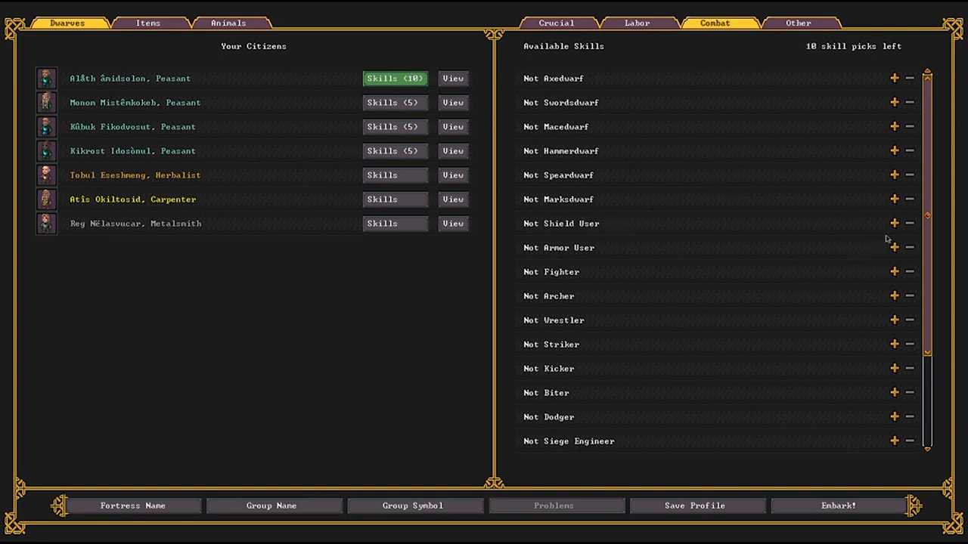
left_click(892, 224)
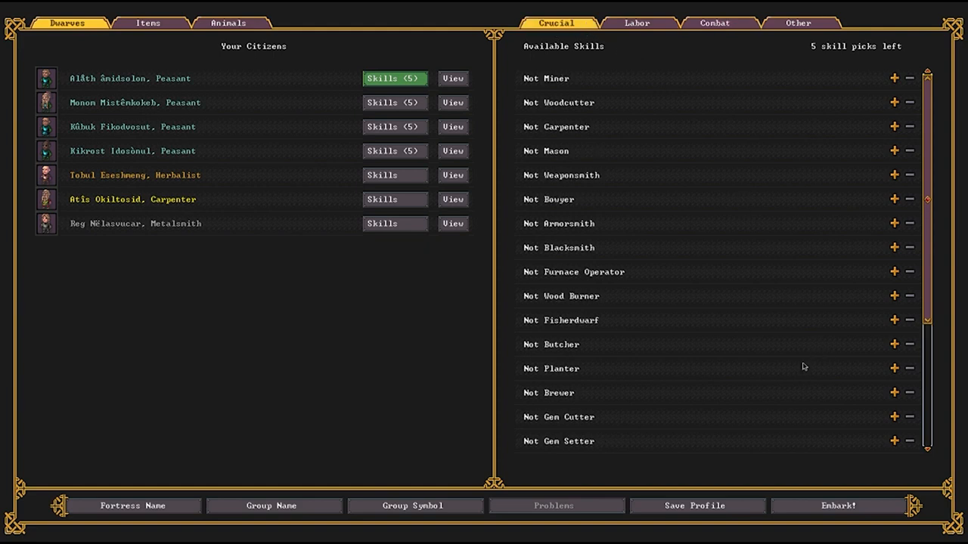
Spend the first dwarf's last pick on Novice Bowyer alongside Skilled Stonecutter.
scroll("down", 3)
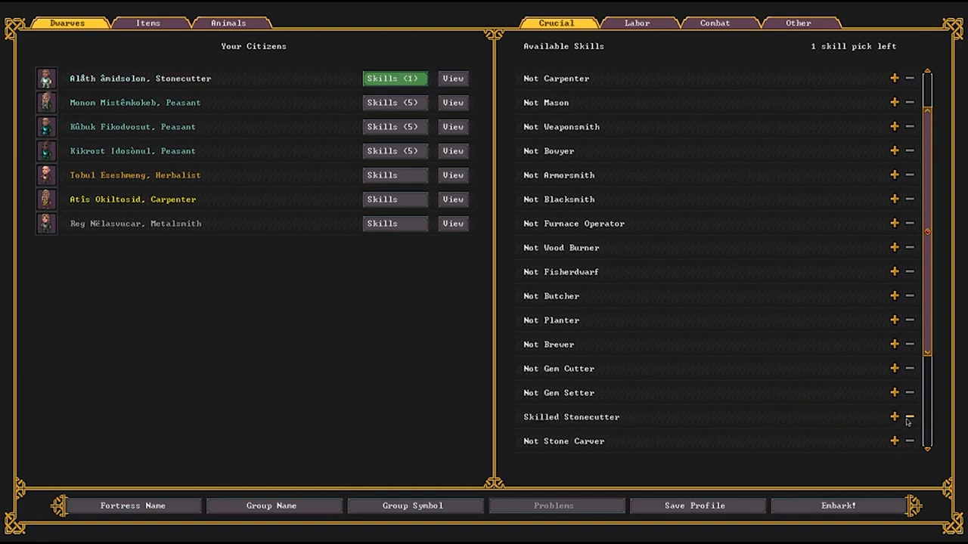
mouse_move(632, 423)
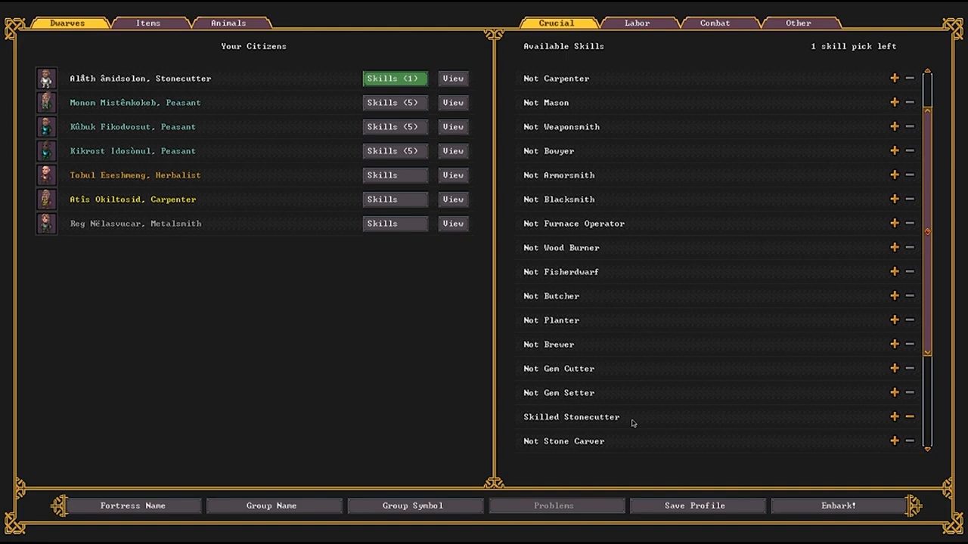
scroll("up", 3)
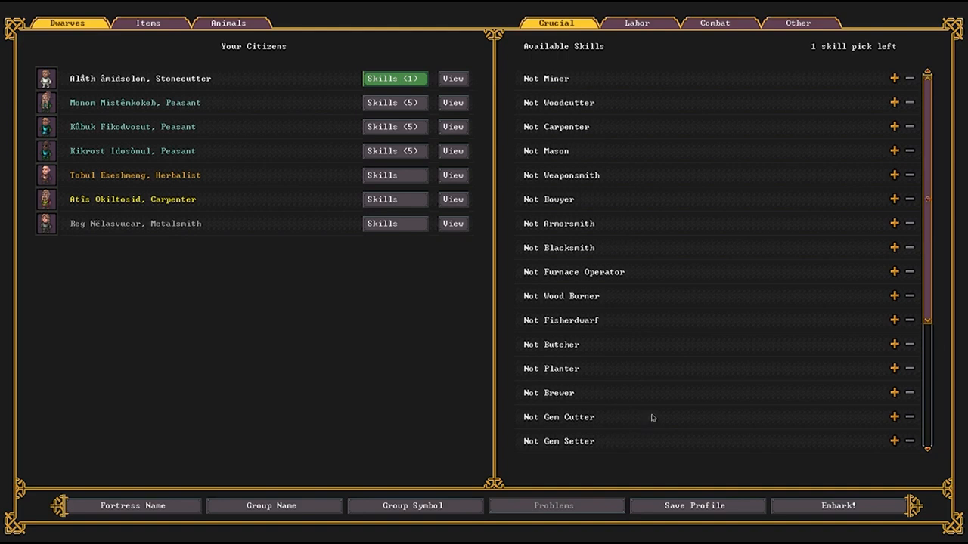
mouse_move(713, 402)
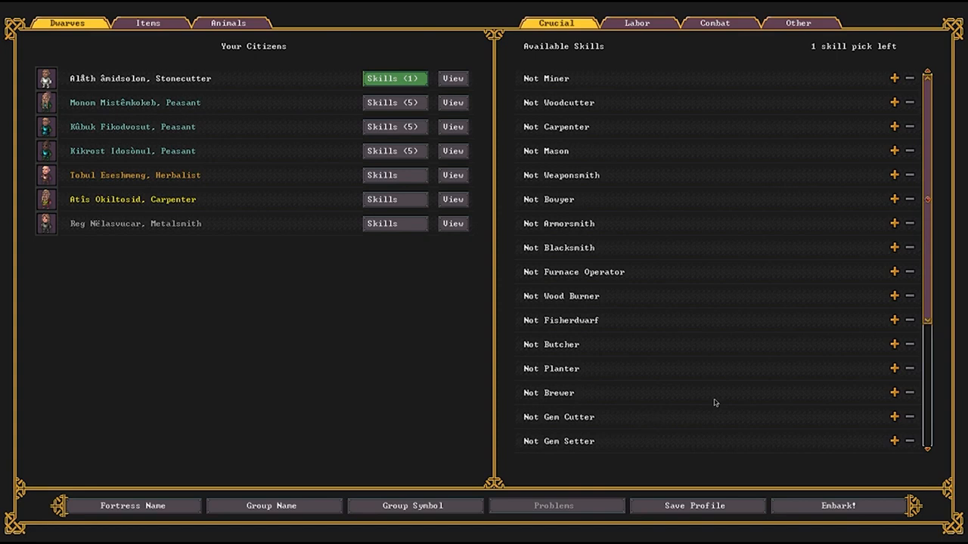
mouse_move(724, 400)
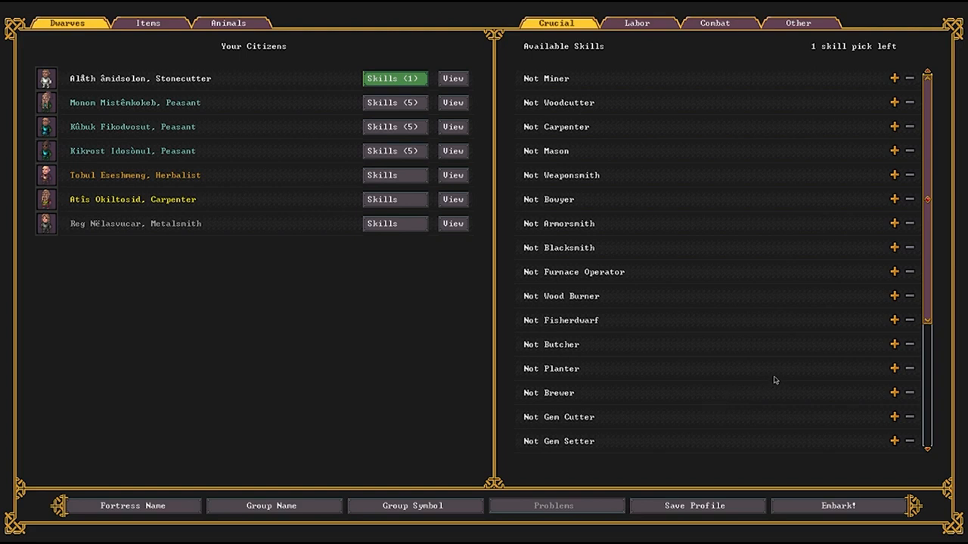
scroll("down", 3)
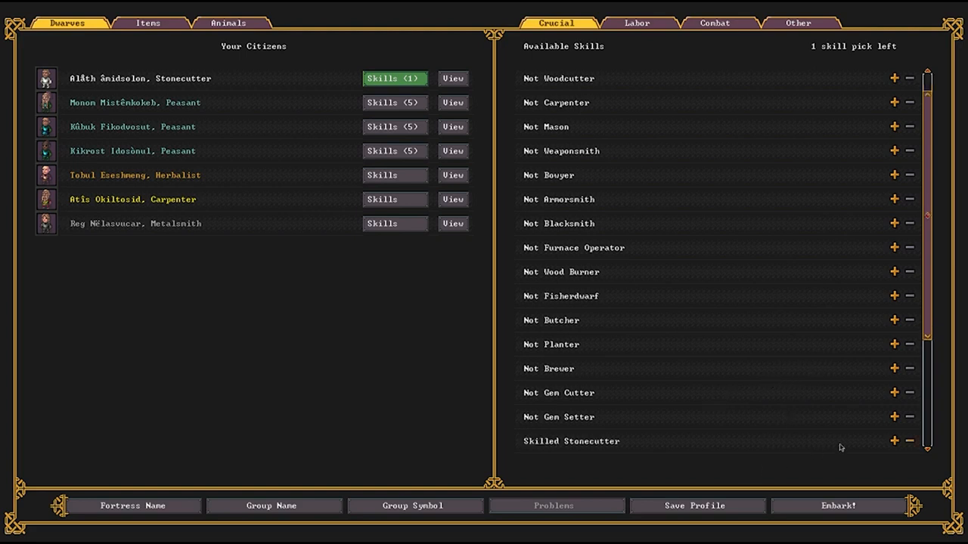
mouse_move(871, 420)
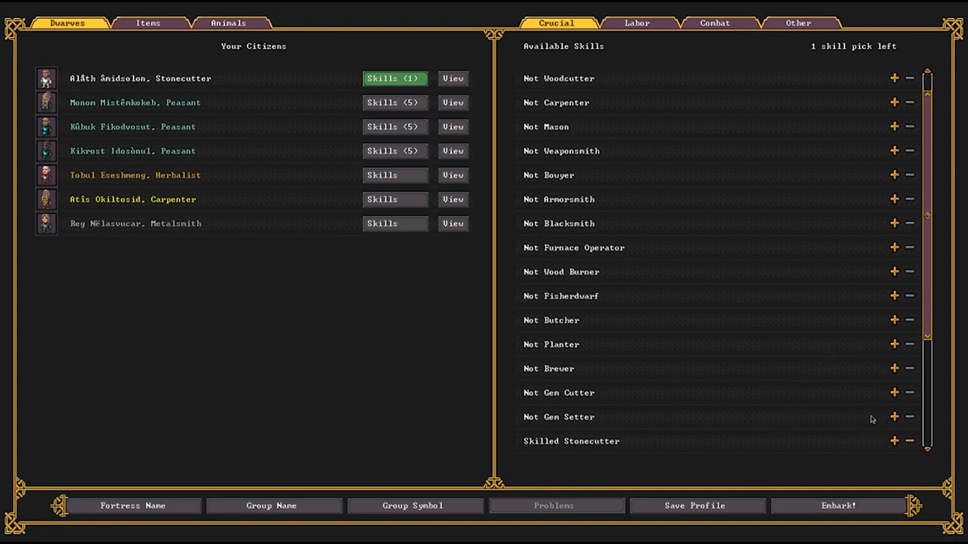
scroll("up", 3)
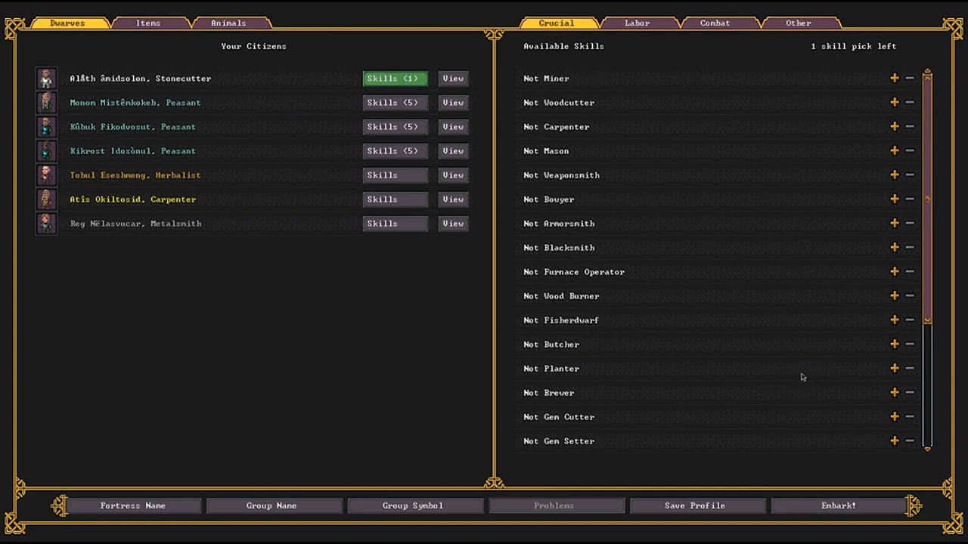
left_click(892, 199)
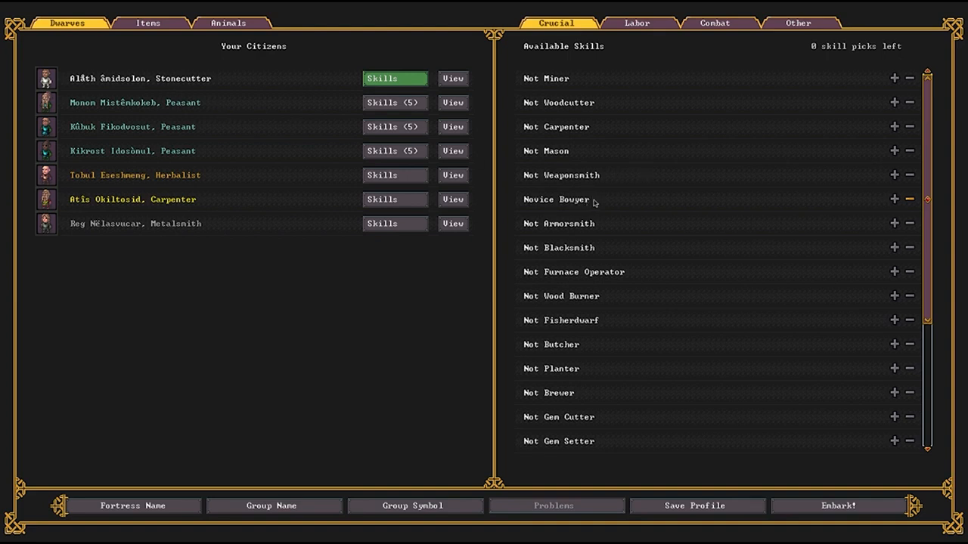
mouse_move(596, 204)
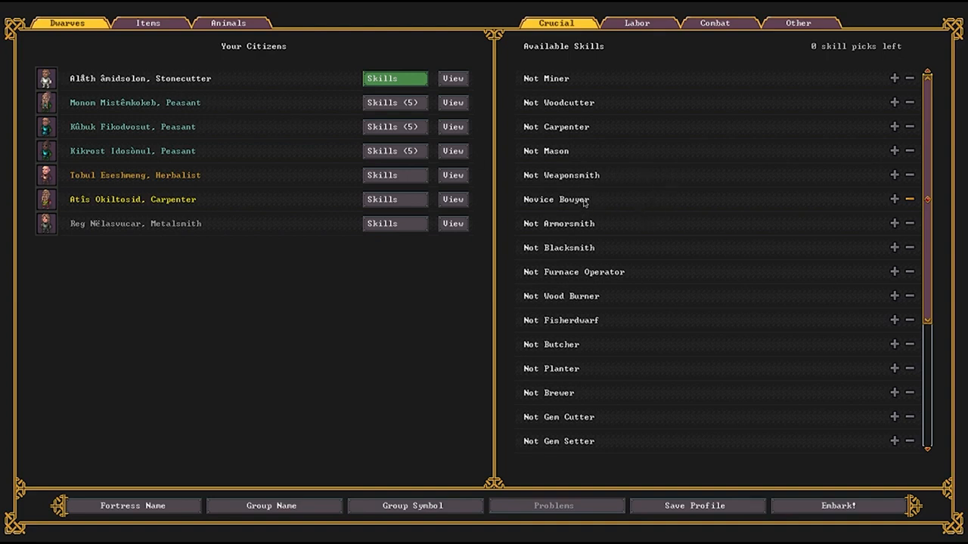
mouse_move(738, 208)
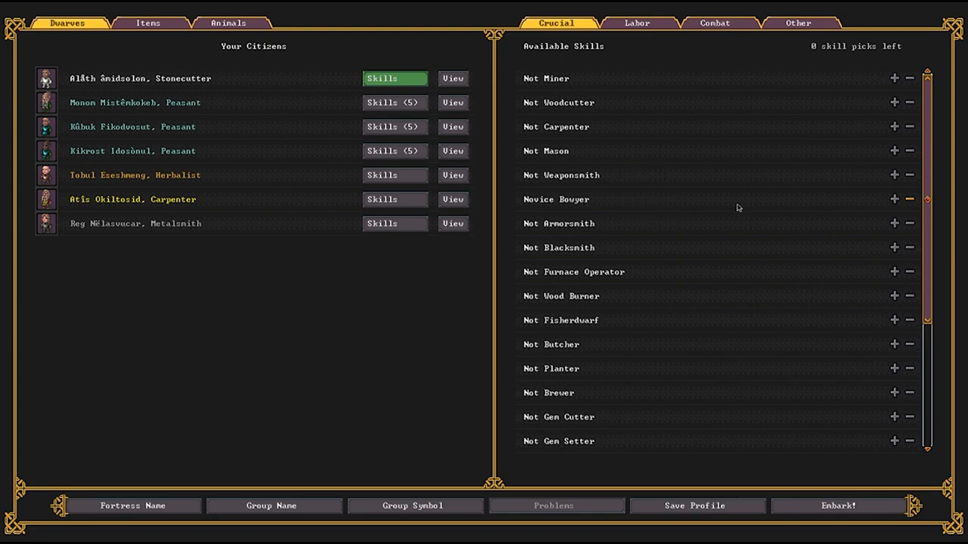
mouse_move(874, 209)
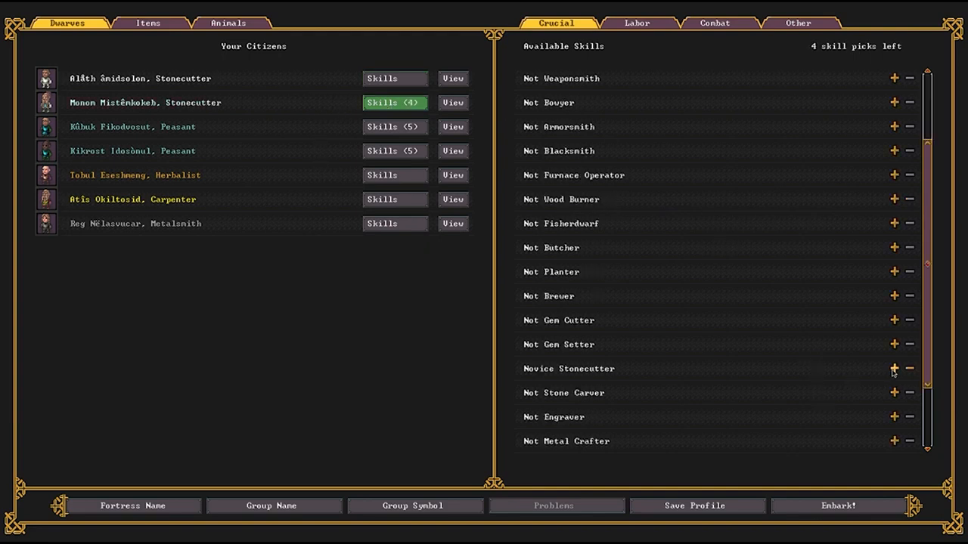
Raise the second dwarf's Stonecutter skill.
left_click(892, 369)
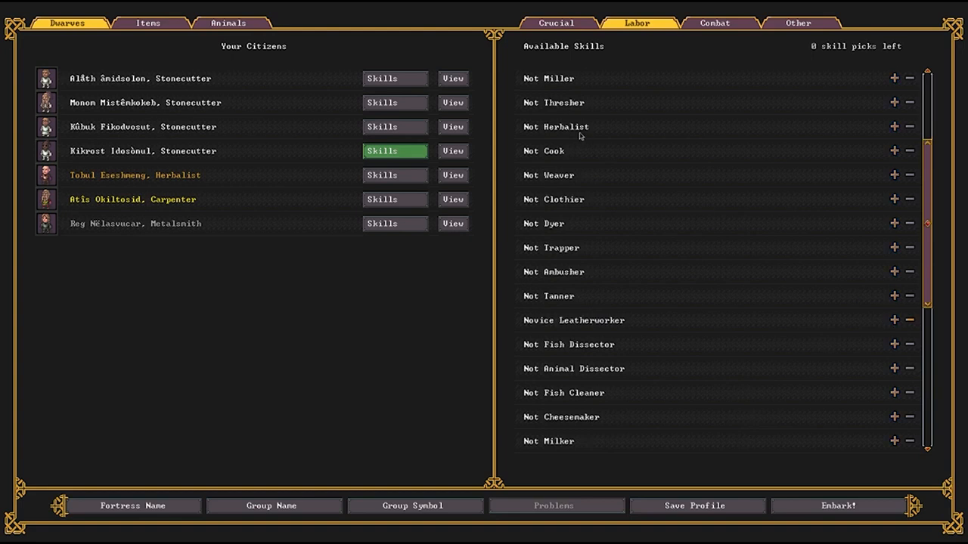
mouse_move(371, 163)
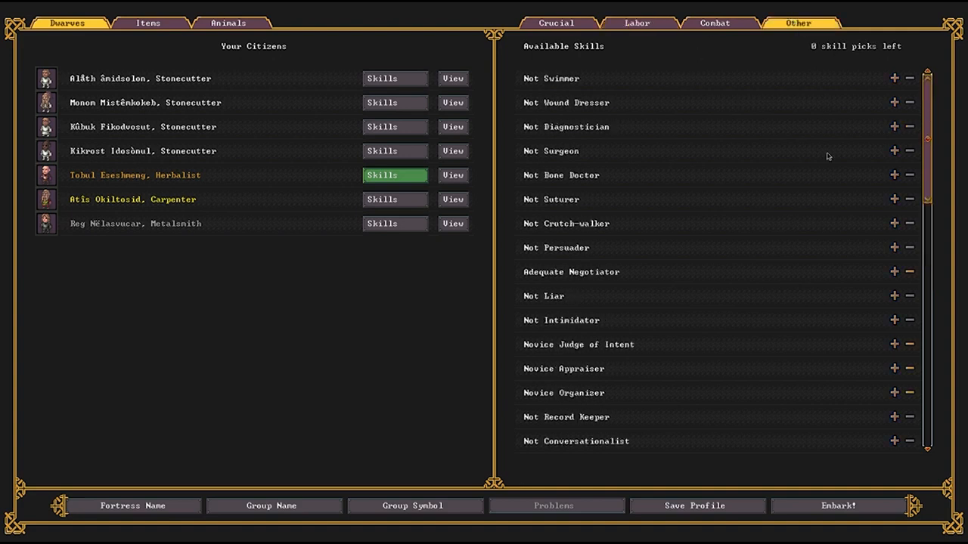
left_click(909, 272)
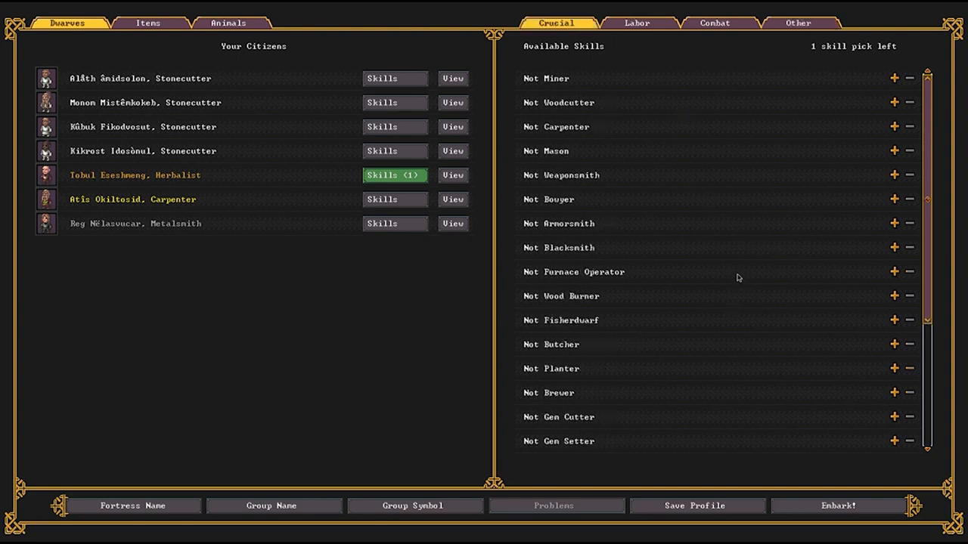
scroll("down", 3)
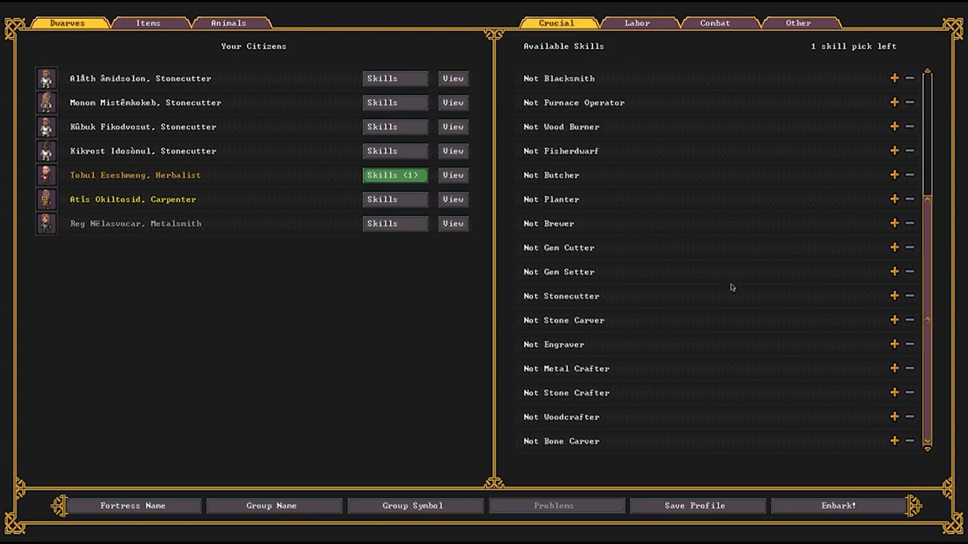
left_click(892, 441)
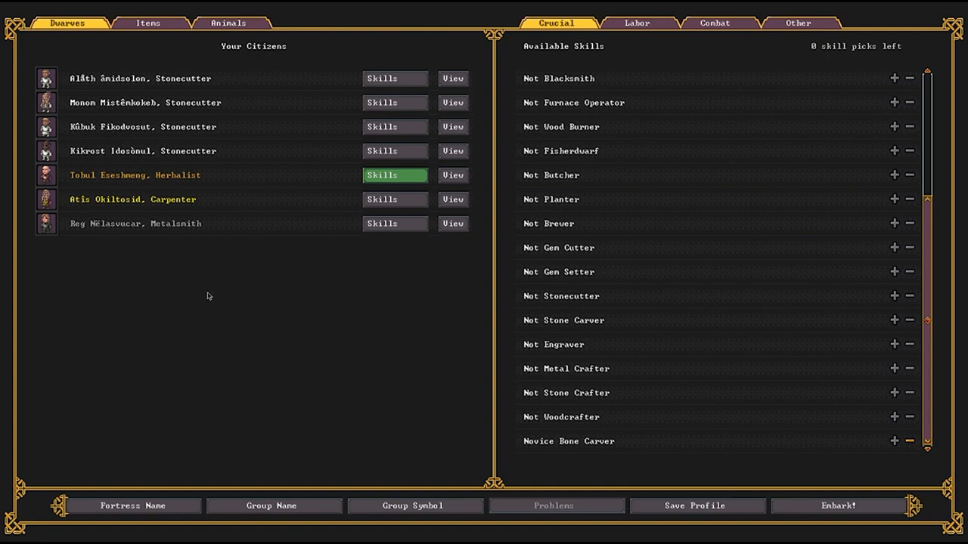
mouse_move(307, 272)
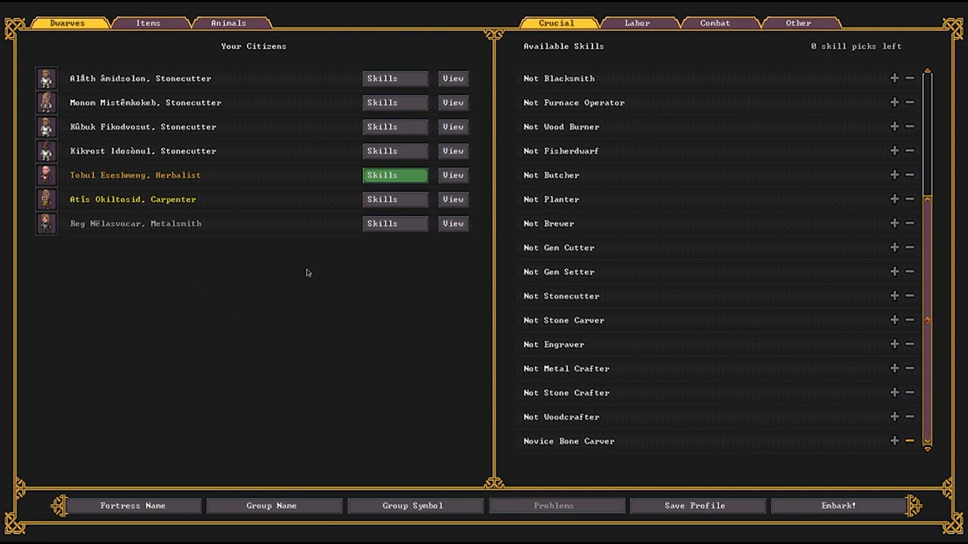
mouse_move(136, 92)
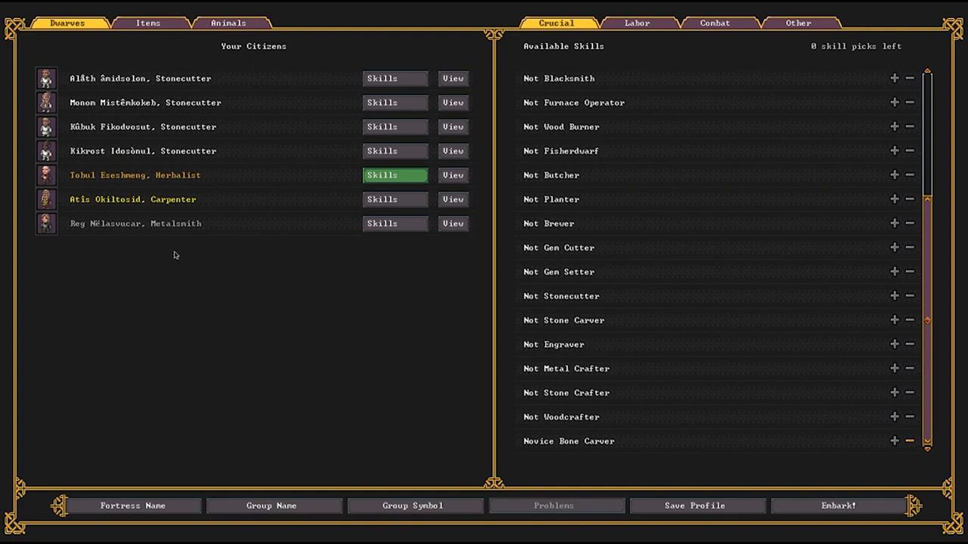
mouse_move(247, 127)
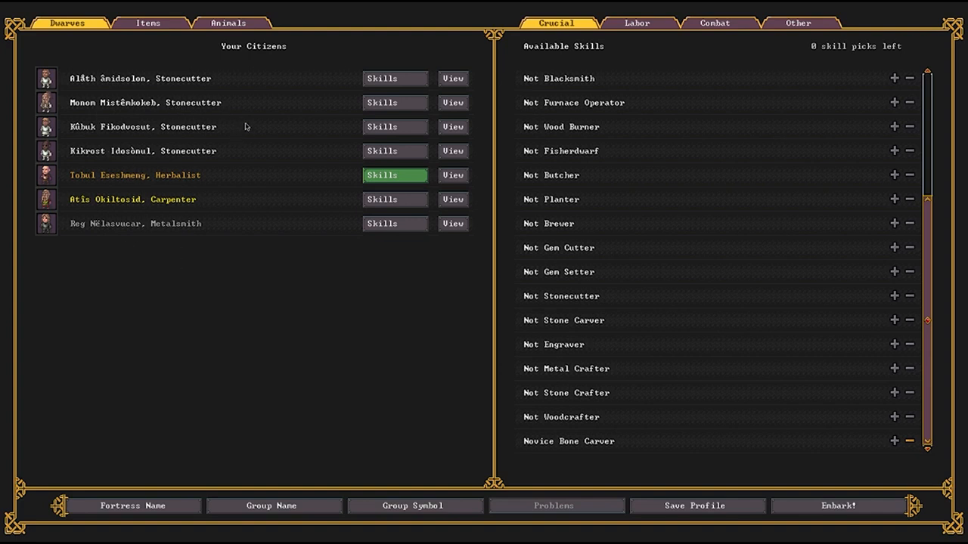
mouse_move(287, 127)
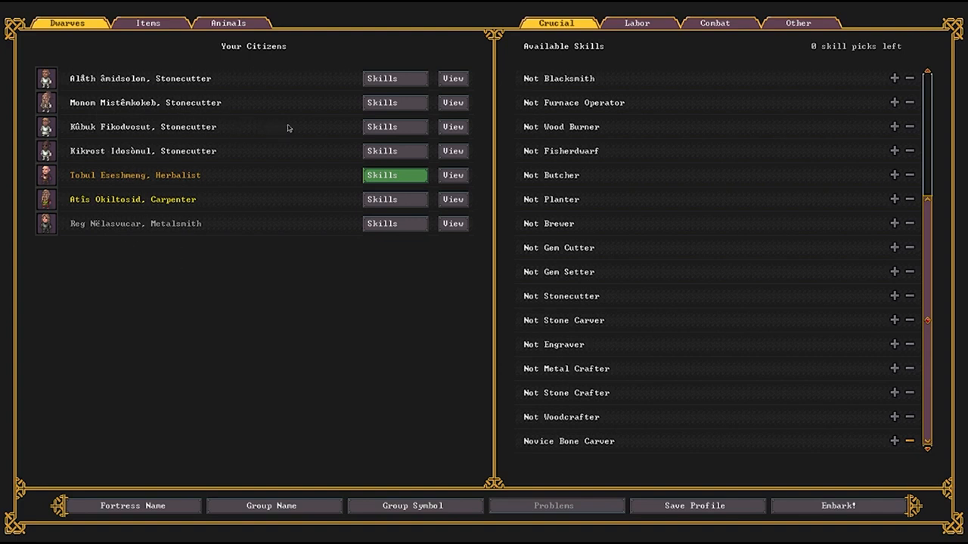
mouse_move(203, 79)
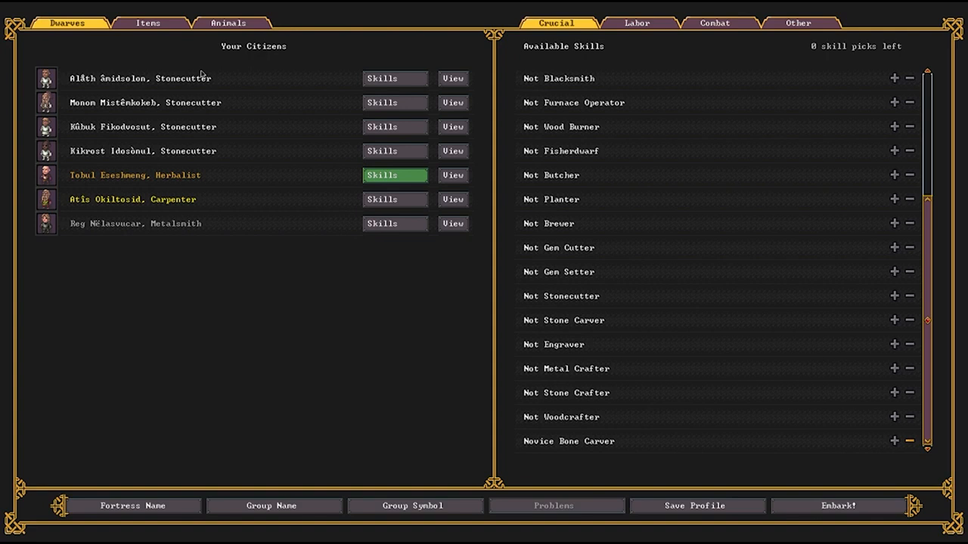
Remove the copper battle axes, copper picks and pig tail thread from the embark items.
left_click(148, 23)
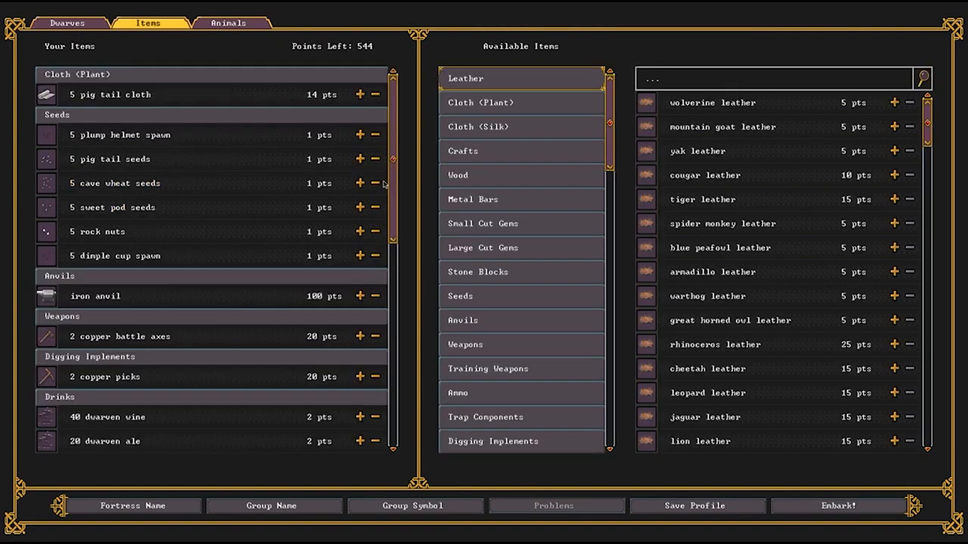
mouse_move(271, 109)
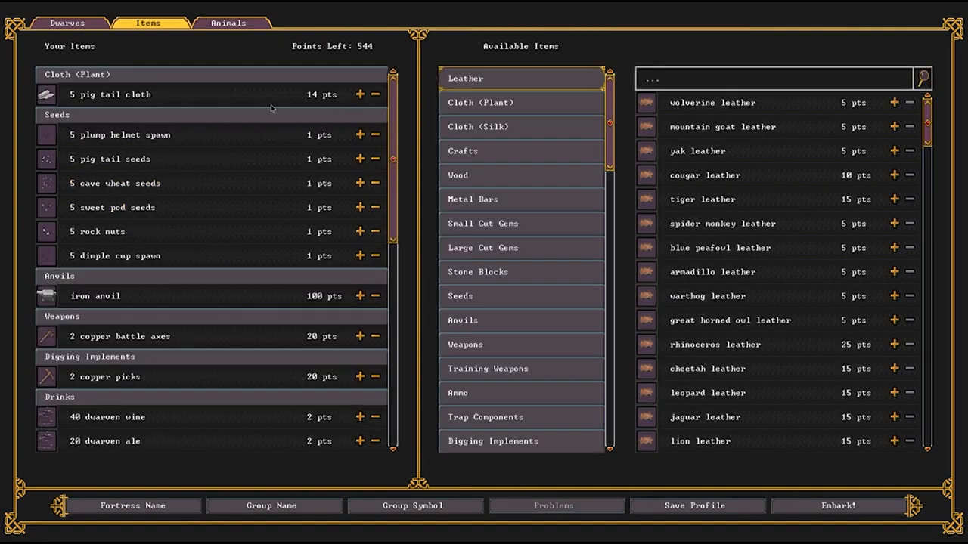
mouse_move(284, 154)
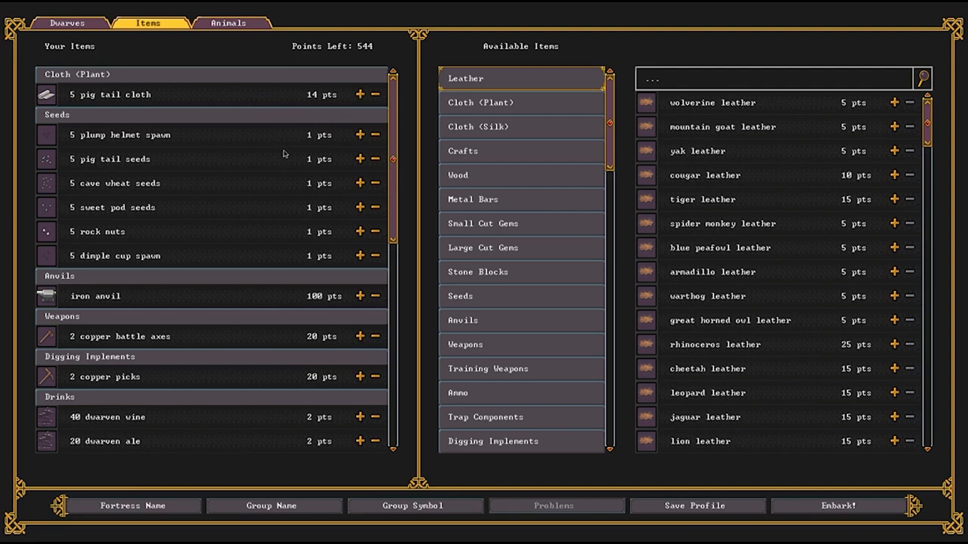
mouse_move(81, 345)
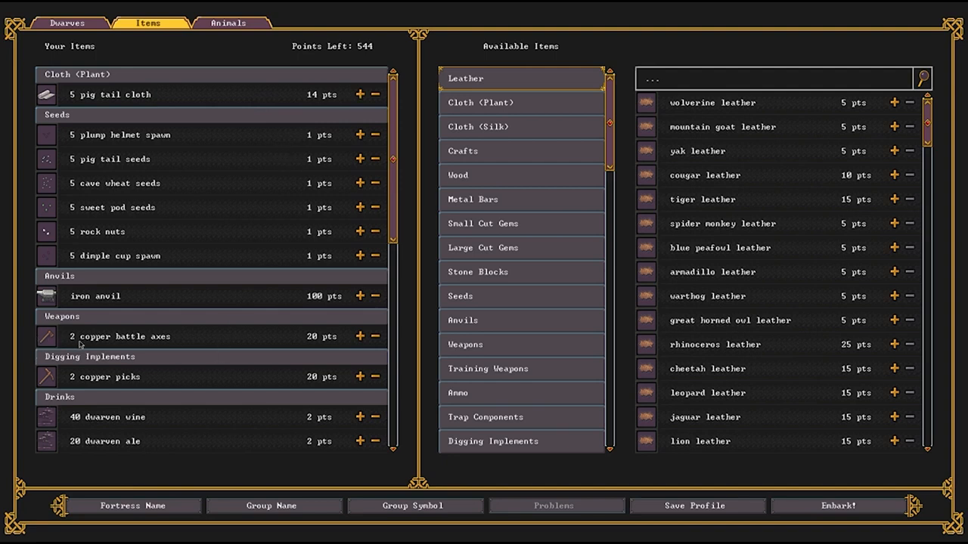
left_click(375, 336)
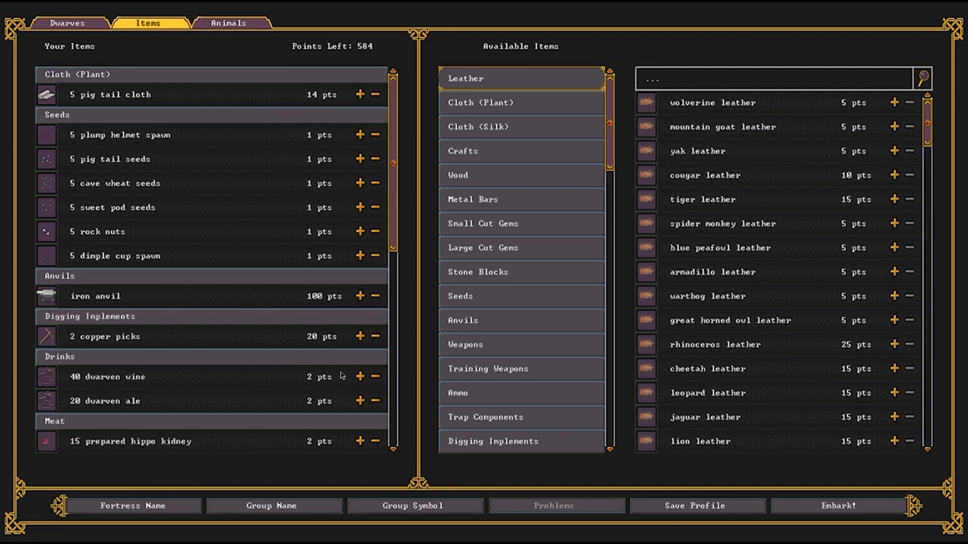
left_click(375, 336)
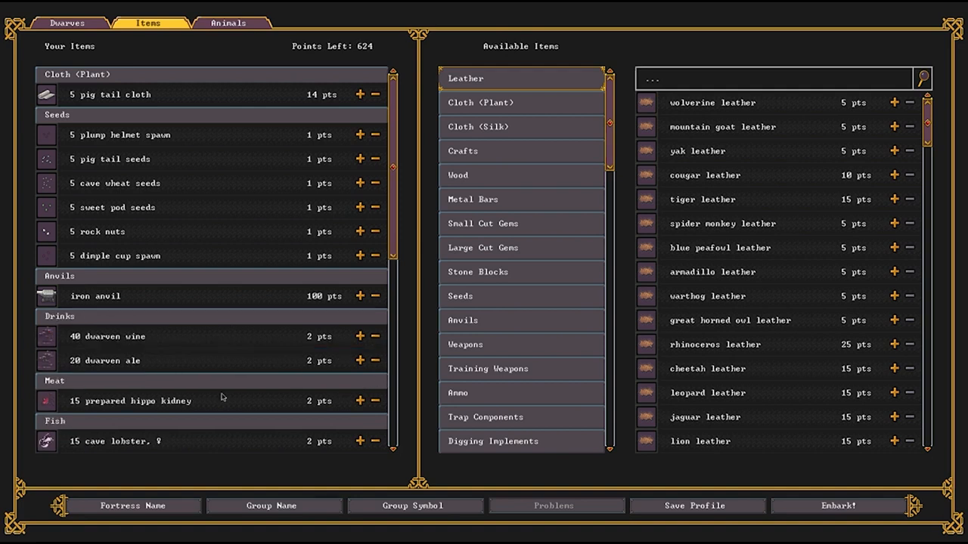
scroll("down", 3)
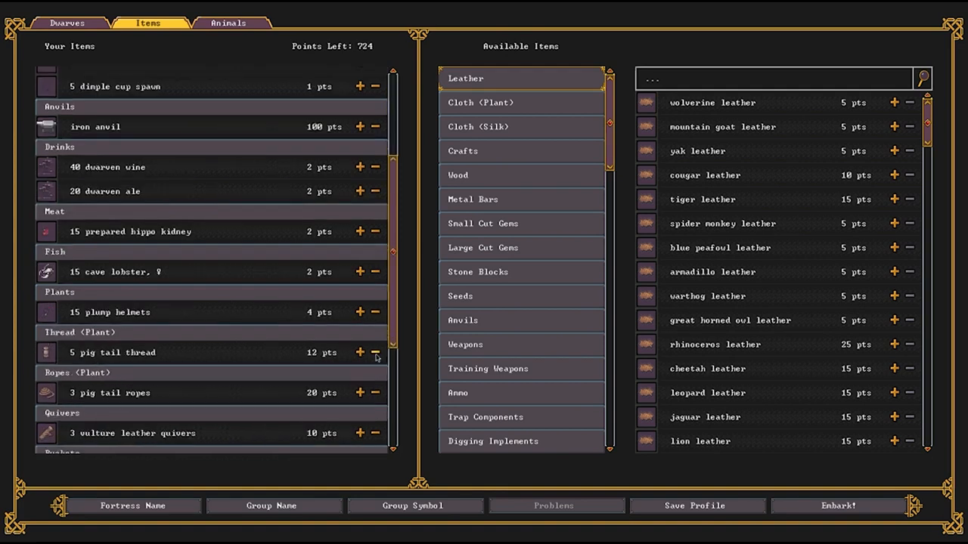
left_click(375, 353)
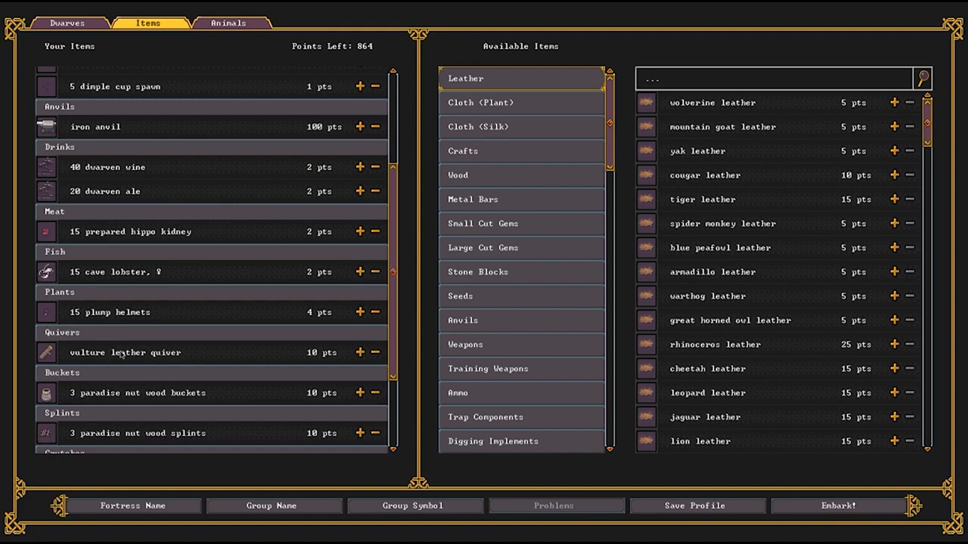
mouse_move(165, 360)
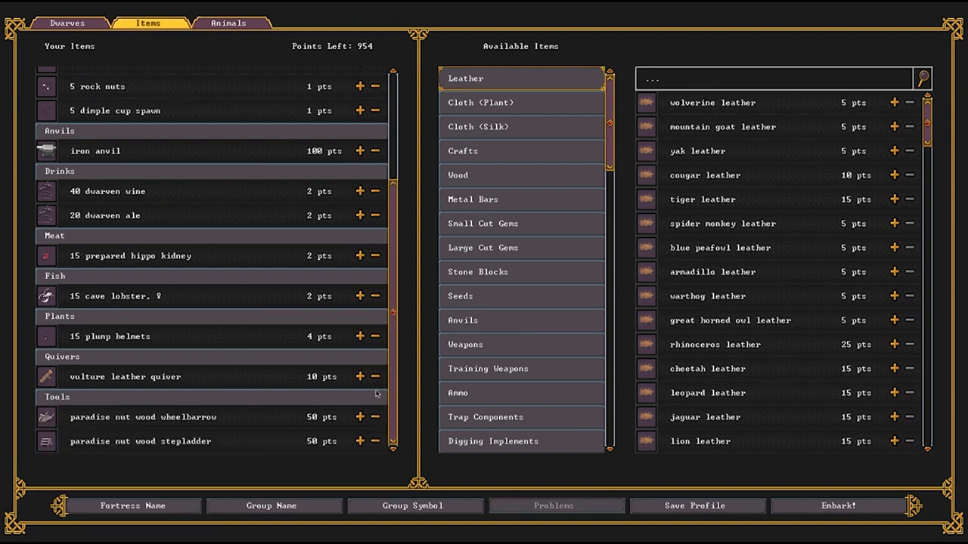
mouse_move(316, 422)
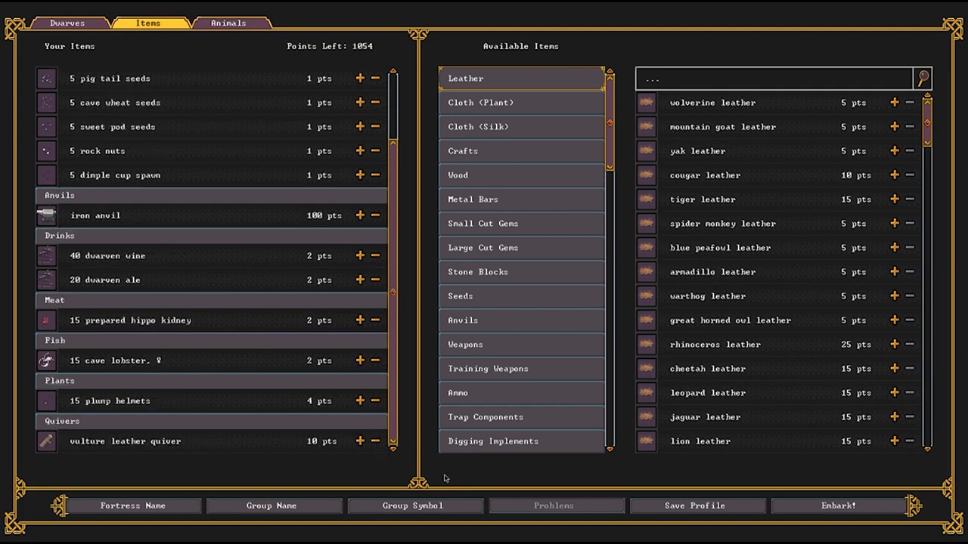
mouse_move(214, 242)
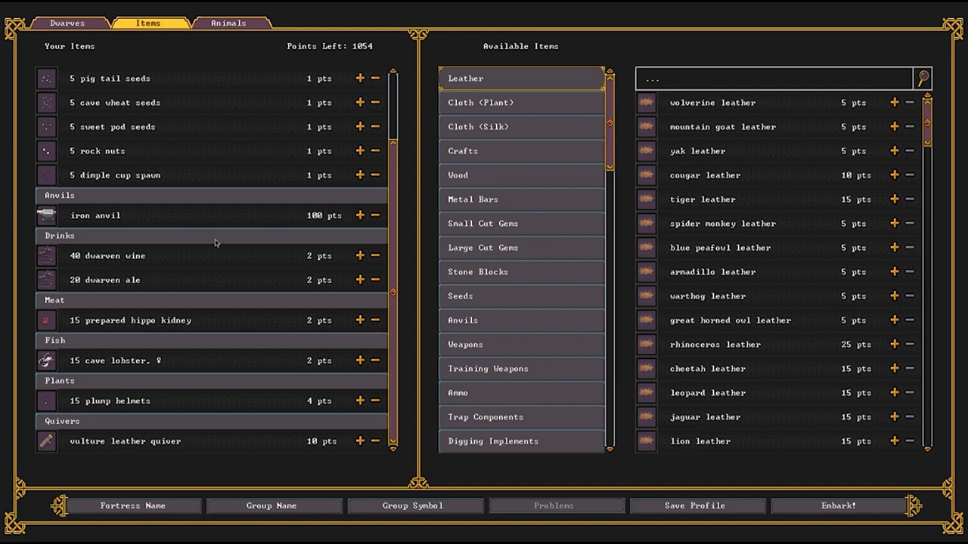
Cut dwarven wine and dwarven ale to zero, raising points left to 1170.
left_click(375, 255)
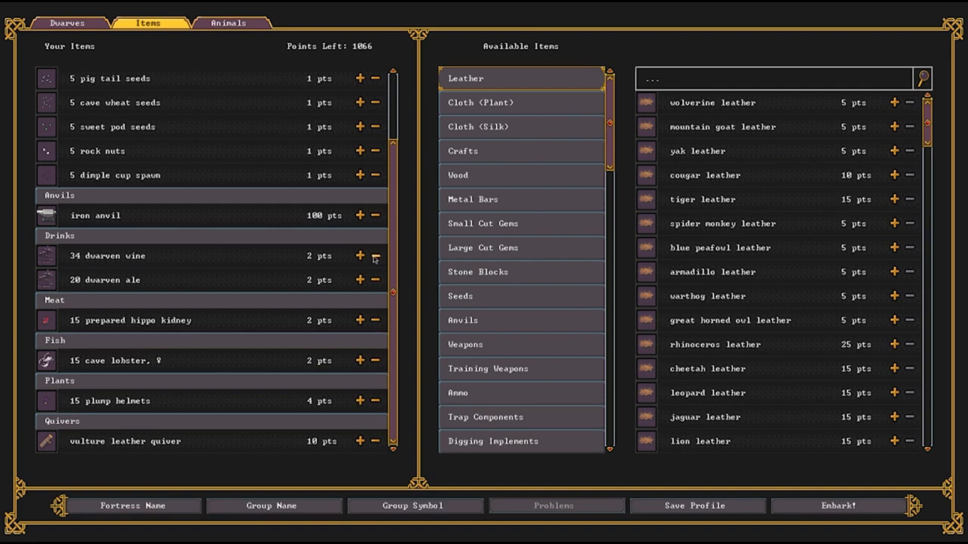
left_click(375, 256)
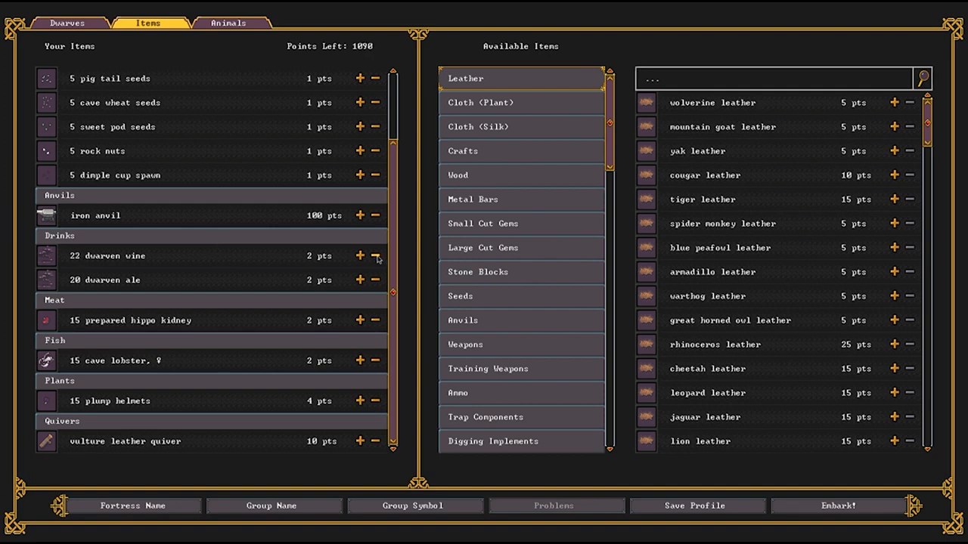
left_click(375, 256)
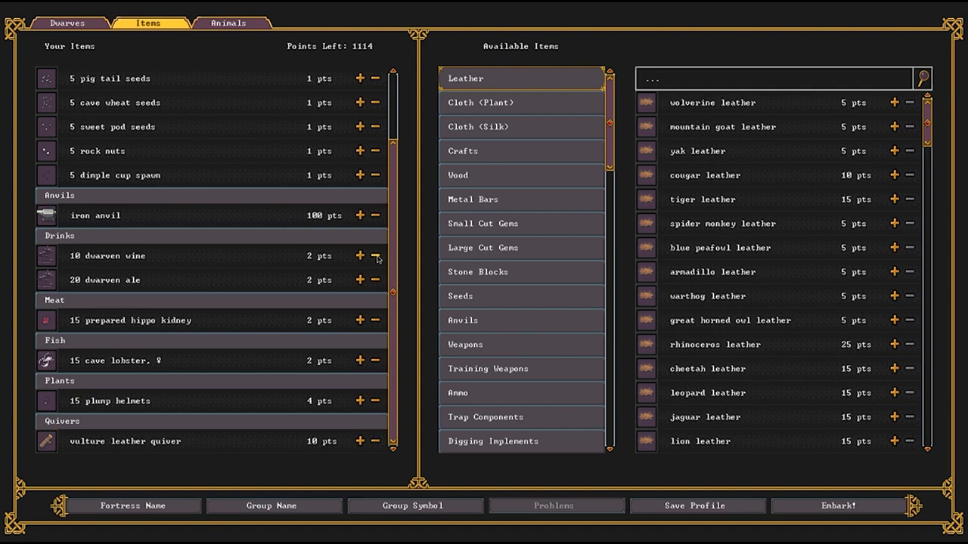
left_click(375, 256)
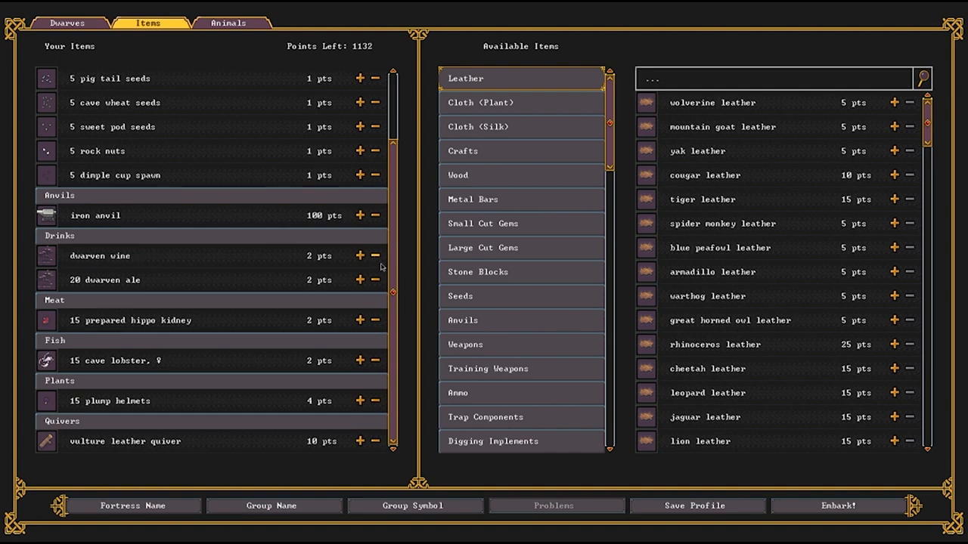
left_click(375, 279)
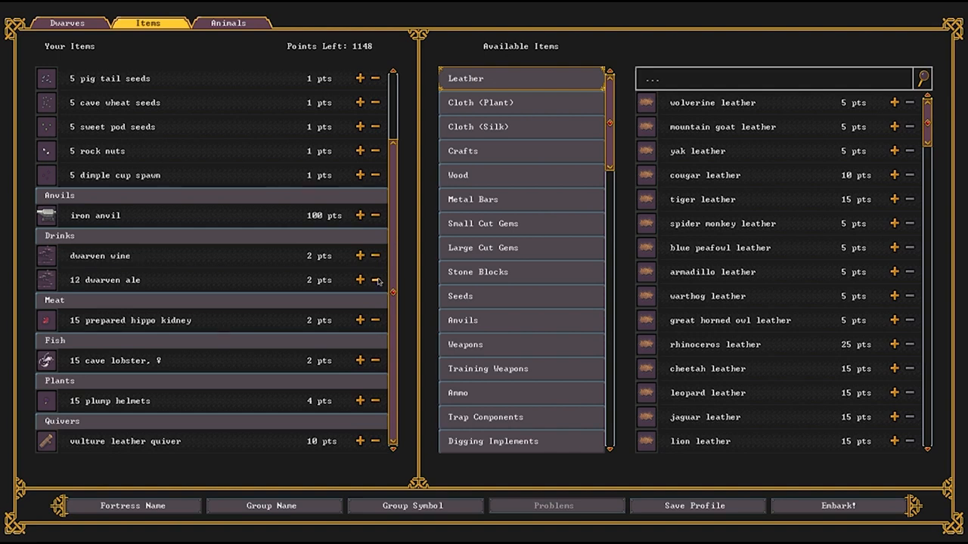
left_click(375, 279)
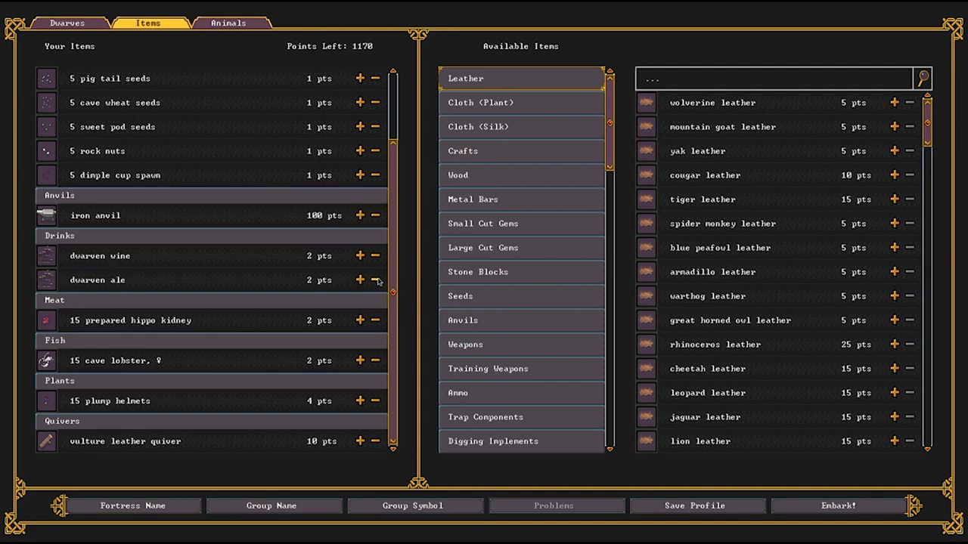
mouse_move(224, 277)
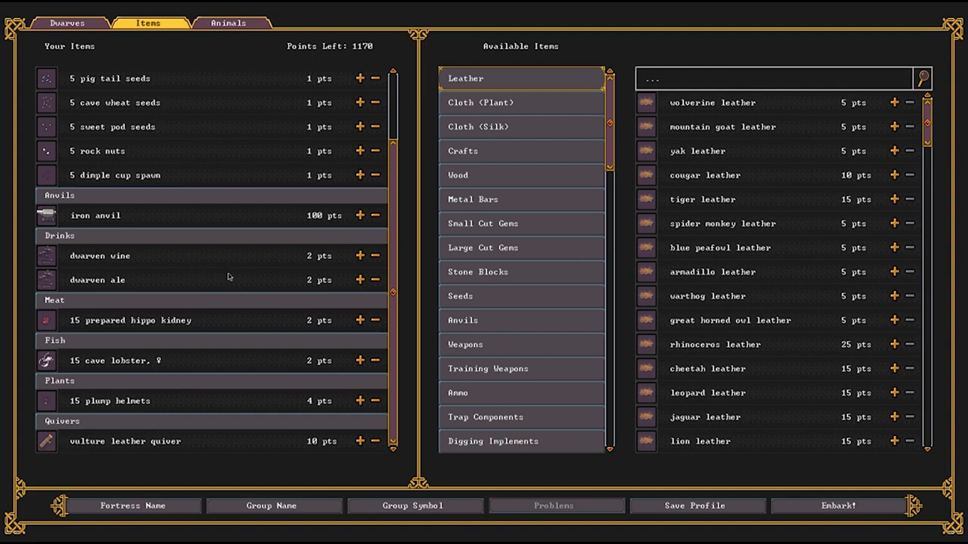
mouse_move(490, 154)
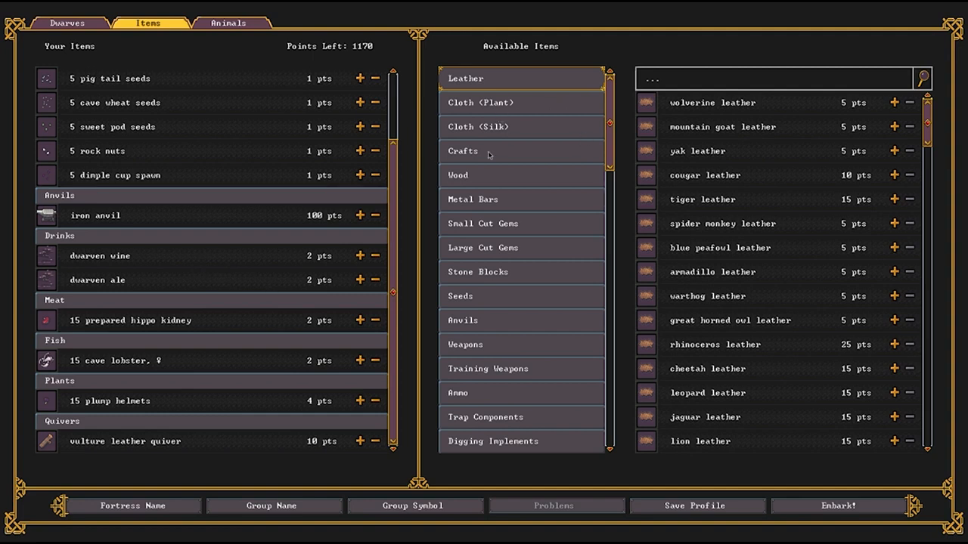
mouse_move(452, 378)
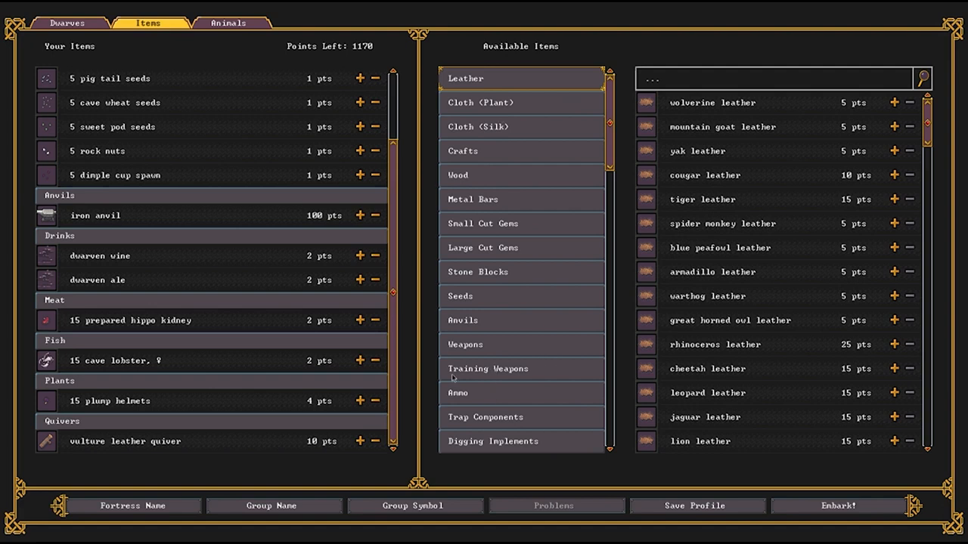
scroll("down", 3)
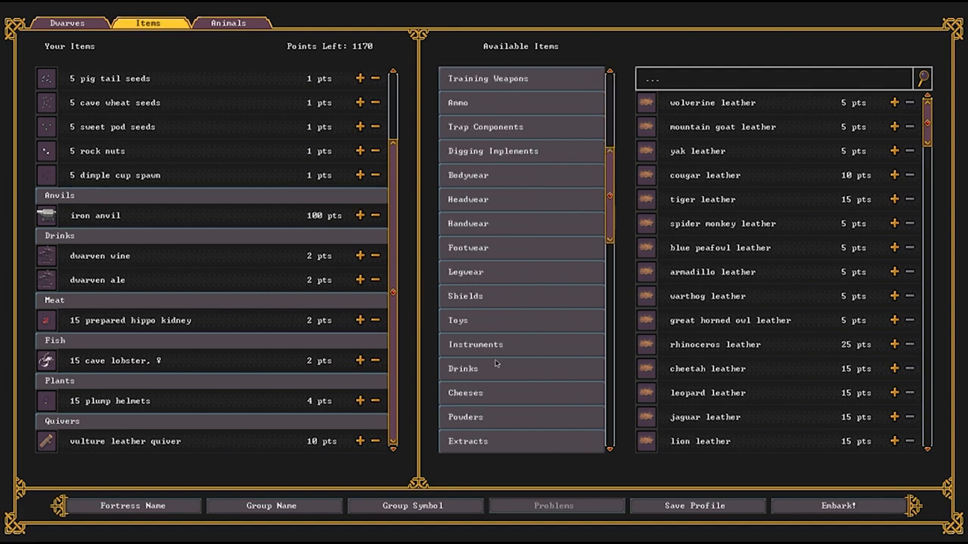
scroll("down", 3)
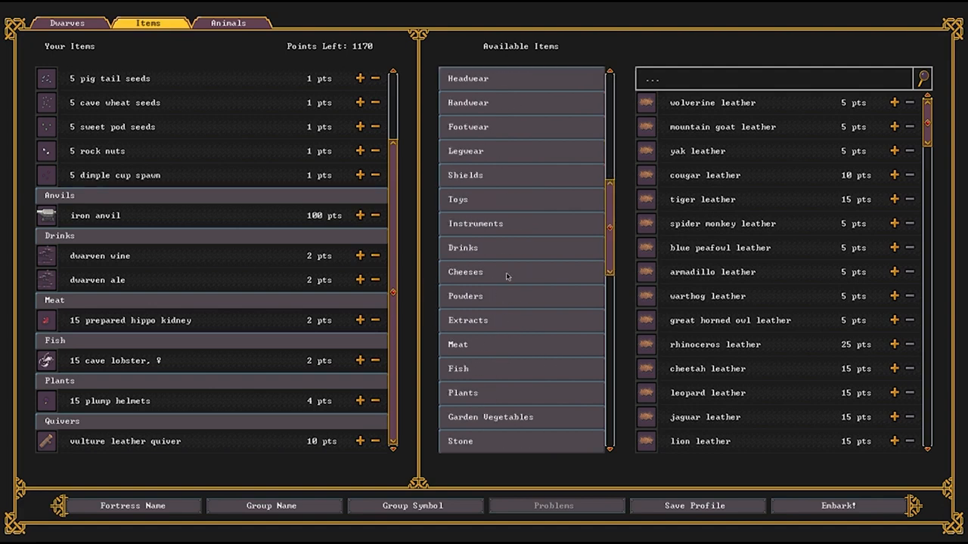
mouse_move(454, 275)
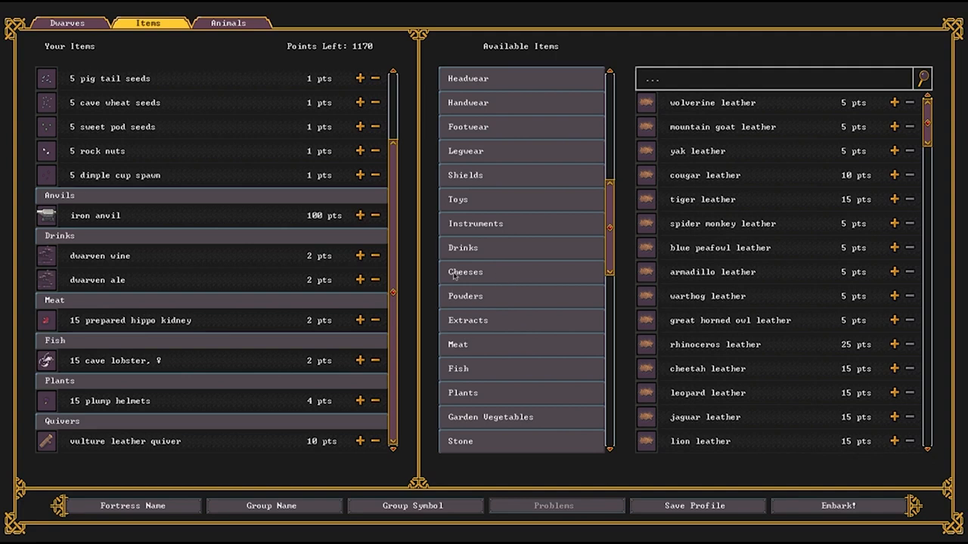
mouse_move(517, 335)
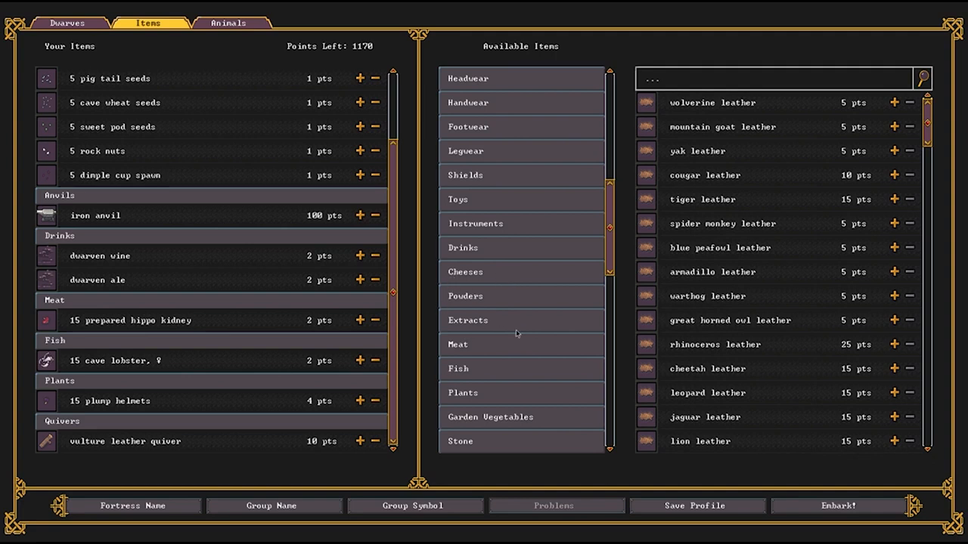
Show the extracts category and search MILK to list the available milks.
left_click(467, 320)
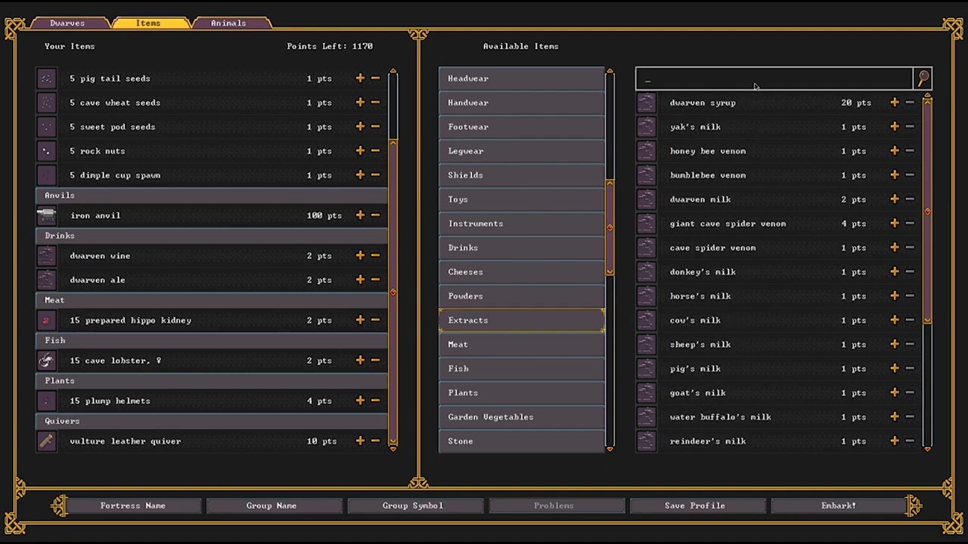
type("MILK")
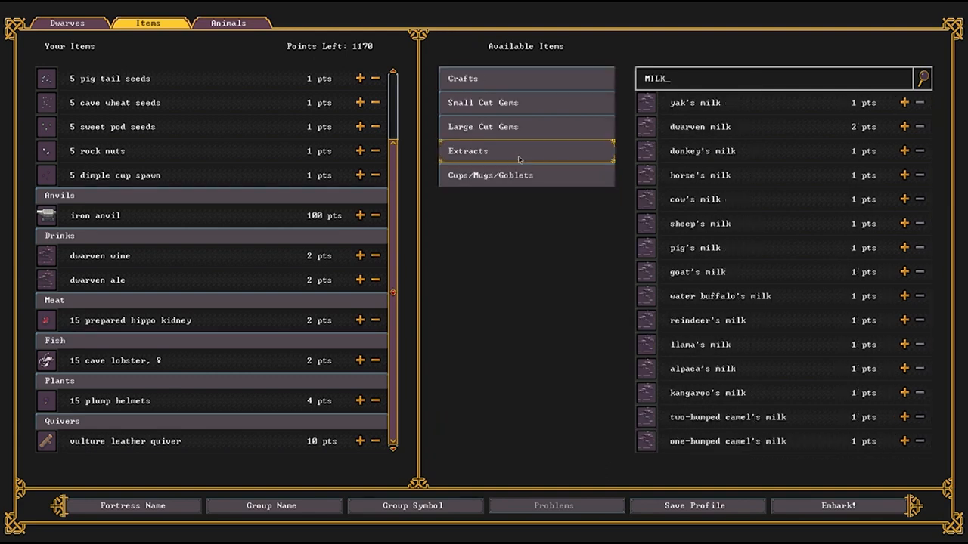
mouse_move(887, 118)
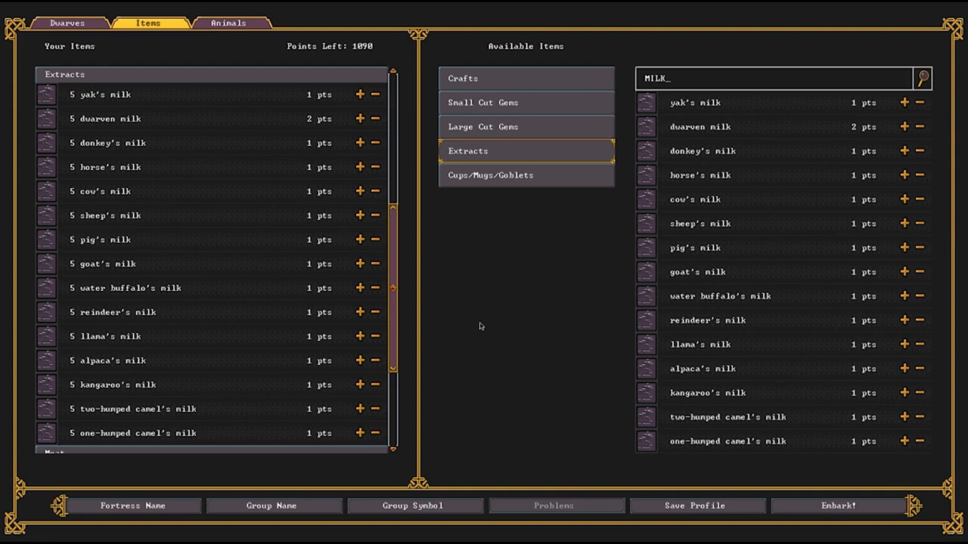
mouse_move(117, 150)
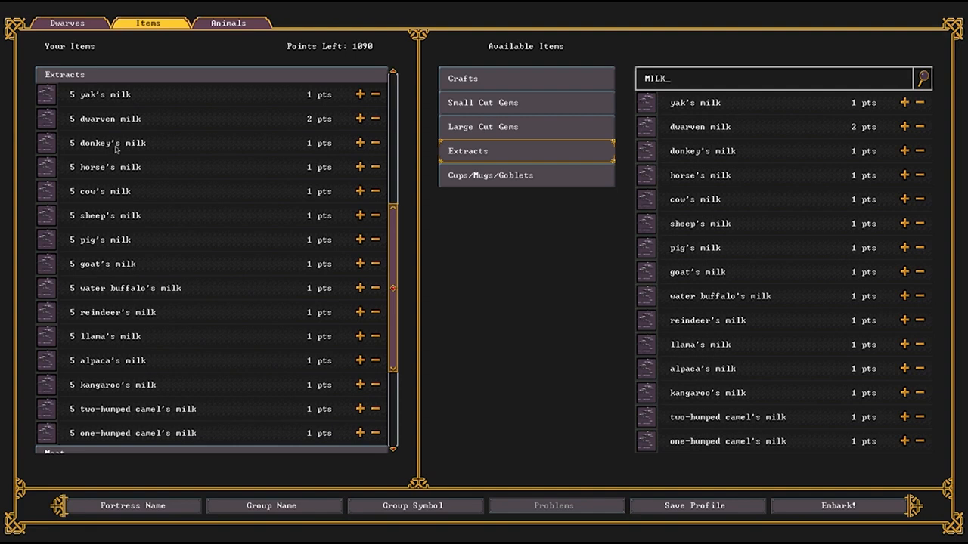
mouse_move(251, 273)
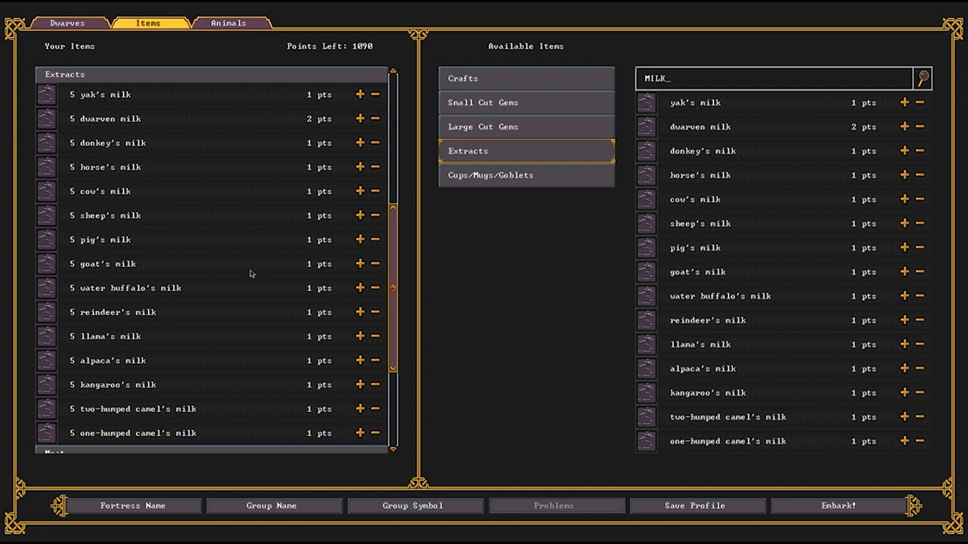
mouse_move(121, 248)
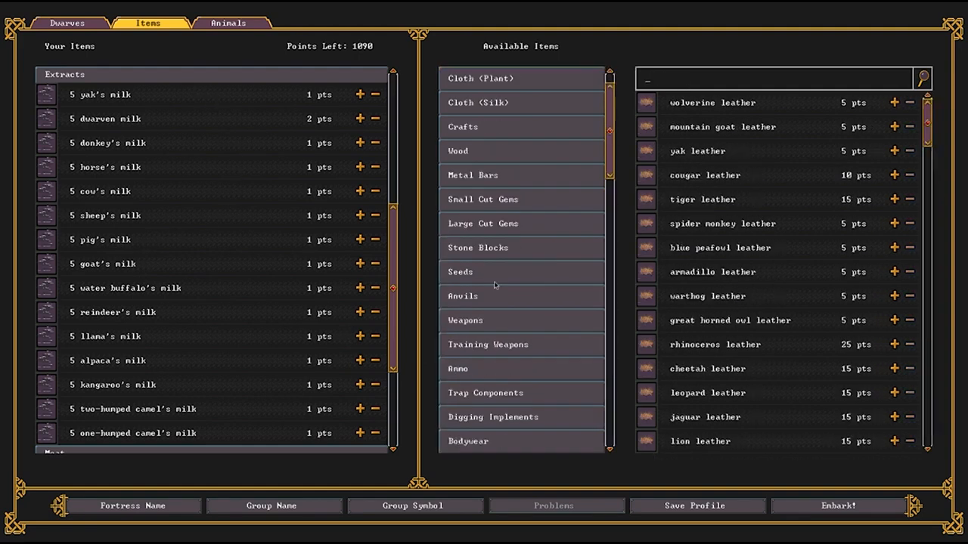
Reduce the embark plump helmets from 15 to 5.
scroll("down", 3)
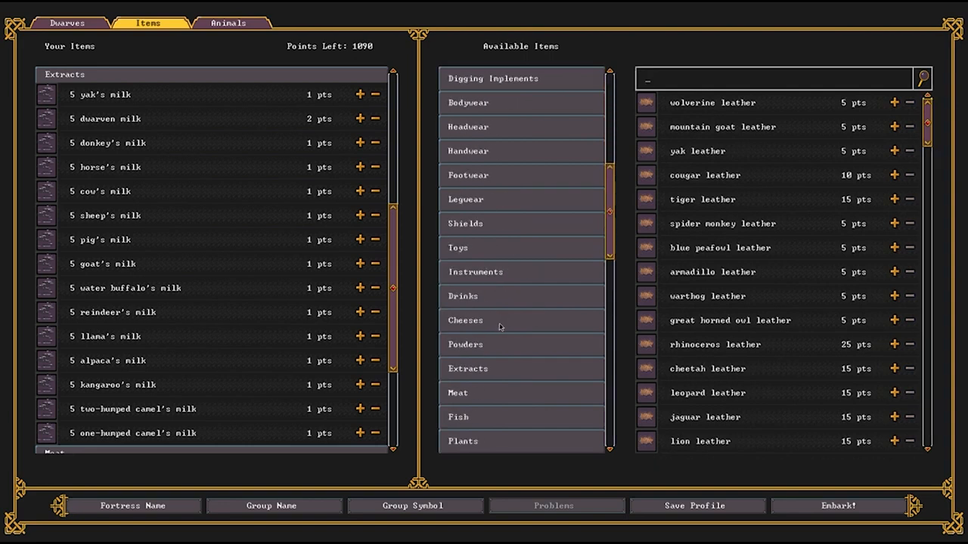
scroll("down", 3)
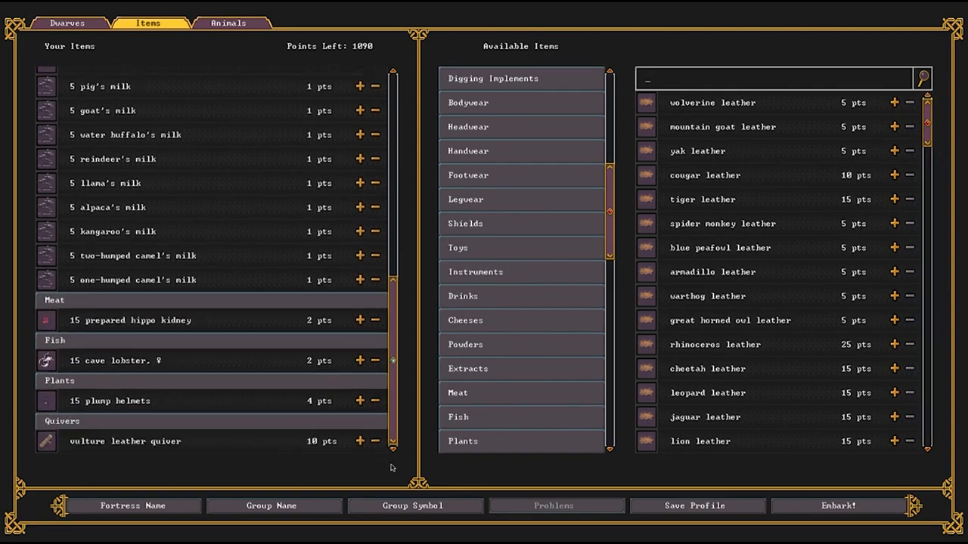
mouse_move(312, 414)
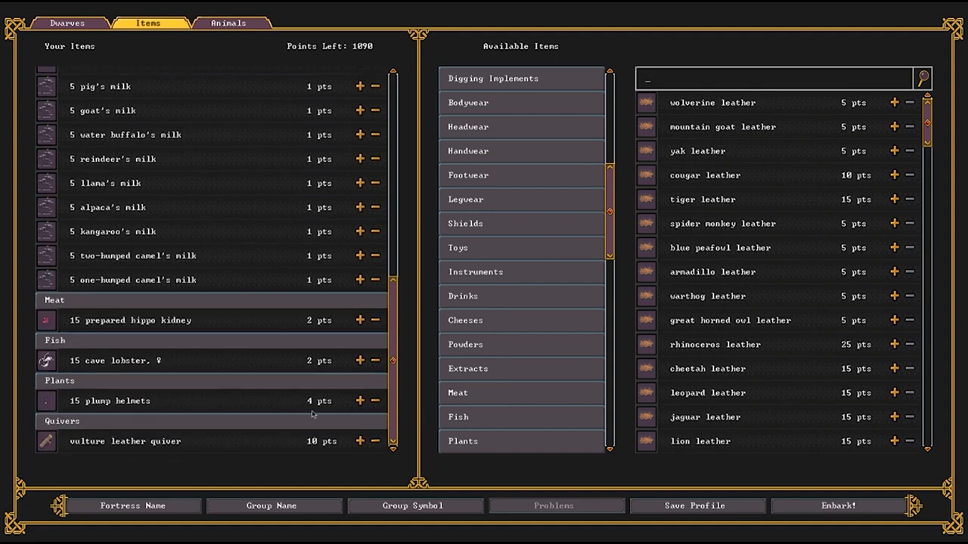
left_click(375, 401)
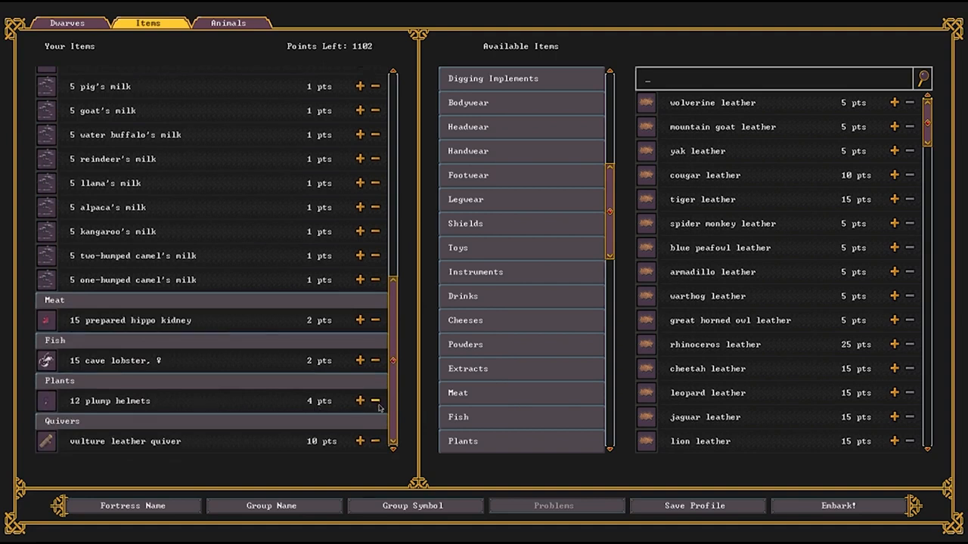
left_click(375, 400)
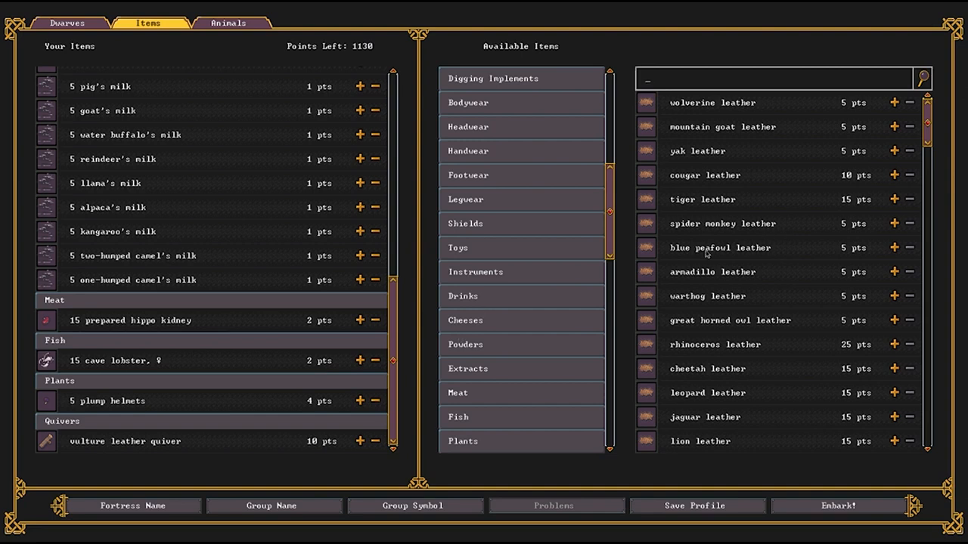
mouse_move(820, 196)
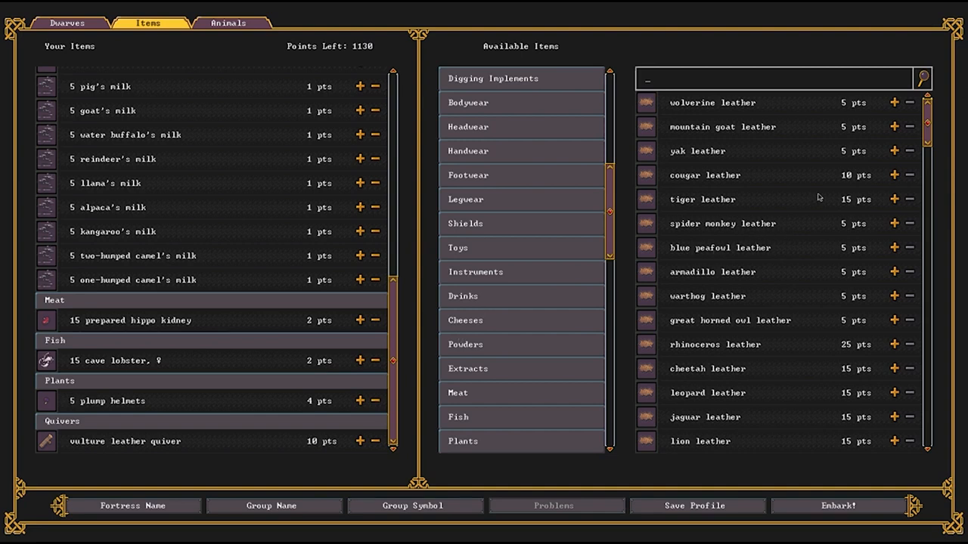
mouse_move(542, 333)
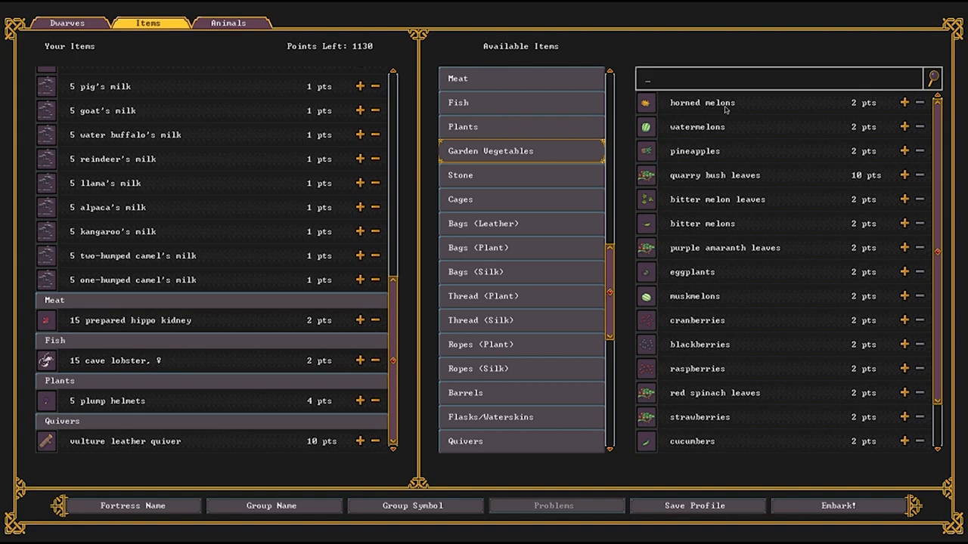
mouse_move(714, 374)
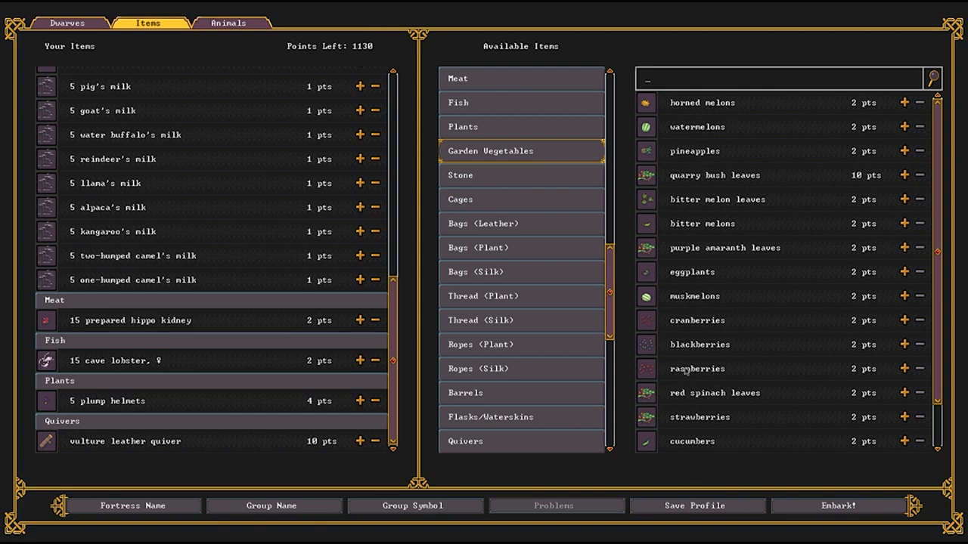
mouse_move(804, 372)
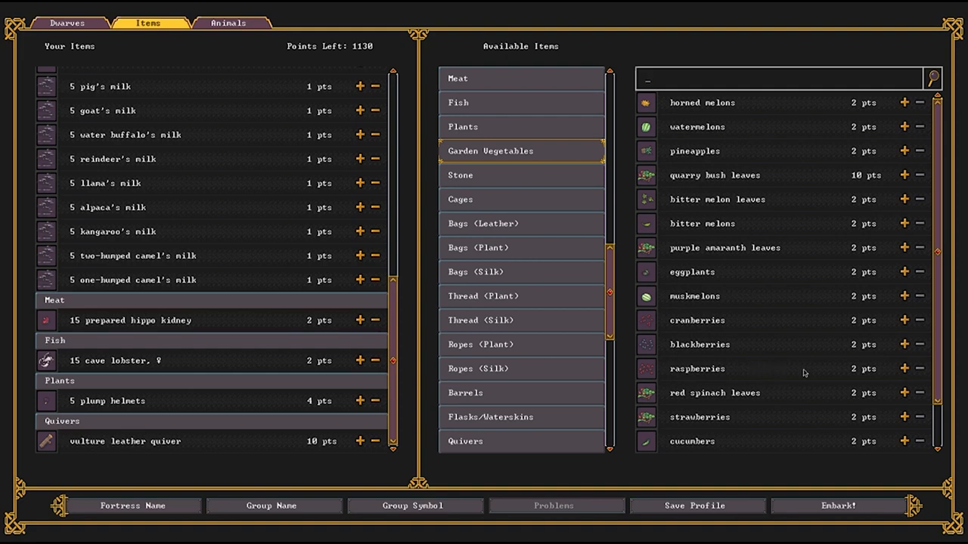
mouse_move(823, 372)
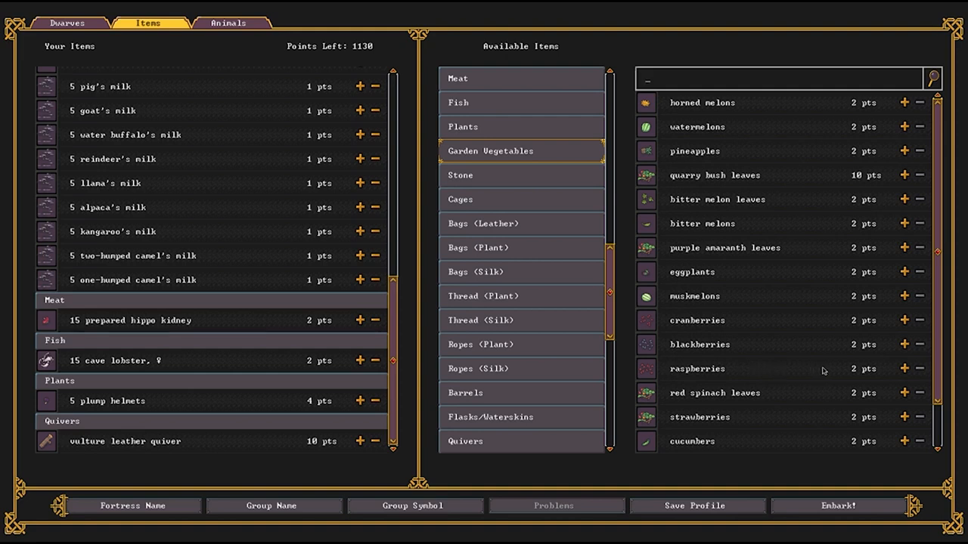
mouse_move(849, 373)
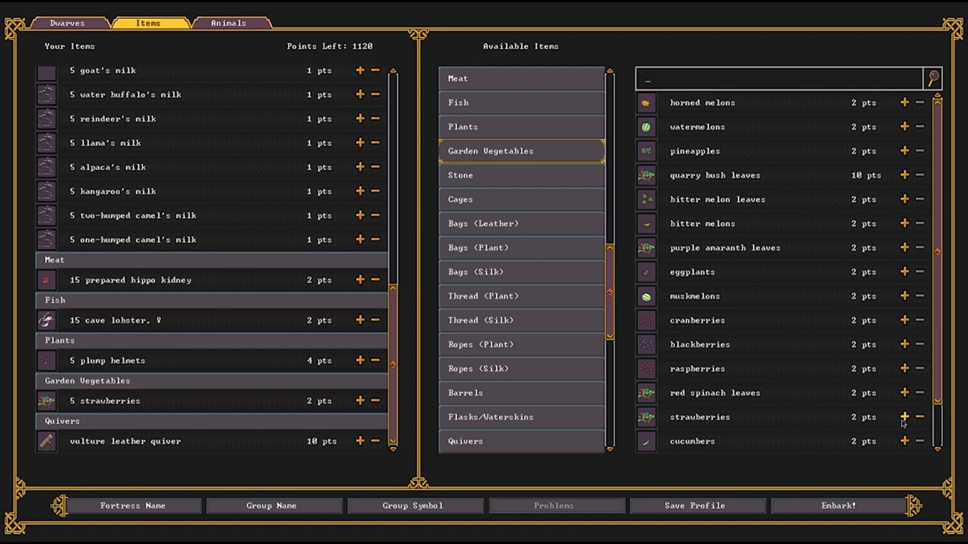
mouse_move(899, 369)
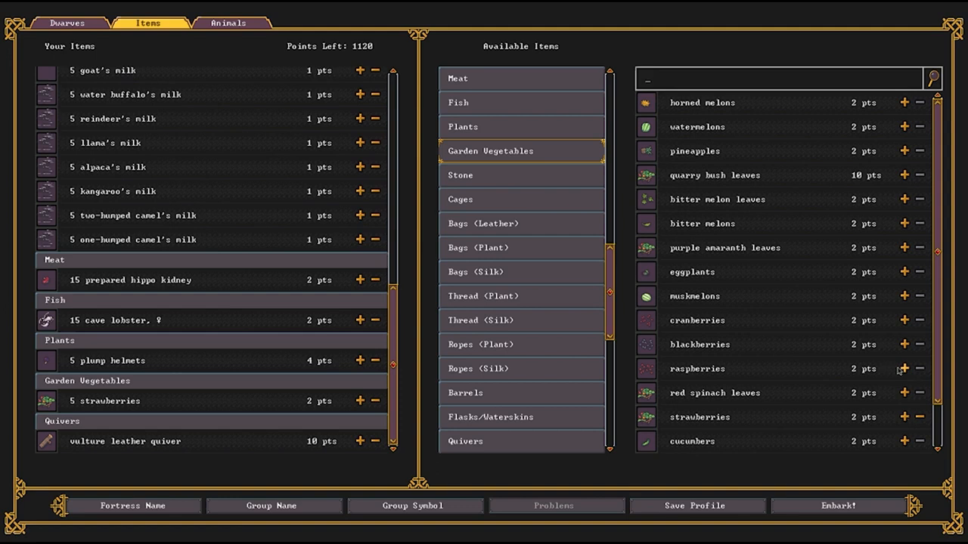
mouse_move(904, 353)
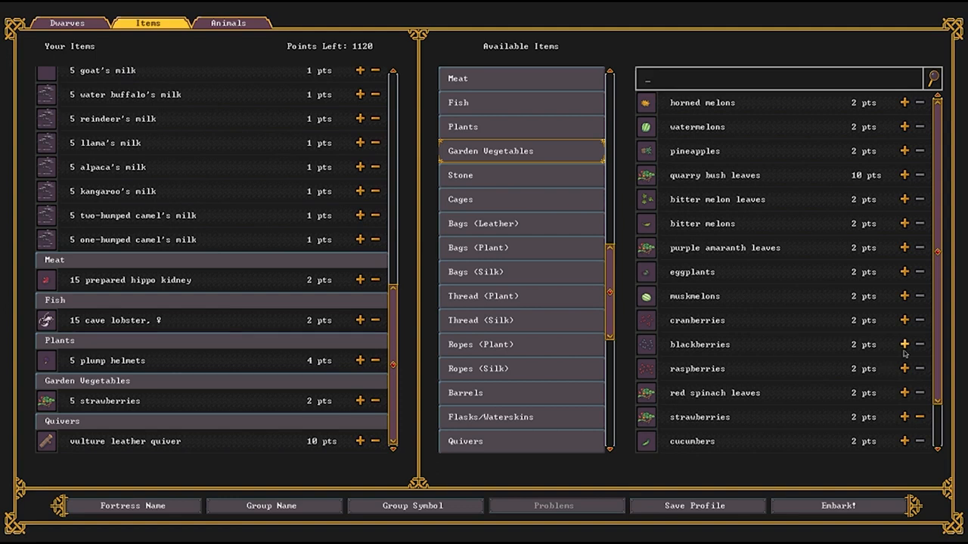
mouse_move(904, 349)
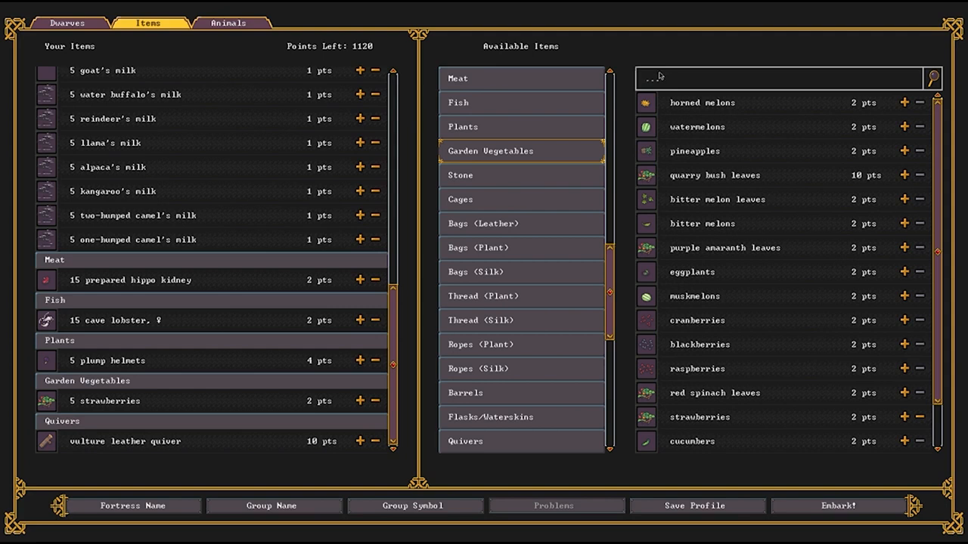
Search RASP to add raspberries, browse Garden Vegetables, then search CRAN for cranberries.
type("RASP")
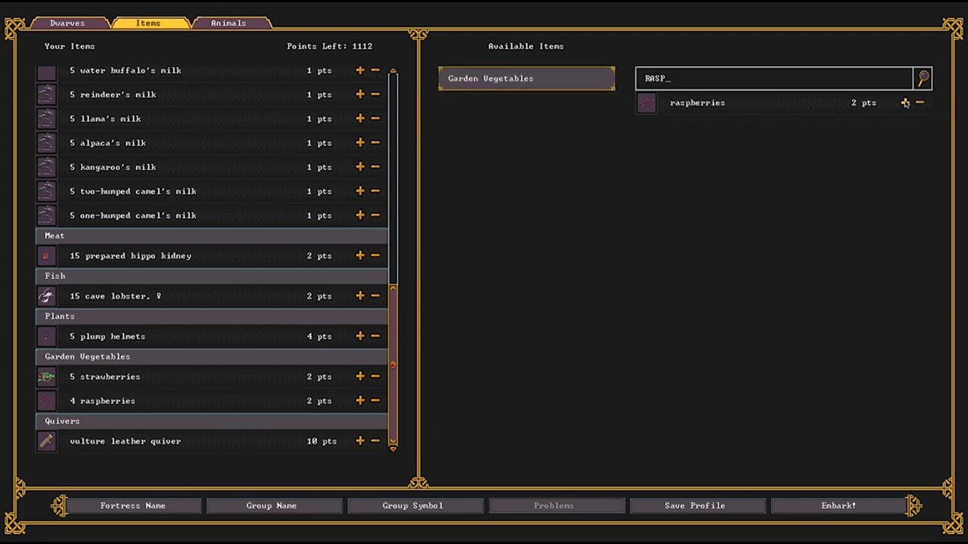
left_click(904, 103)
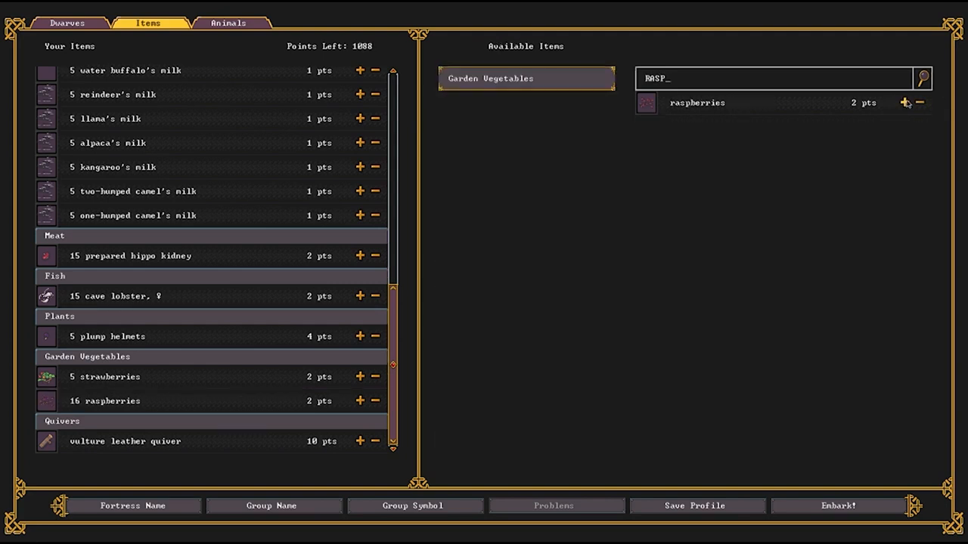
left_click(904, 102)
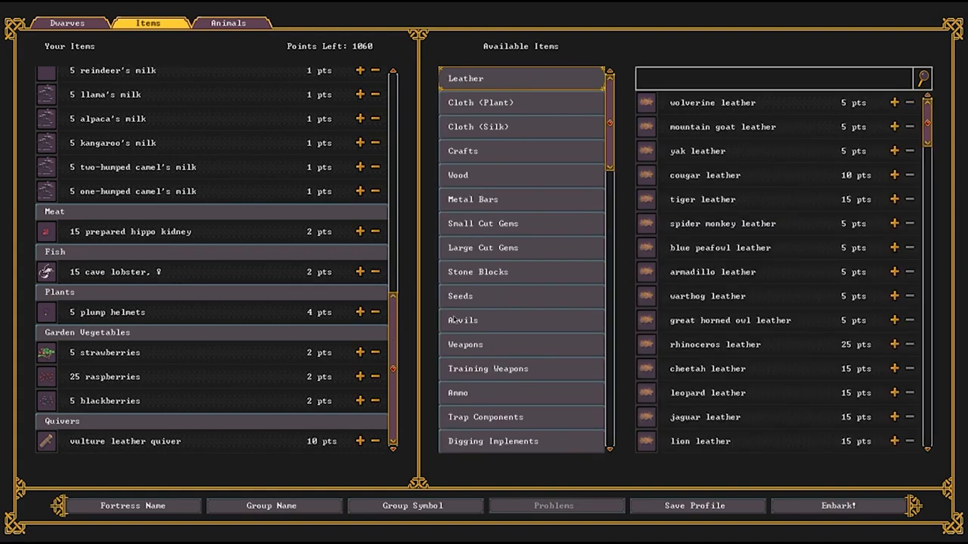
scroll("down", 3)
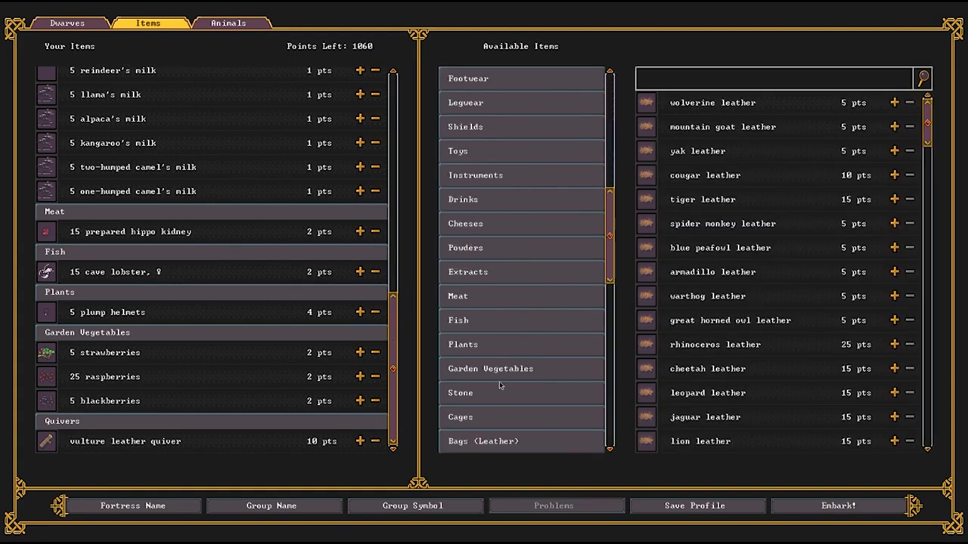
left_click(490, 369)
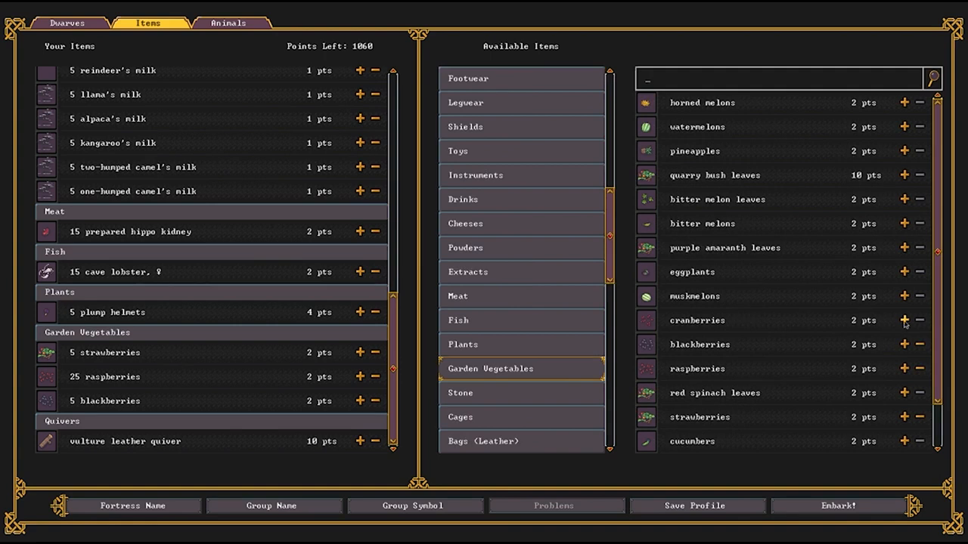
mouse_move(765, 254)
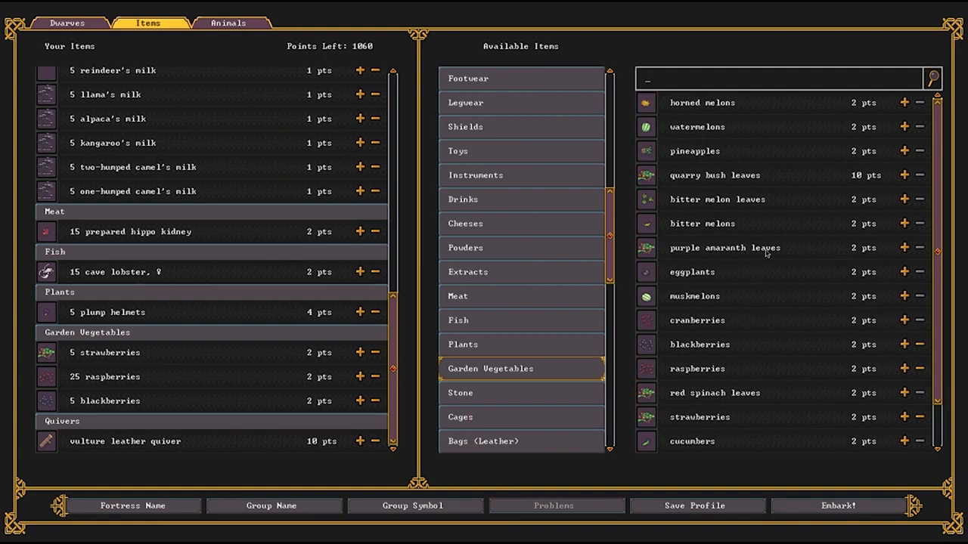
type("CRAN")
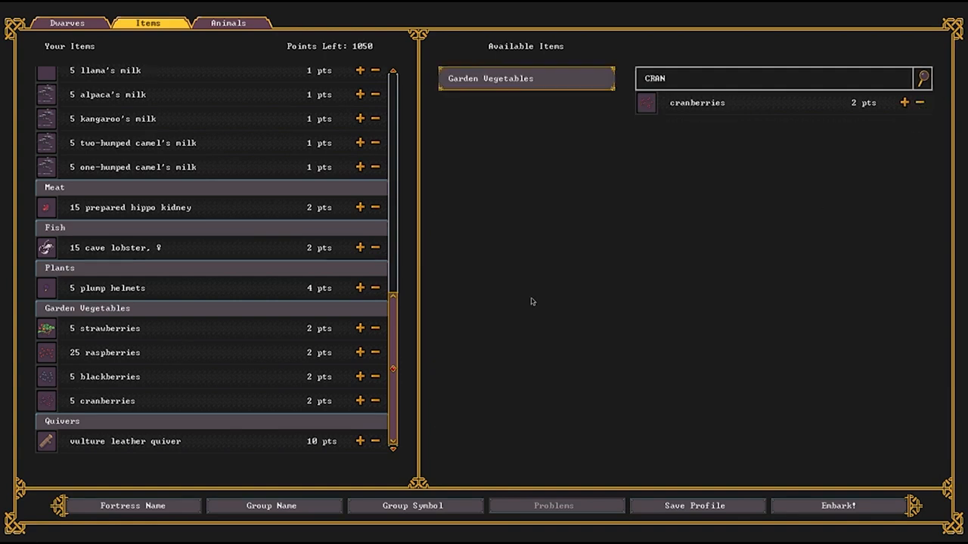
mouse_move(478, 63)
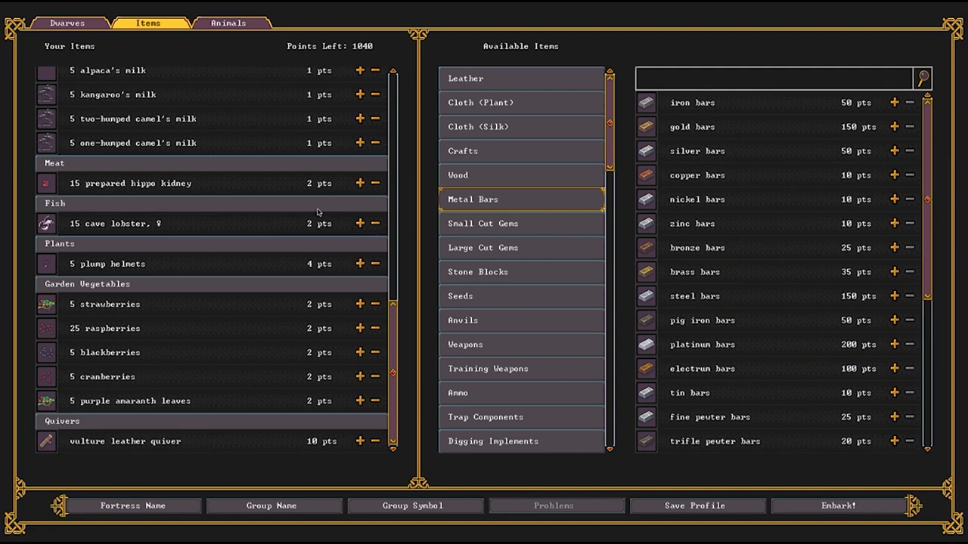
Remove all the prepared hippo kidney and cave lobster from the loadout.
scroll("down", 3)
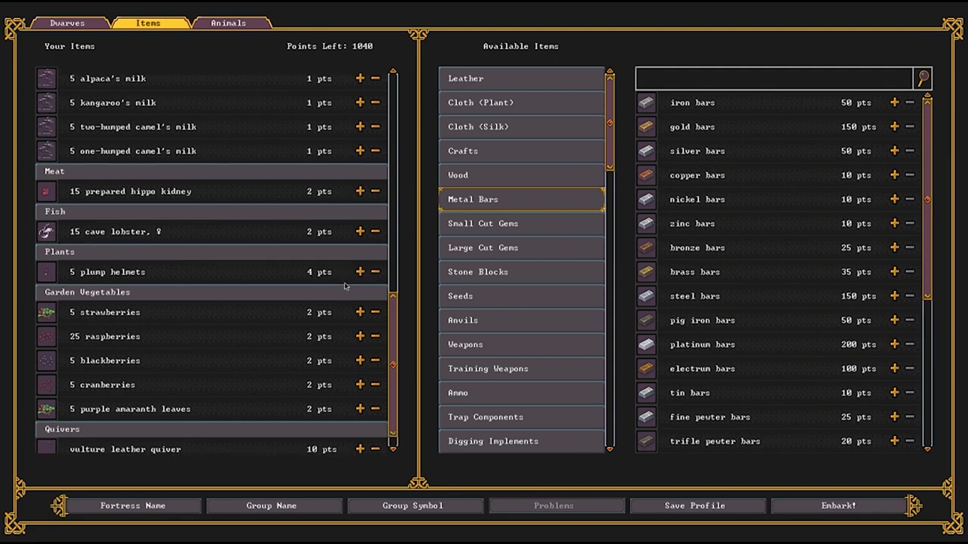
scroll("up", 3)
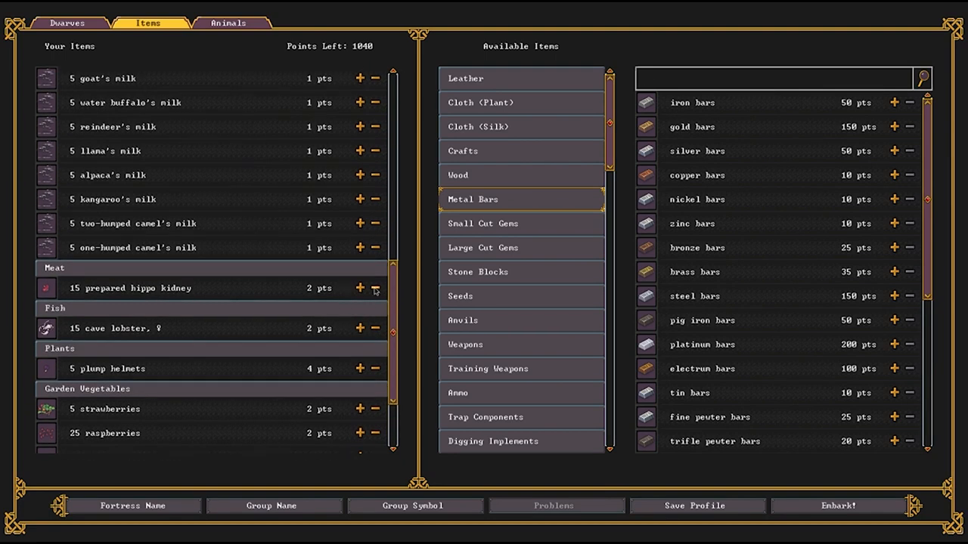
left_click(375, 287)
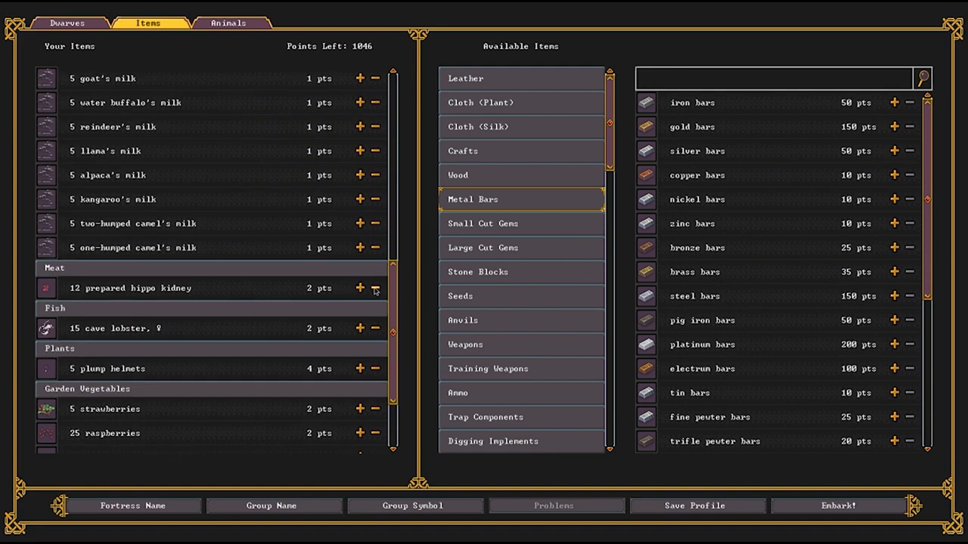
left_click(375, 287)
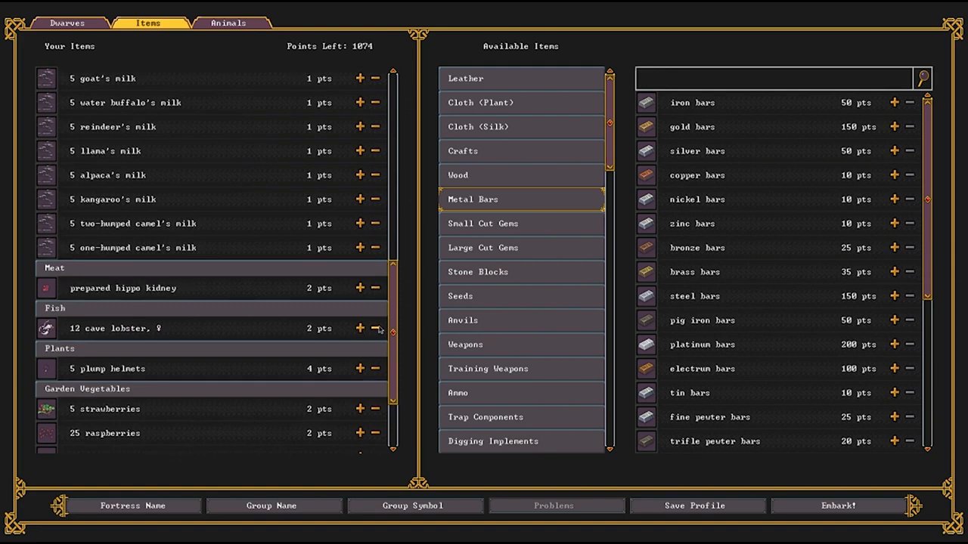
left_click(376, 328)
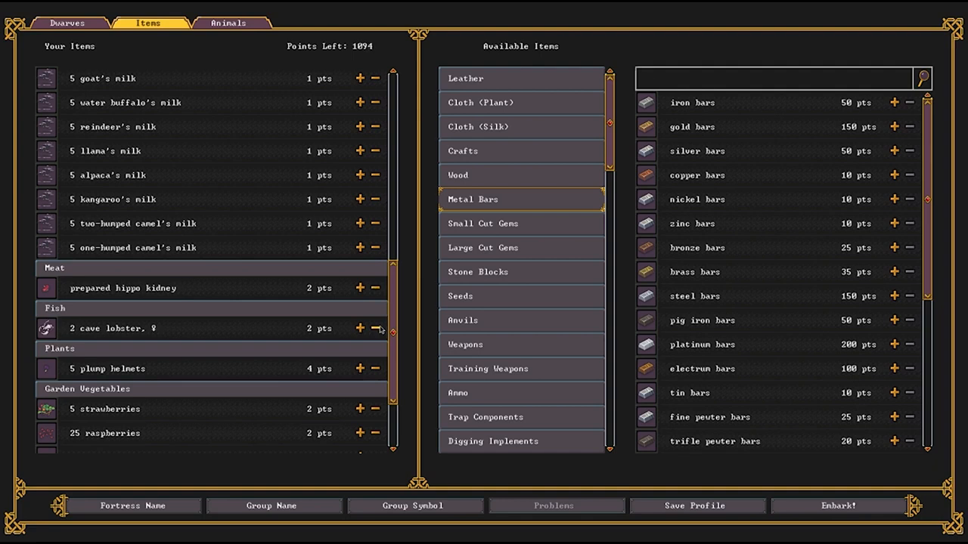
left_click(375, 328)
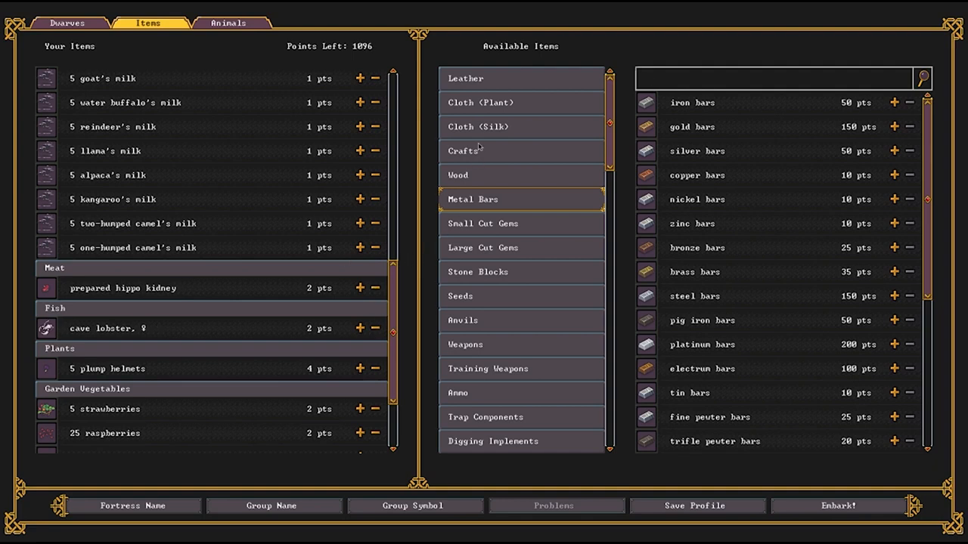
mouse_move(558, 332)
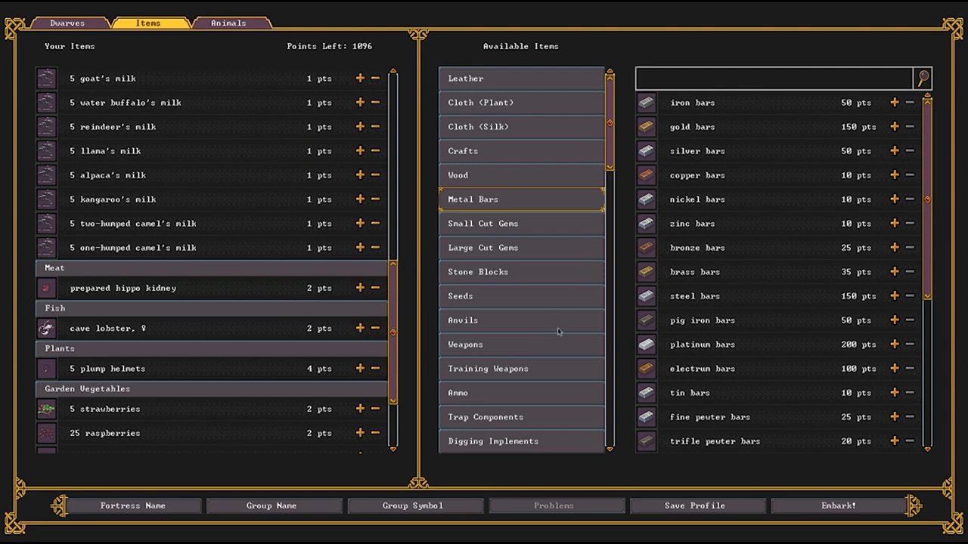
mouse_move(453, 175)
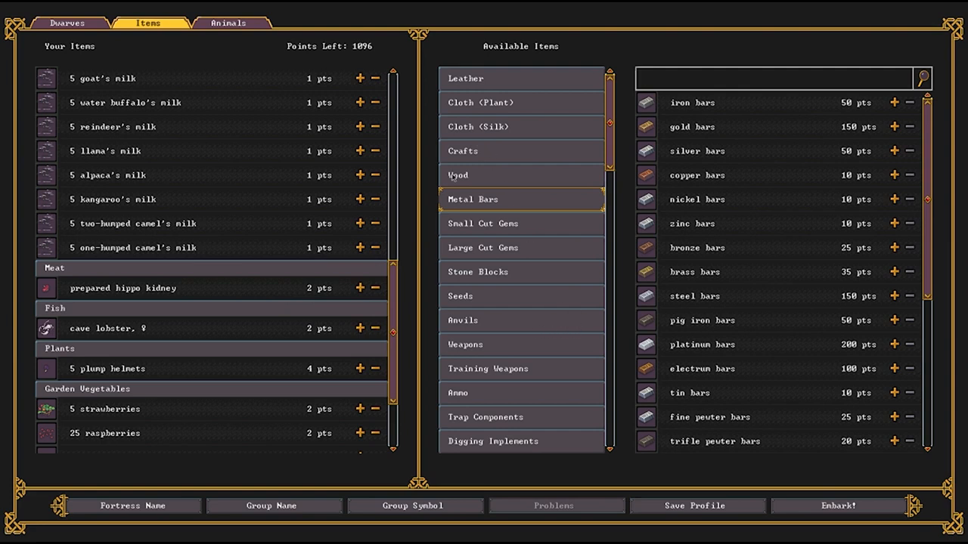
Add cheap meats from the Meat category: wolverine heart, mountain goat lung, brains and other organs.
scroll("down", 3)
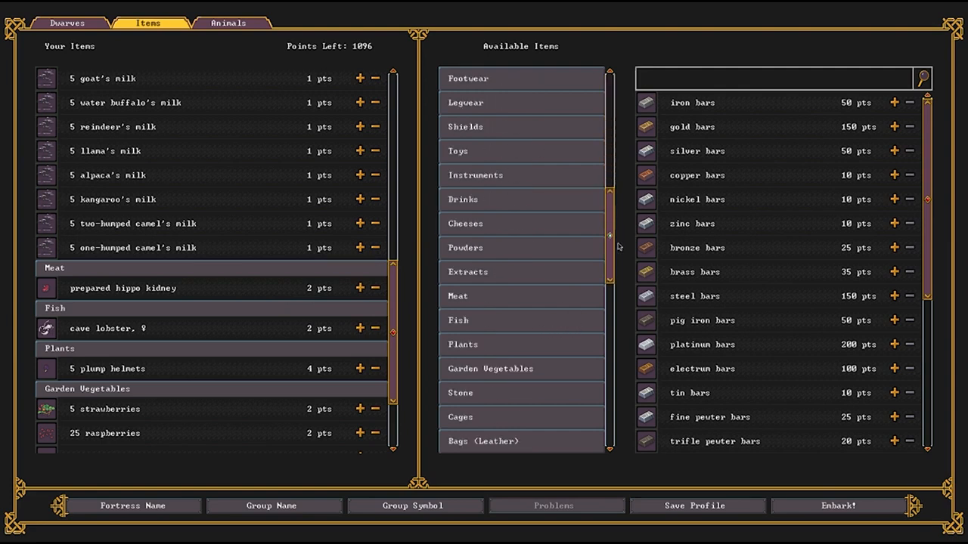
left_click(457, 295)
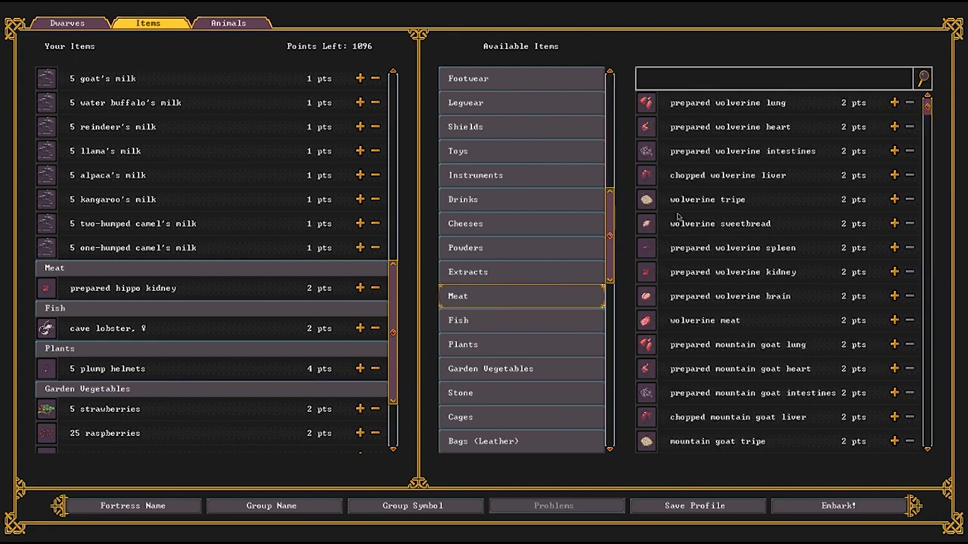
mouse_move(732, 121)
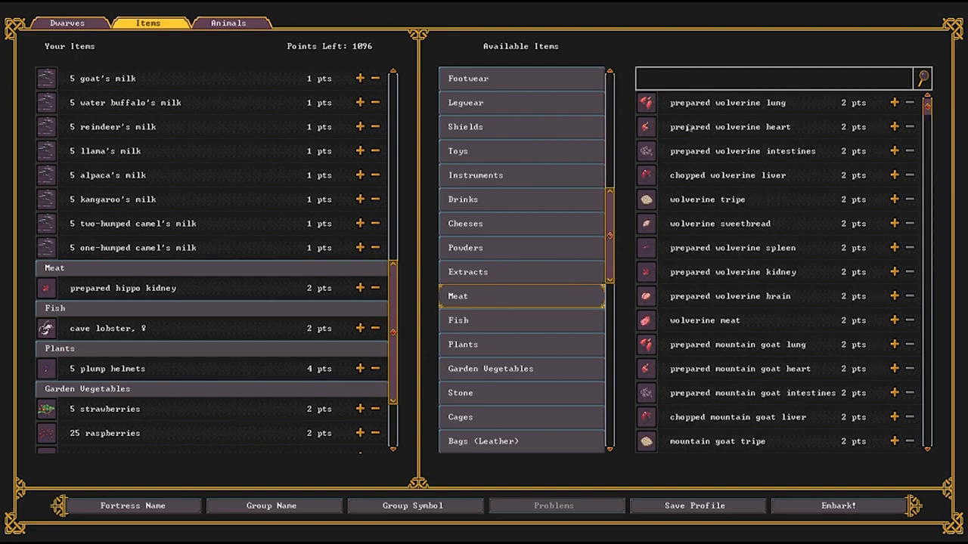
mouse_move(795, 127)
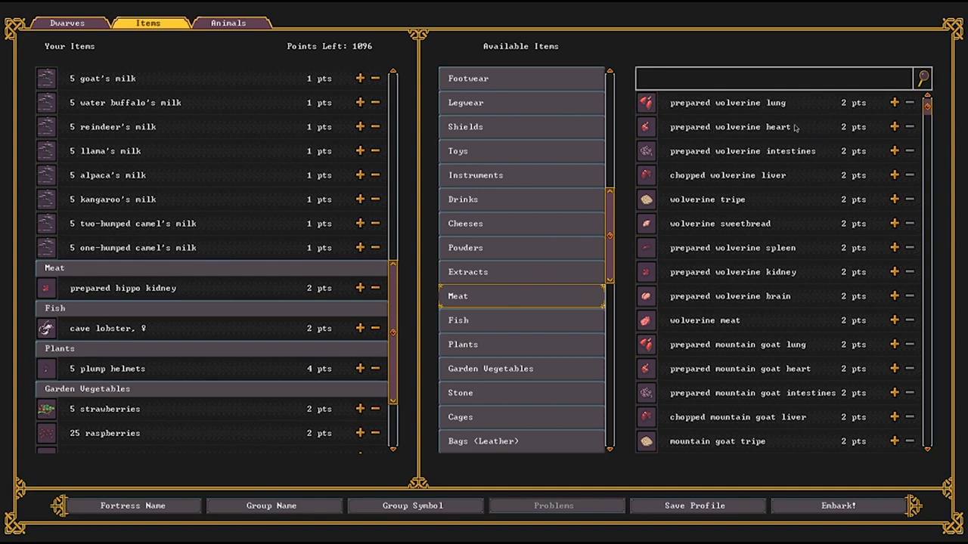
left_click(894, 127)
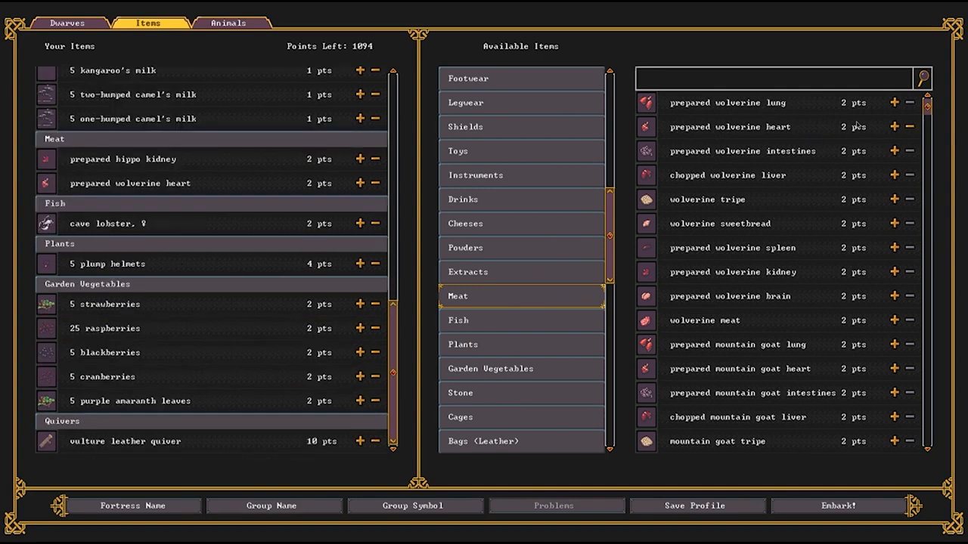
mouse_move(794, 169)
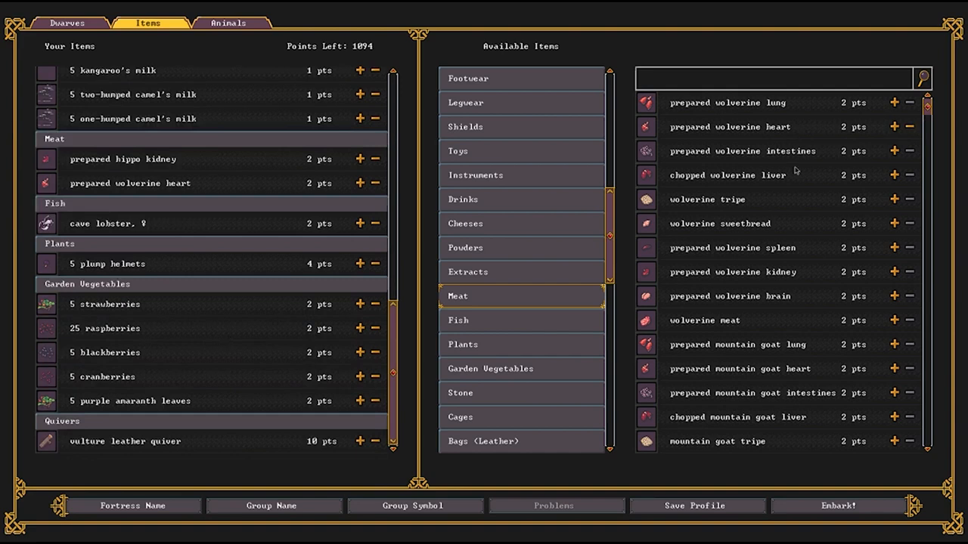
mouse_move(822, 188)
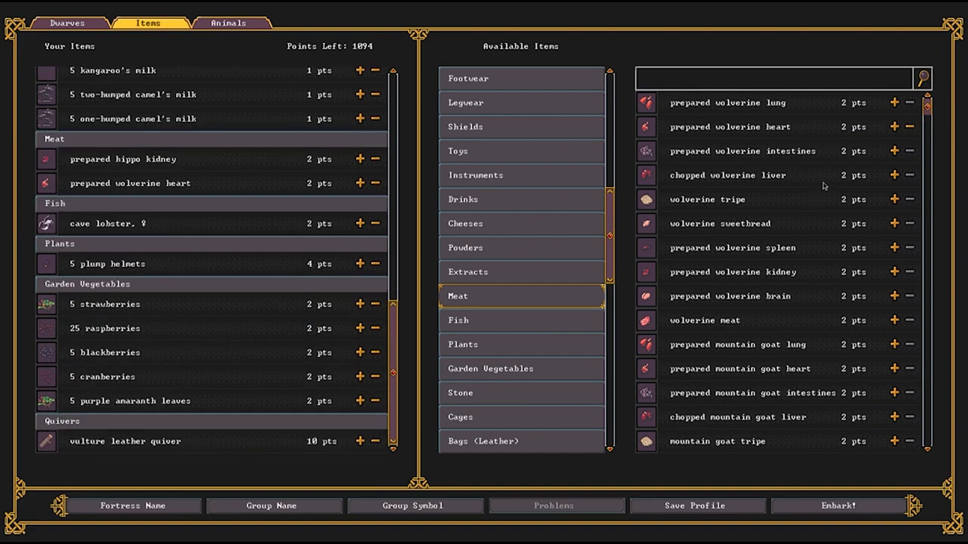
mouse_move(844, 194)
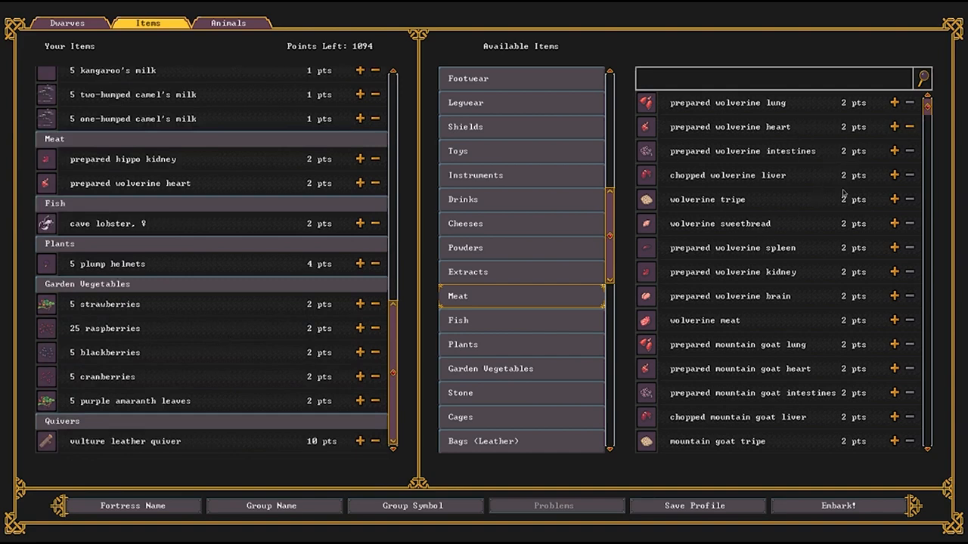
left_click(894, 345)
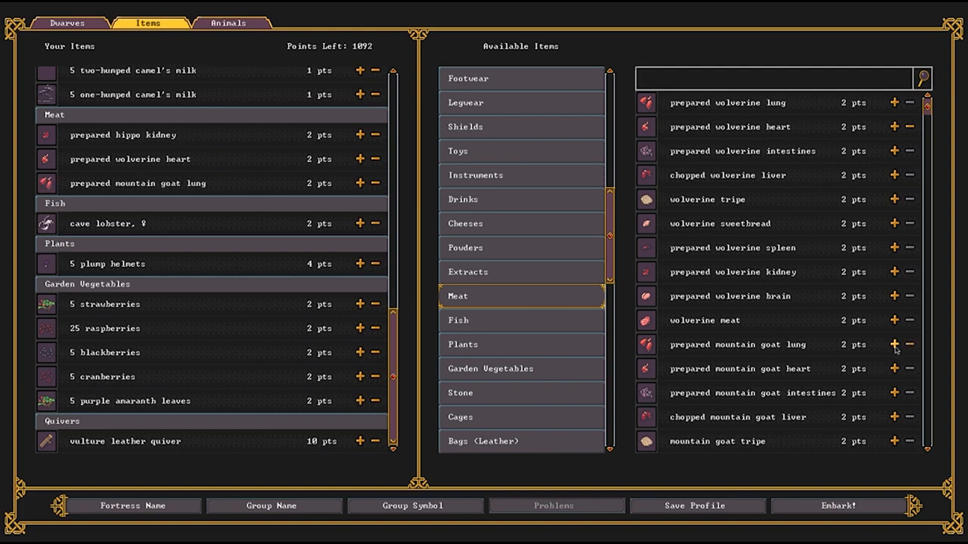
scroll("down", 3)
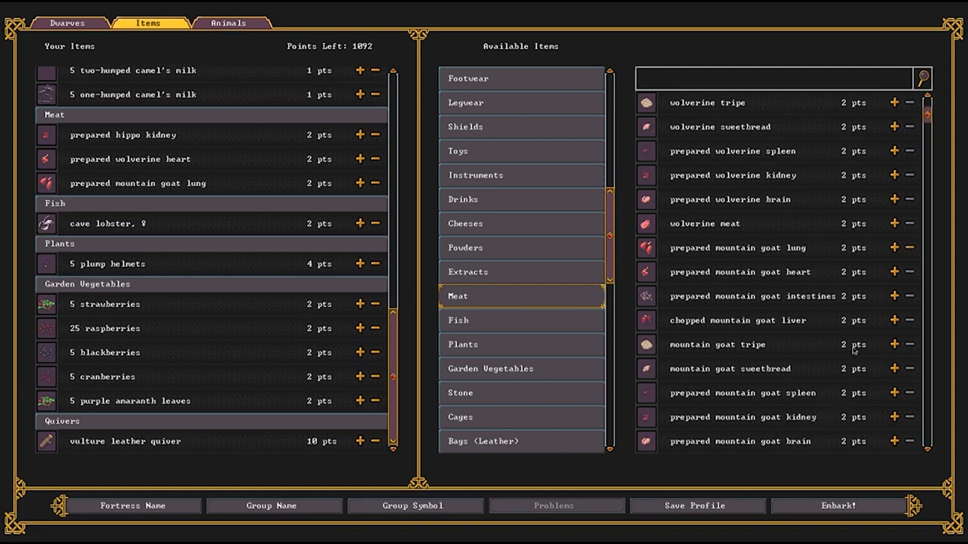
scroll("down", 3)
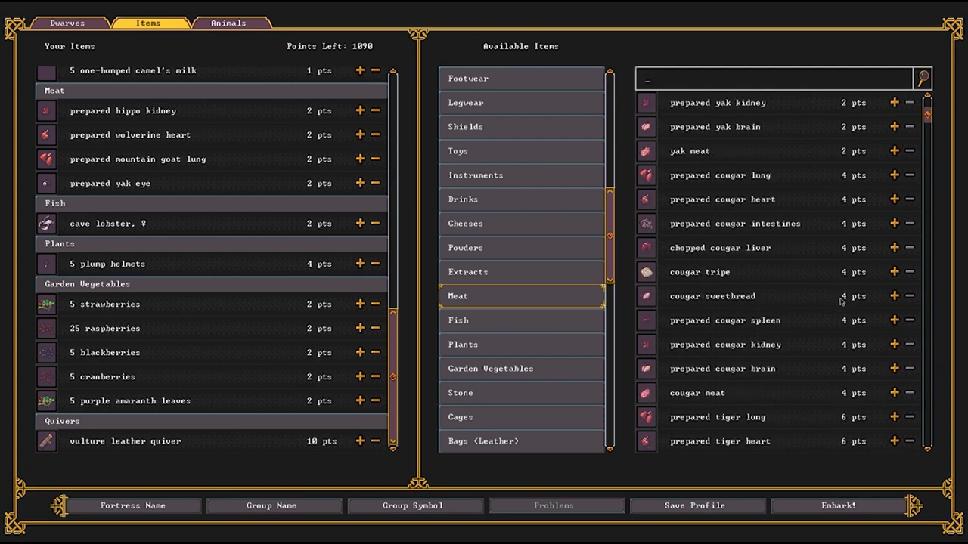
scroll("down", 3)
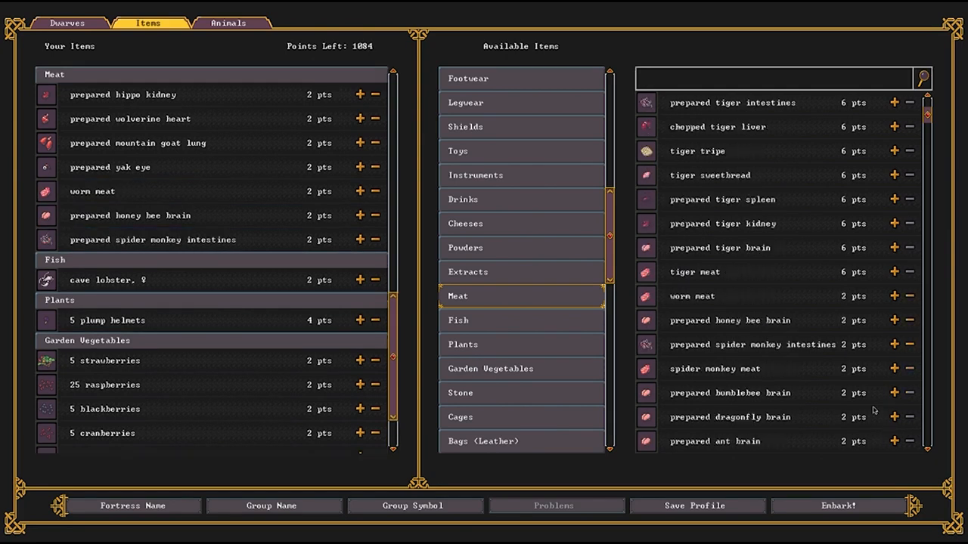
left_click(892, 393)
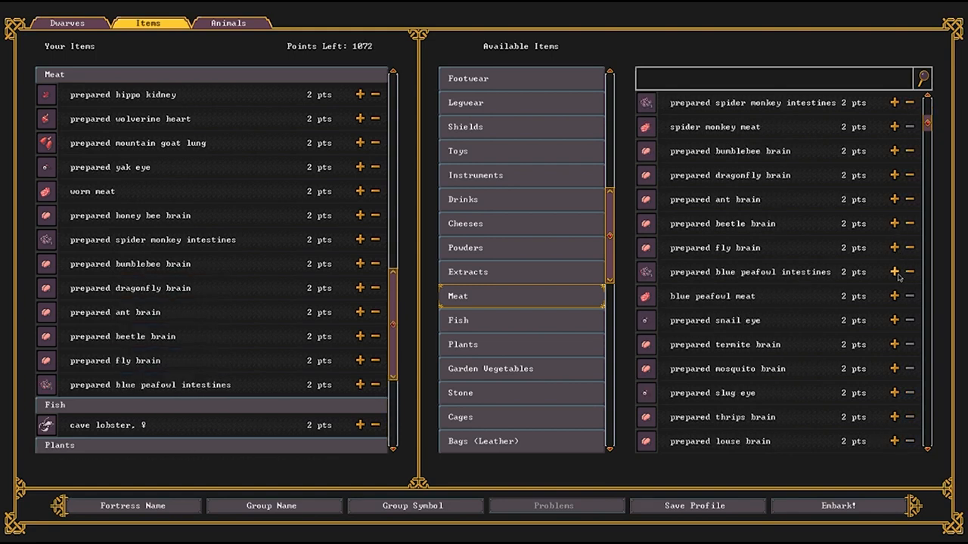
left_click(893, 321)
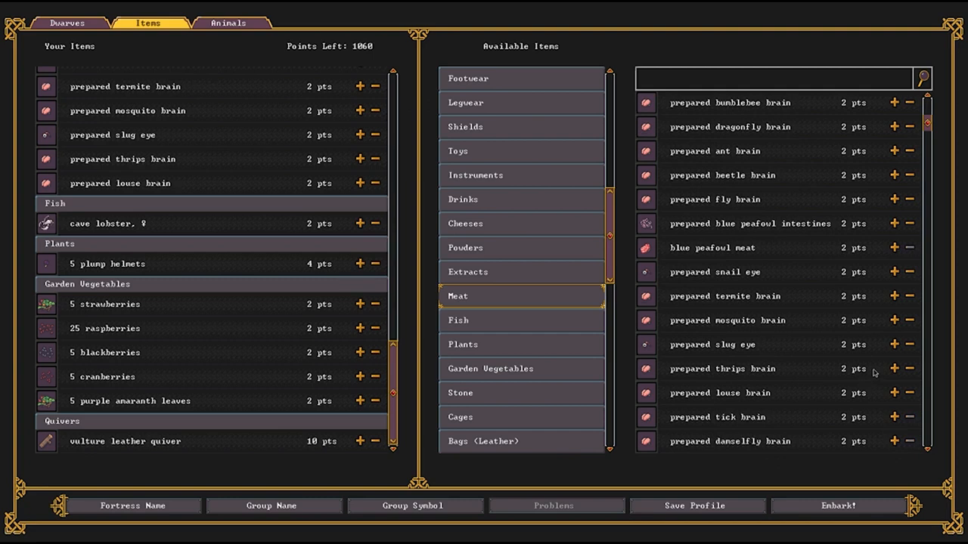
scroll("down", 3)
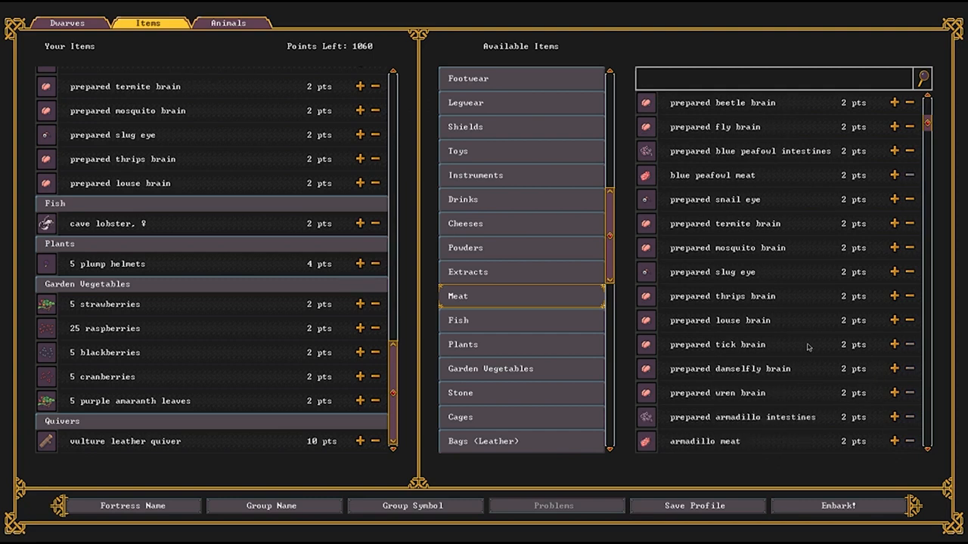
mouse_move(835, 355)
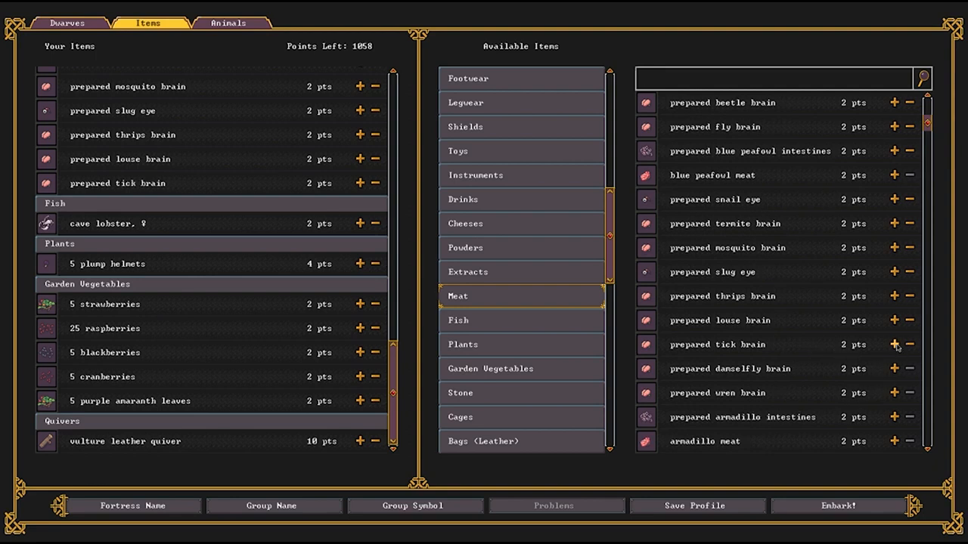
left_click(892, 345)
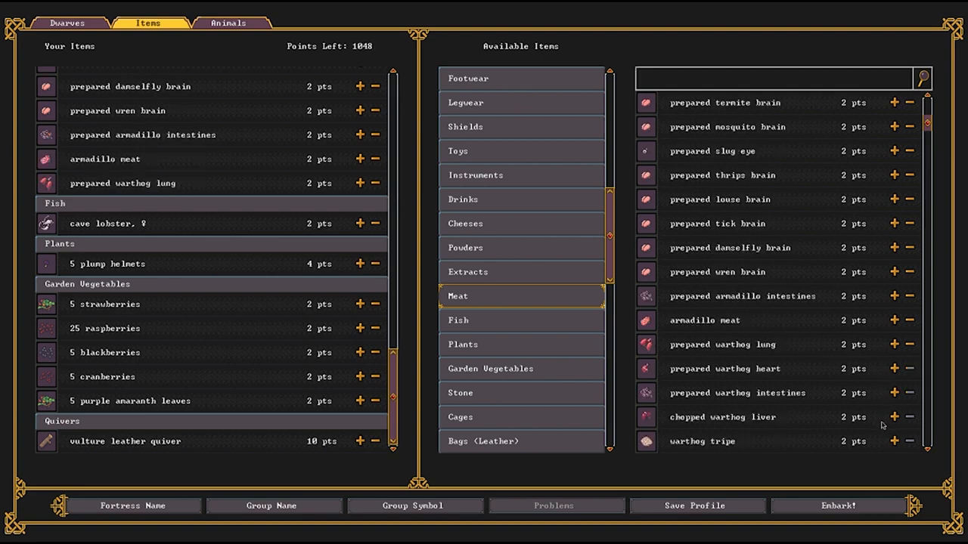
scroll("down", 3)
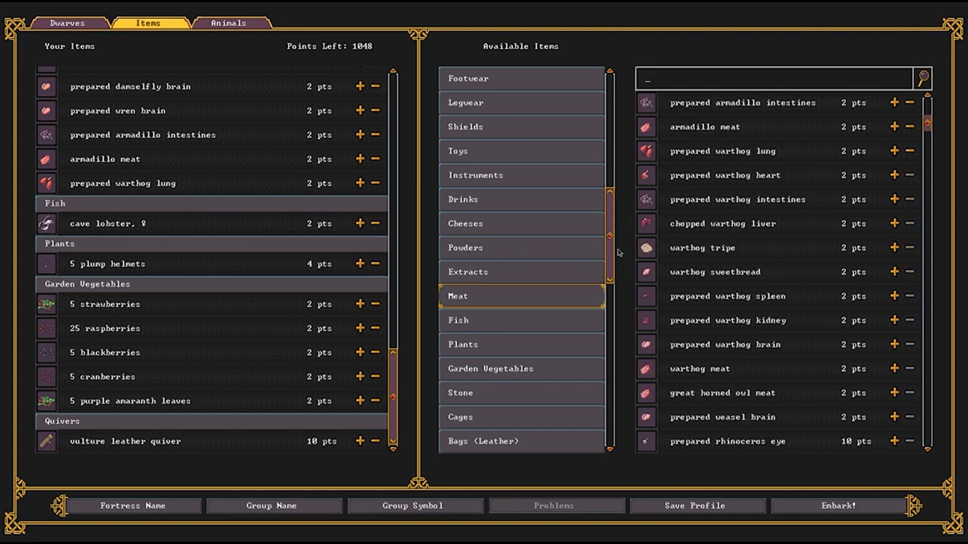
mouse_move(683, 258)
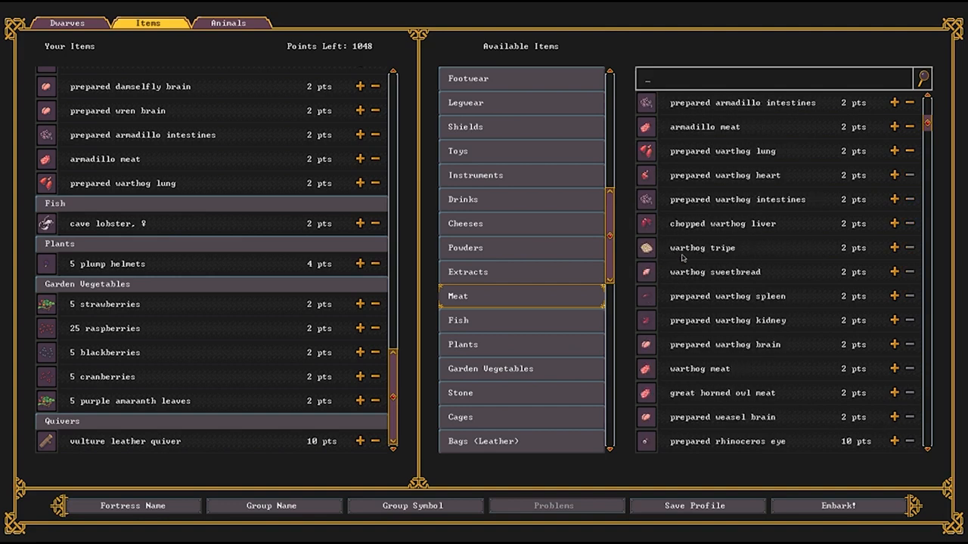
mouse_move(425, 357)
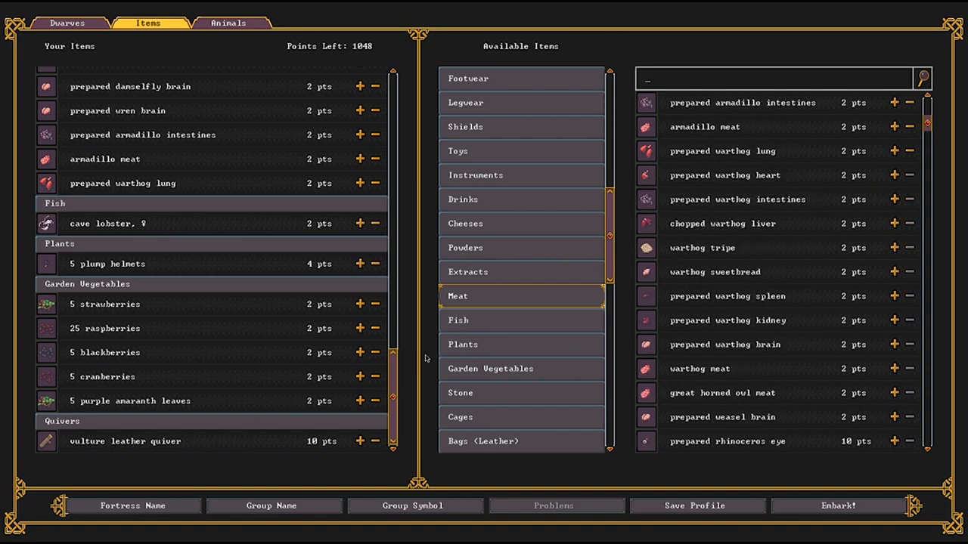
mouse_move(734, 330)
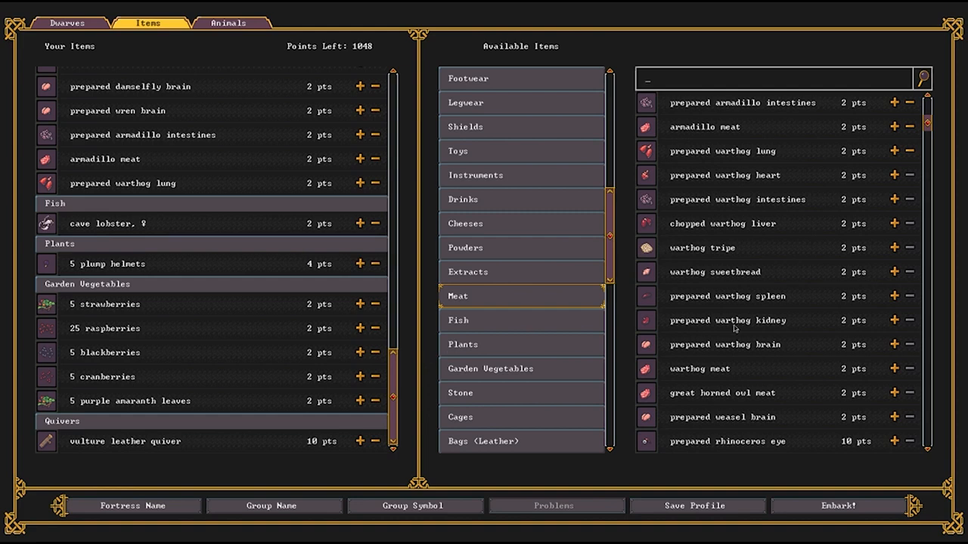
In Metal Bars, add two batches of bismuth bars to the supplies.
scroll("up", 3)
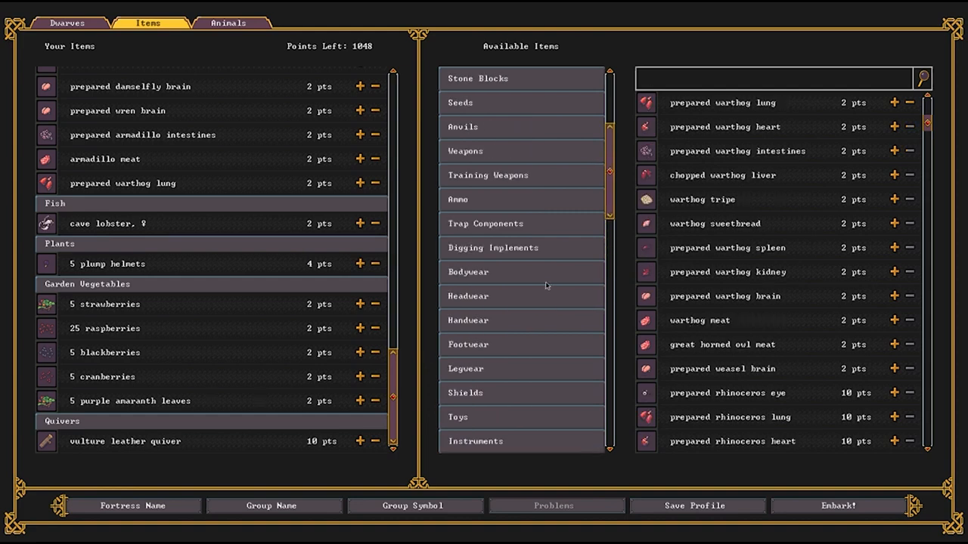
scroll("up", 3)
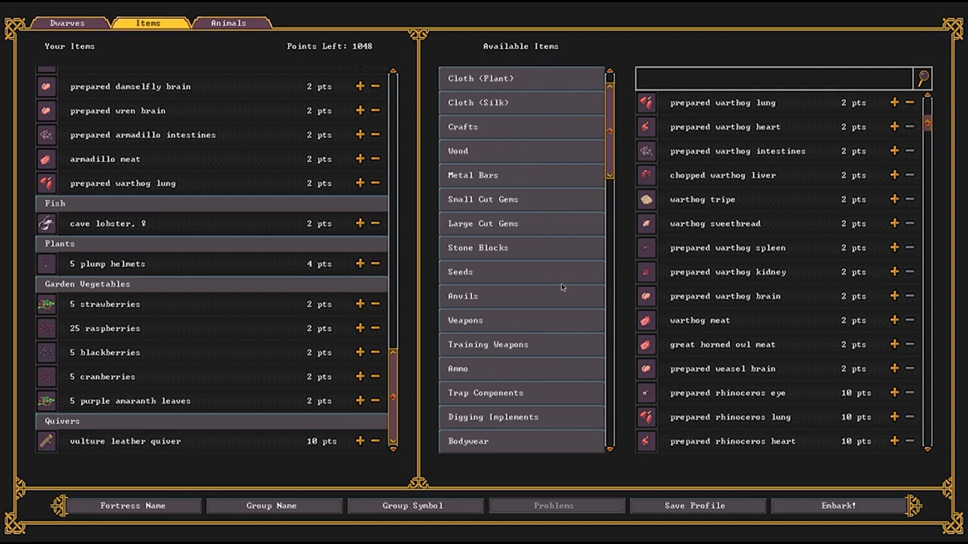
left_click(472, 176)
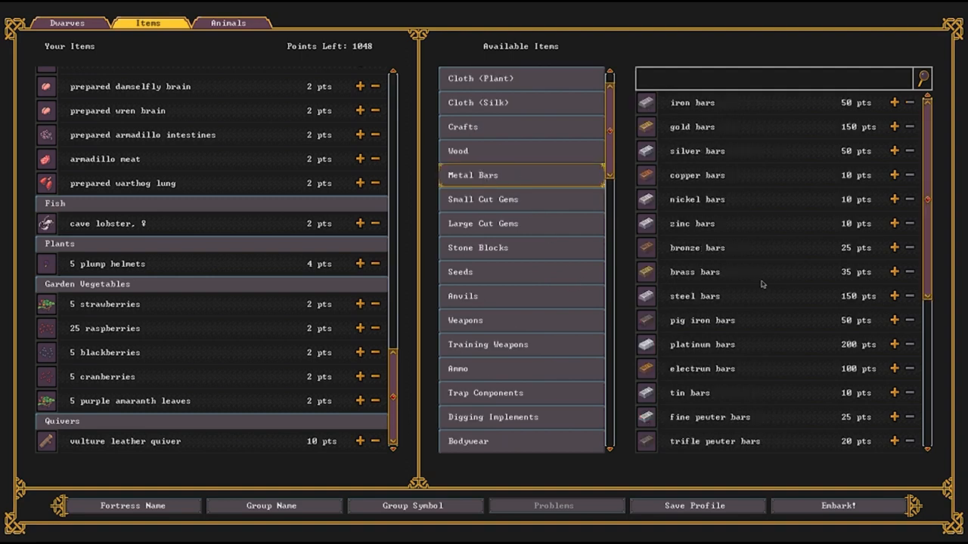
scroll("down", 3)
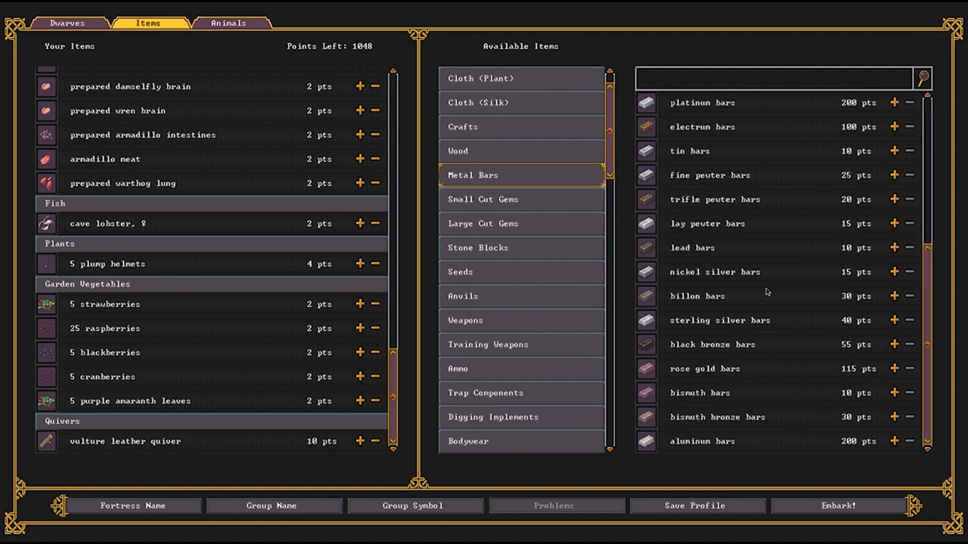
mouse_move(683, 393)
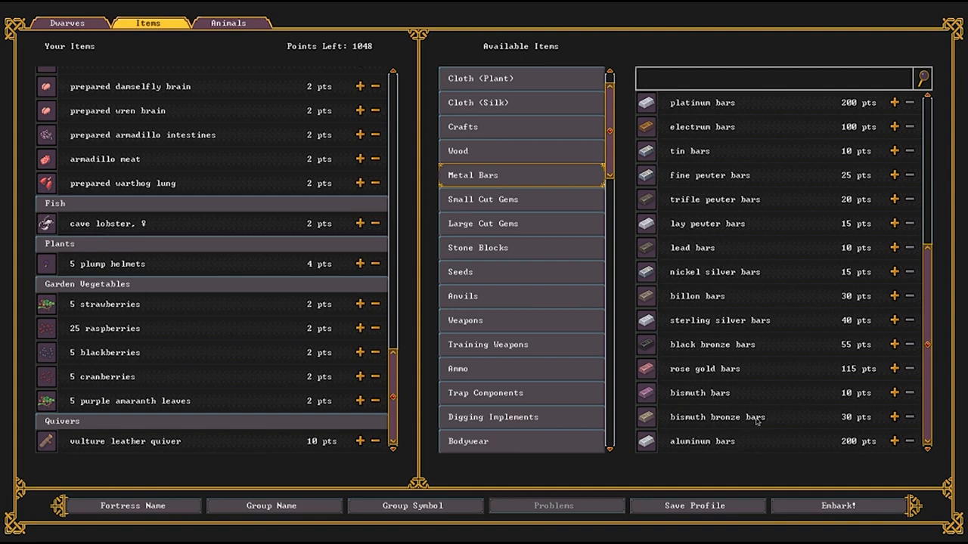
mouse_move(783, 390)
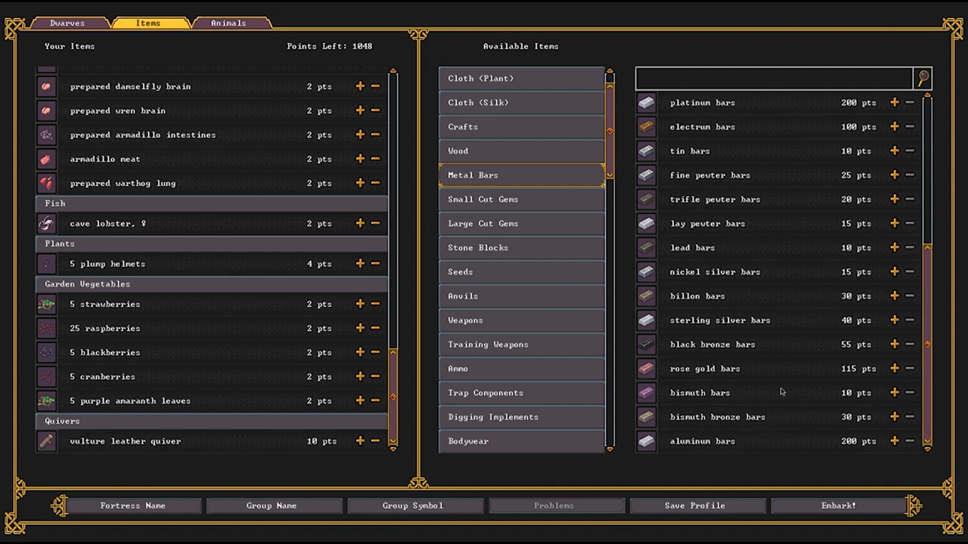
left_click(892, 393)
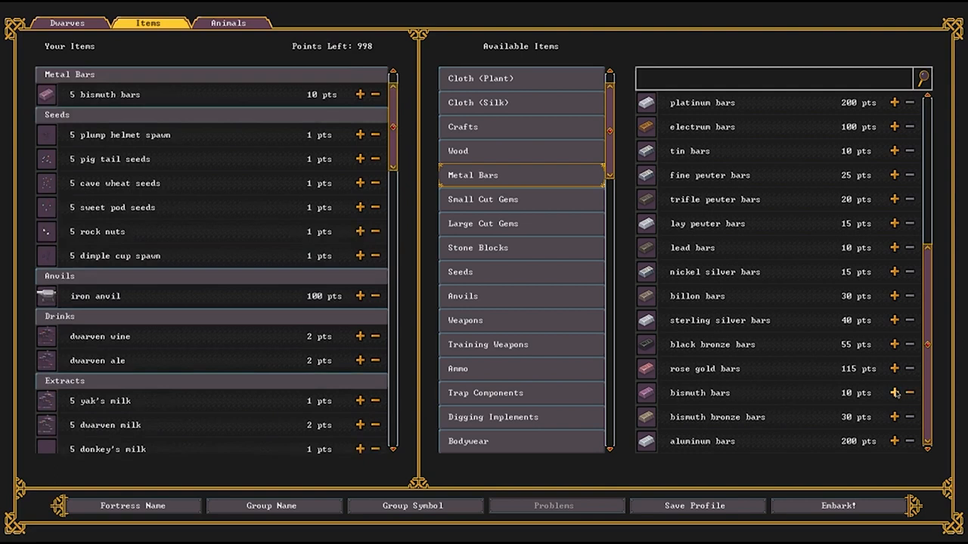
left_click(360, 94)
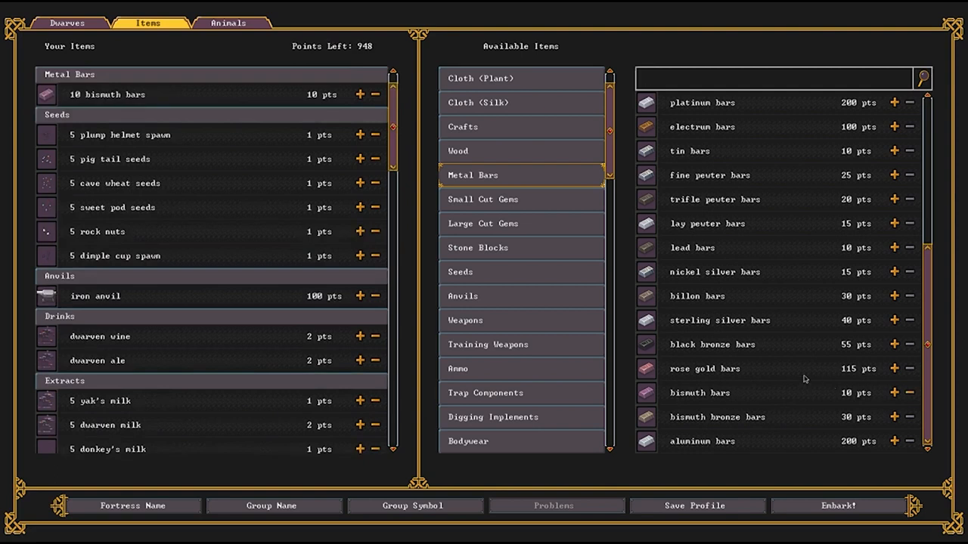
Add copper bars and raise them to 25.
scroll("up", 3)
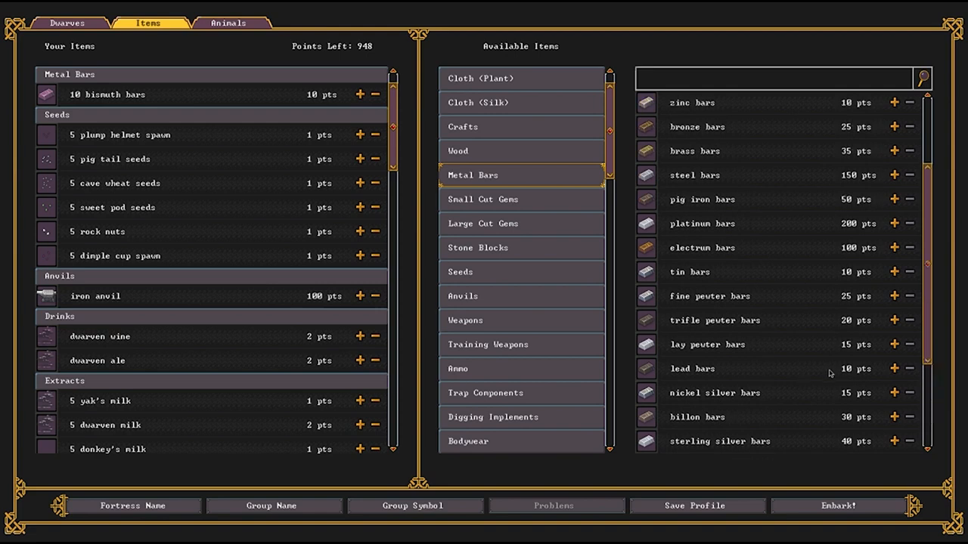
scroll("up", 3)
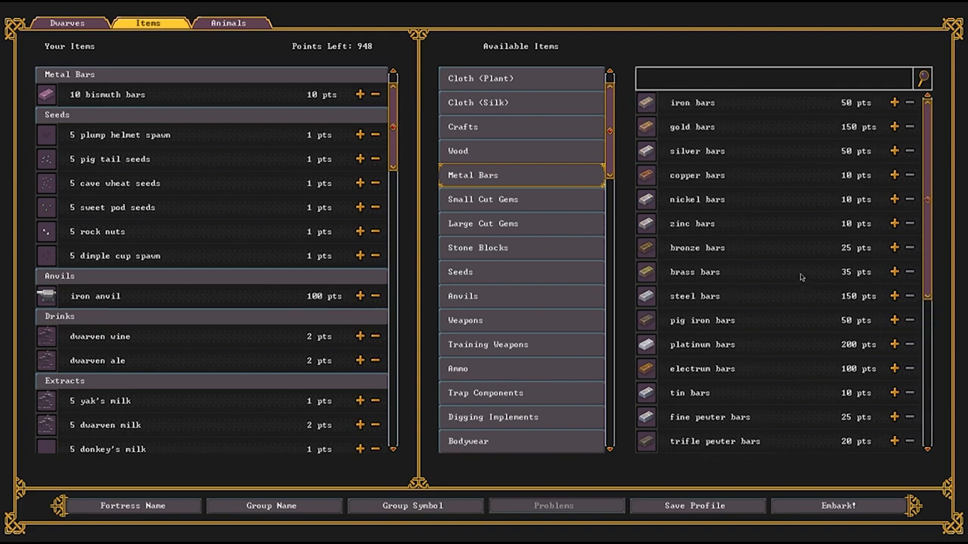
mouse_move(883, 391)
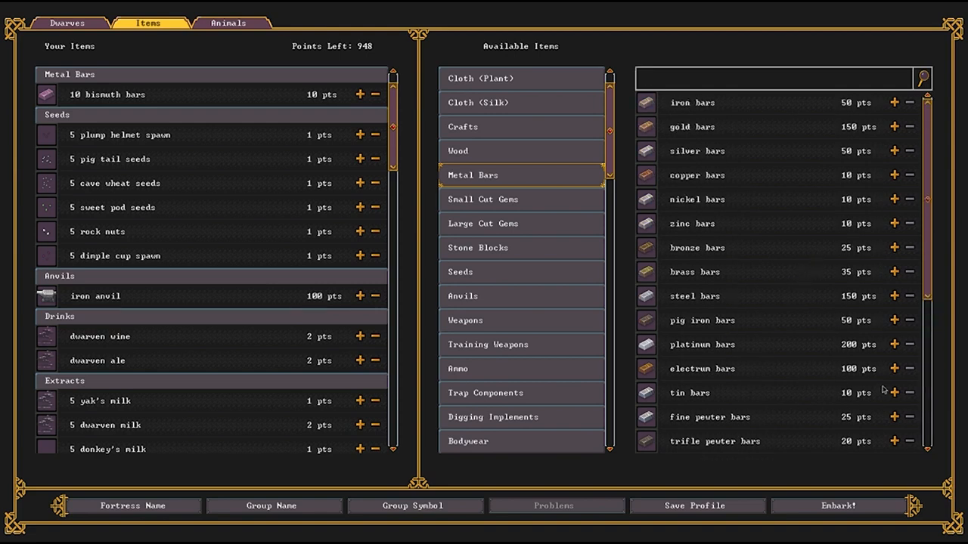
left_click(892, 393)
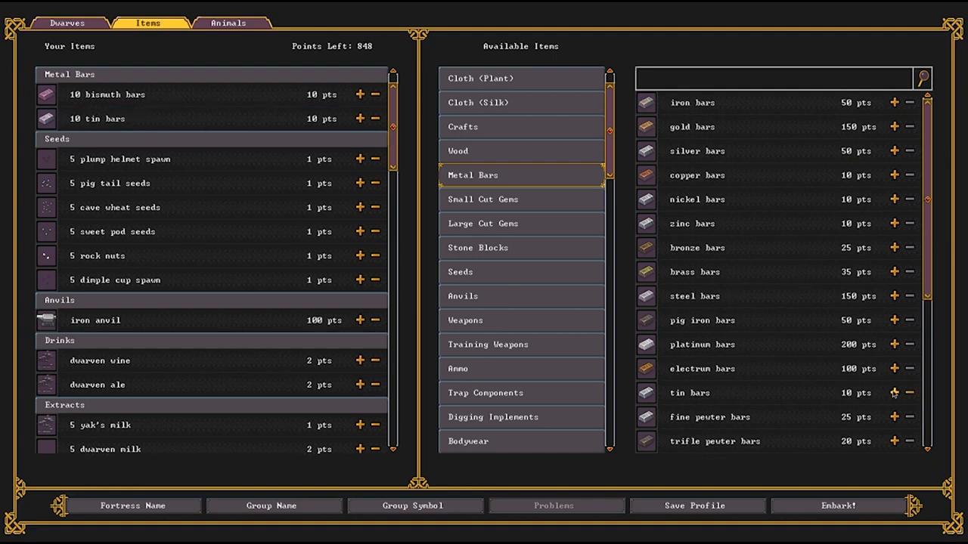
mouse_move(894, 180)
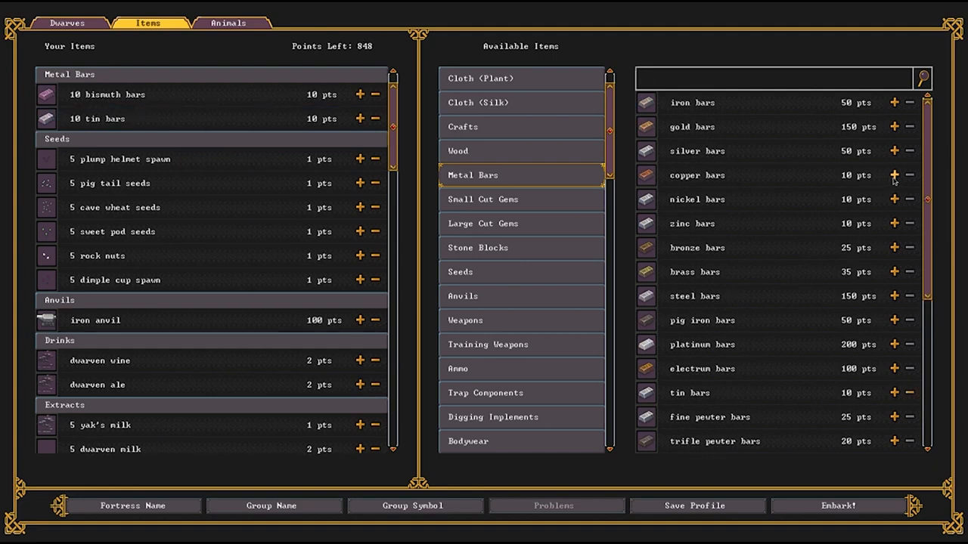
mouse_move(683, 165)
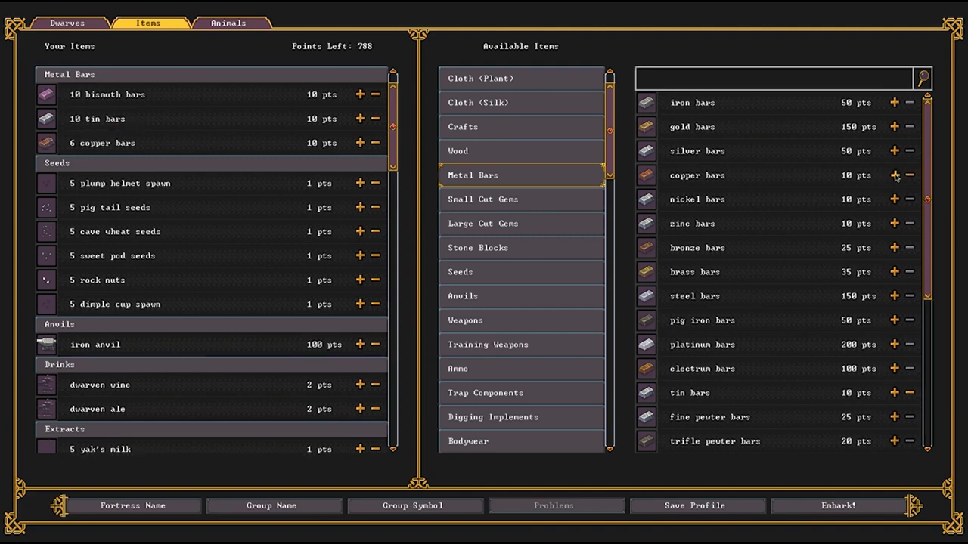
left_click(895, 175)
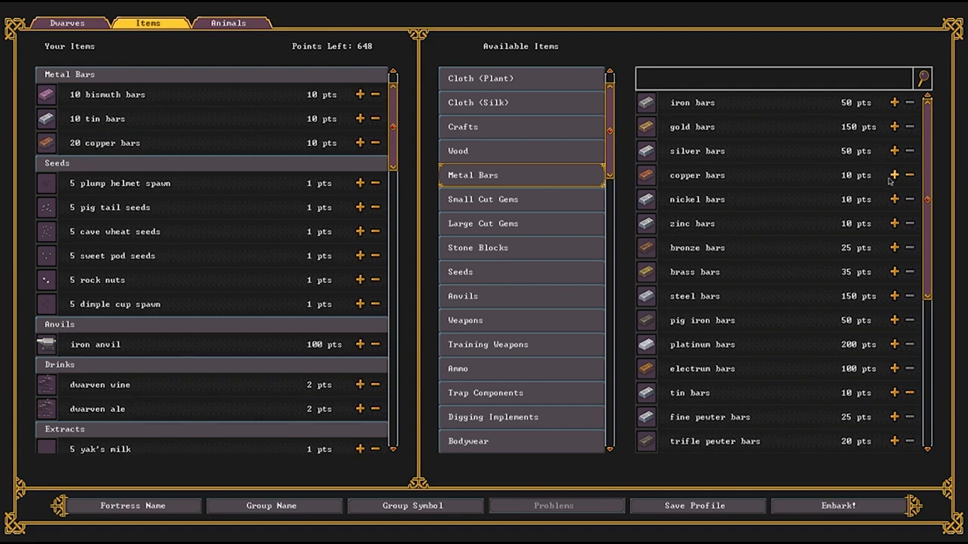
left_click(892, 175)
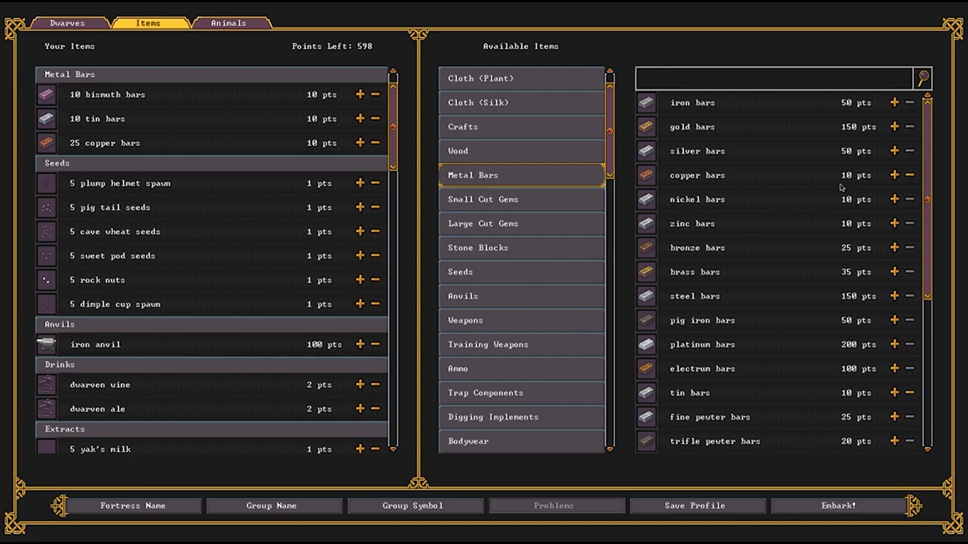
mouse_move(612, 144)
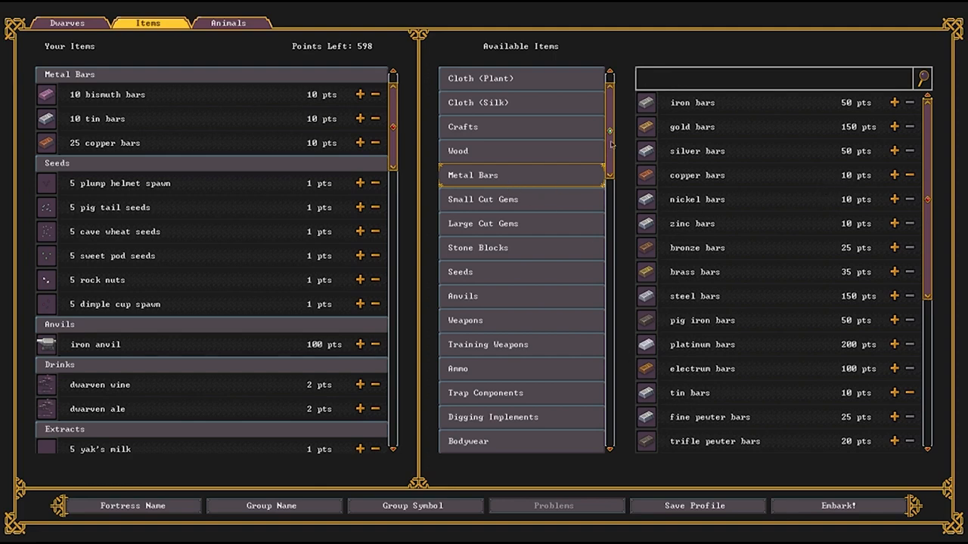
Search COAL and add bituminous coal up to 10, then clear the search.
scroll("up", 3)
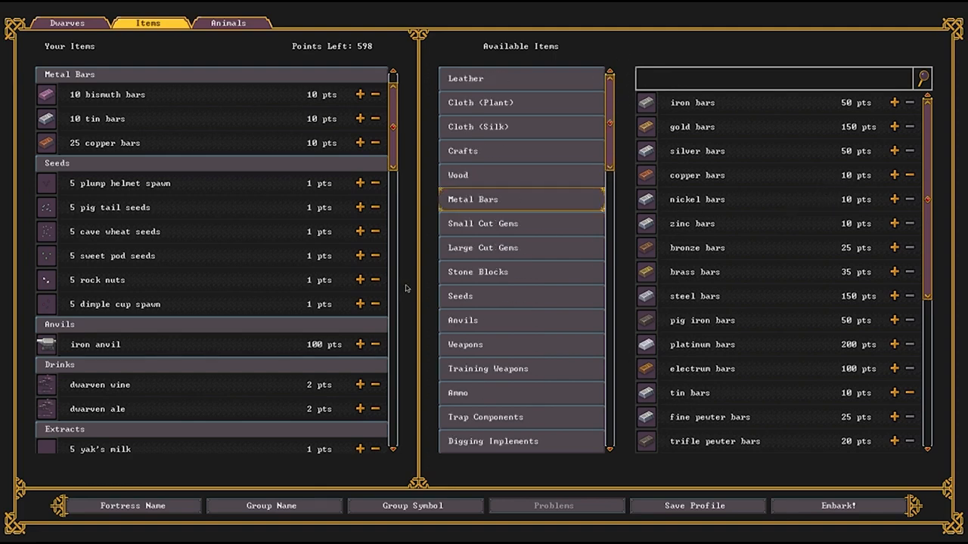
mouse_move(469, 306)
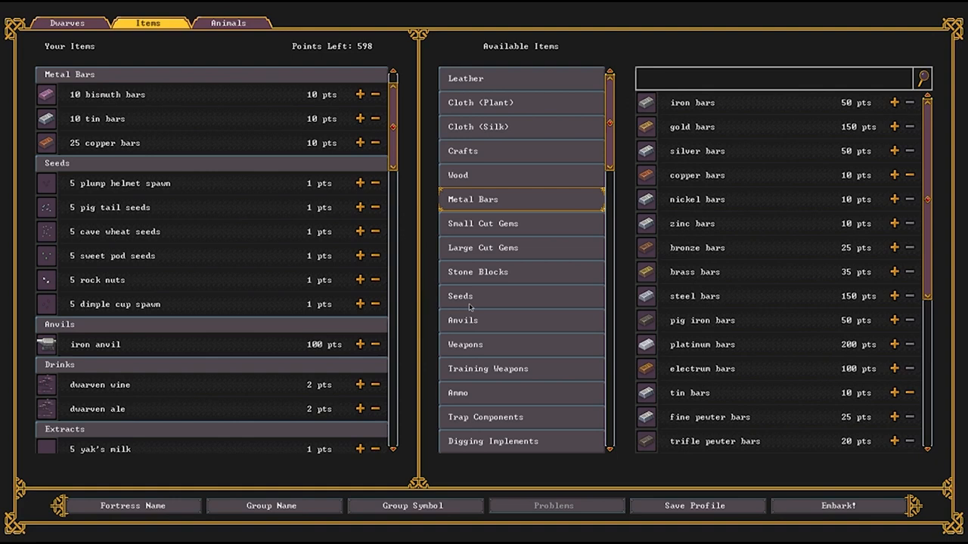
mouse_move(686, 83)
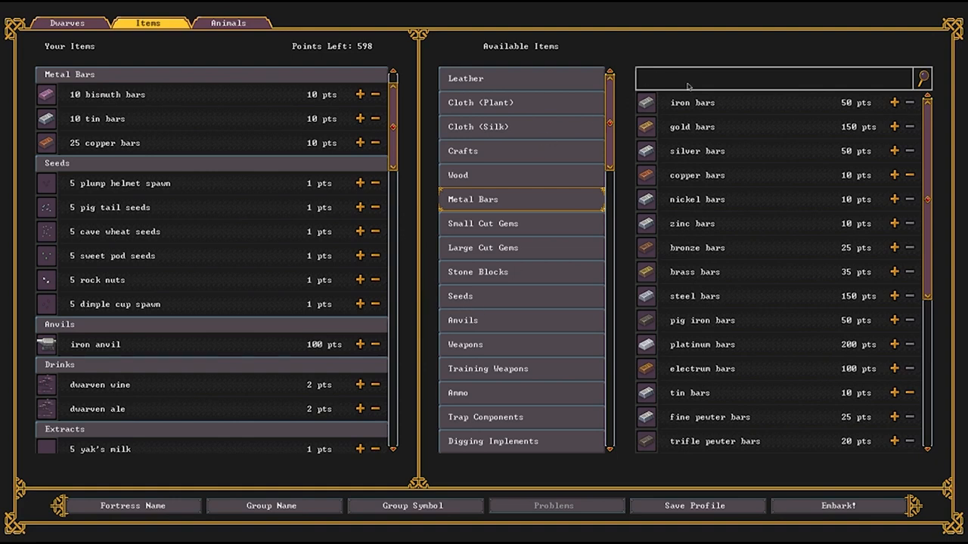
type("COAL")
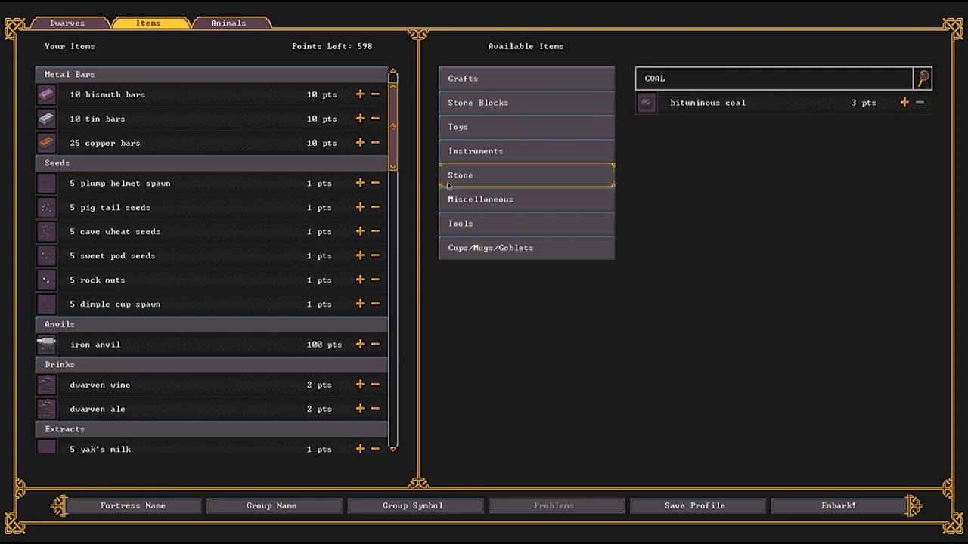
mouse_move(671, 115)
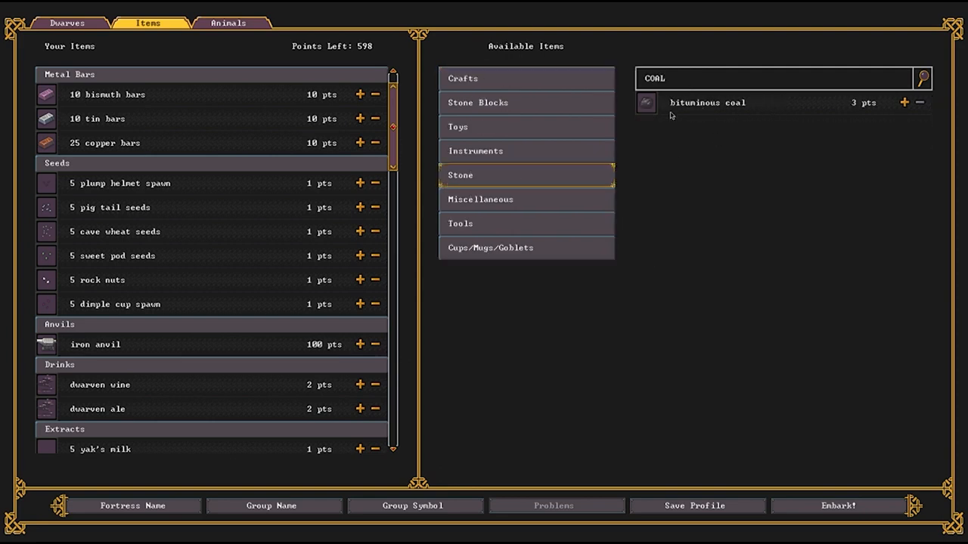
mouse_move(756, 112)
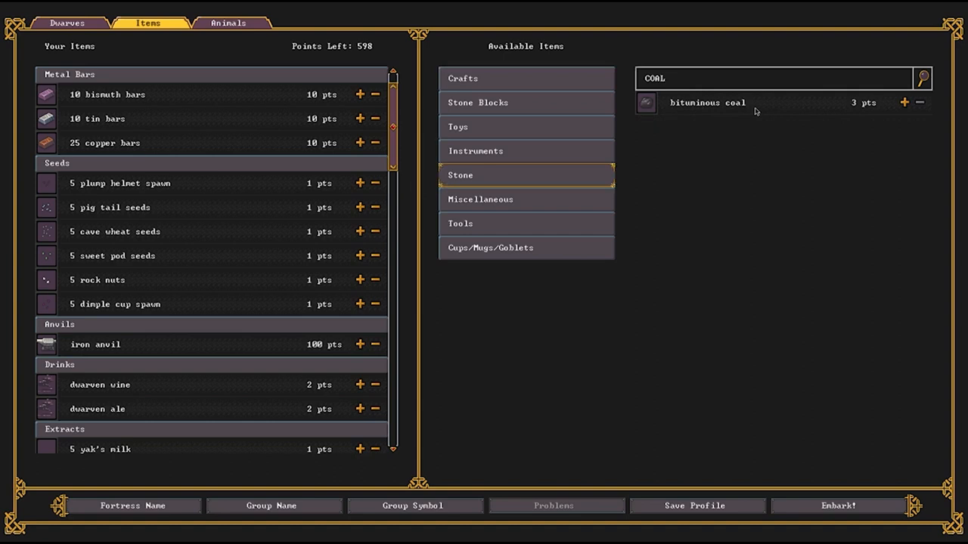
mouse_move(762, 112)
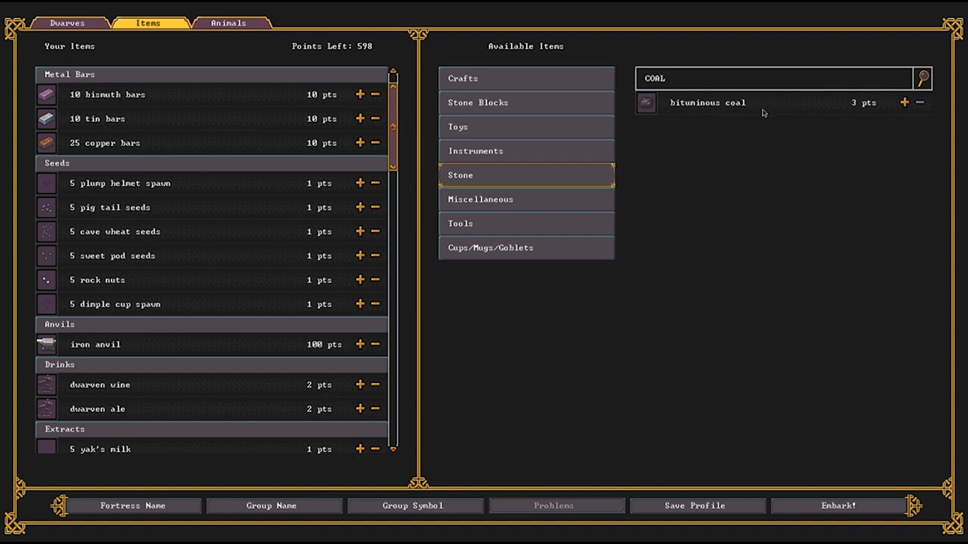
mouse_move(871, 98)
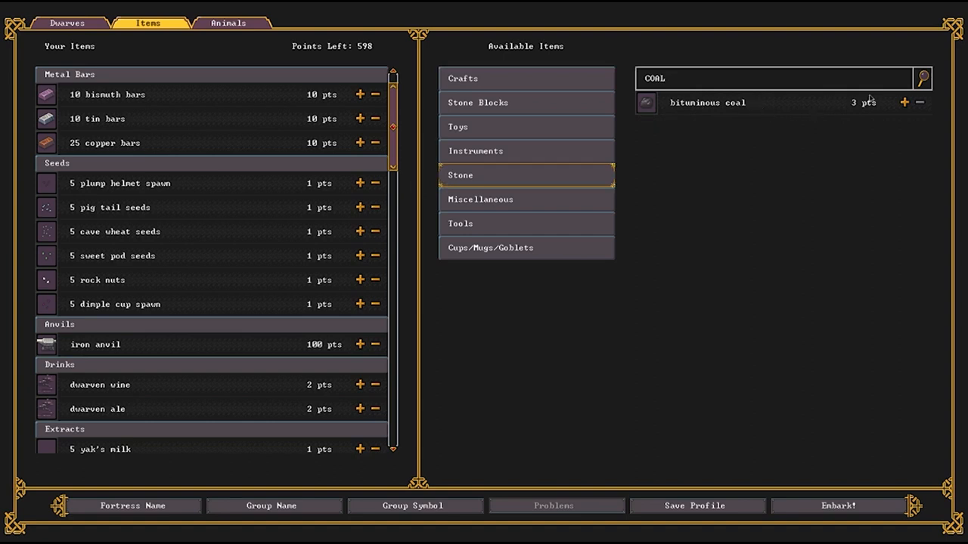
mouse_move(716, 109)
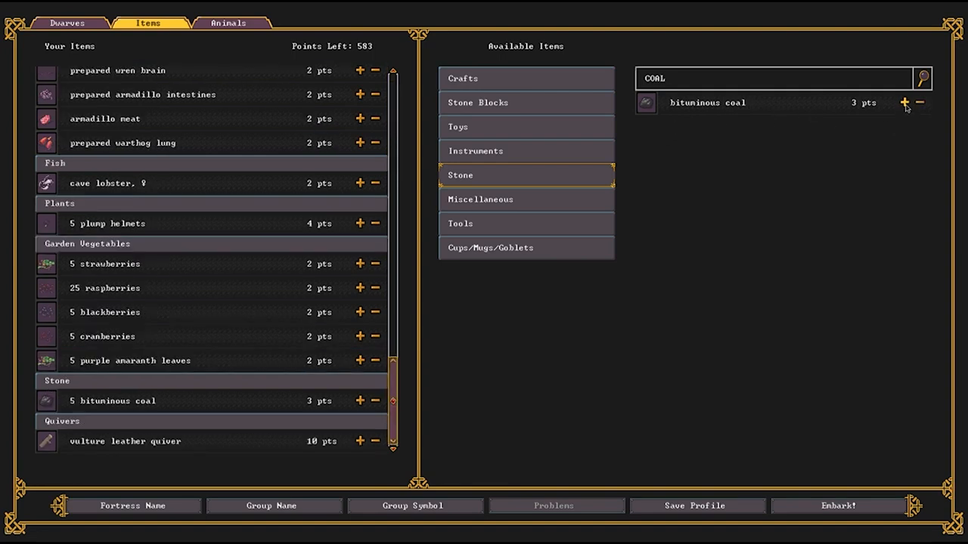
left_click(904, 103)
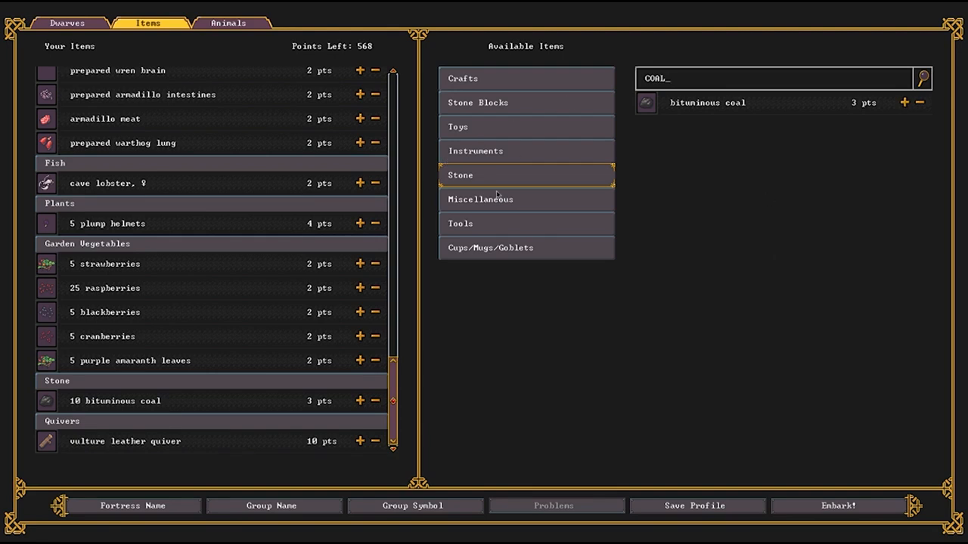
key("BackSpace")
type("KE")
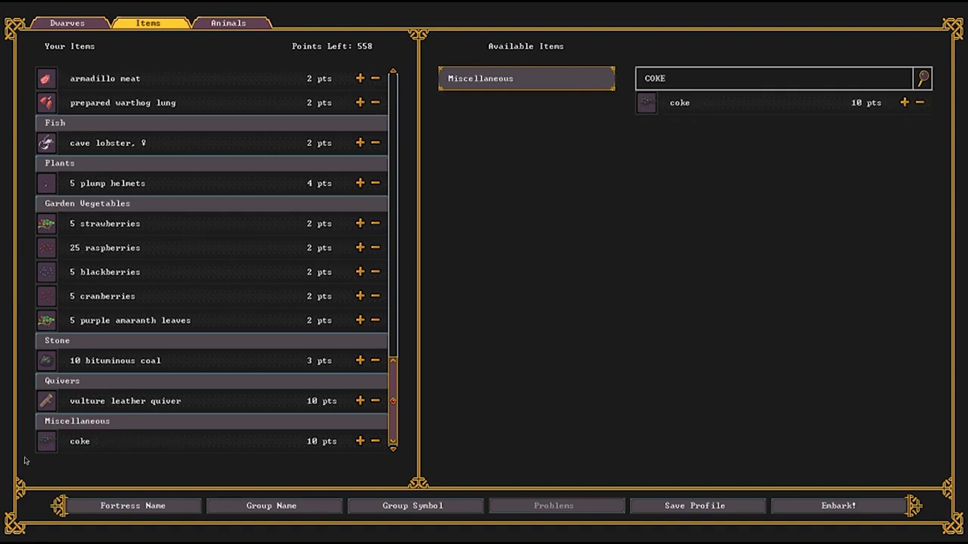
mouse_move(175, 411)
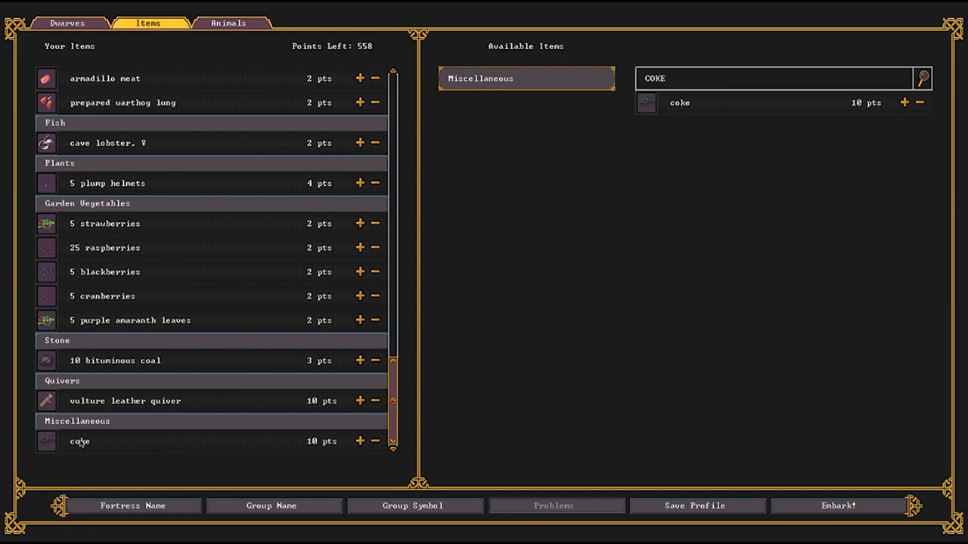
mouse_move(94, 360)
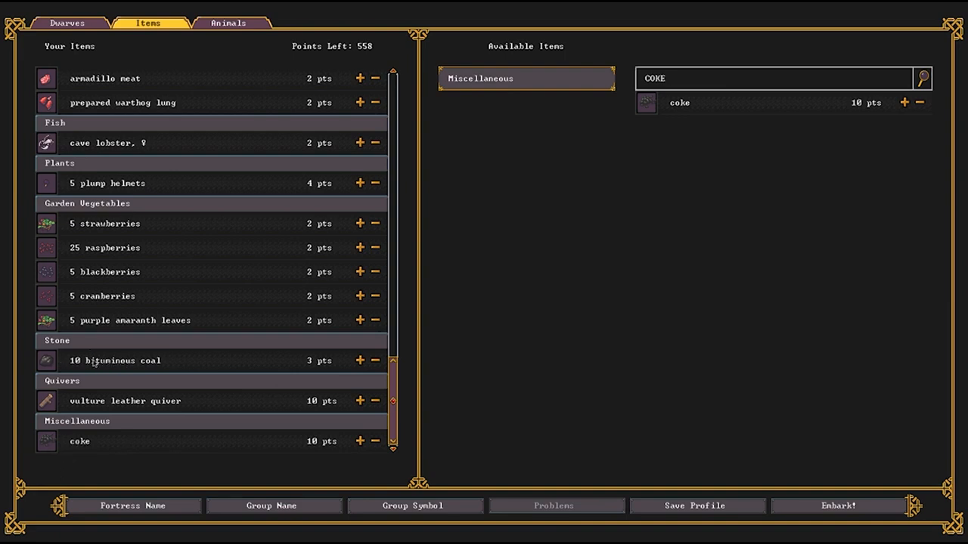
mouse_move(175, 372)
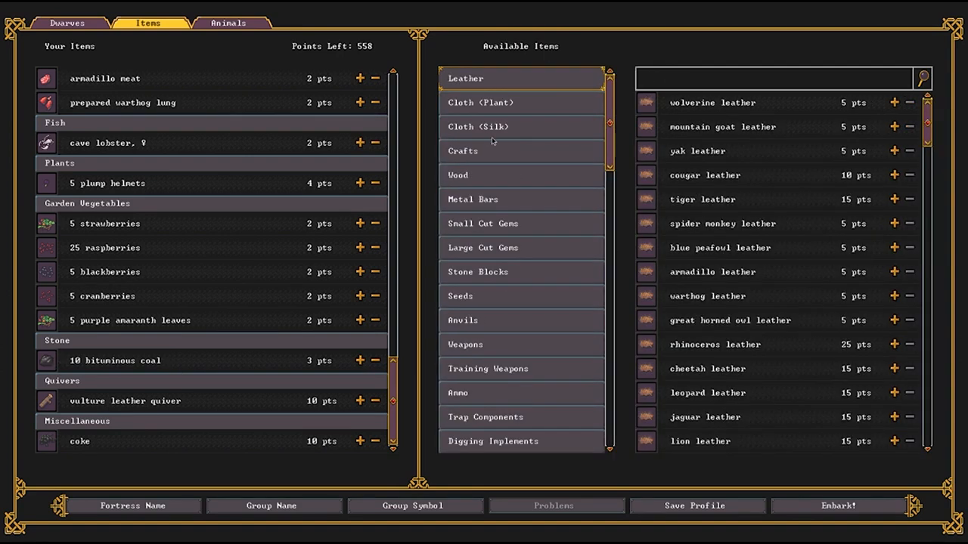
mouse_move(470, 211)
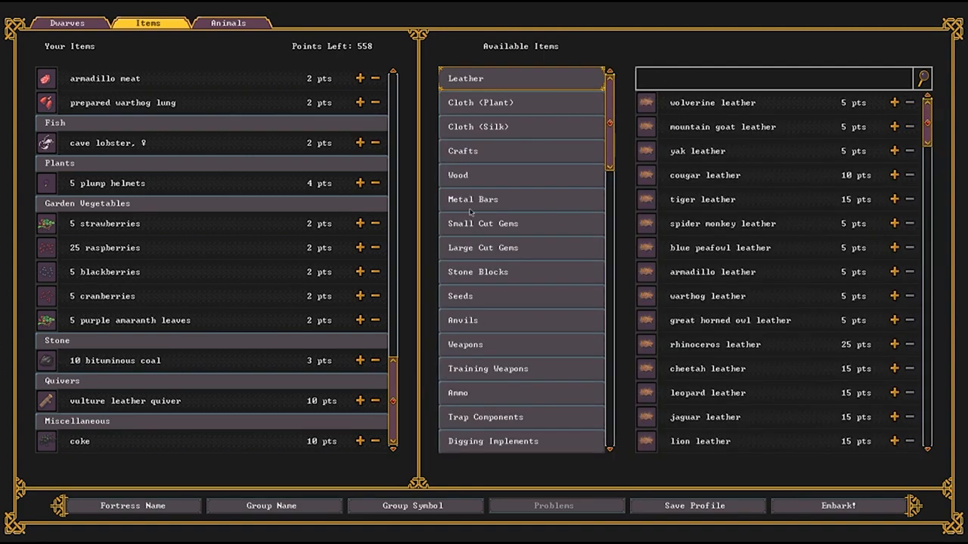
mouse_move(471, 293)
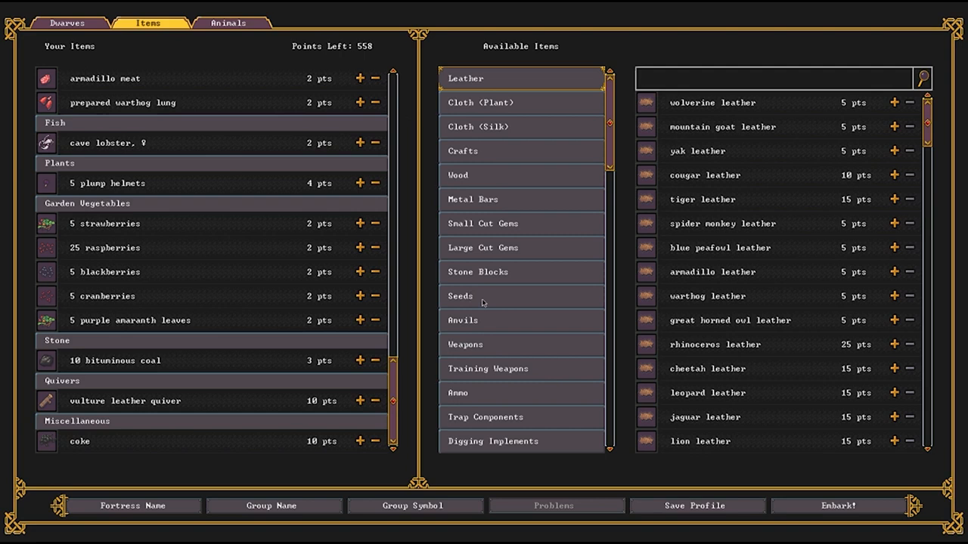
mouse_move(529, 206)
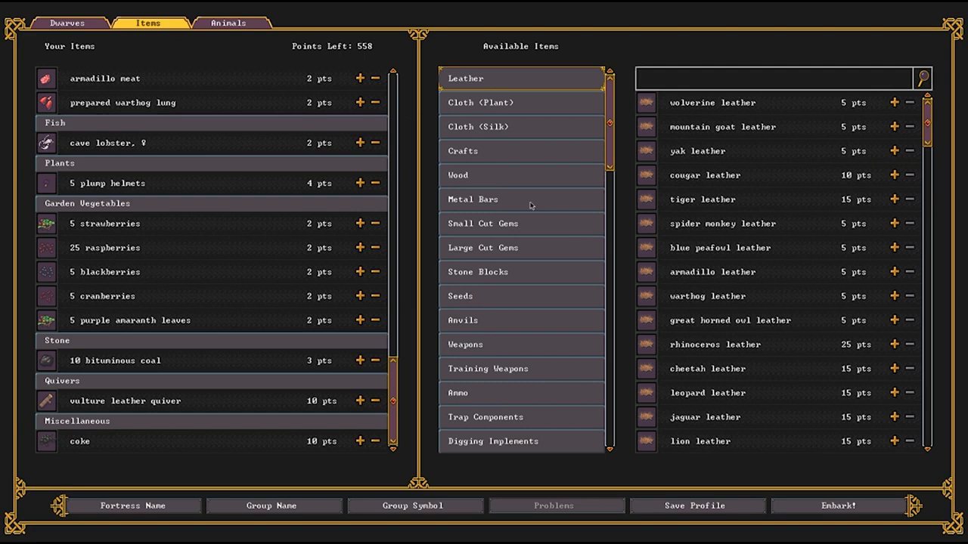
Add granite from the Stone category and raise it to 10.
scroll("down", 3)
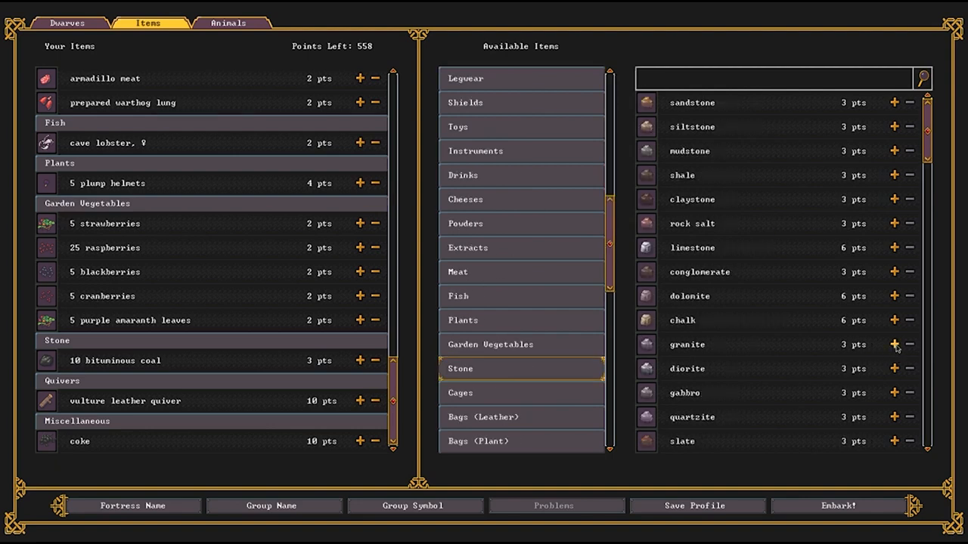
left_click(893, 345)
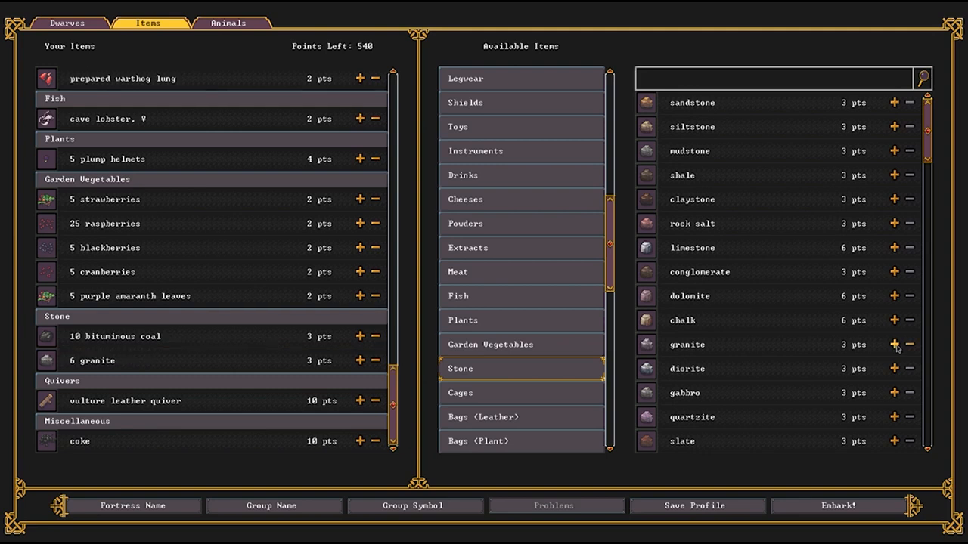
left_click(893, 344)
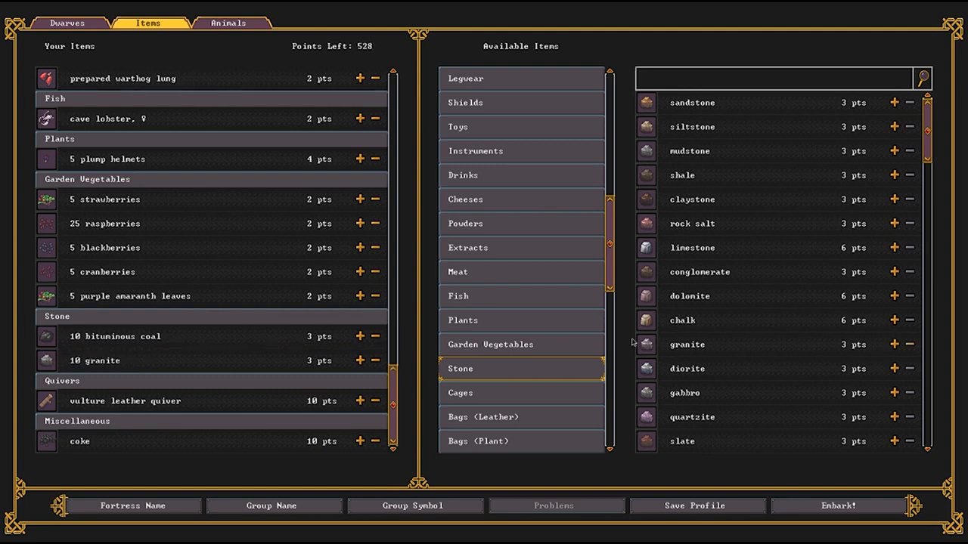
mouse_move(109, 375)
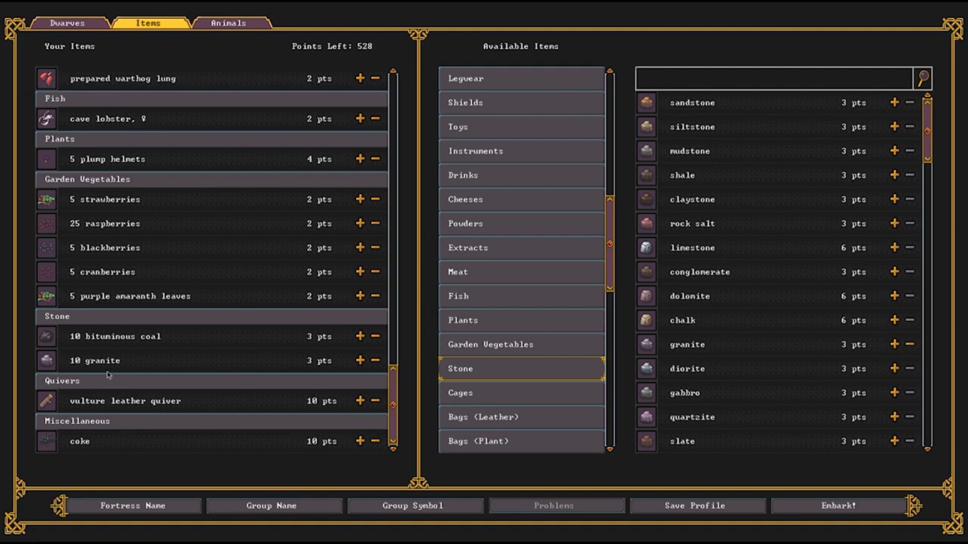
mouse_move(133, 375)
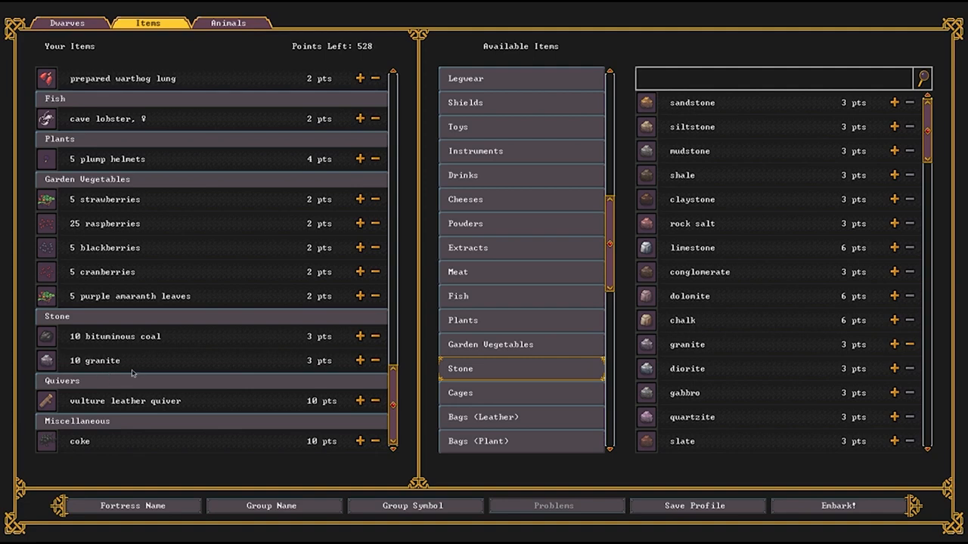
mouse_move(87, 346)
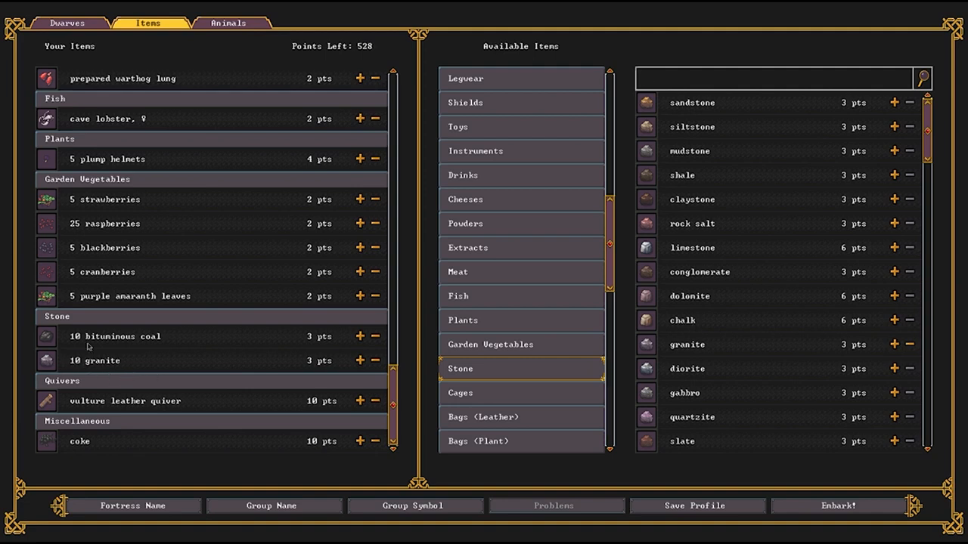
mouse_move(541, 161)
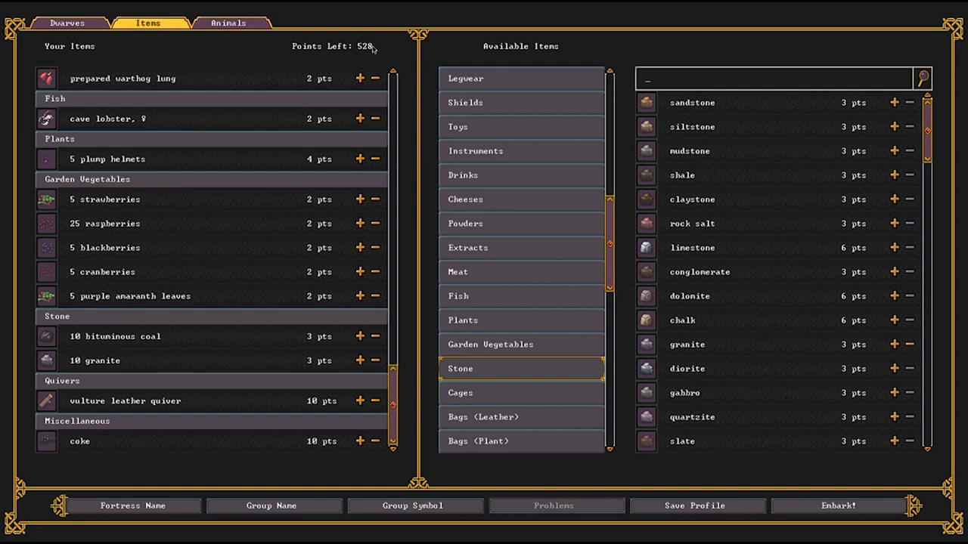
Add a female dog, a male dog and a female cat from Available Animals, leaving 485 points.
left_click(227, 23)
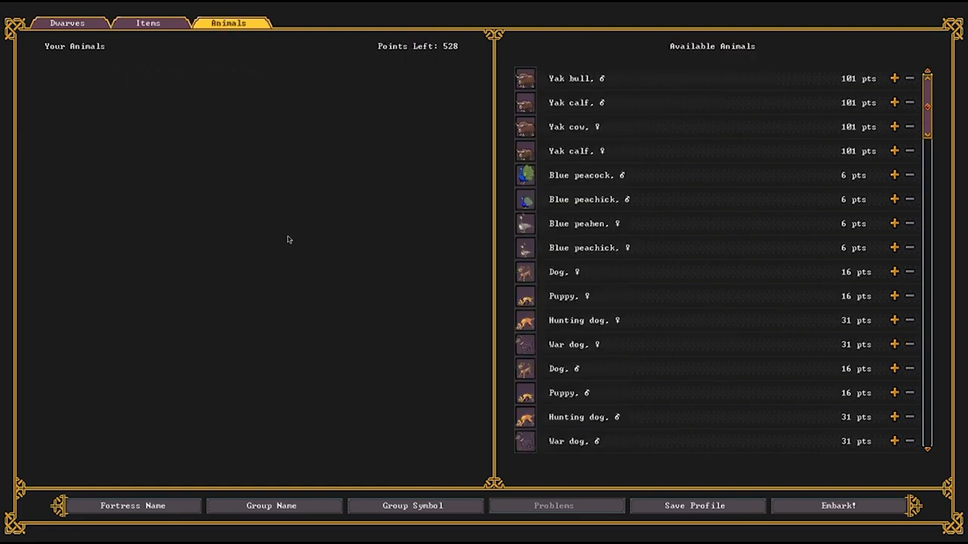
mouse_move(399, 212)
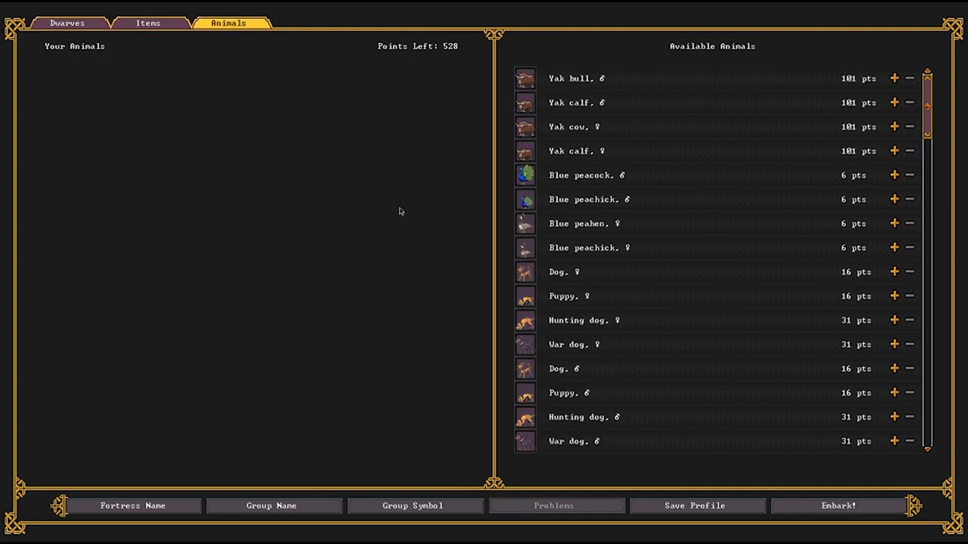
mouse_move(406, 209)
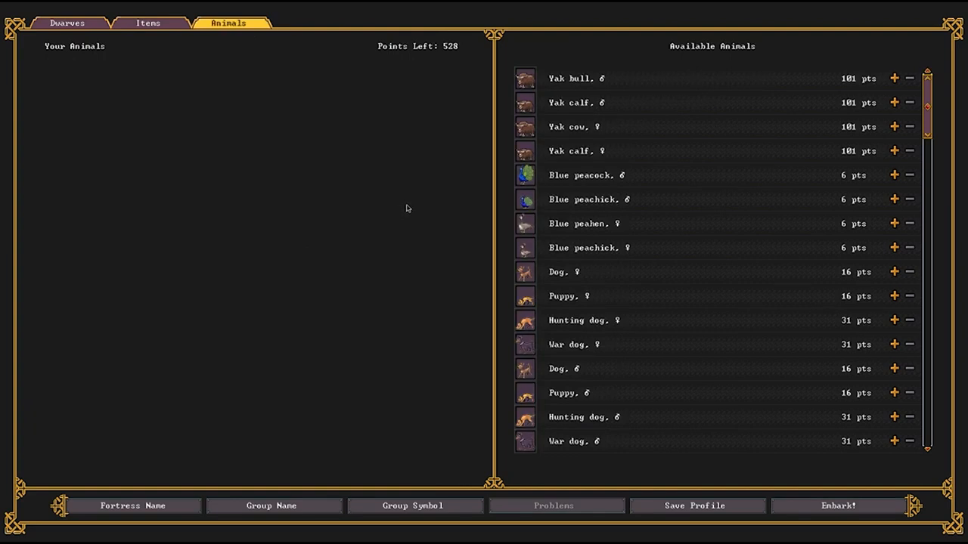
mouse_move(583, 279)
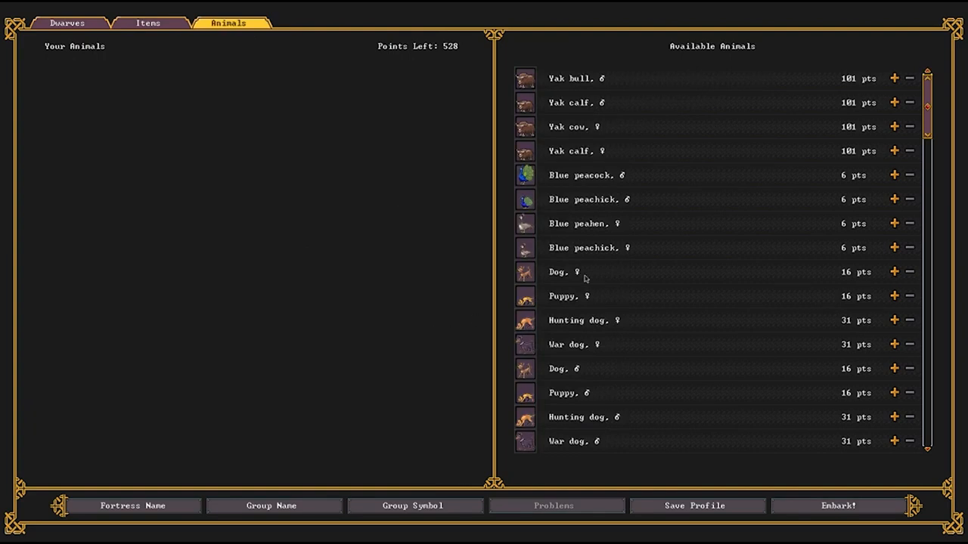
left_click(892, 272)
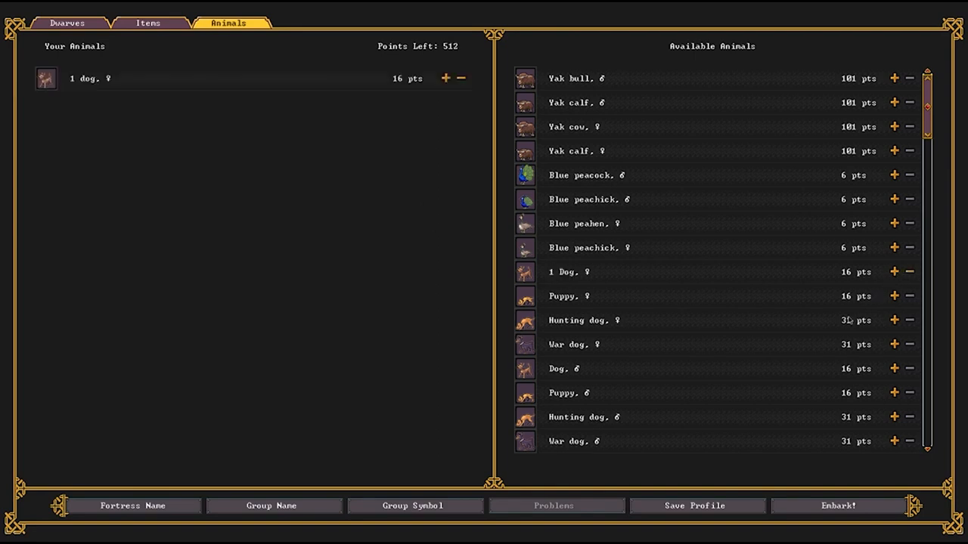
left_click(893, 368)
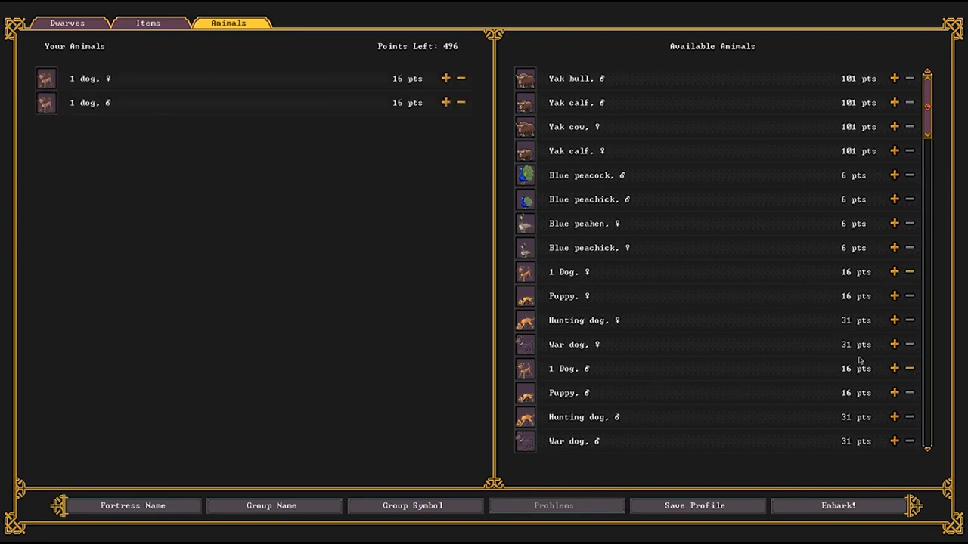
left_click(892, 345)
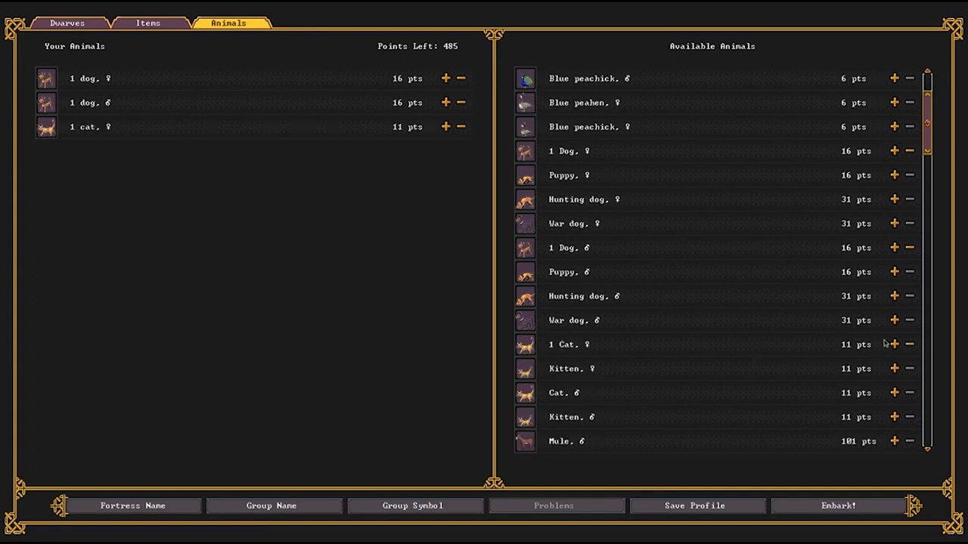
mouse_move(611, 227)
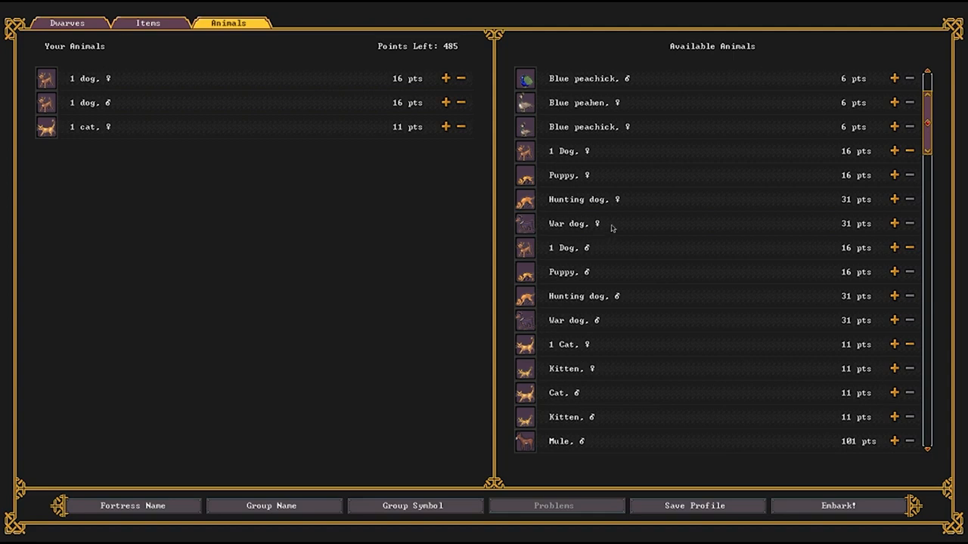
Add a turkey hen and gobbler plus a male and female llama, leaving 271 points.
scroll("down", 3)
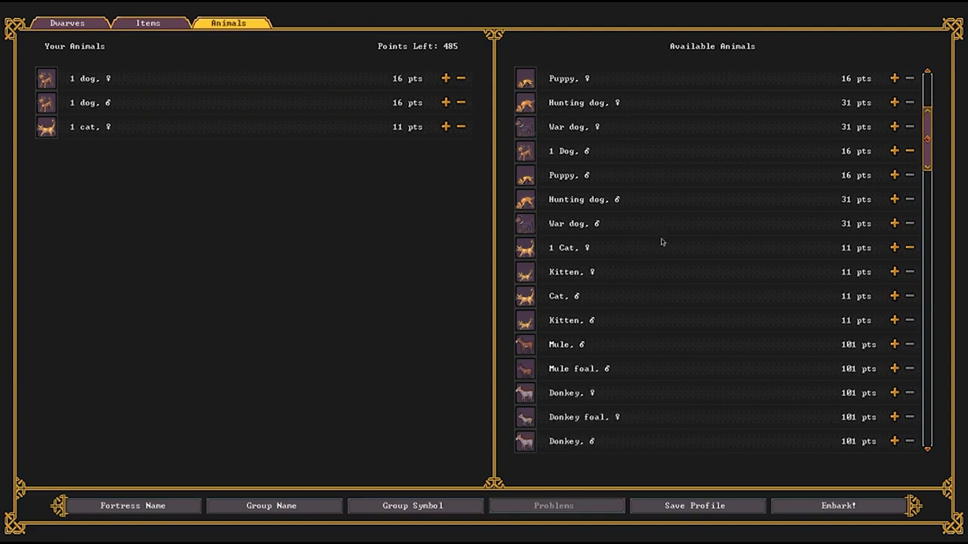
scroll("down", 3)
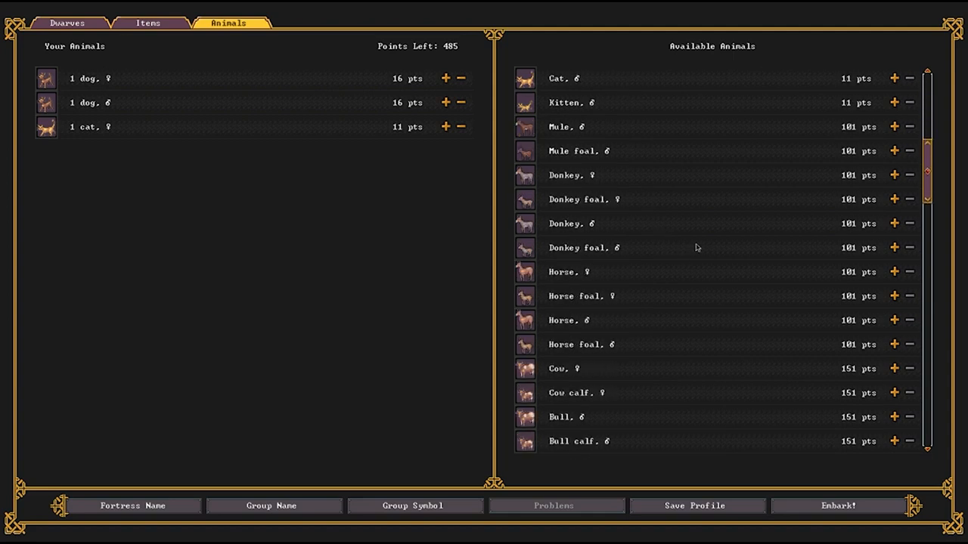
scroll("down", 3)
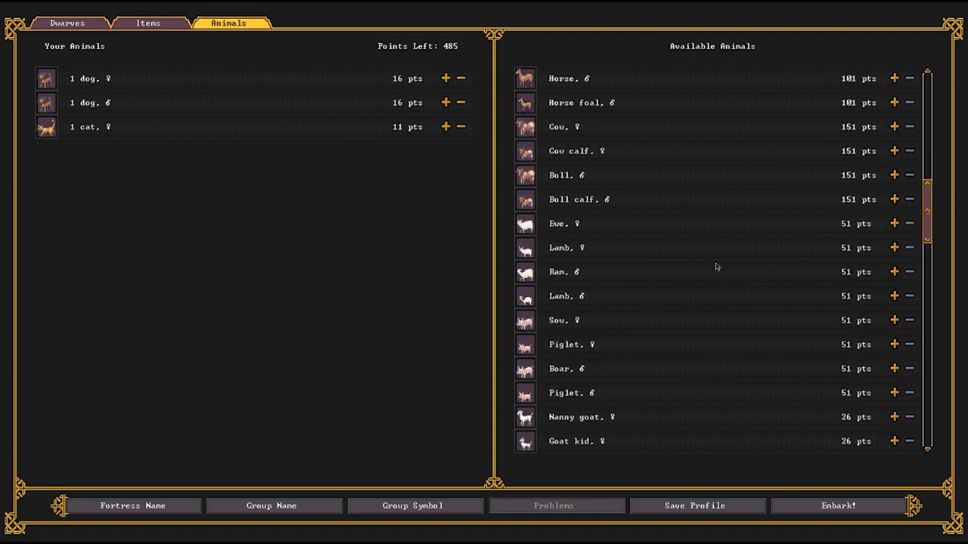
scroll("down", 3)
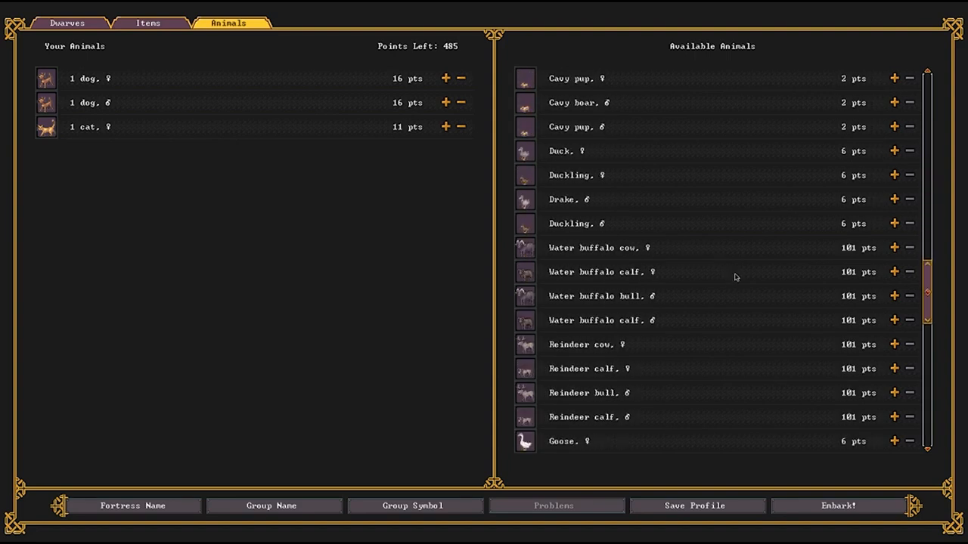
scroll("down", 3)
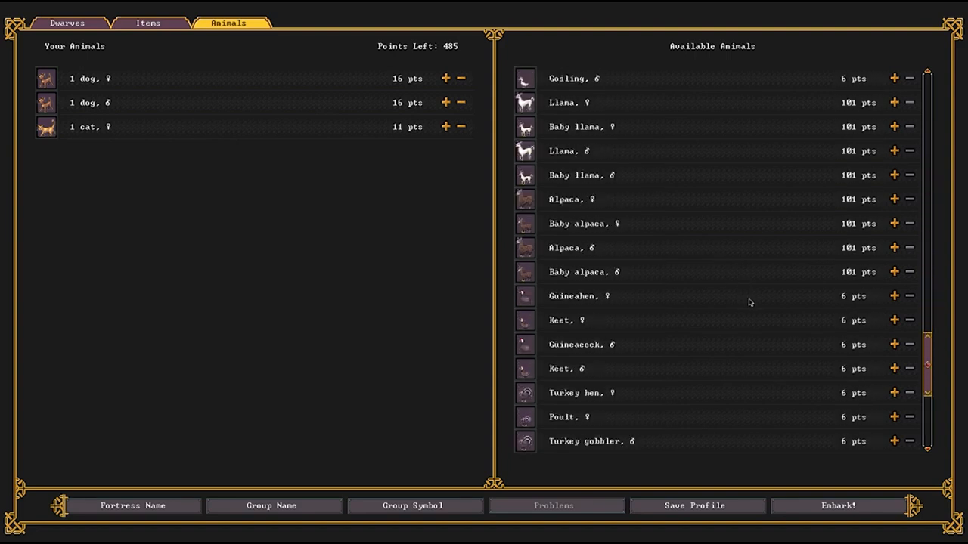
scroll("down", 3)
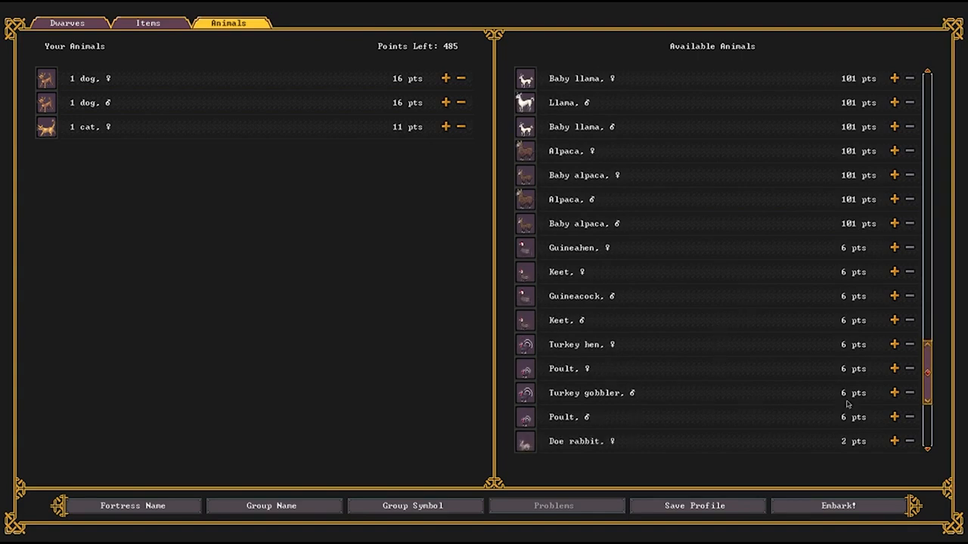
left_click(892, 392)
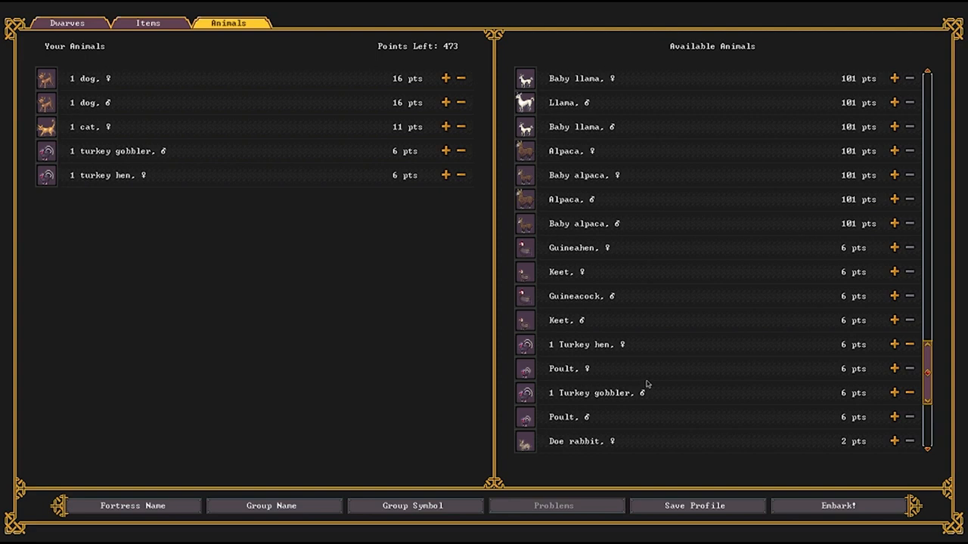
scroll("up", 3)
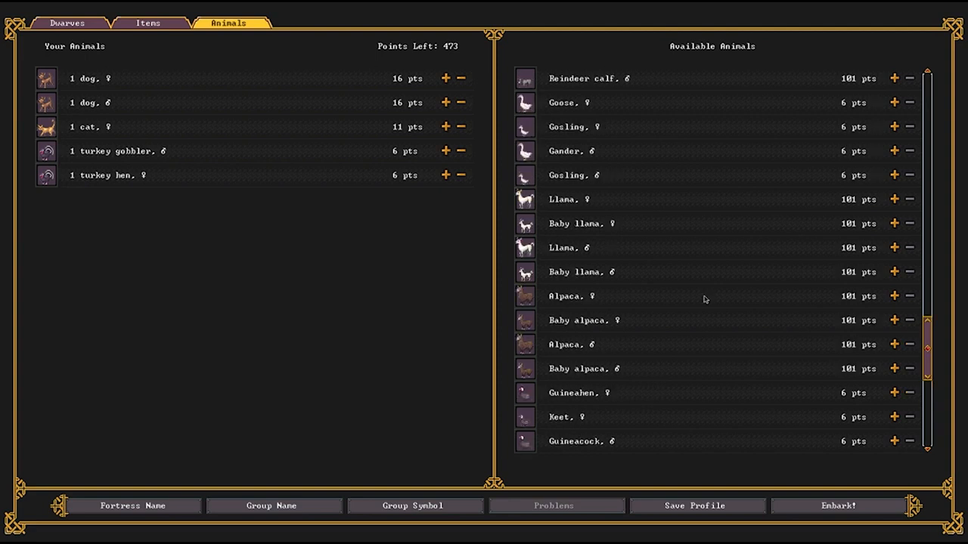
mouse_move(823, 271)
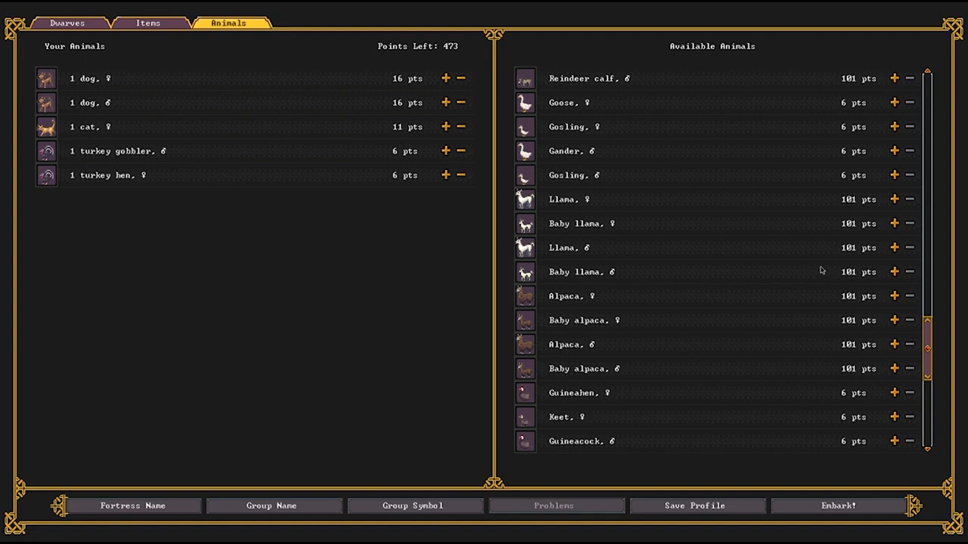
mouse_move(895, 248)
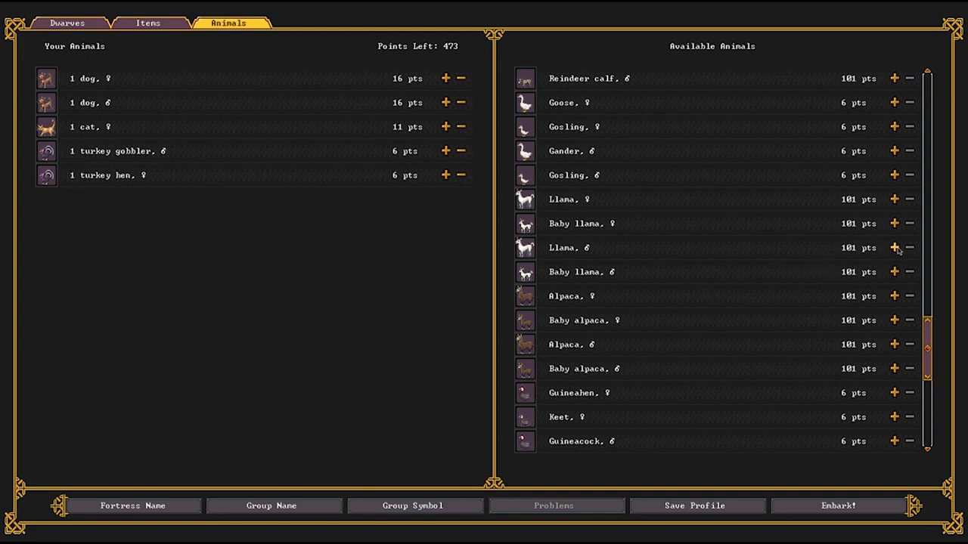
left_click(894, 199)
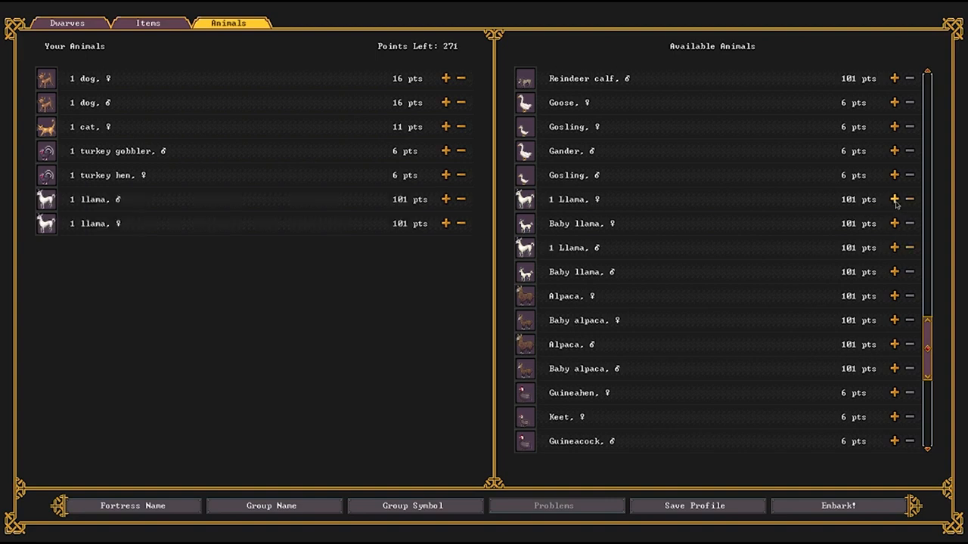
mouse_move(628, 287)
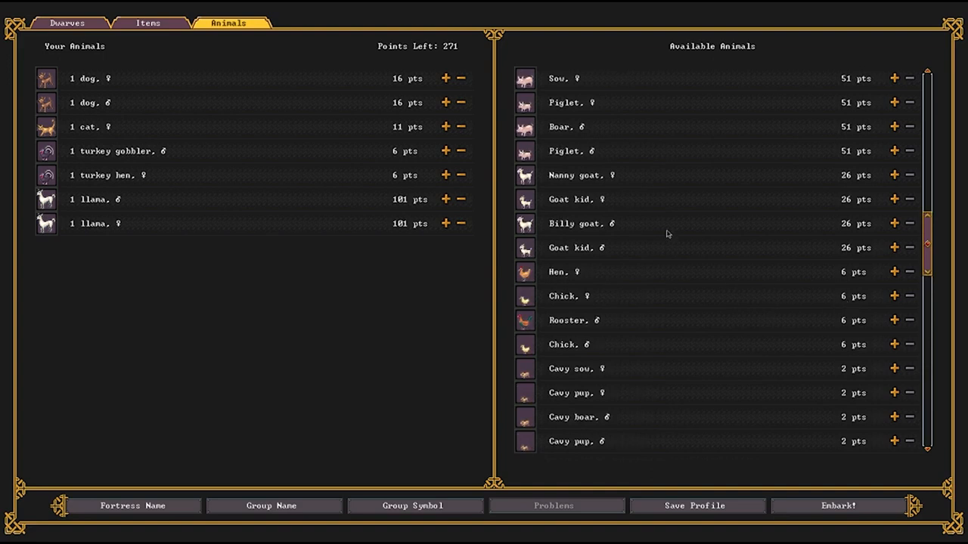
Add a billy goat and nine nanny goats, leaving 11 embark points.
left_click(892, 223)
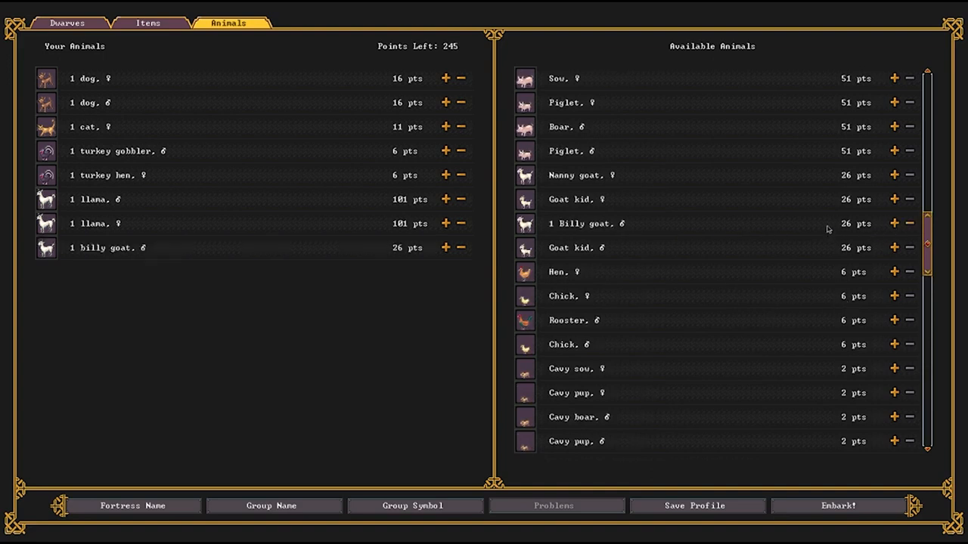
left_click(893, 175)
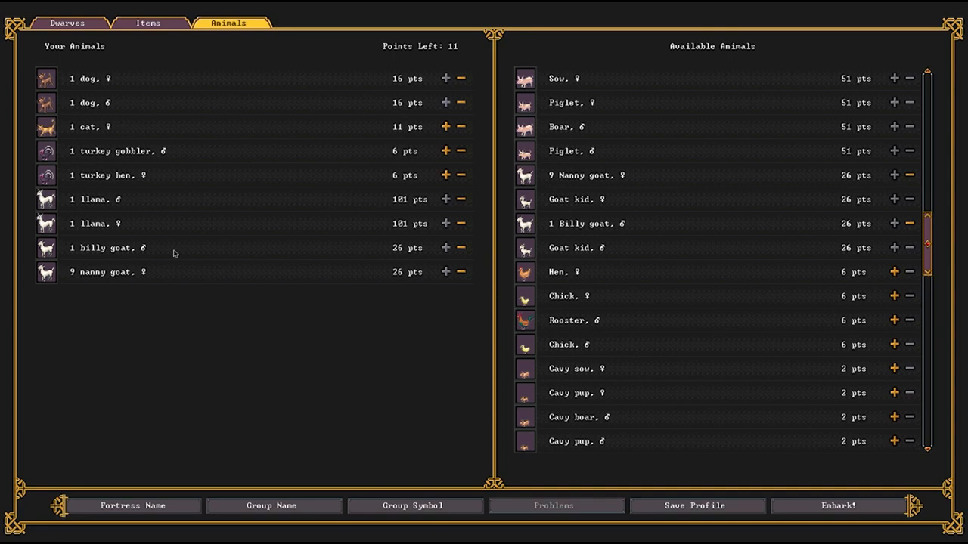
mouse_move(172, 229)
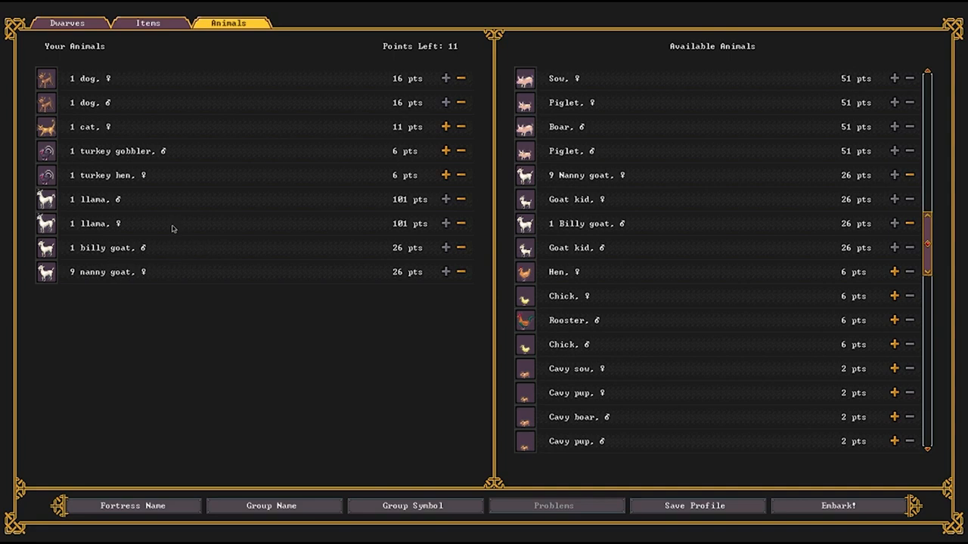
Drop the sweet pod seeds, rock nuts and remaining cave wheat seeds from the Items list.
left_click(148, 22)
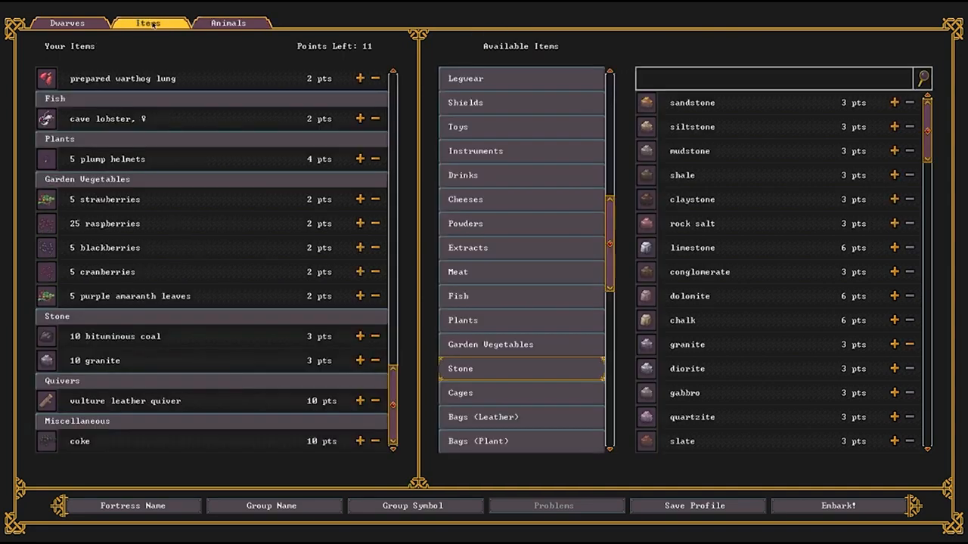
mouse_move(269, 239)
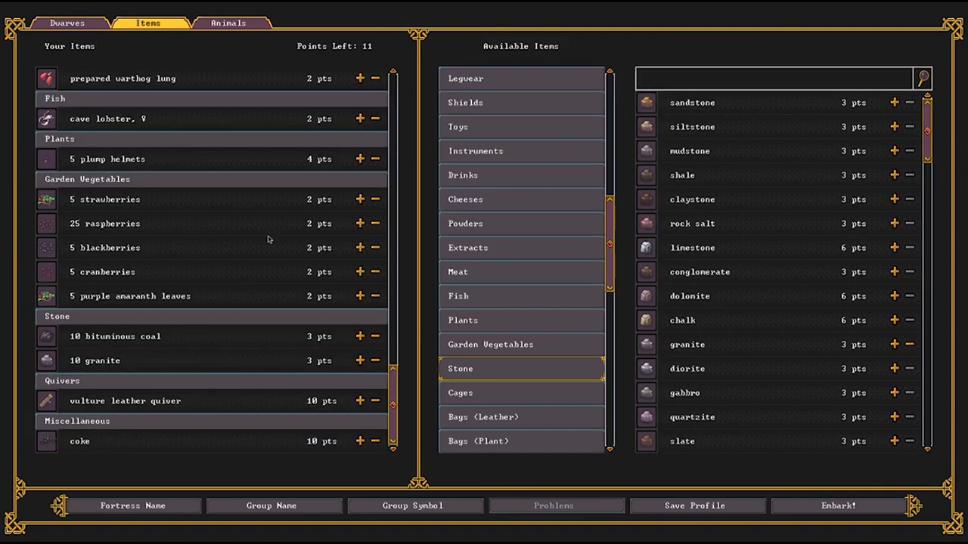
scroll("up", 3)
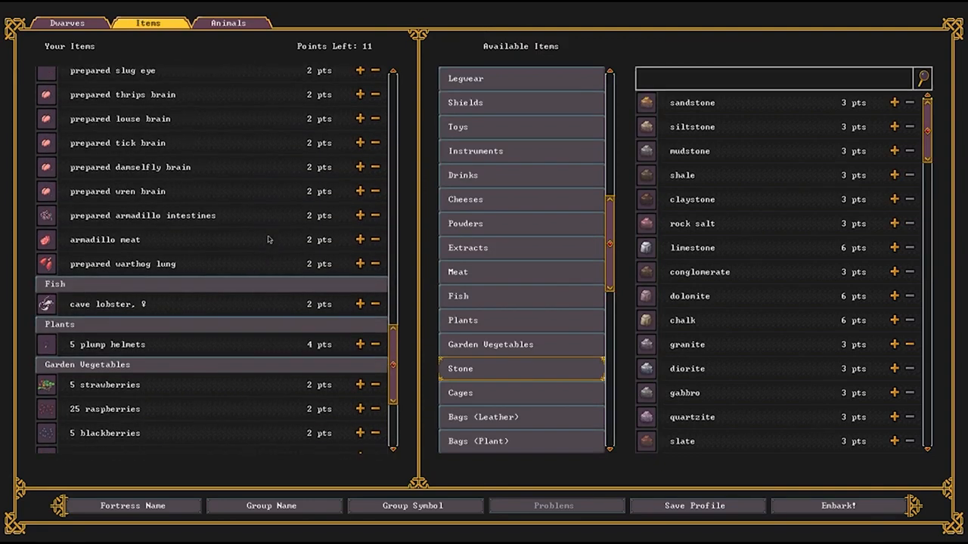
scroll("up", 3)
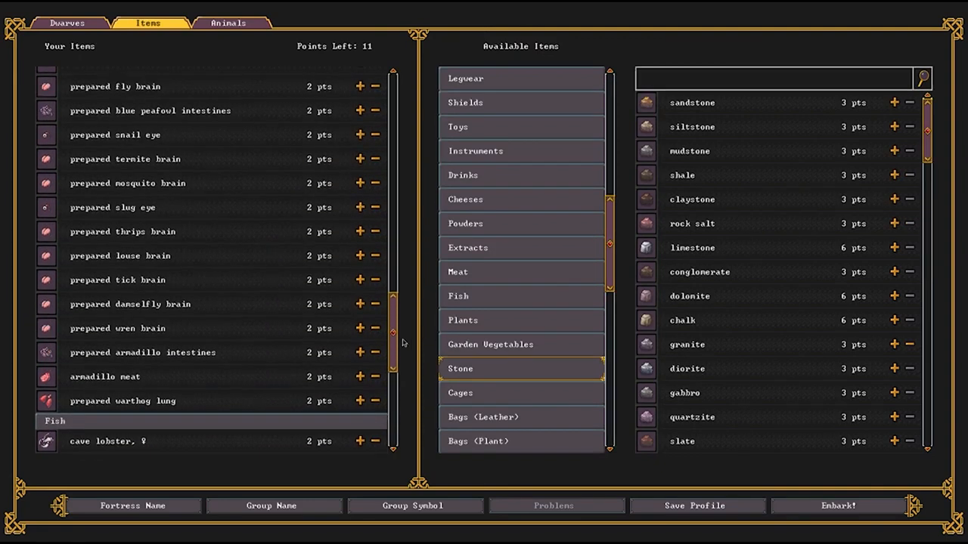
scroll("up", 3)
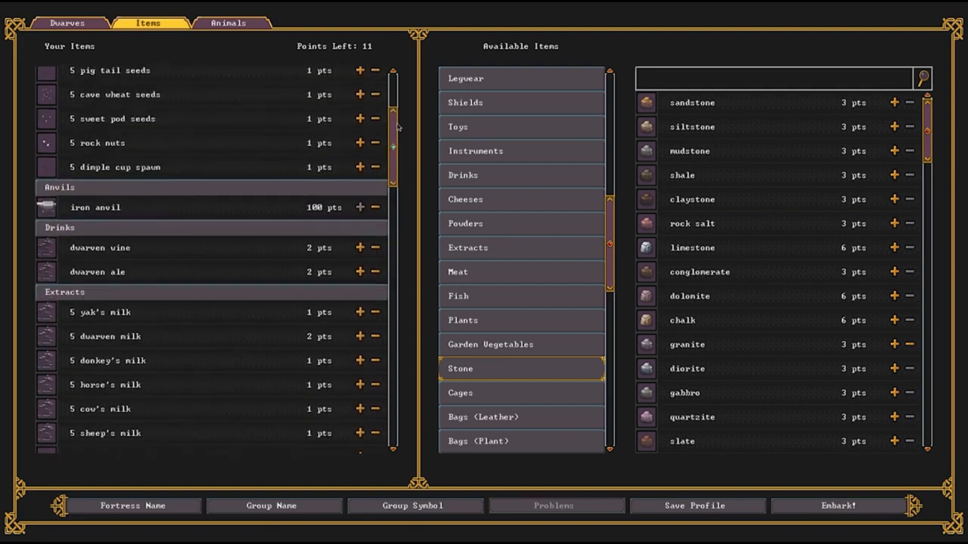
scroll("up", 3)
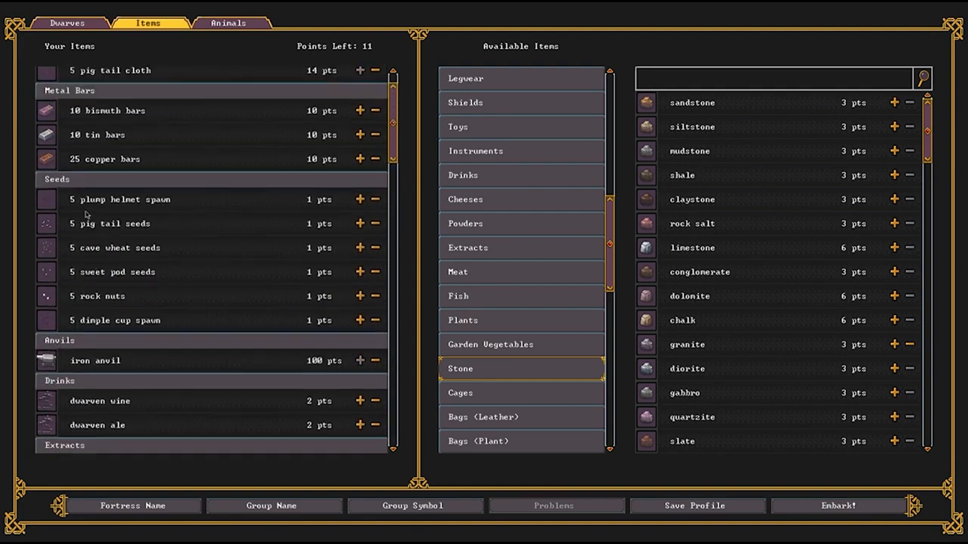
mouse_move(360, 317)
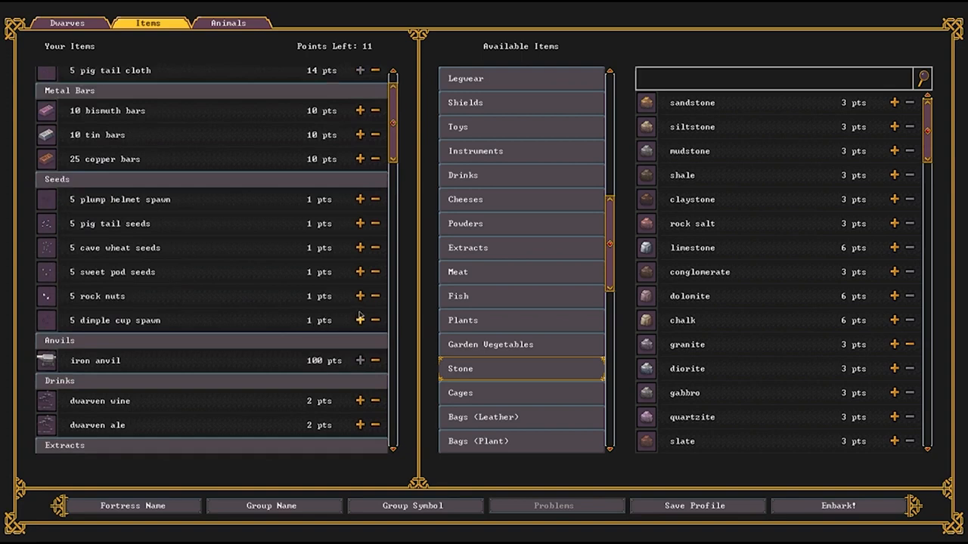
left_click(375, 295)
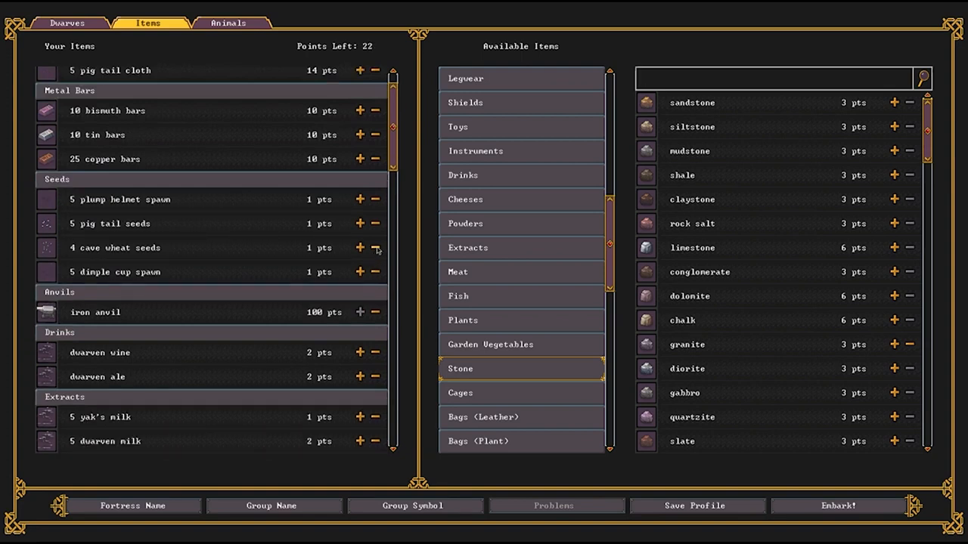
left_click(375, 248)
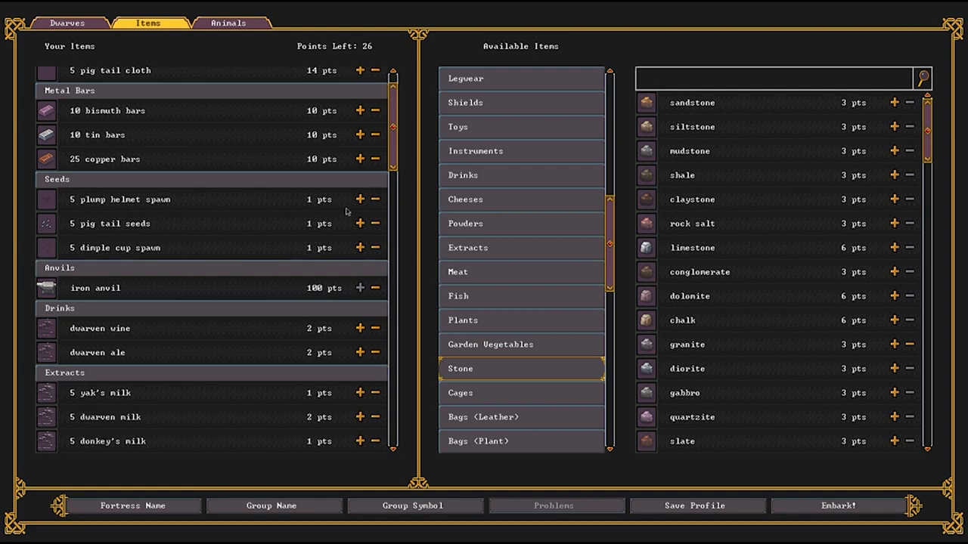
mouse_move(75, 234)
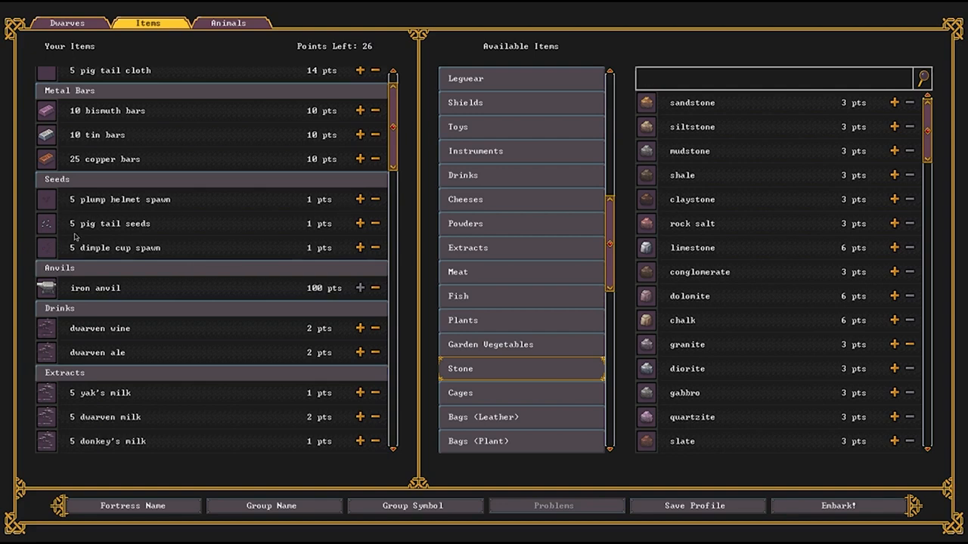
mouse_move(139, 275)
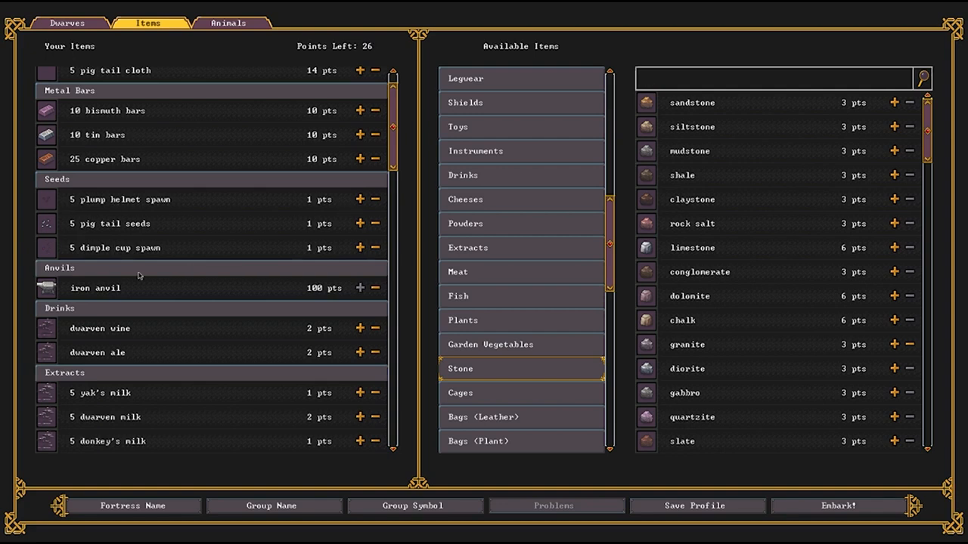
Reduce copper bars to 23 and take more plump helmet spawn and pig tail seeds.
left_click(375, 111)
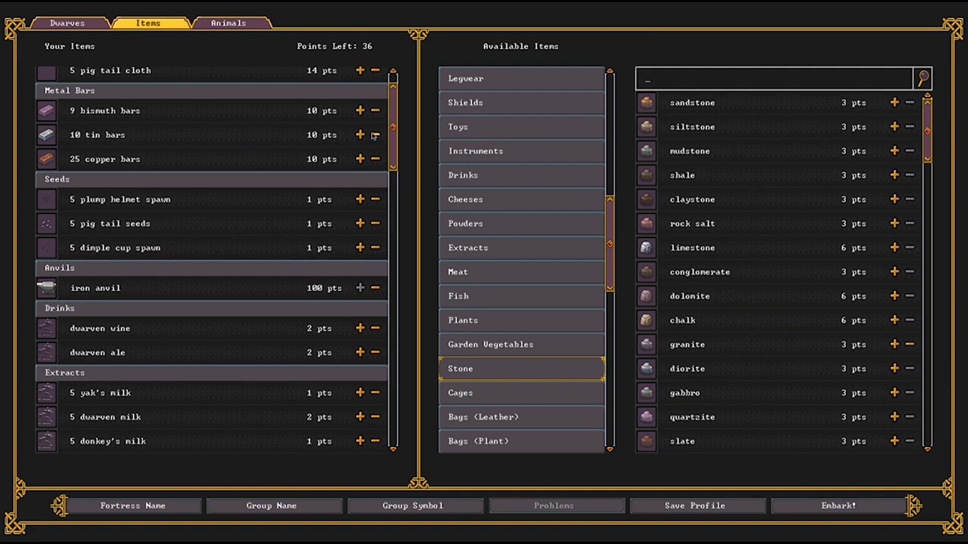
left_click(374, 135)
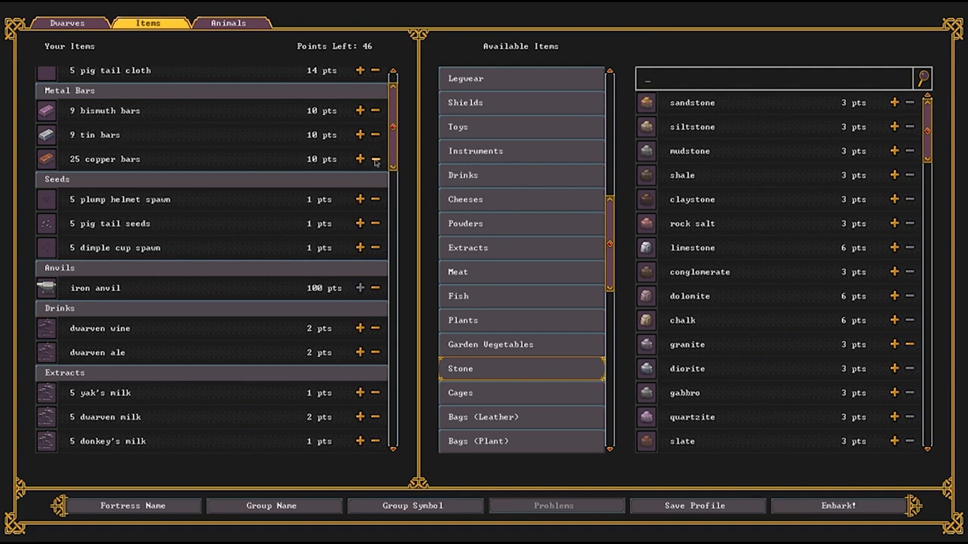
left_click(375, 159)
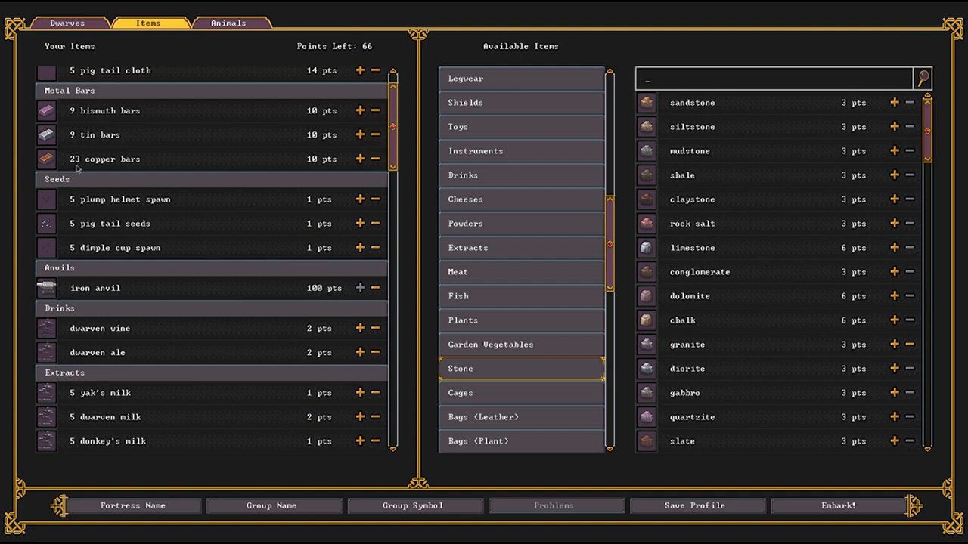
mouse_move(312, 236)
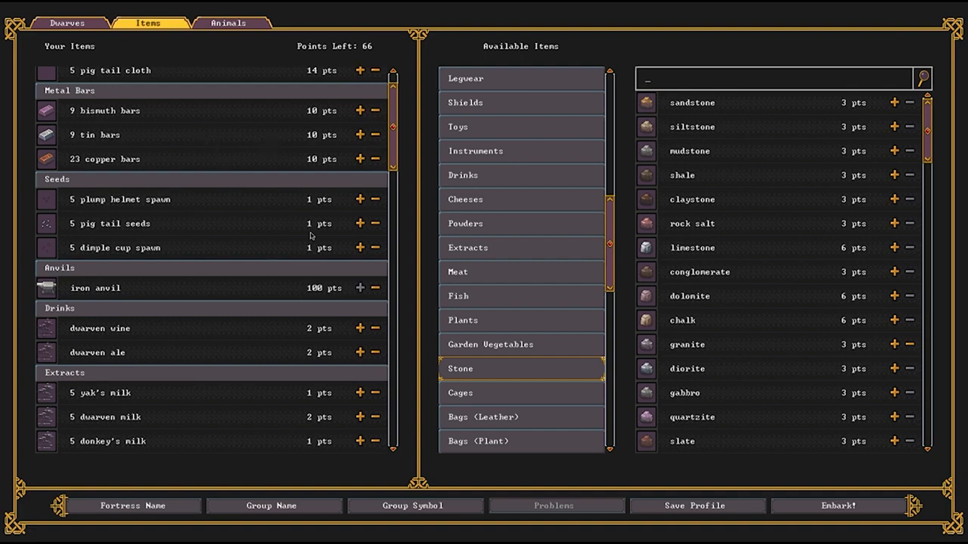
left_click(360, 199)
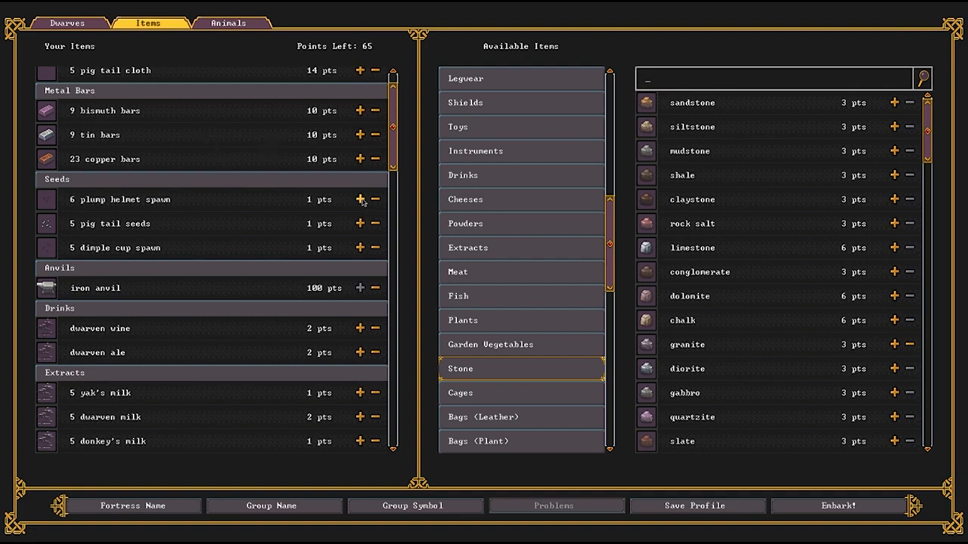
left_click(360, 200)
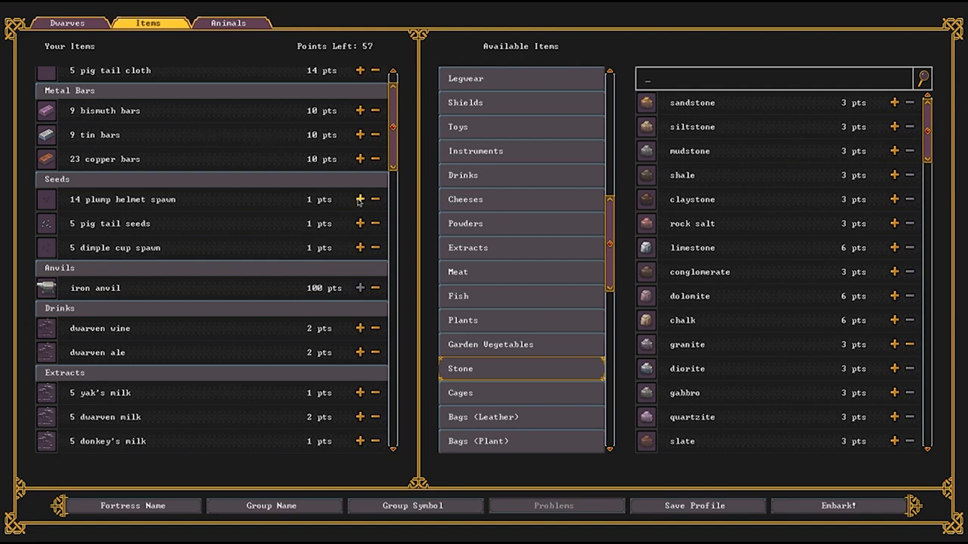
left_click(360, 224)
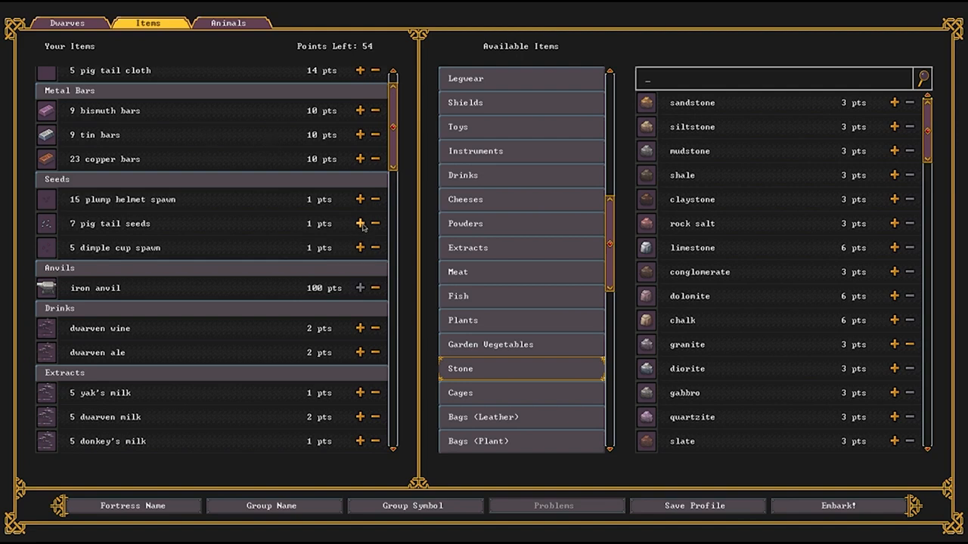
left_click(227, 23)
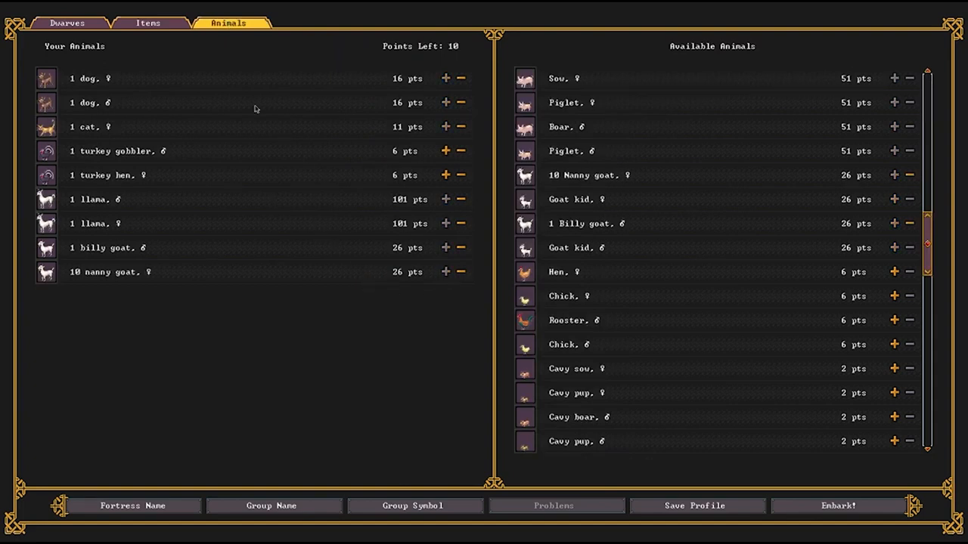
Add a banded knifefish and another kind of fish from the Fish category, leaving 6 points.
left_click(148, 23)
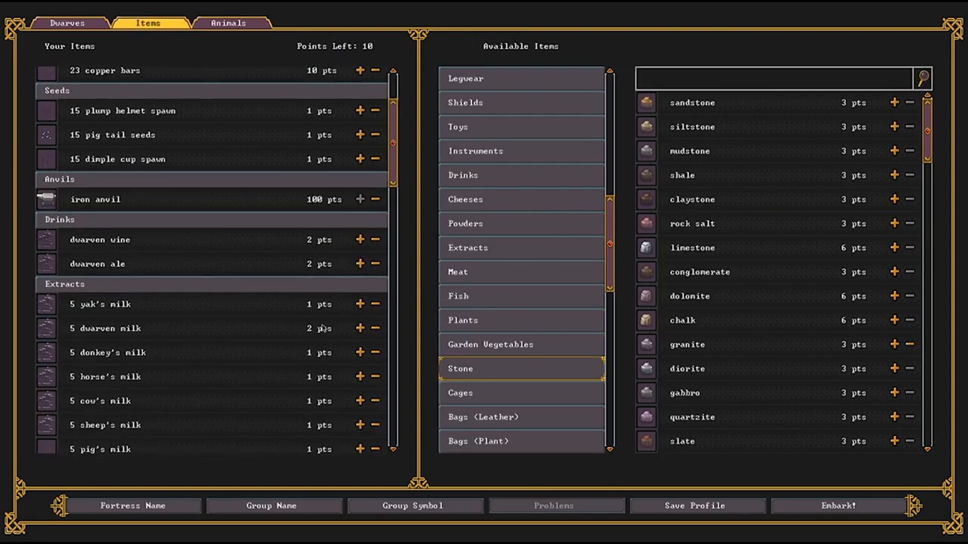
left_click(458, 295)
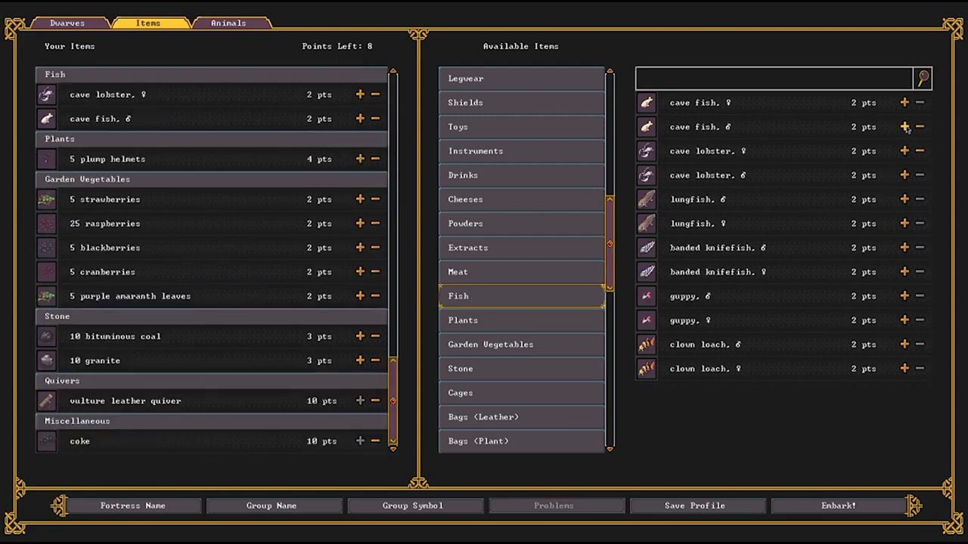
left_click(904, 248)
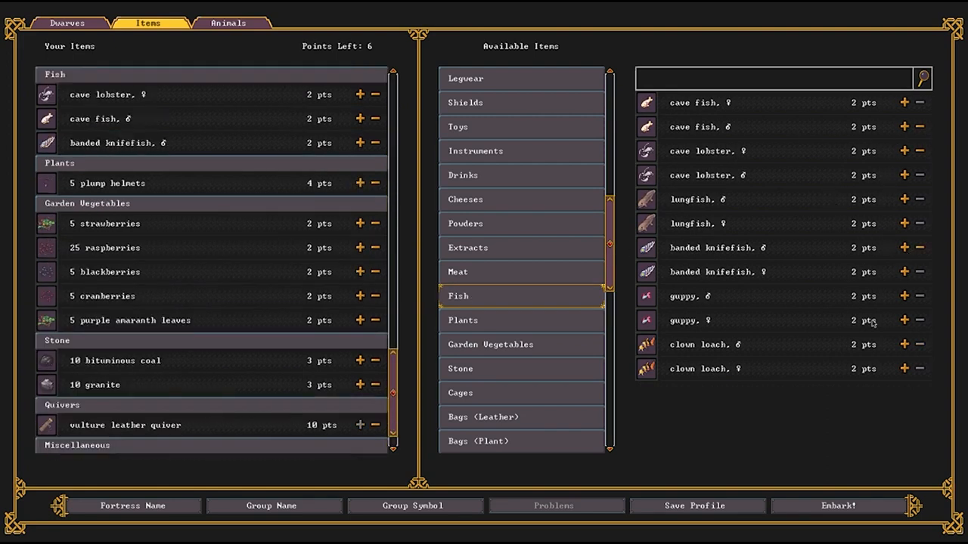
left_click(904, 295)
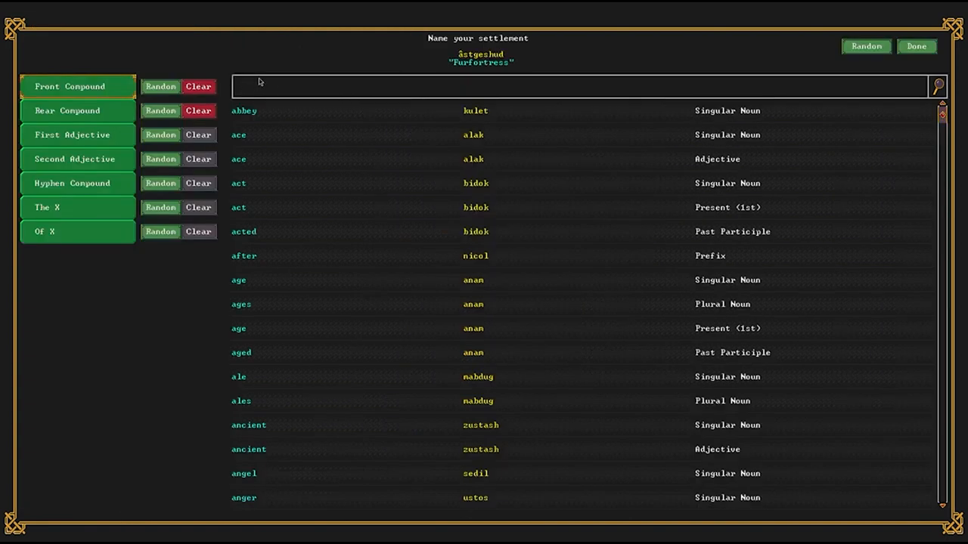
mouse_move(266, 99)
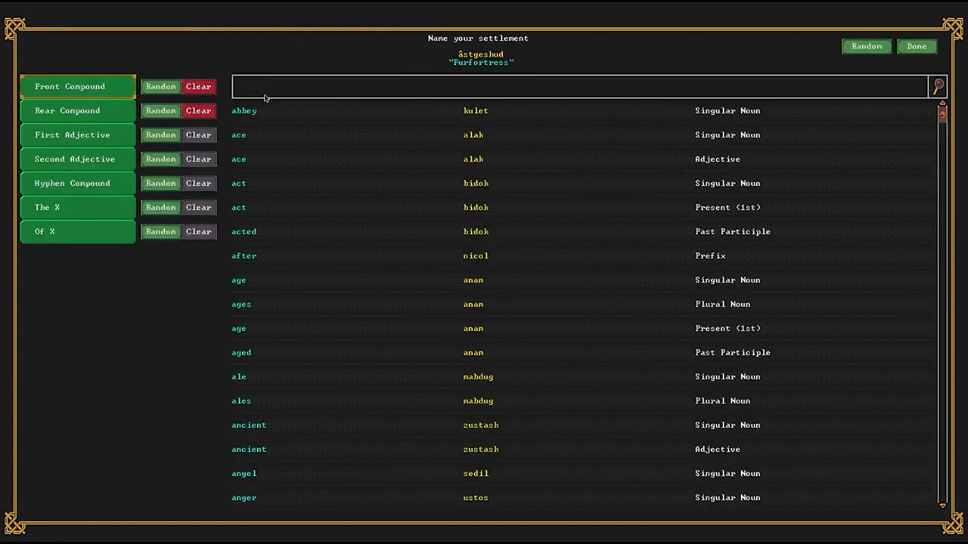
Search name words (FICKLE, then GOAT) and accept the settlement name Bidokutet Serkibmerir Belbez, 'of Goats'.
type("FICKLE")
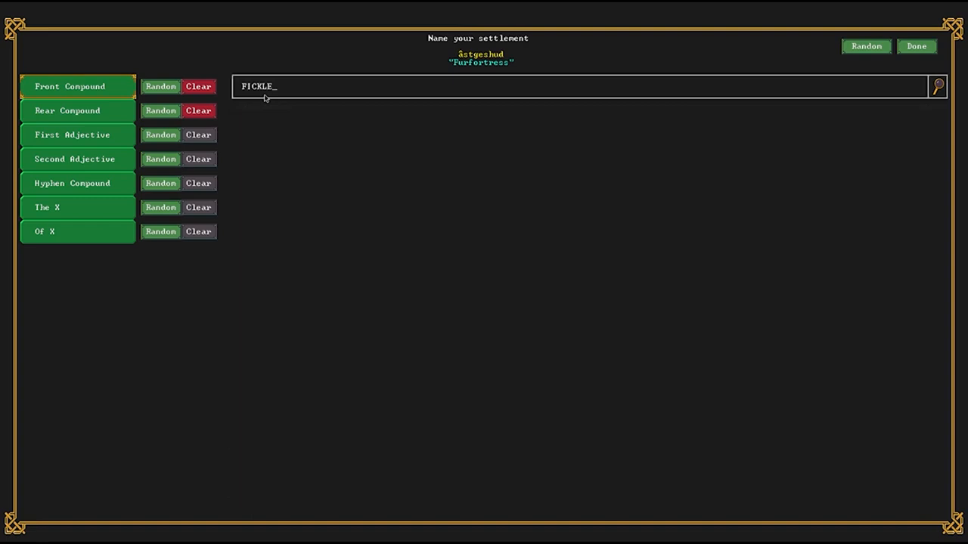
left_click(938, 85)
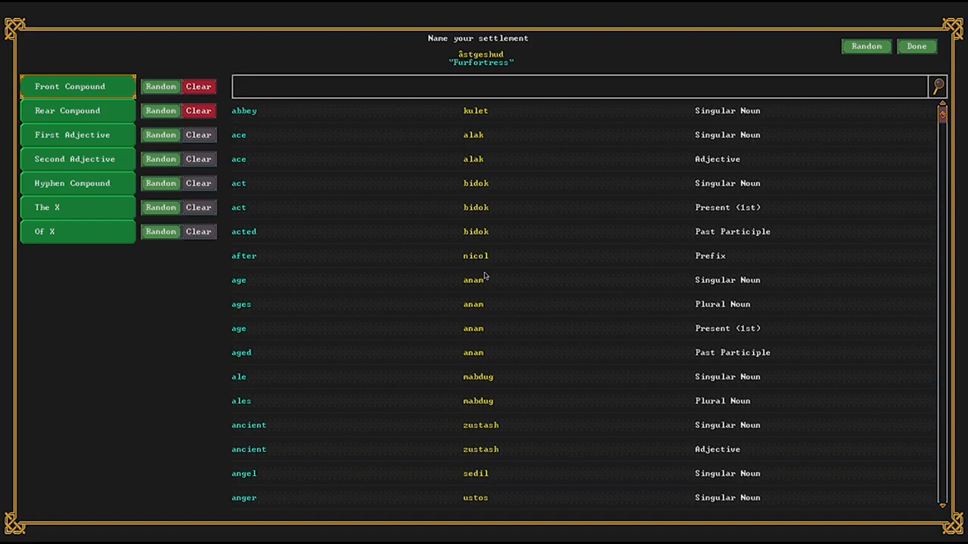
mouse_move(199, 278)
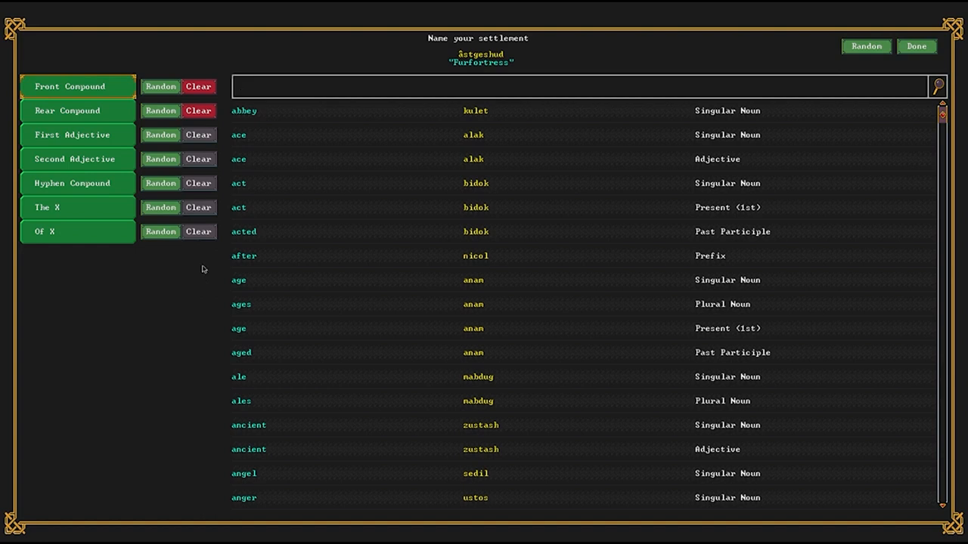
type("GOAT")
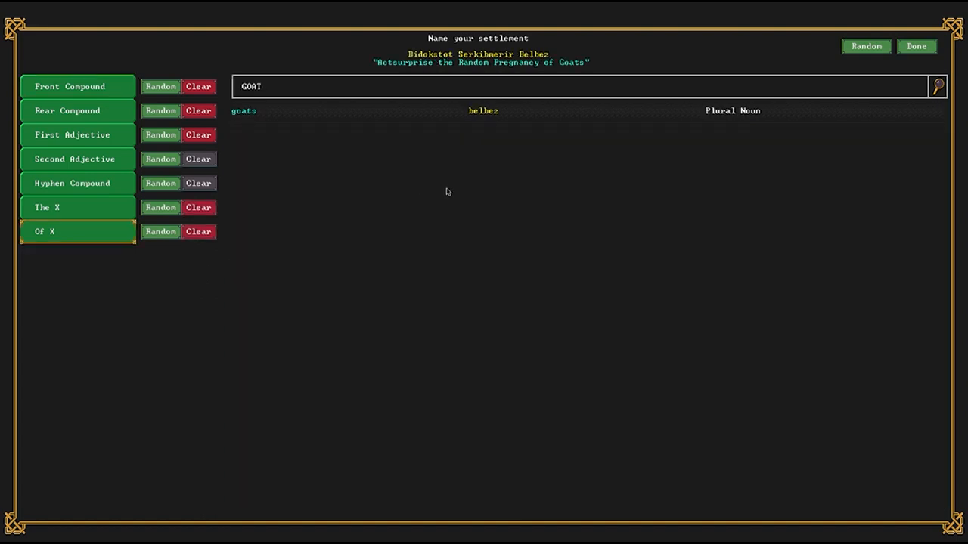
mouse_move(451, 211)
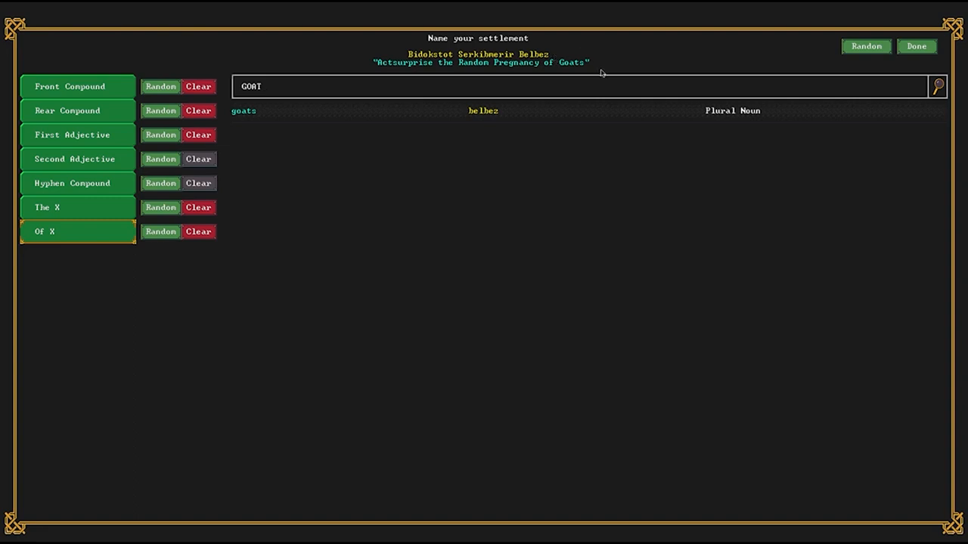
mouse_move(368, 74)
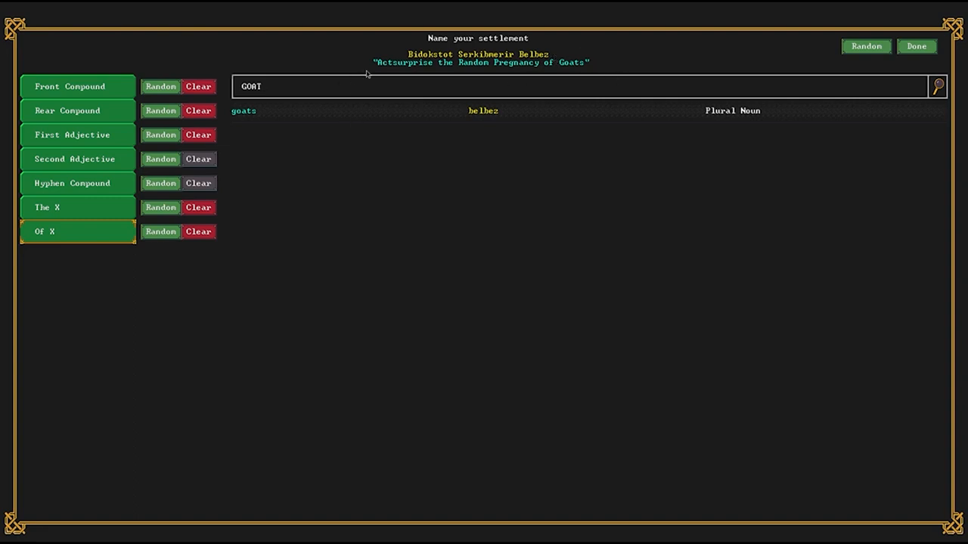
mouse_move(483, 160)
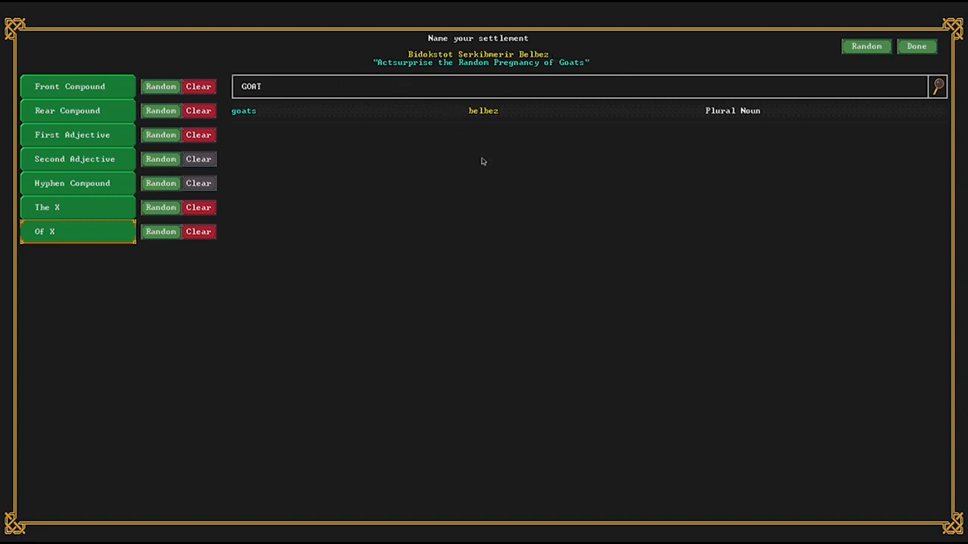
left_click(917, 45)
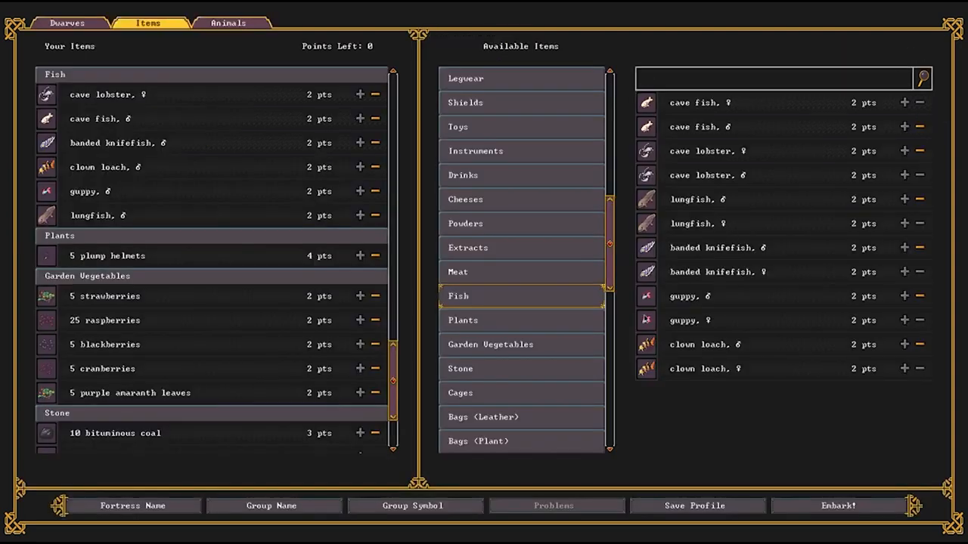
mouse_move(265, 154)
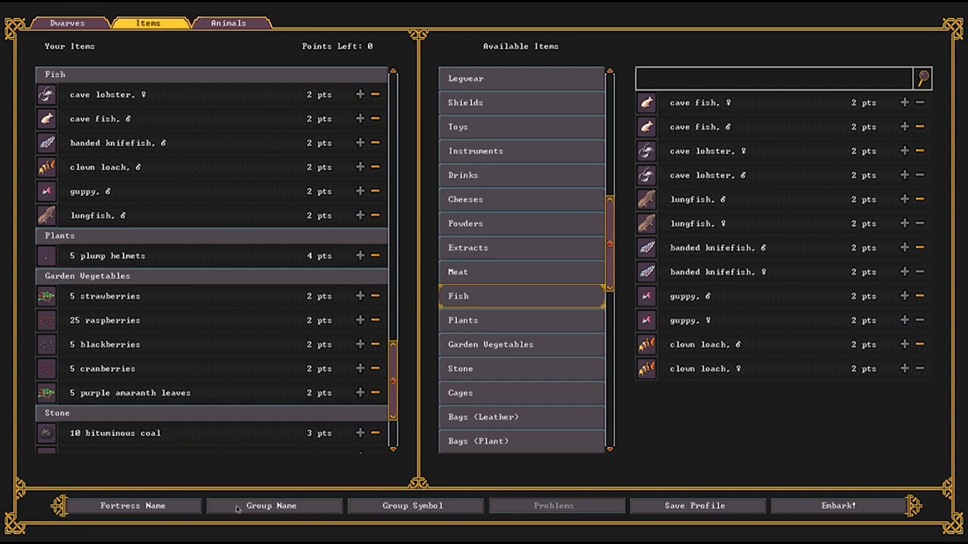
Clear The Relic from the group name and search MONG to build 'Cheesemongrels'.
left_click(271, 505)
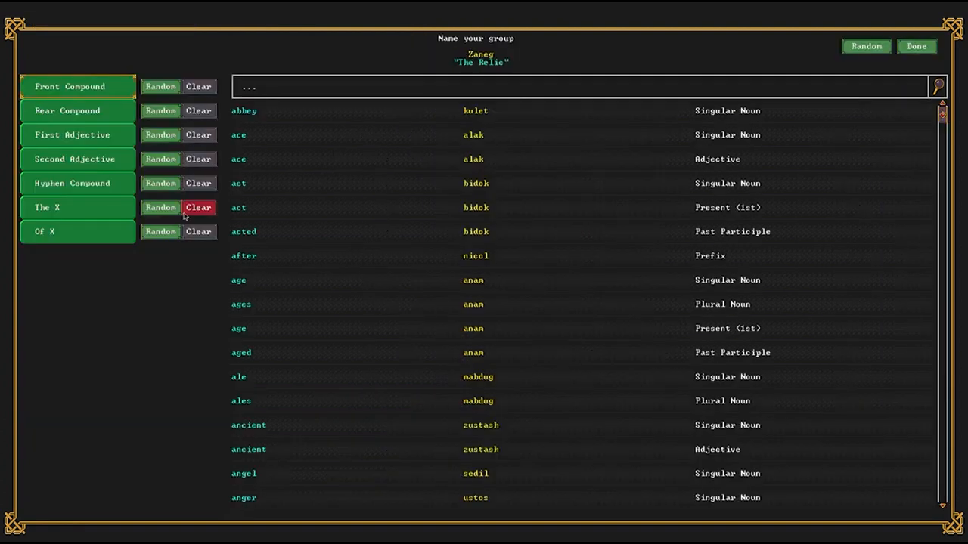
left_click(198, 207)
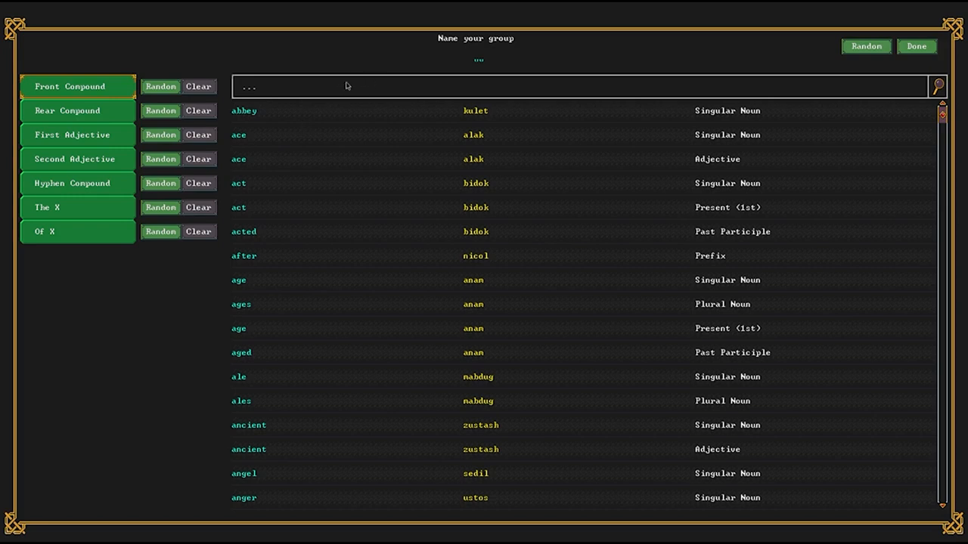
type("MONG")
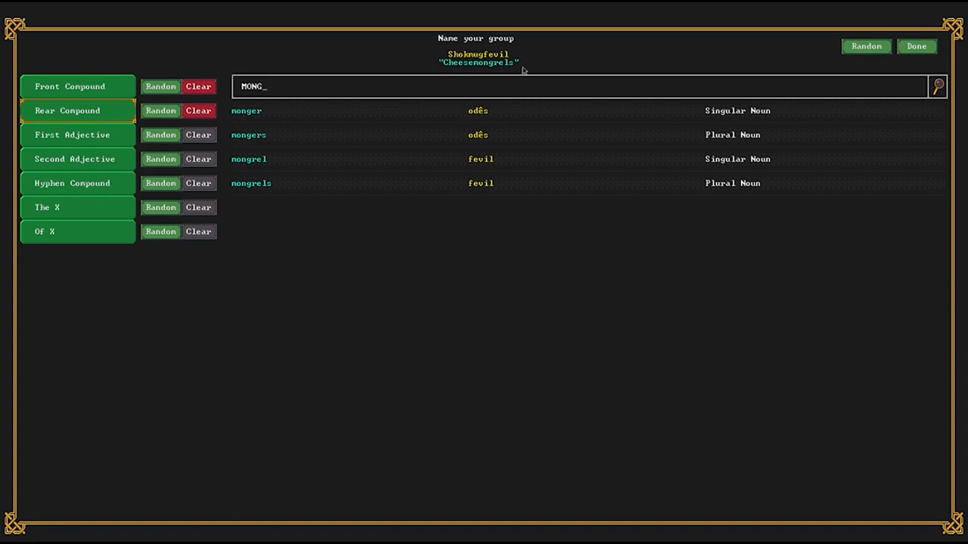
mouse_move(710, 68)
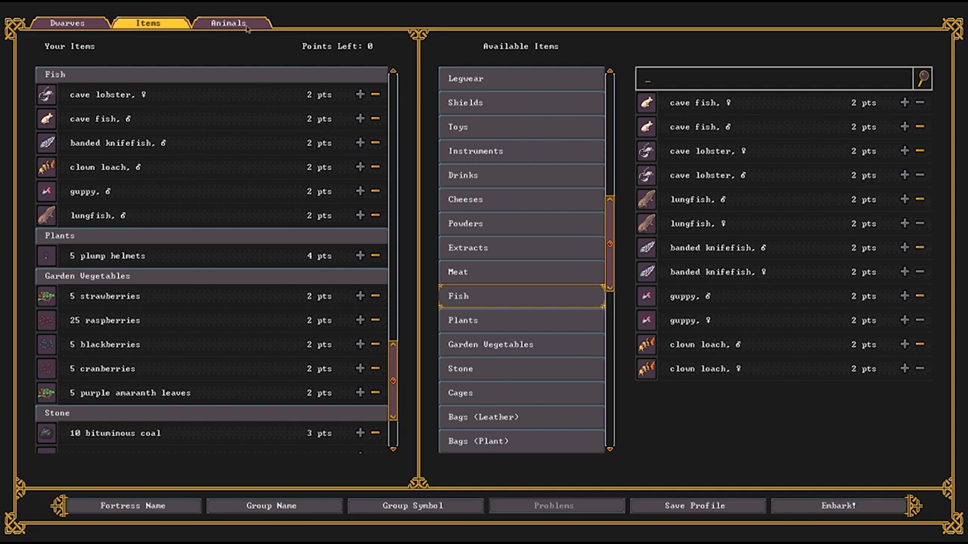
mouse_move(296, 537)
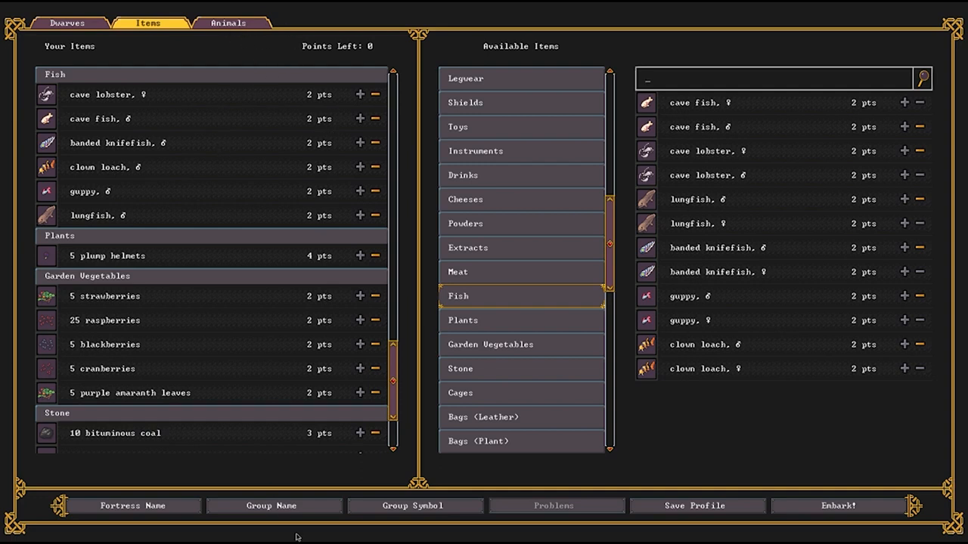
Accept the group name and begin the embark so the map starts preparing.
left_click(415, 505)
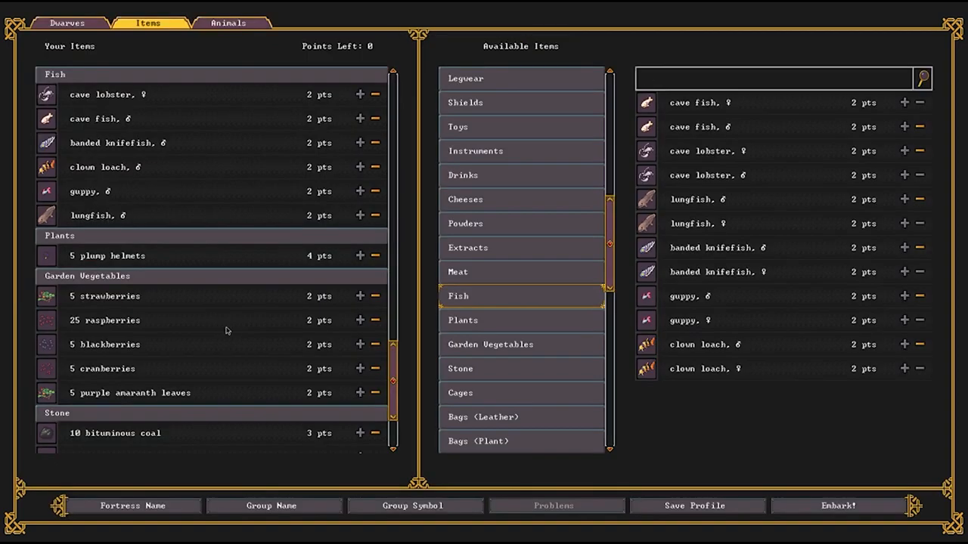
mouse_move(363, 339)
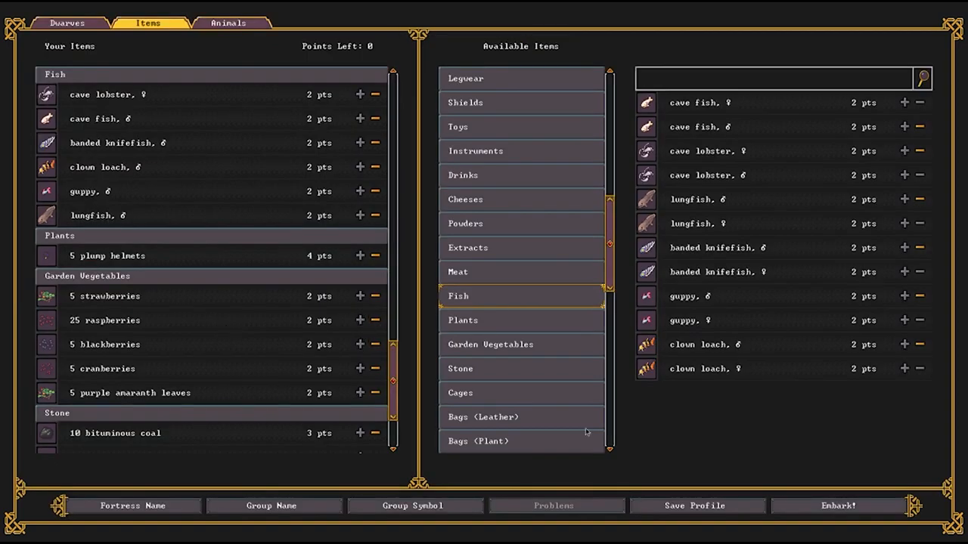
mouse_move(762, 439)
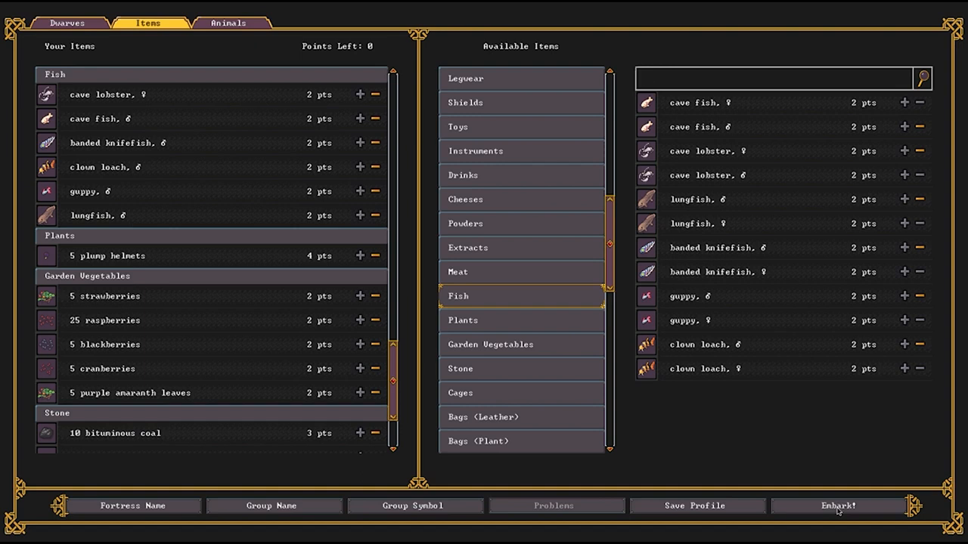
left_click(836, 505)
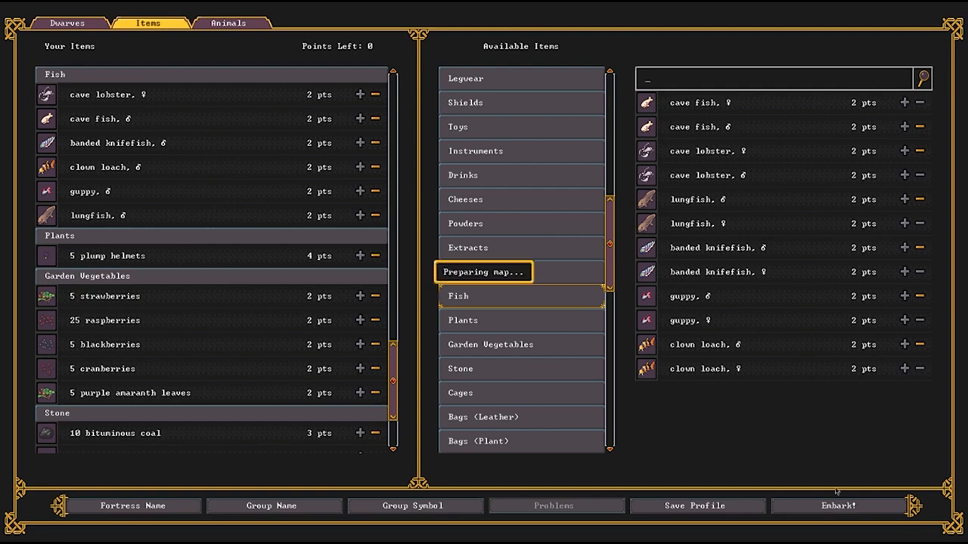